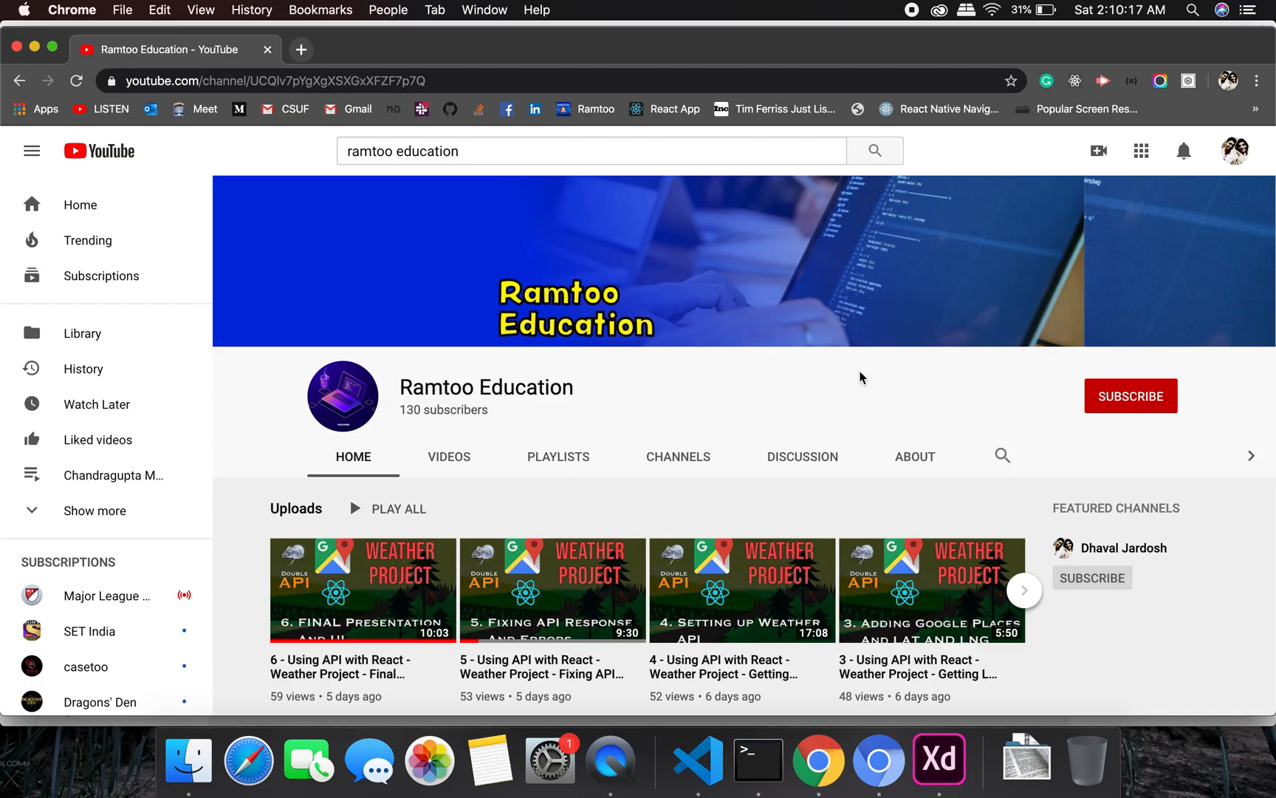
Subscribe to the Ramtoo Education channel and turn on its notification bell.
left_click(1130, 396)
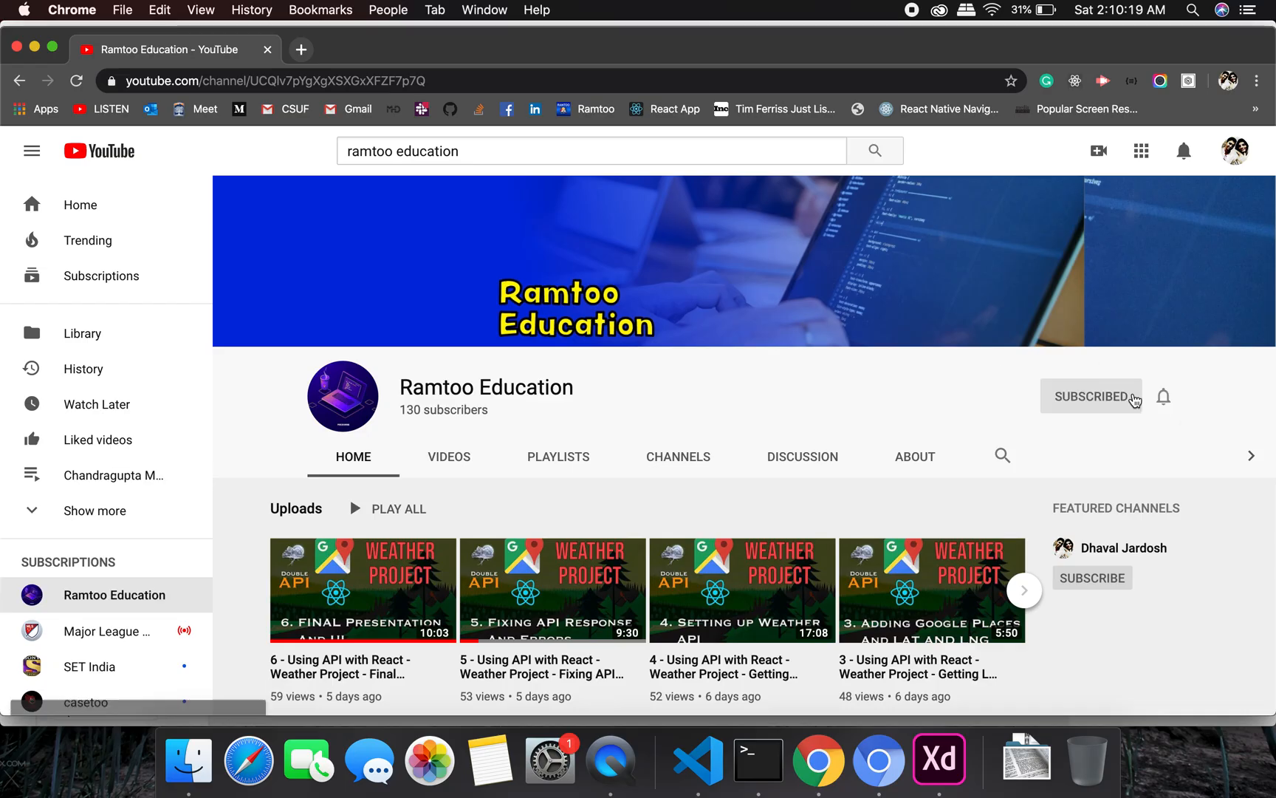
left_click(1163, 396)
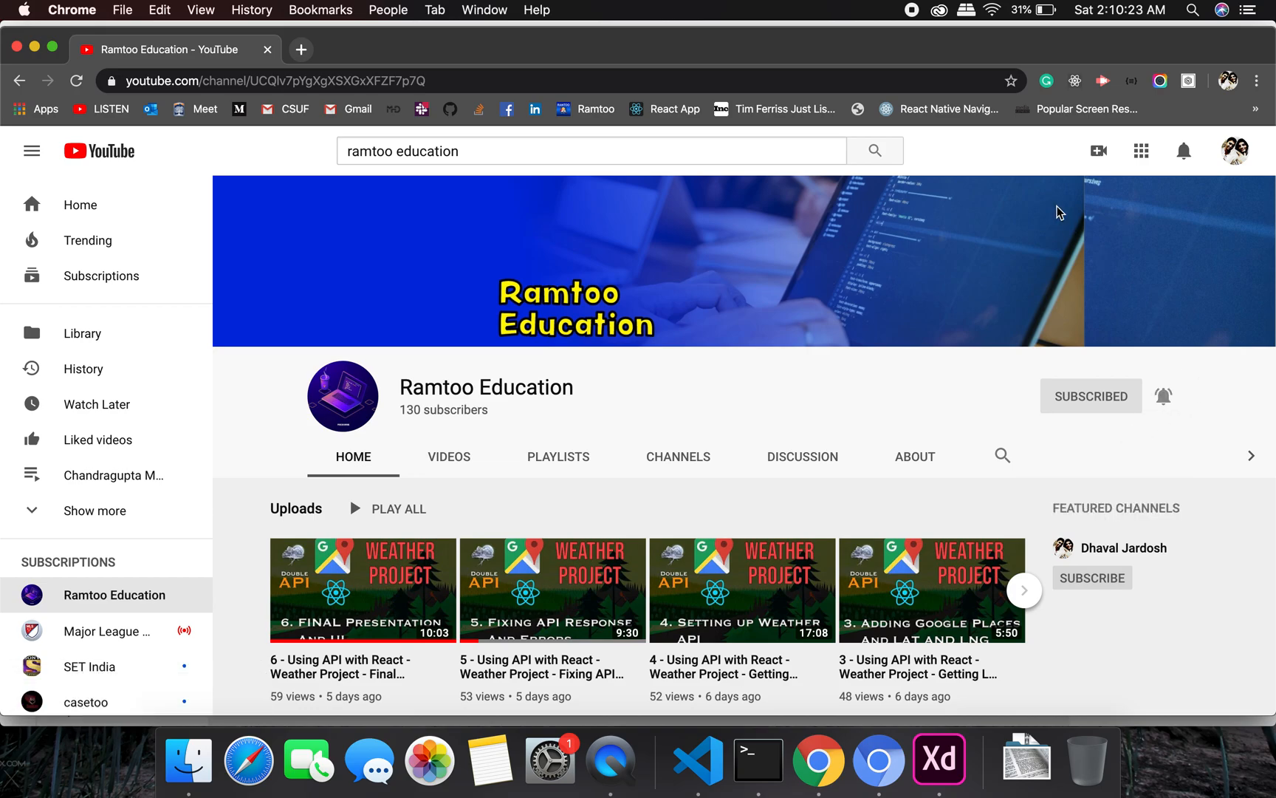
left_click(637, 761)
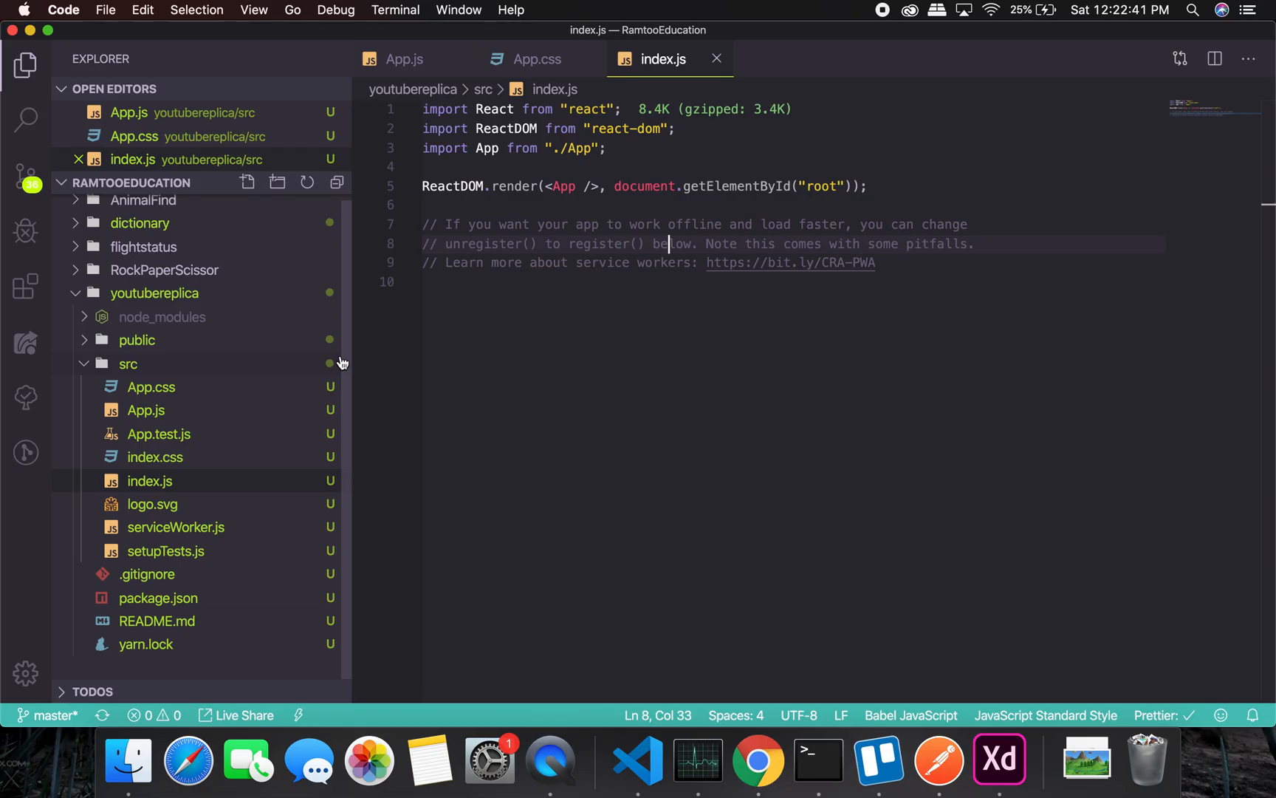
Delete App.test.js, index.css, logo.svg, serviceWorker.js and setupTests.js from src.
left_click(817, 759)
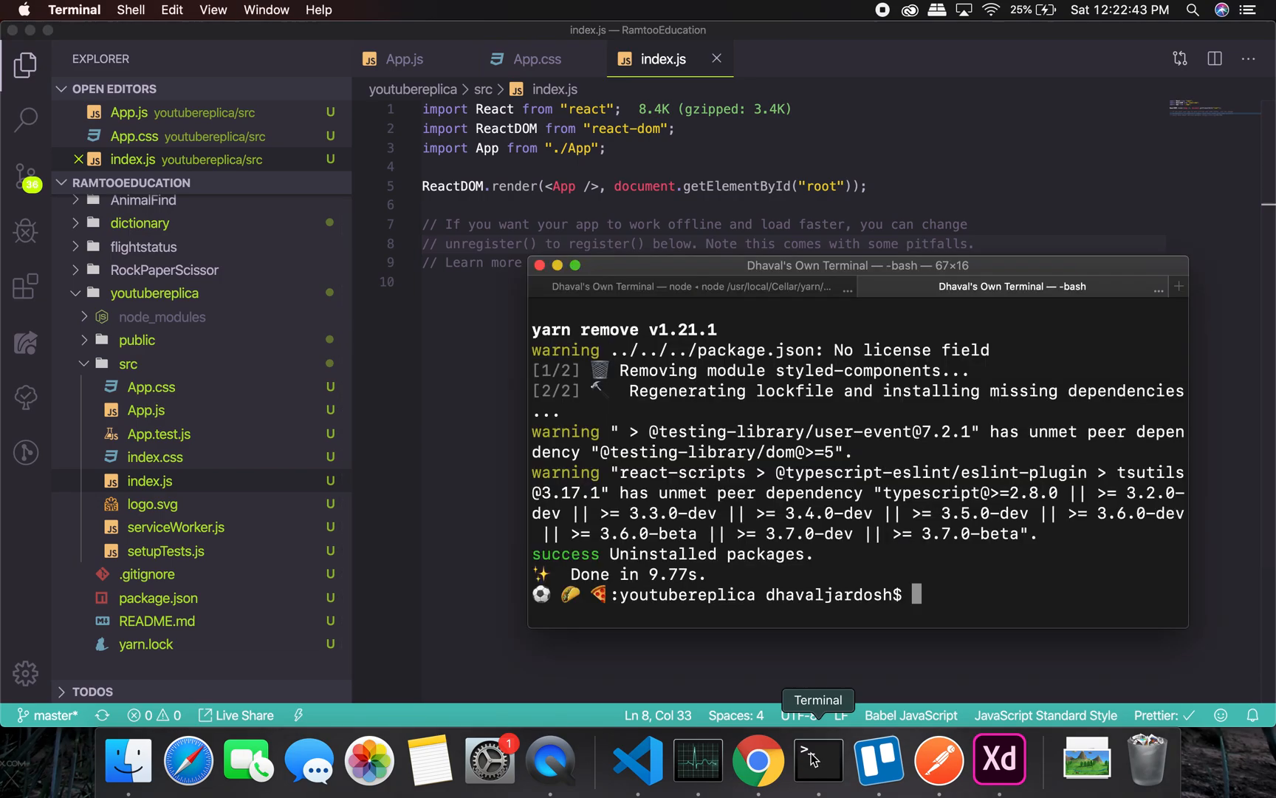
mouse_move(750, 295)
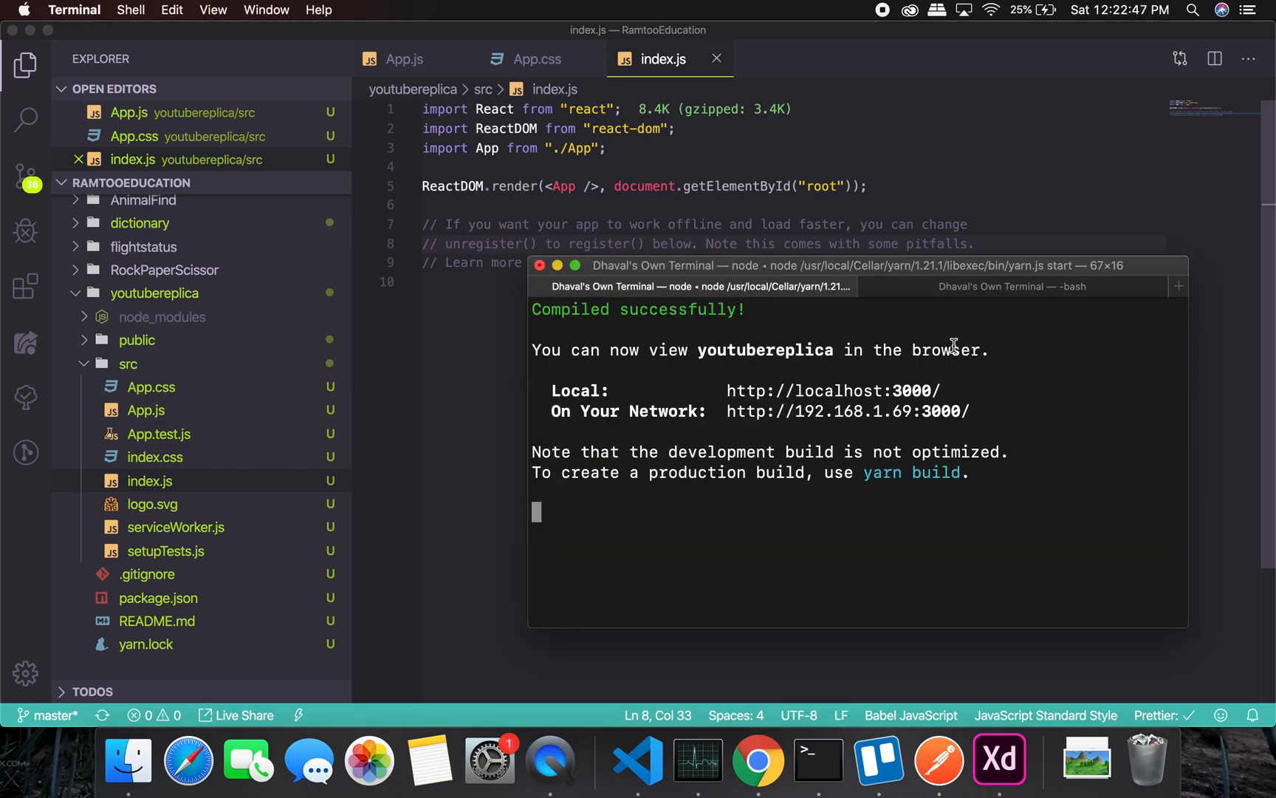
mouse_move(752, 368)
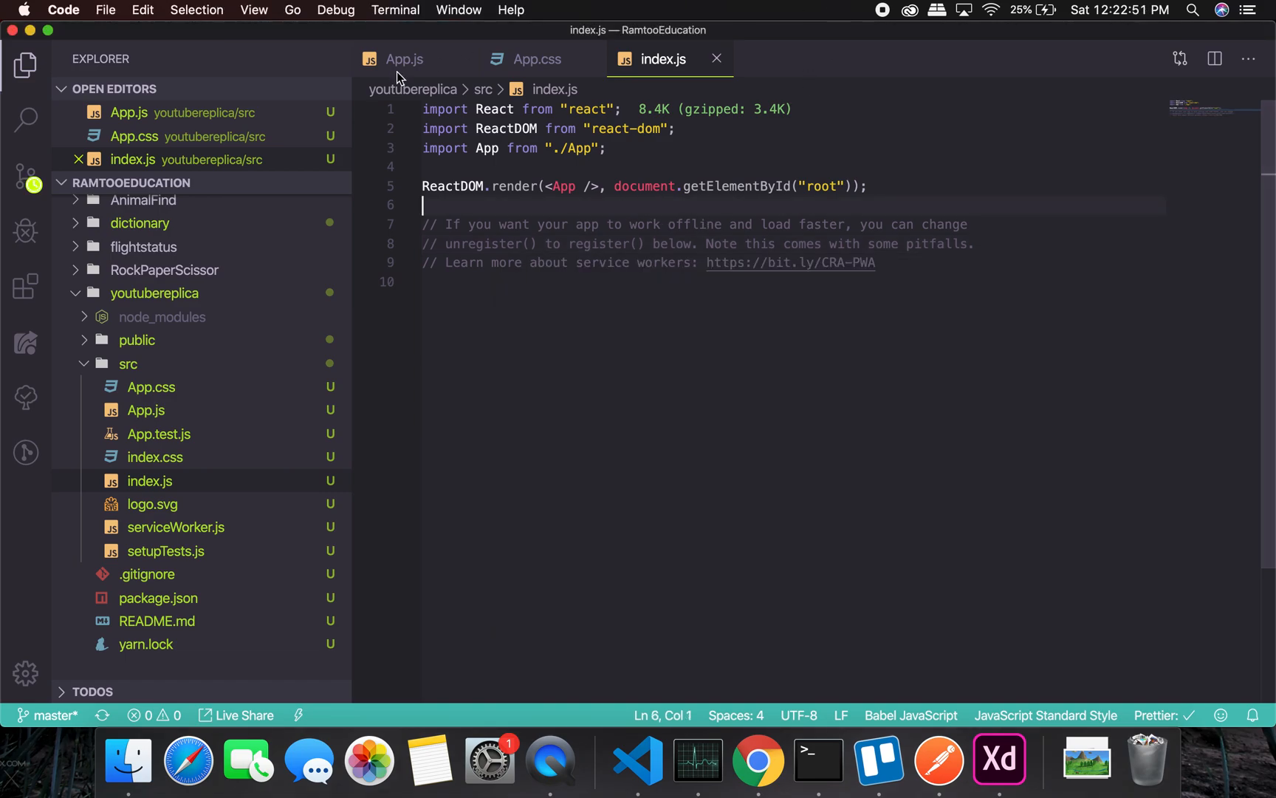
mouse_move(217, 344)
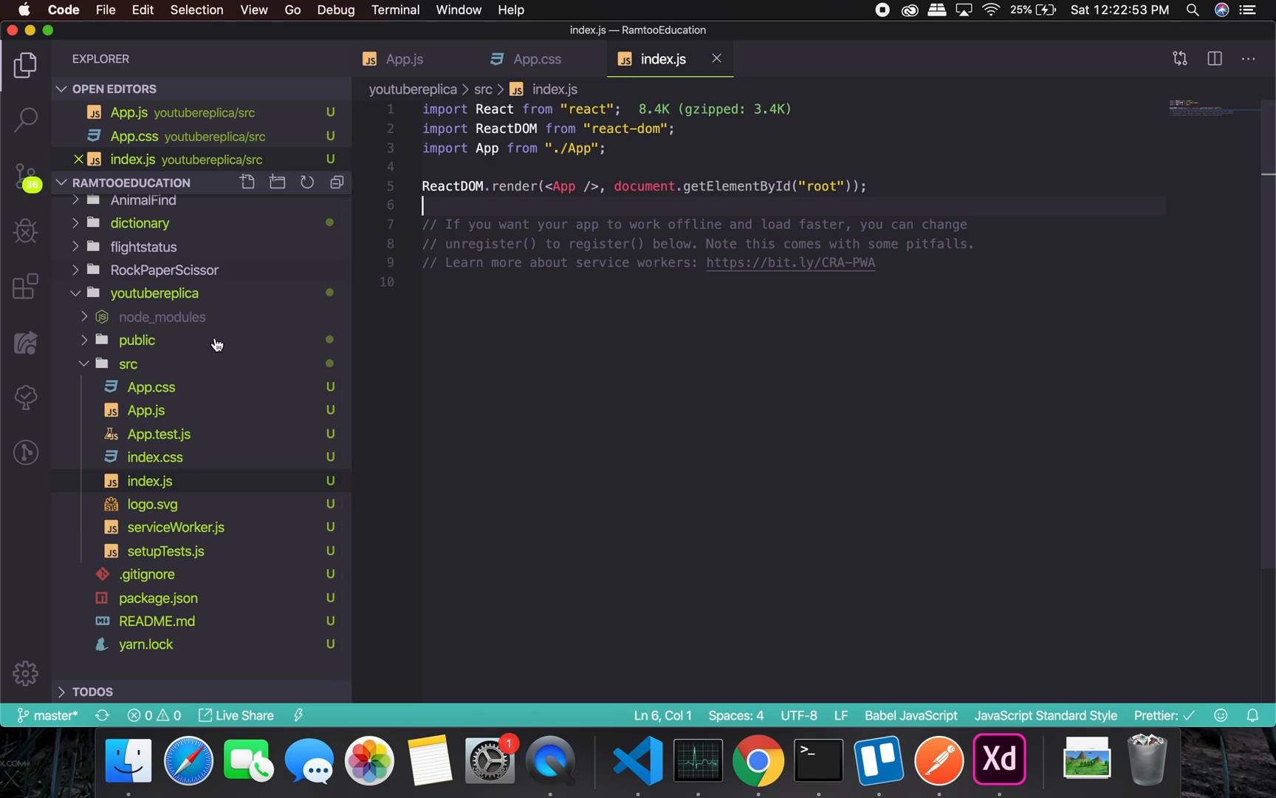
mouse_move(167, 392)
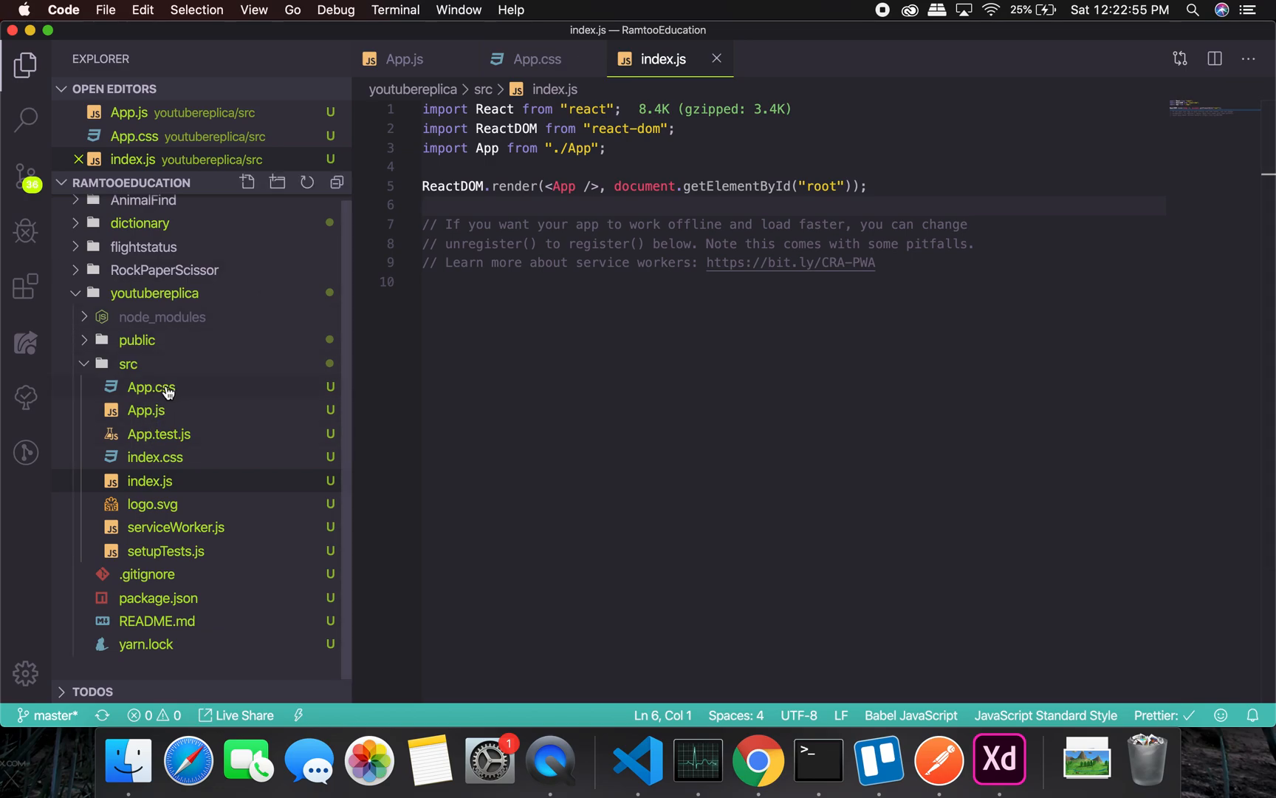
mouse_move(147, 438)
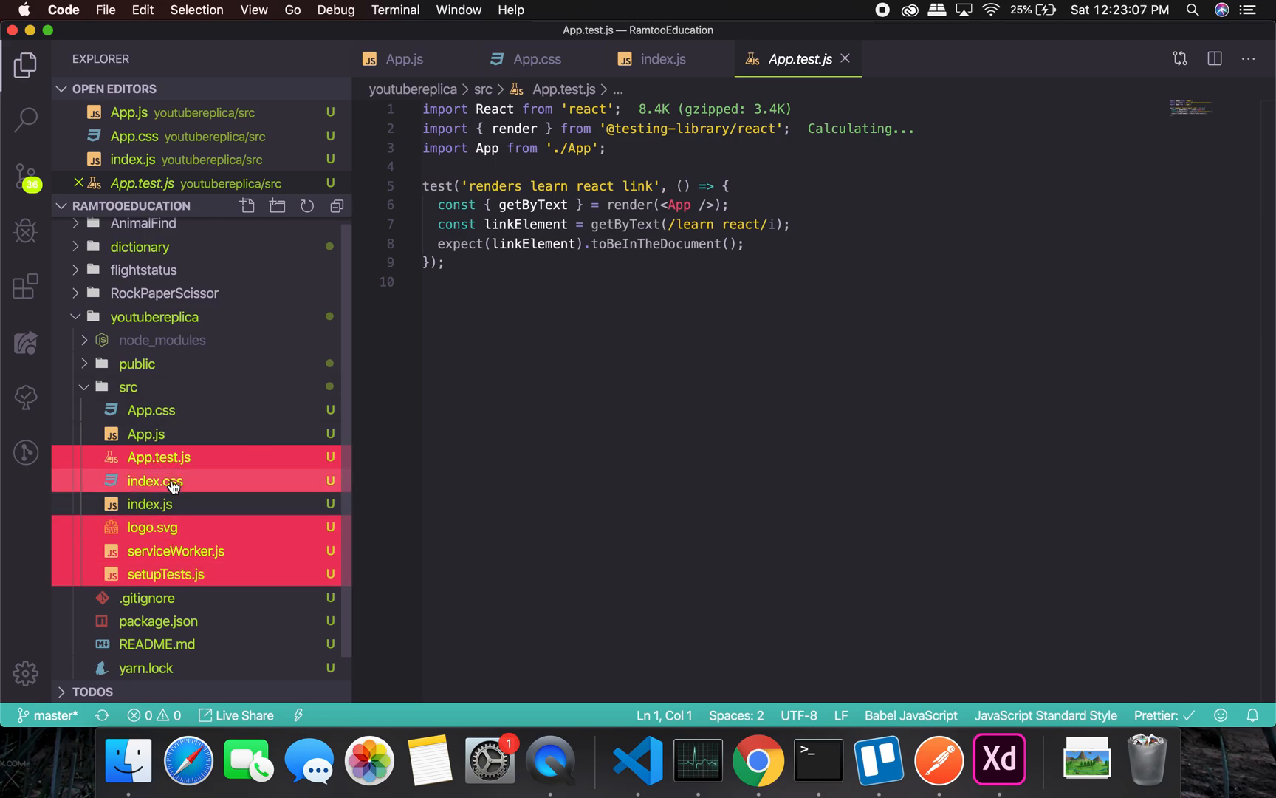
right_click(158, 456)
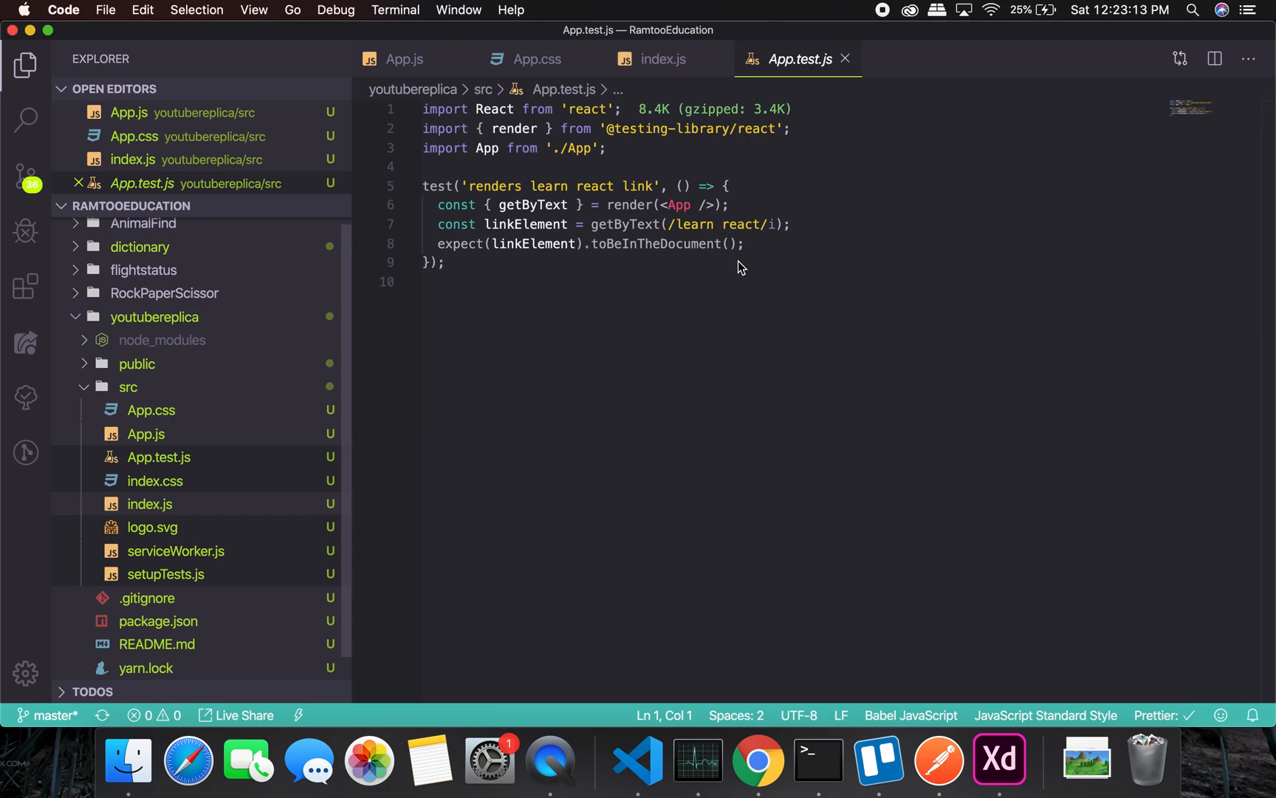
left_click(150, 504)
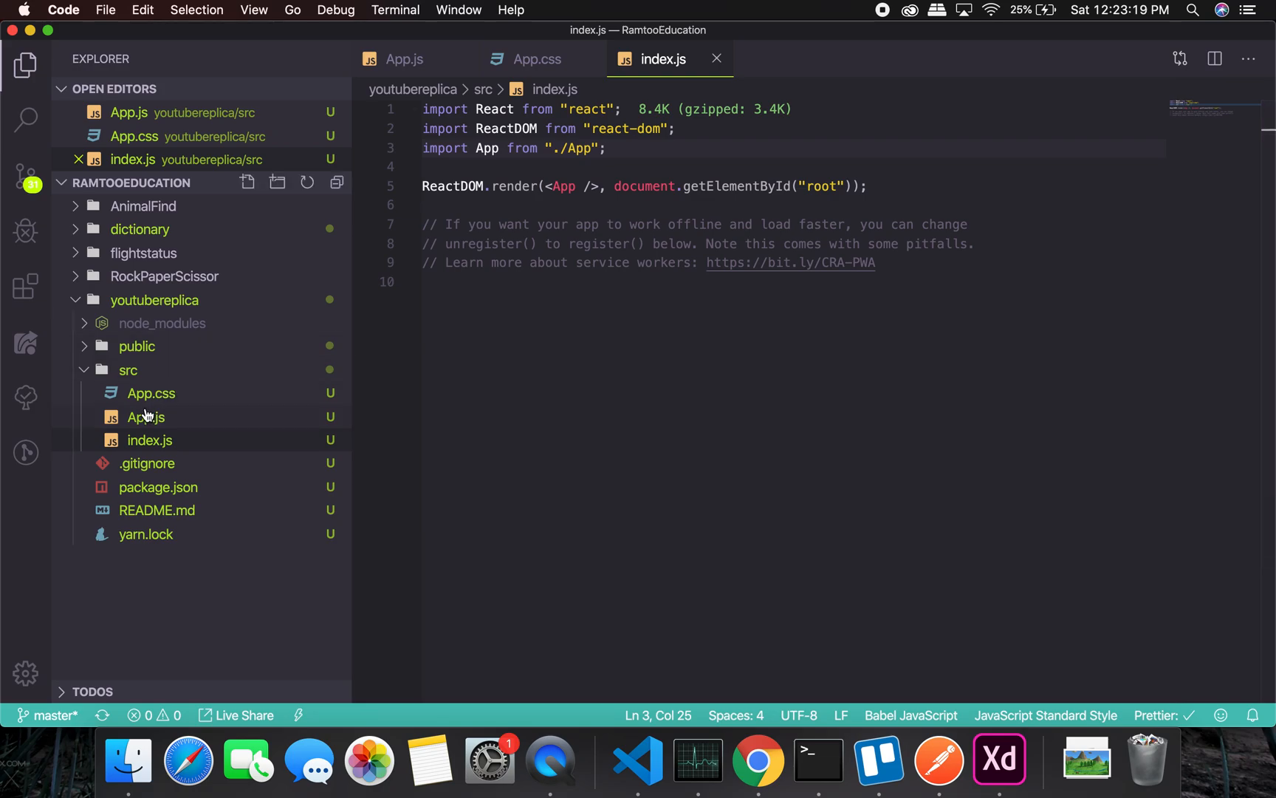
Check App.js against the blank app at localhost:3000 and App.css's body margin rule.
left_click(144, 416)
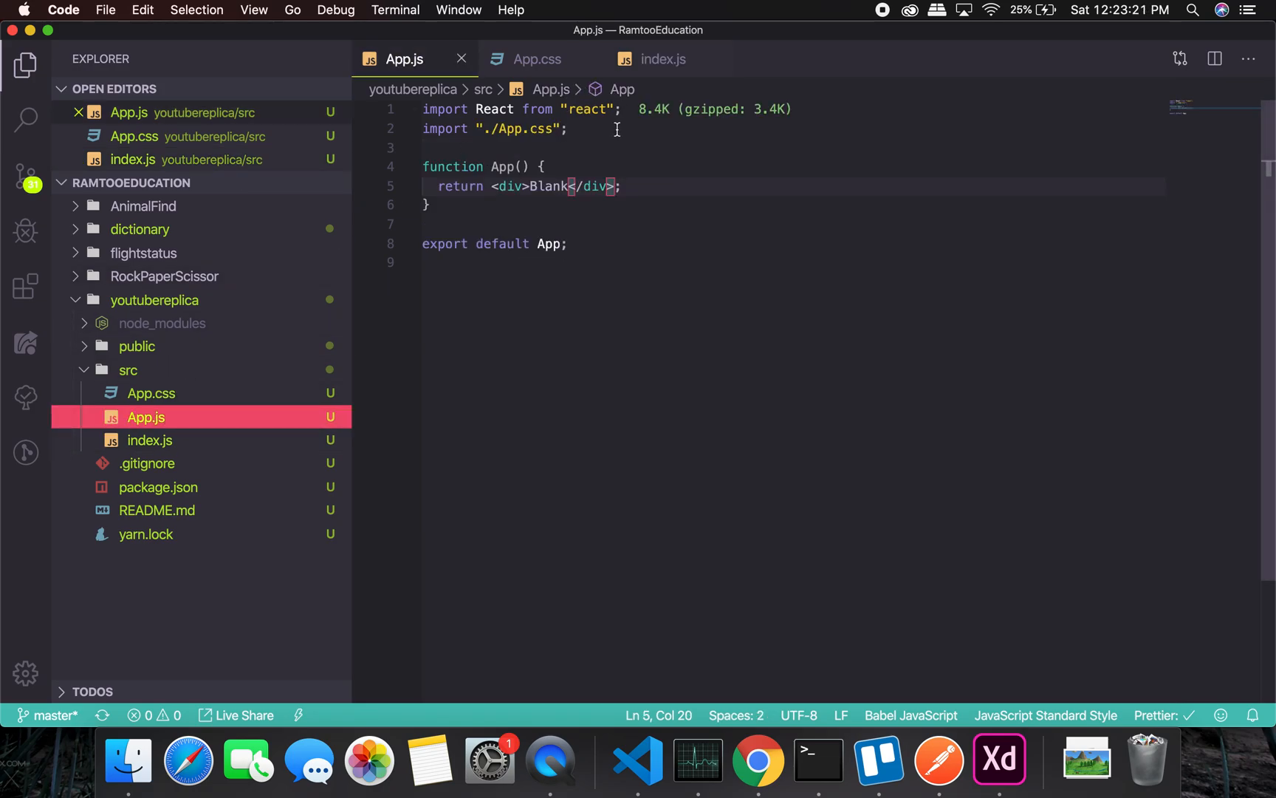
mouse_move(656, 159)
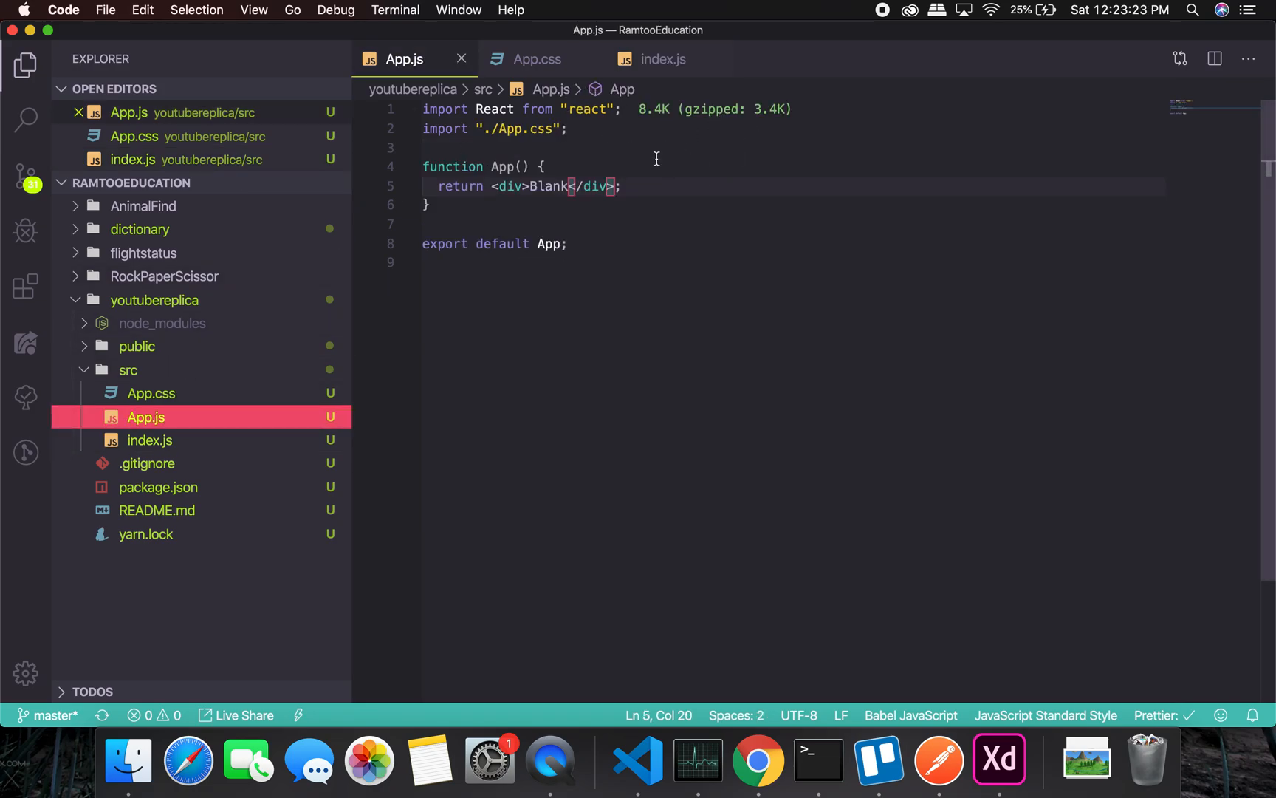
mouse_move(702, 208)
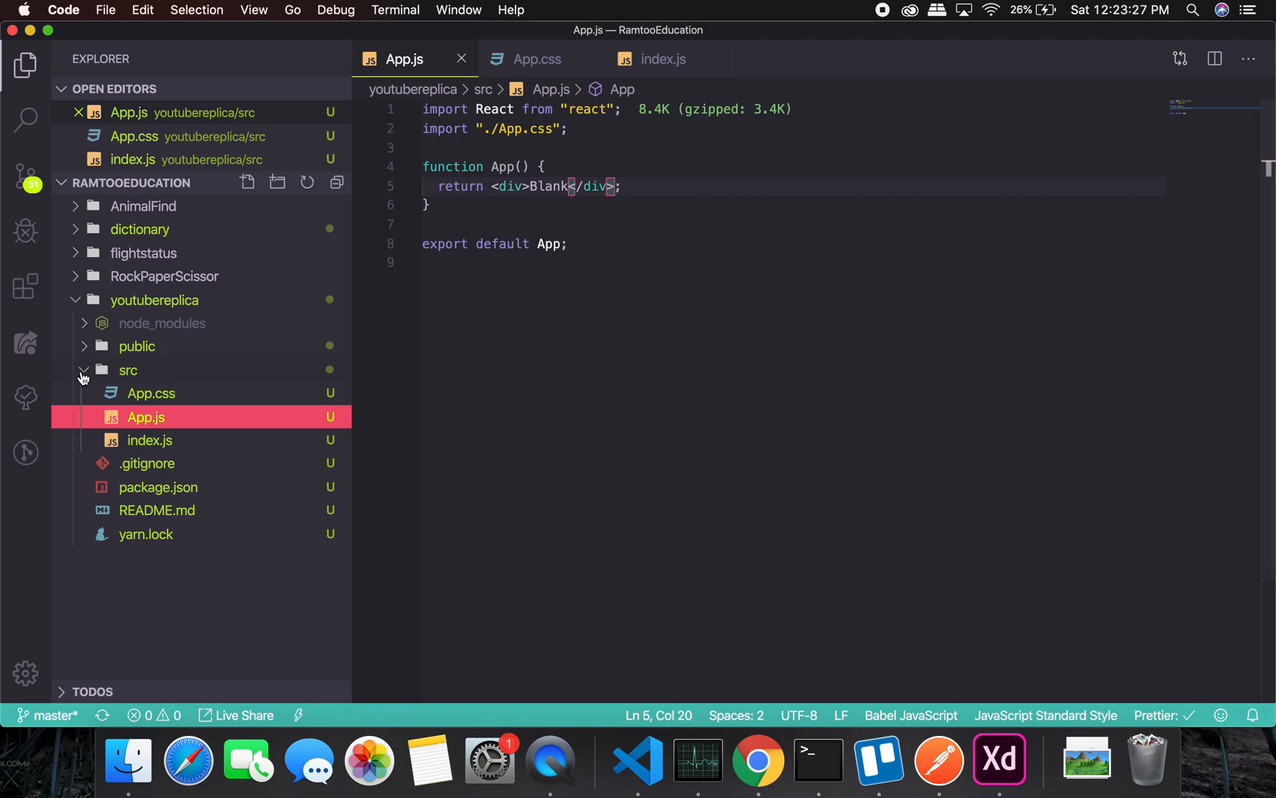
mouse_move(717, 627)
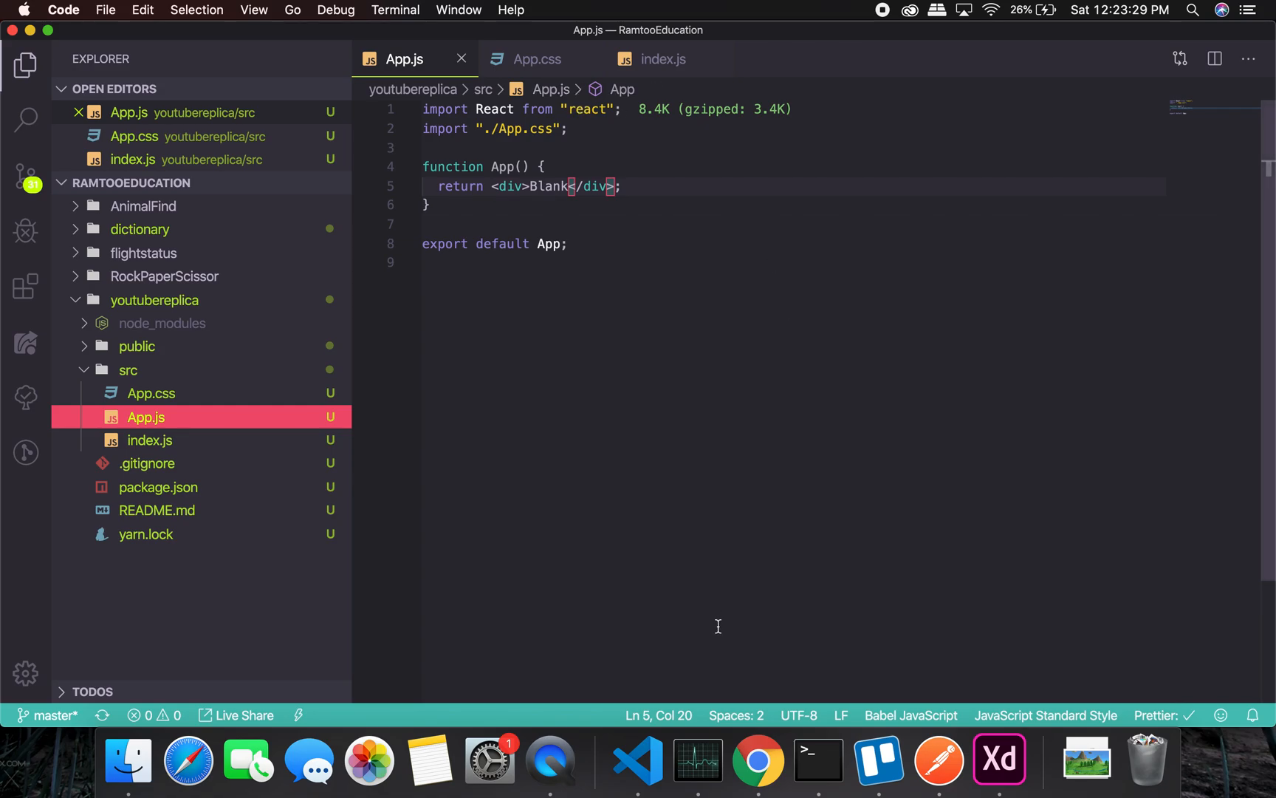
left_click(758, 760)
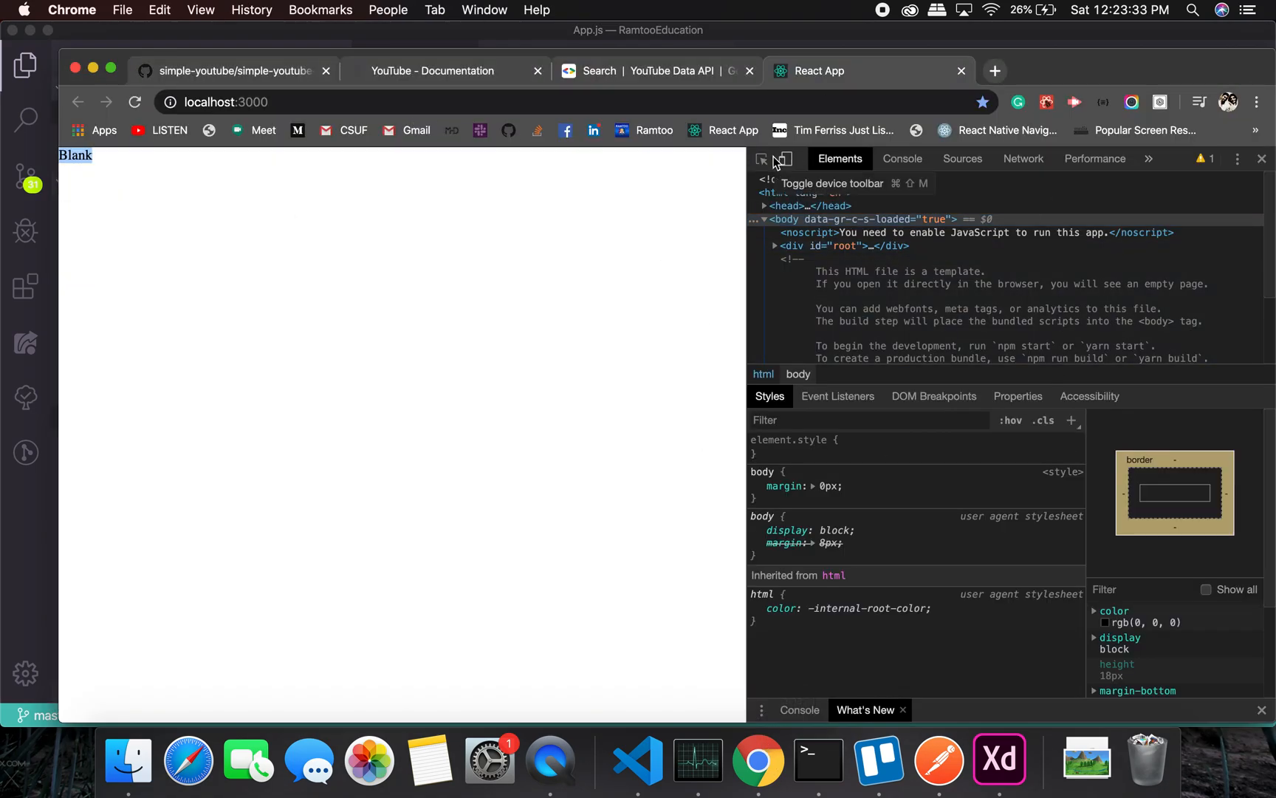
left_click(637, 760)
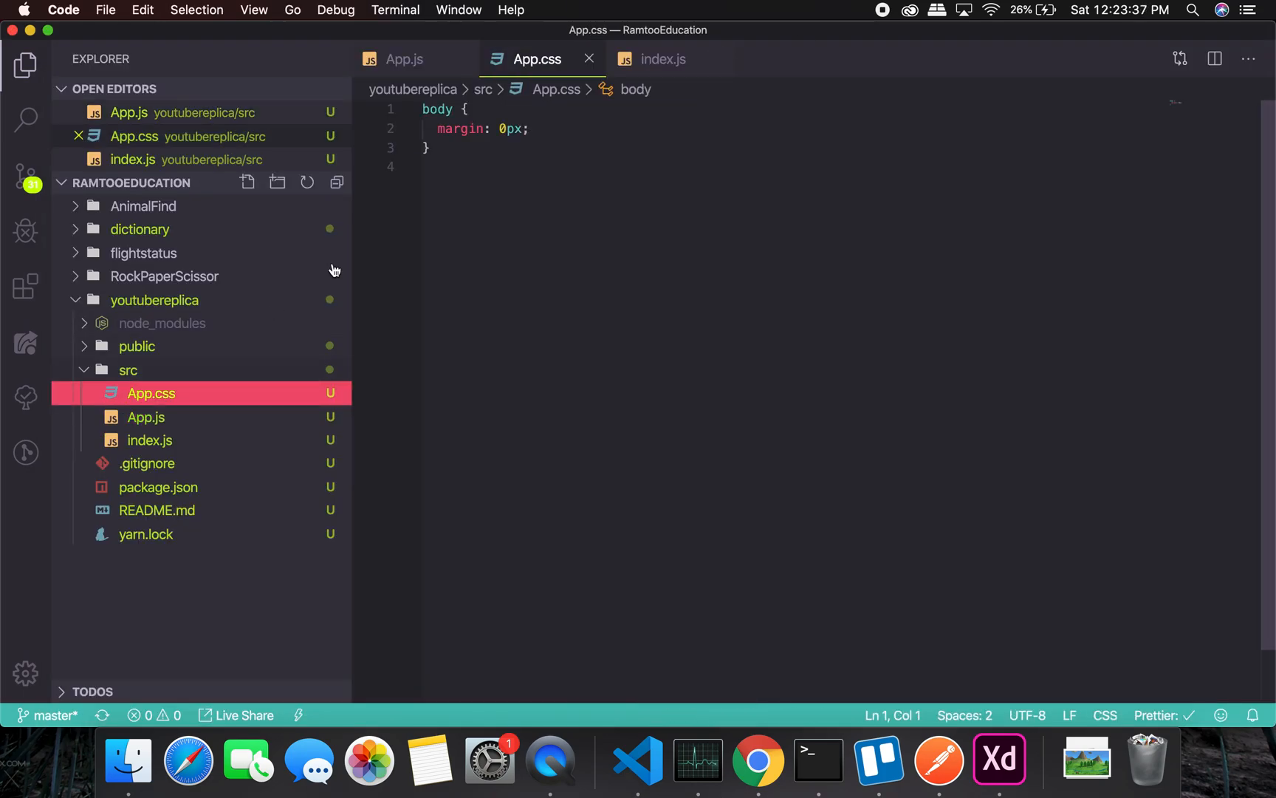
double_click(437, 109)
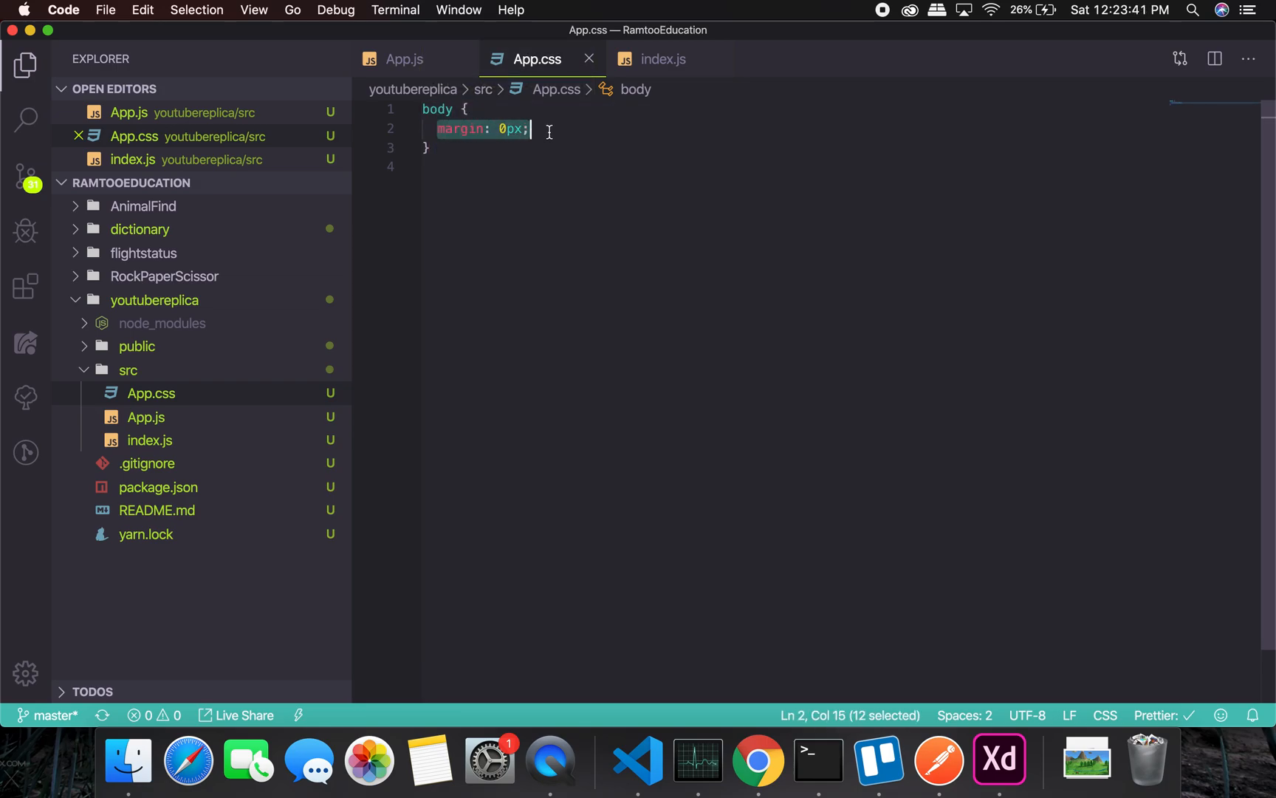
left_click(758, 760)
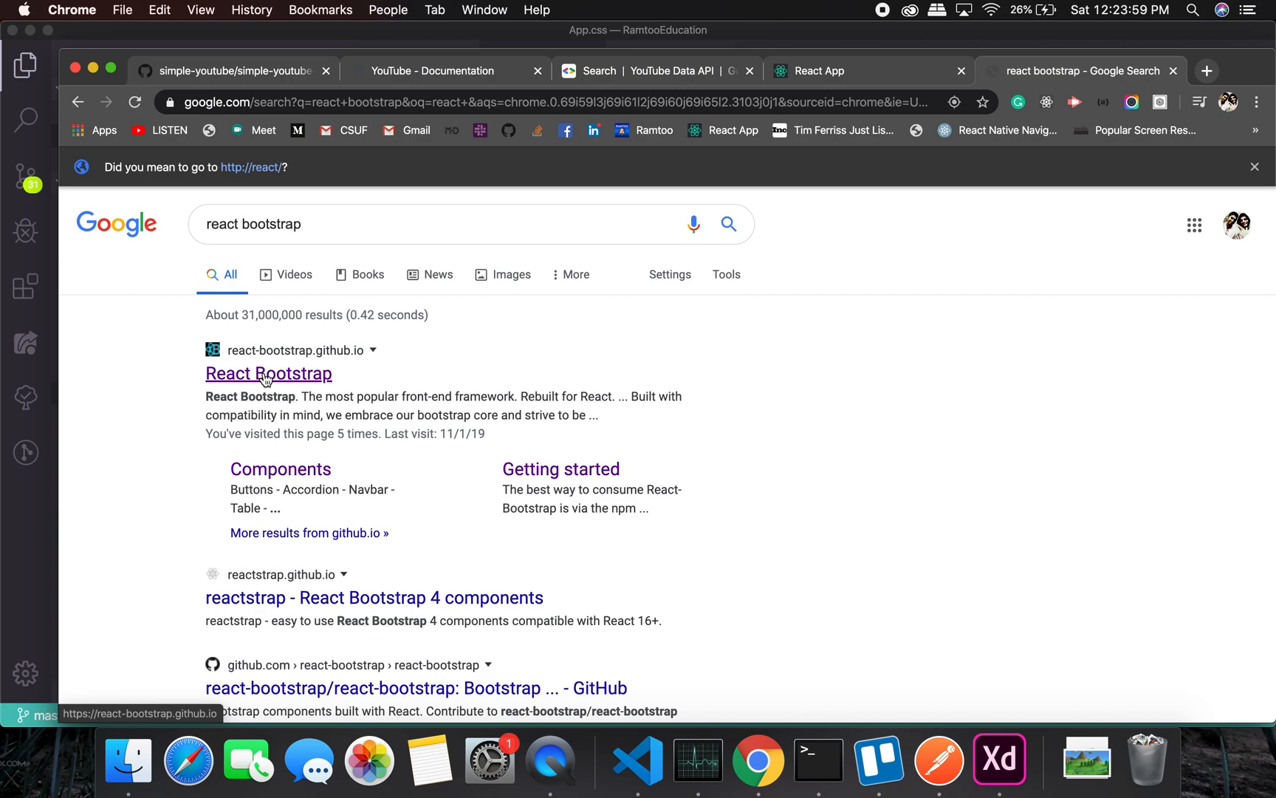
Open React Bootstrap's Getting Started introduction and run 'yarn add react-bootstrap bootstrap'.
left_click(268, 374)
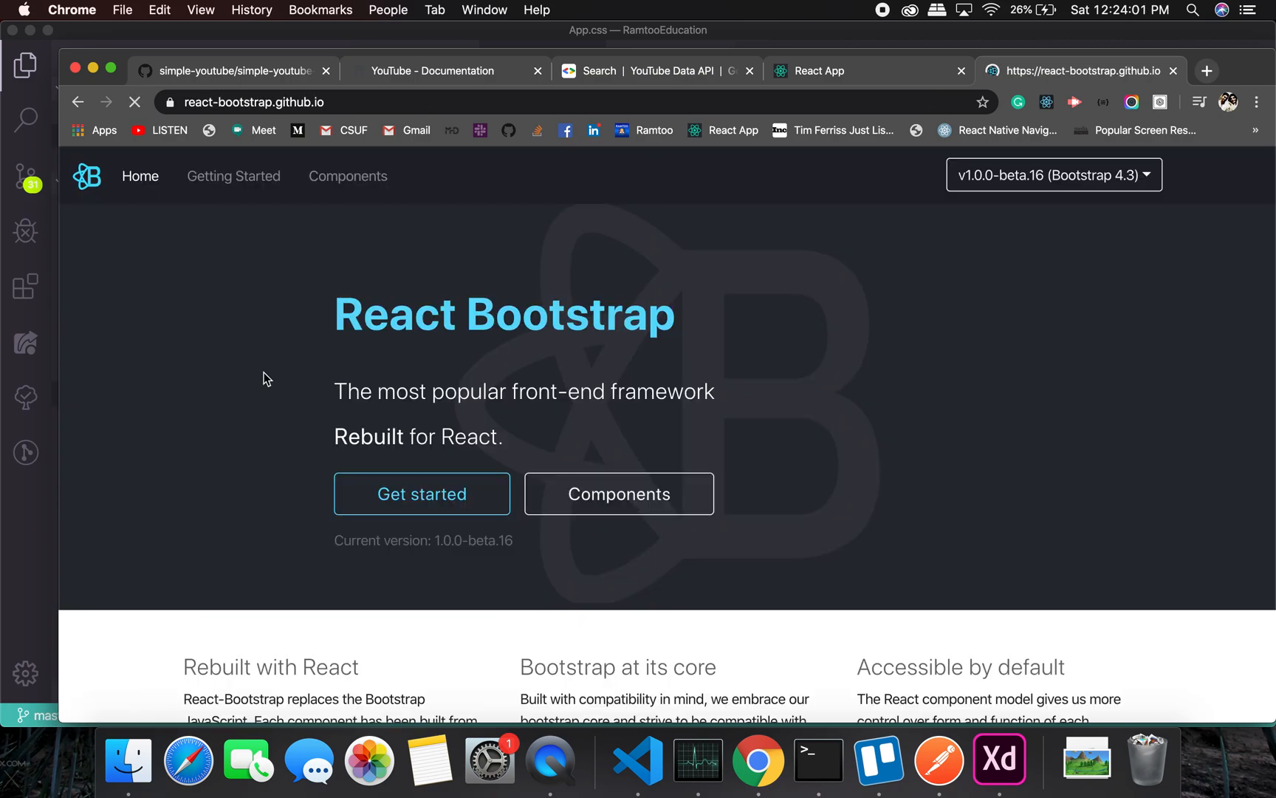
left_click(422, 493)
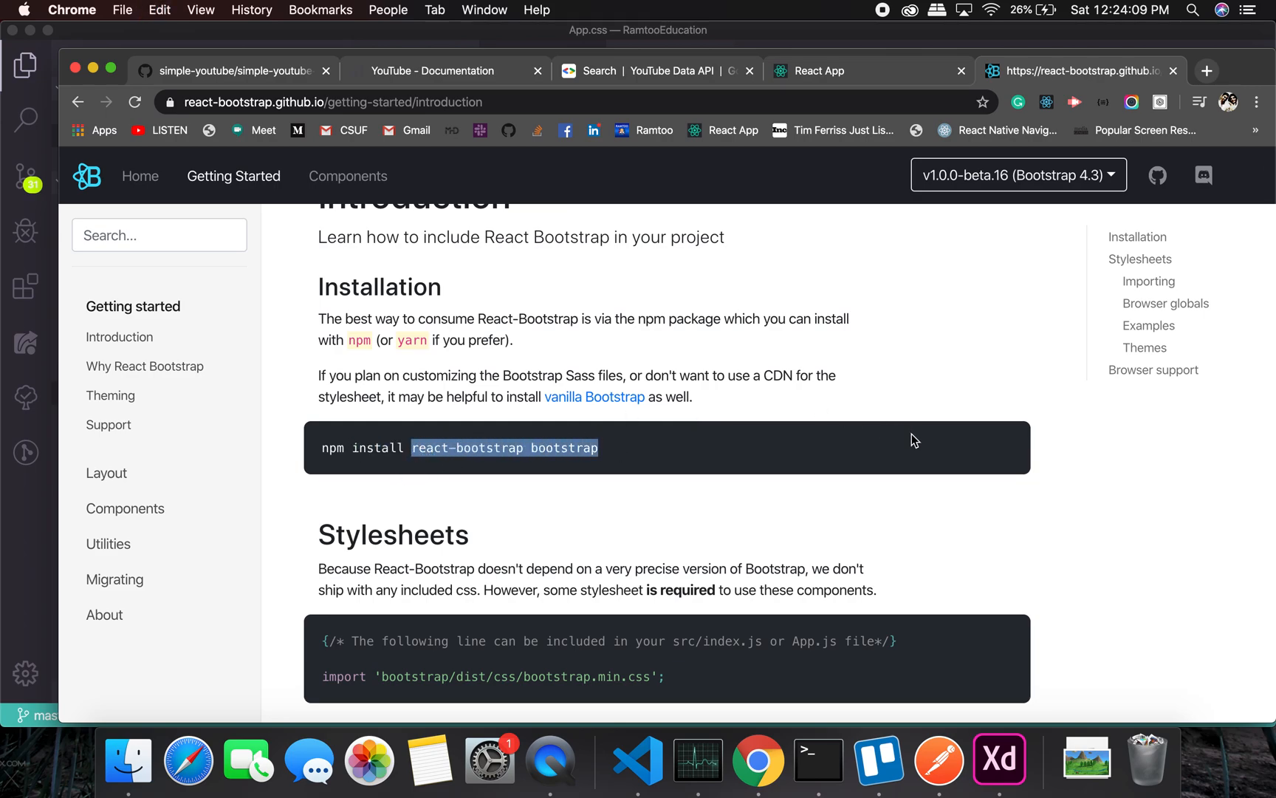
left_click(817, 760)
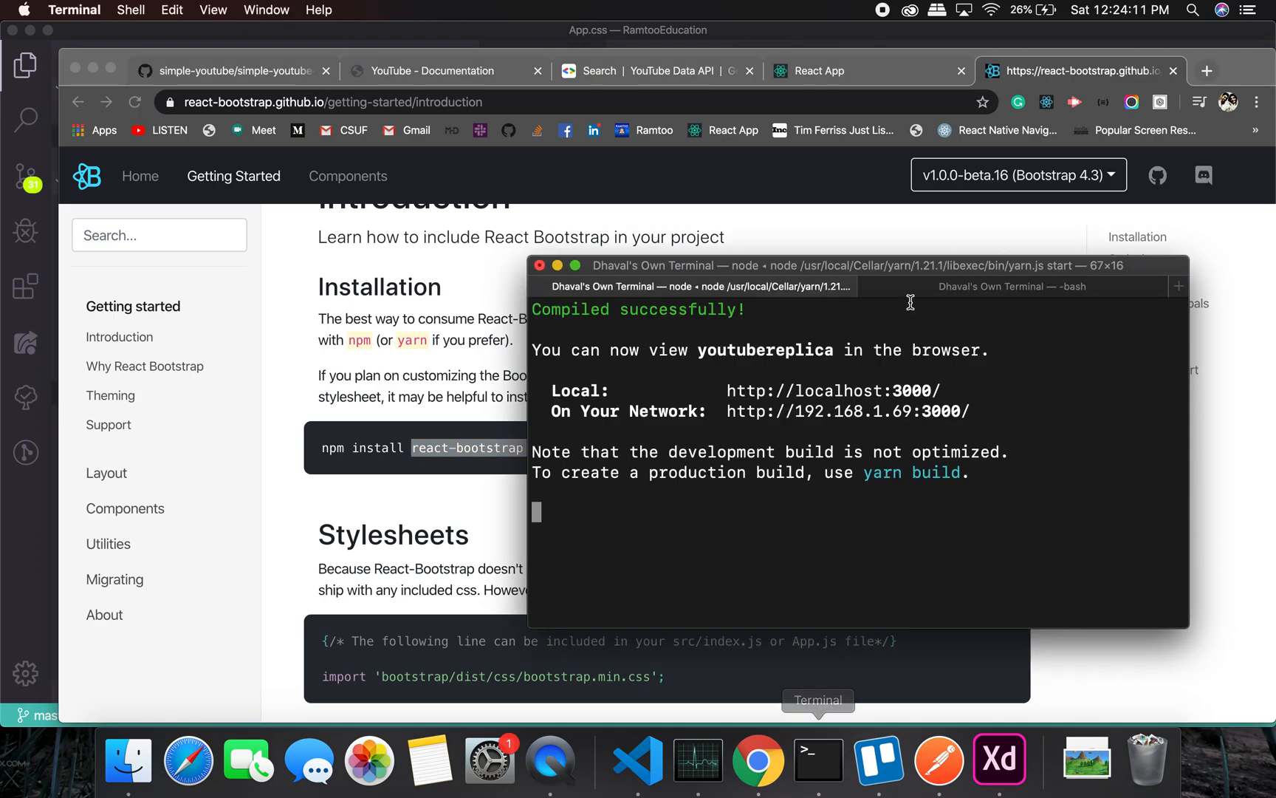
left_click(1011, 286)
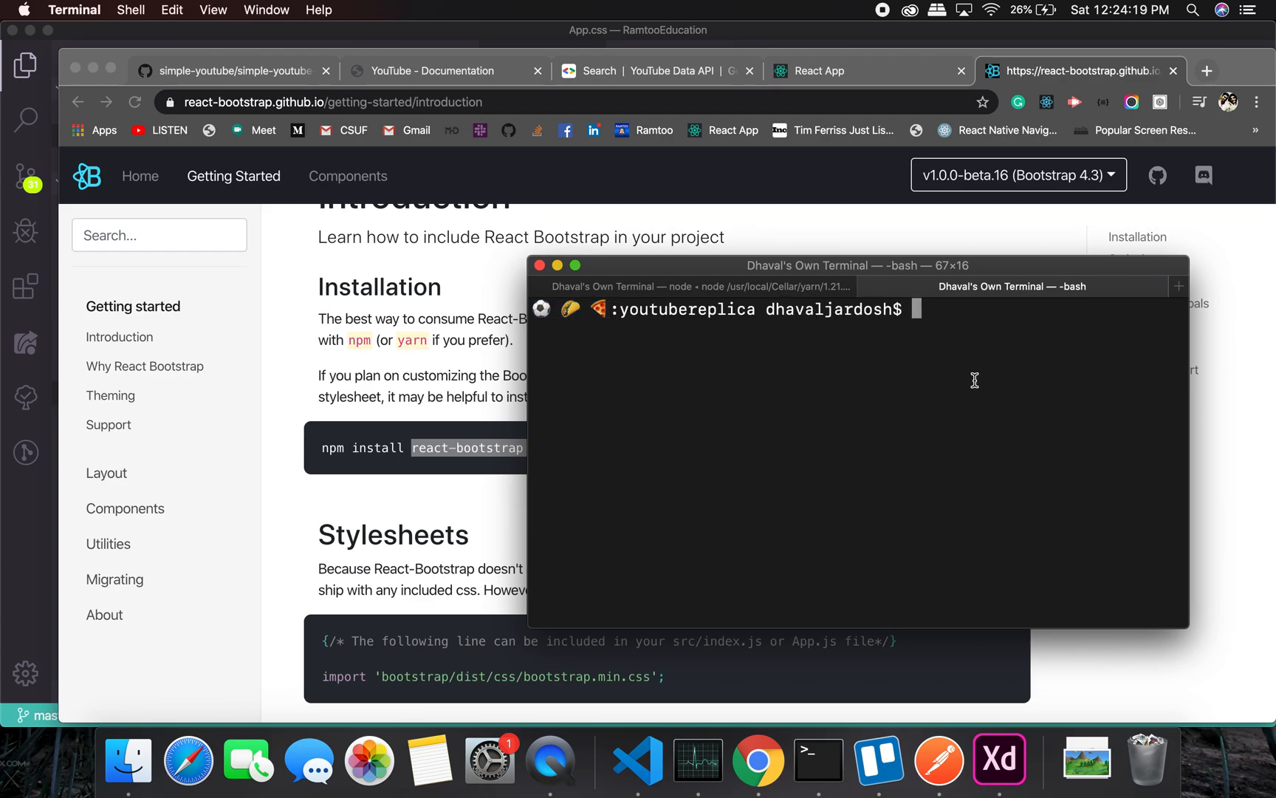
mouse_move(529, 341)
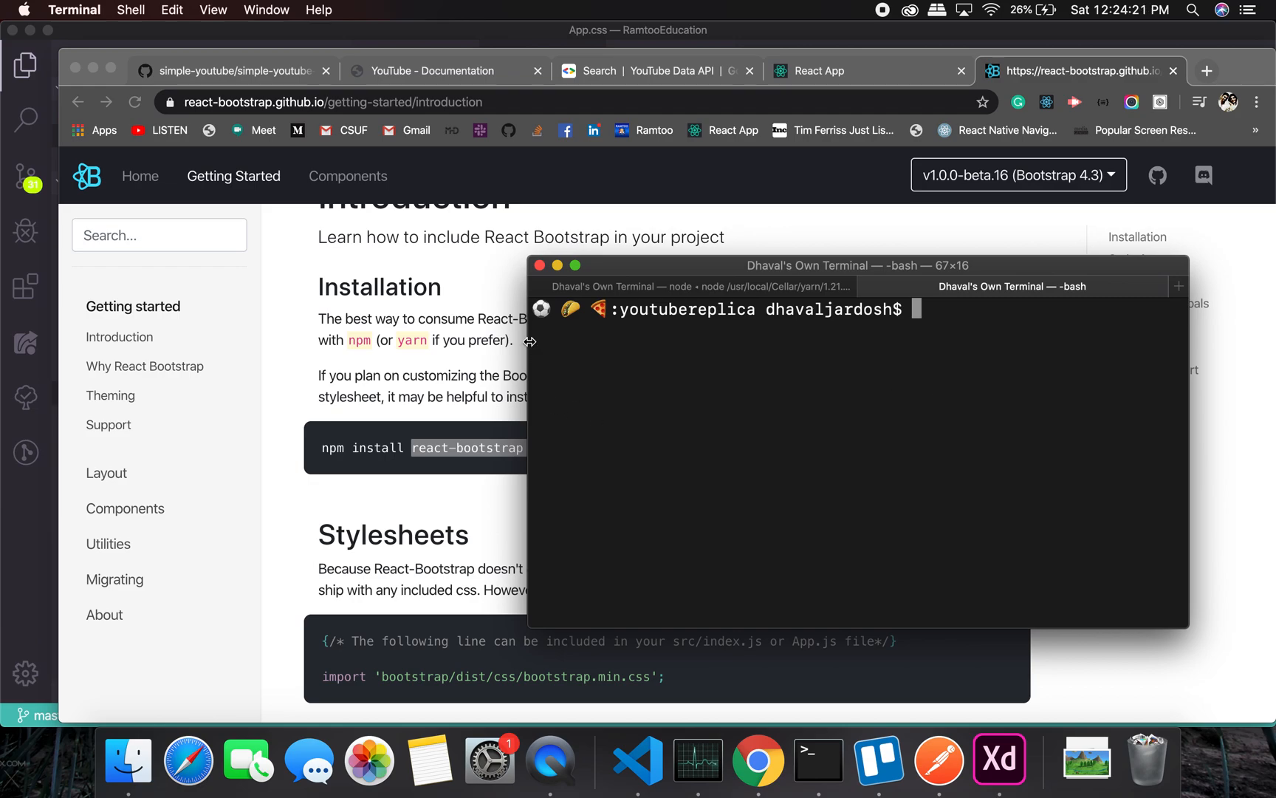
mouse_move(557, 309)
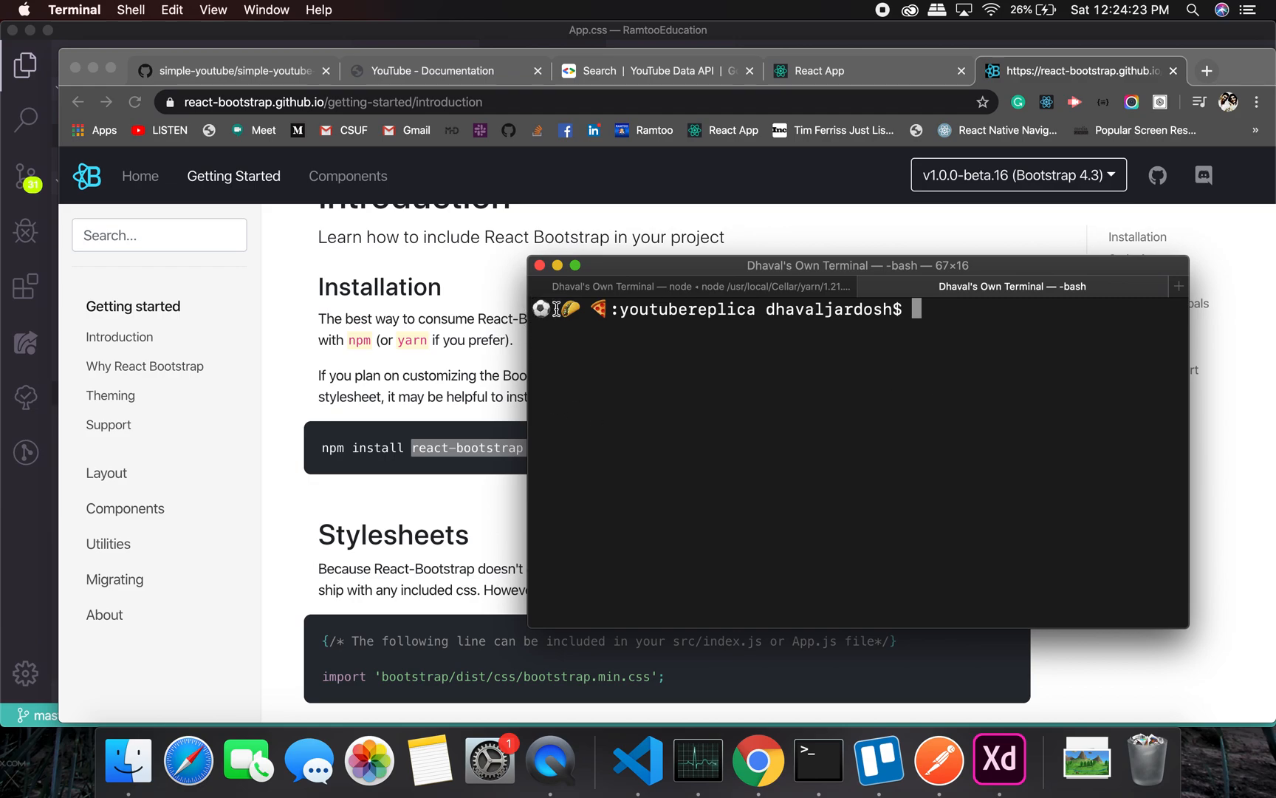
mouse_move(1019, 386)
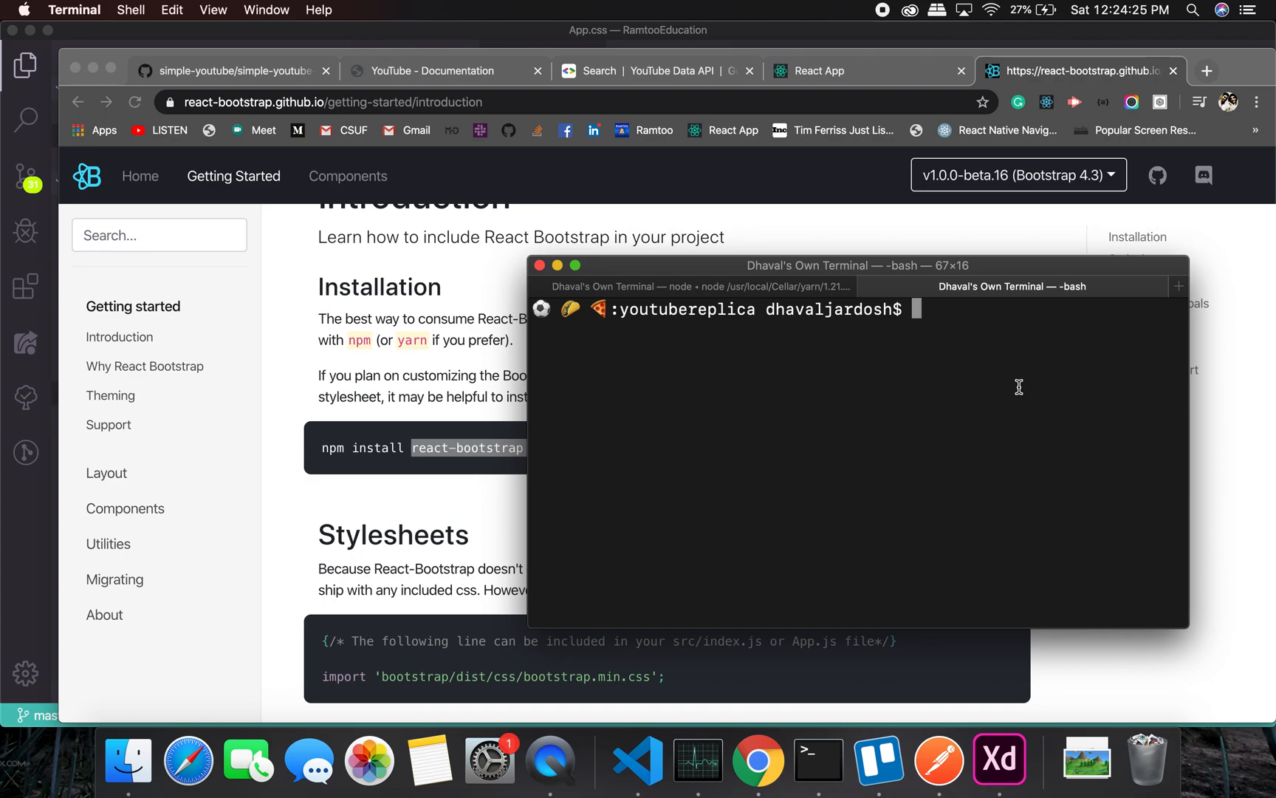
mouse_move(681, 377)
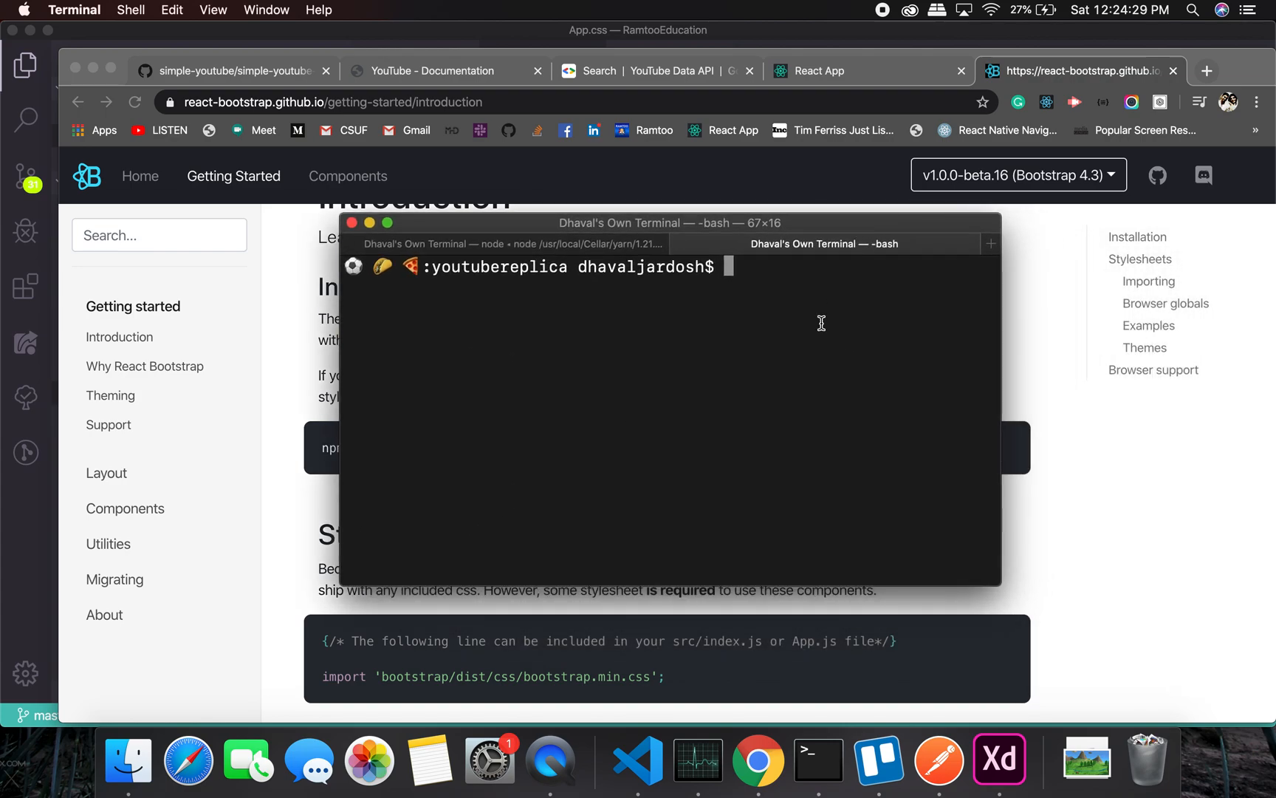
type("yarn")
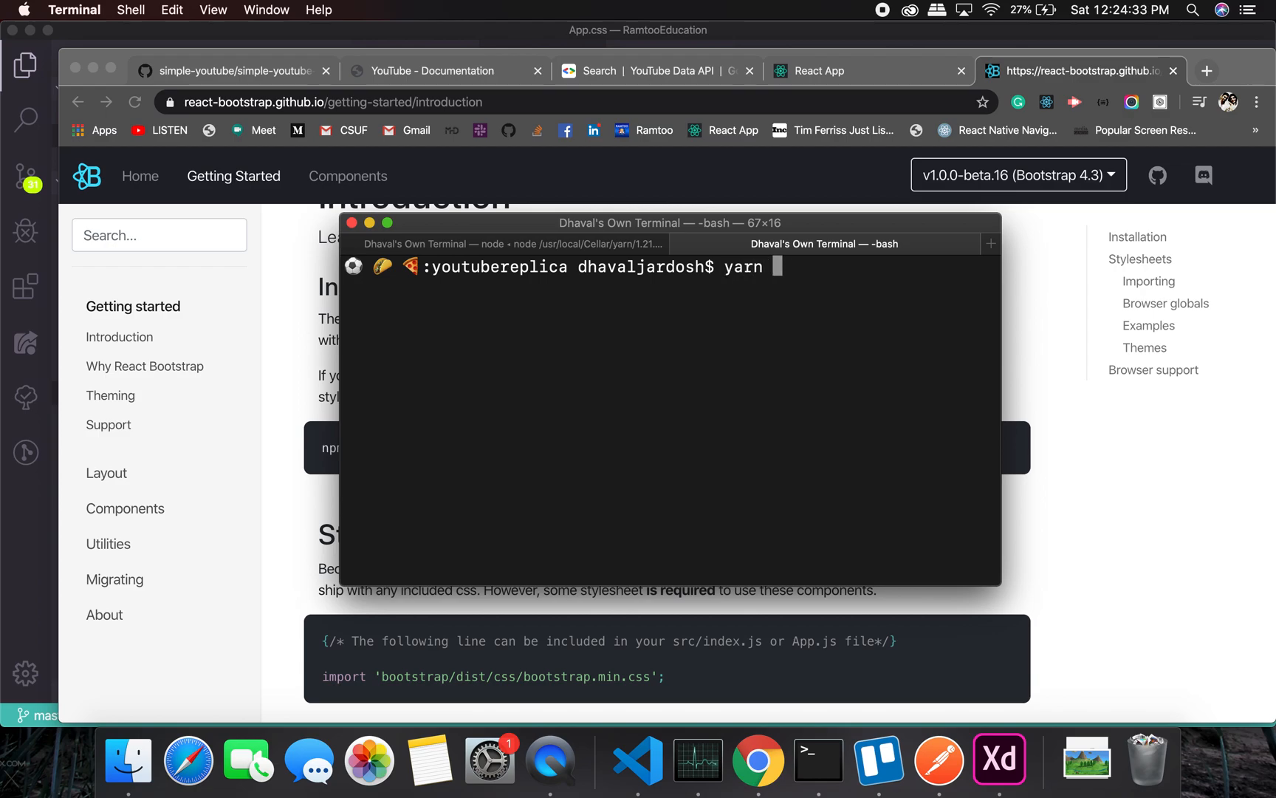
type("add react-bootstrap bootstrap")
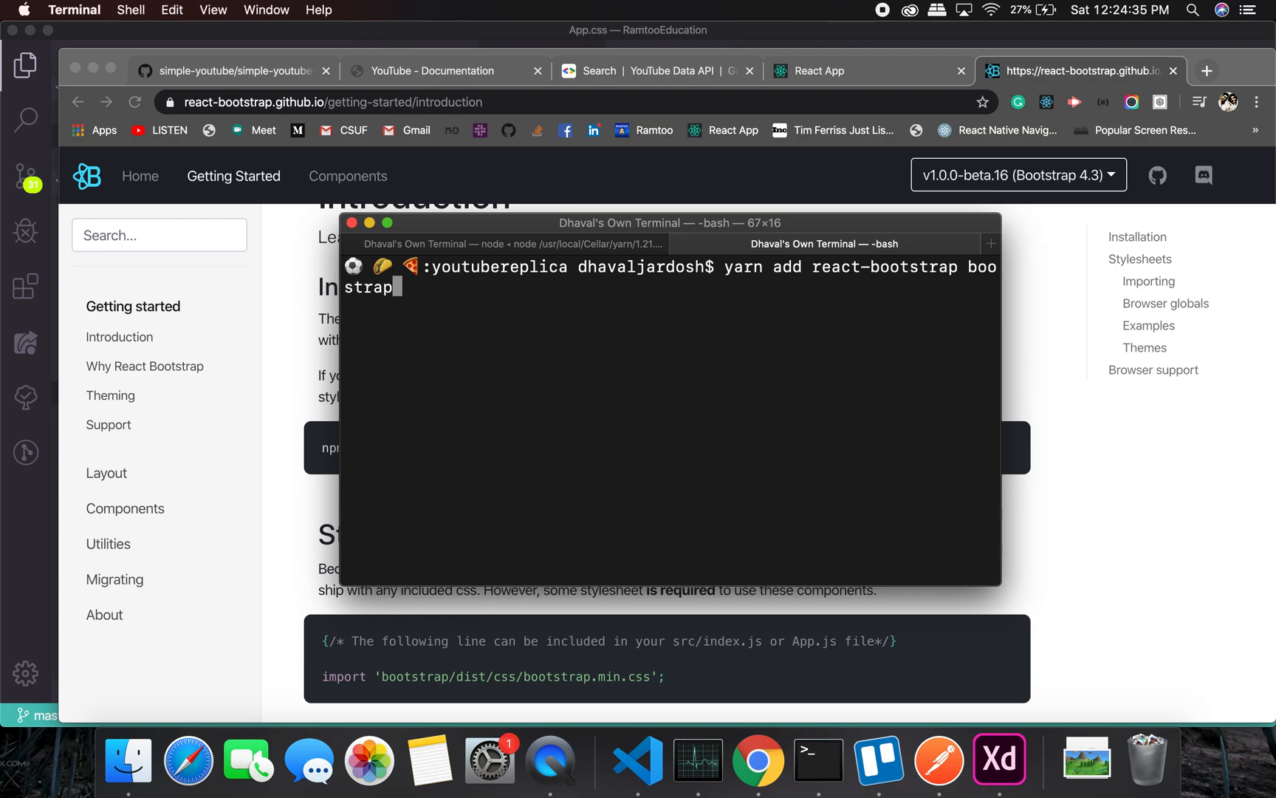
key("Return")
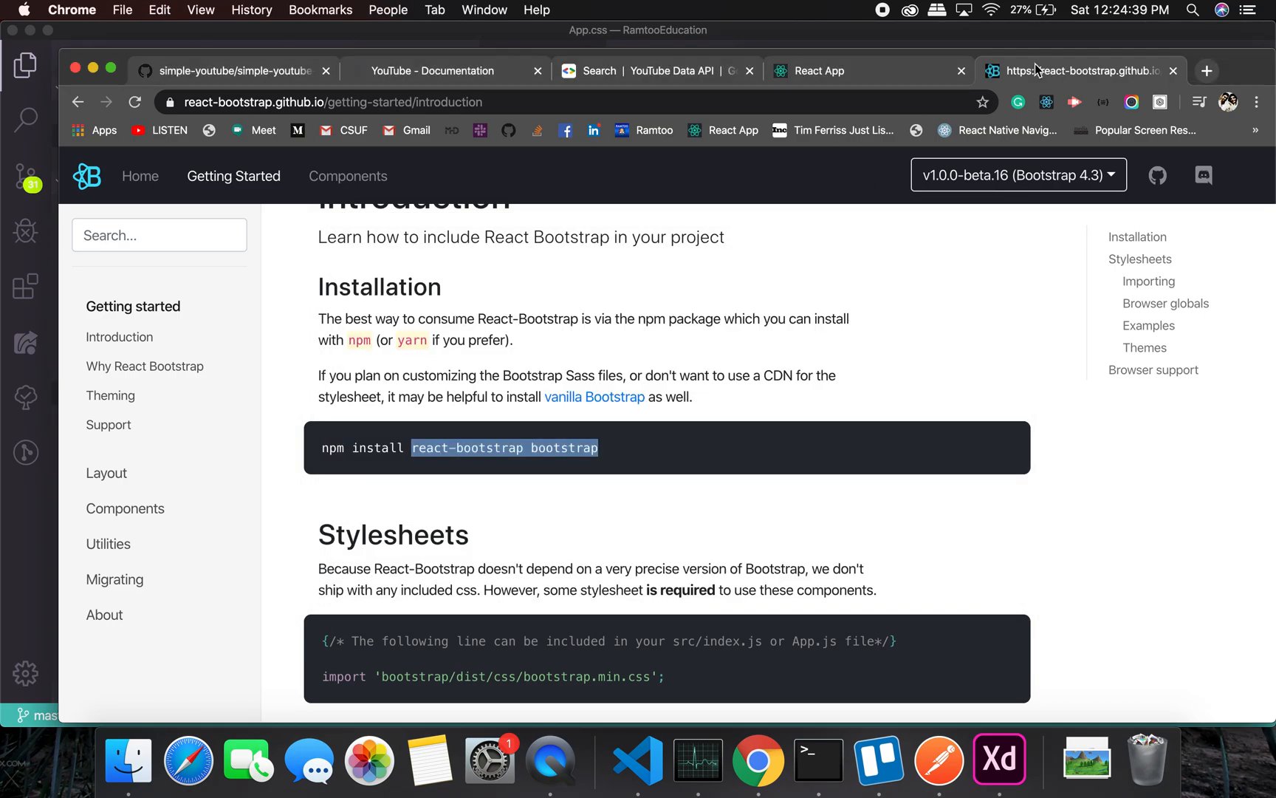
Open the Components Layout Grid page at the Auto-layout columns example.
scroll("up", 3)
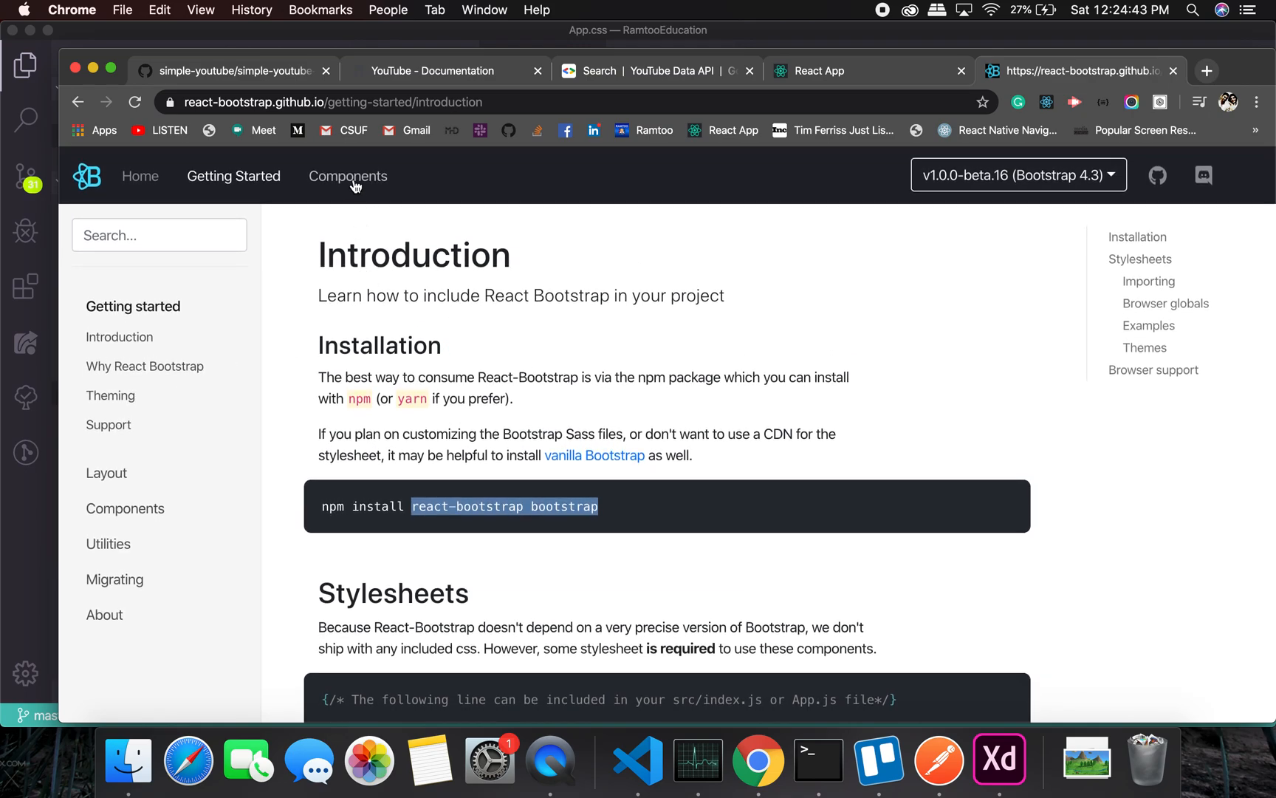
left_click(348, 176)
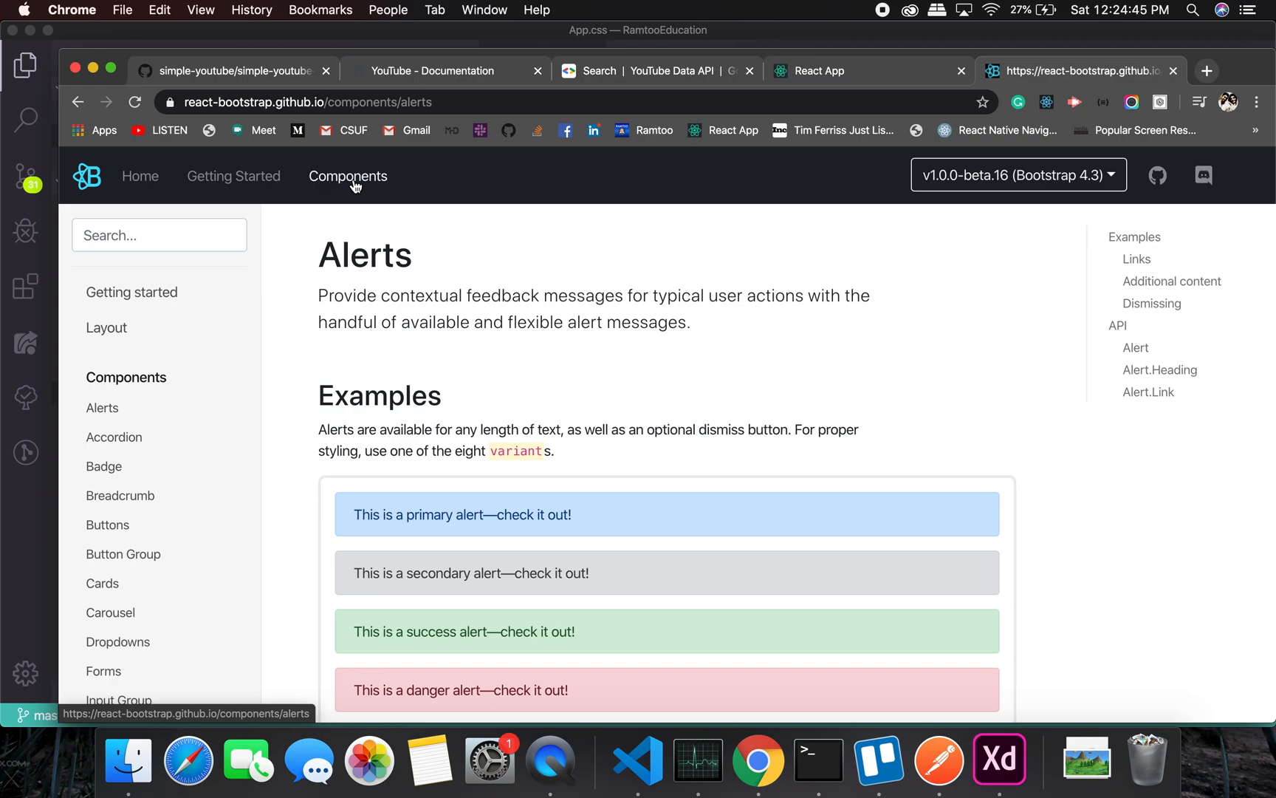
left_click(105, 327)
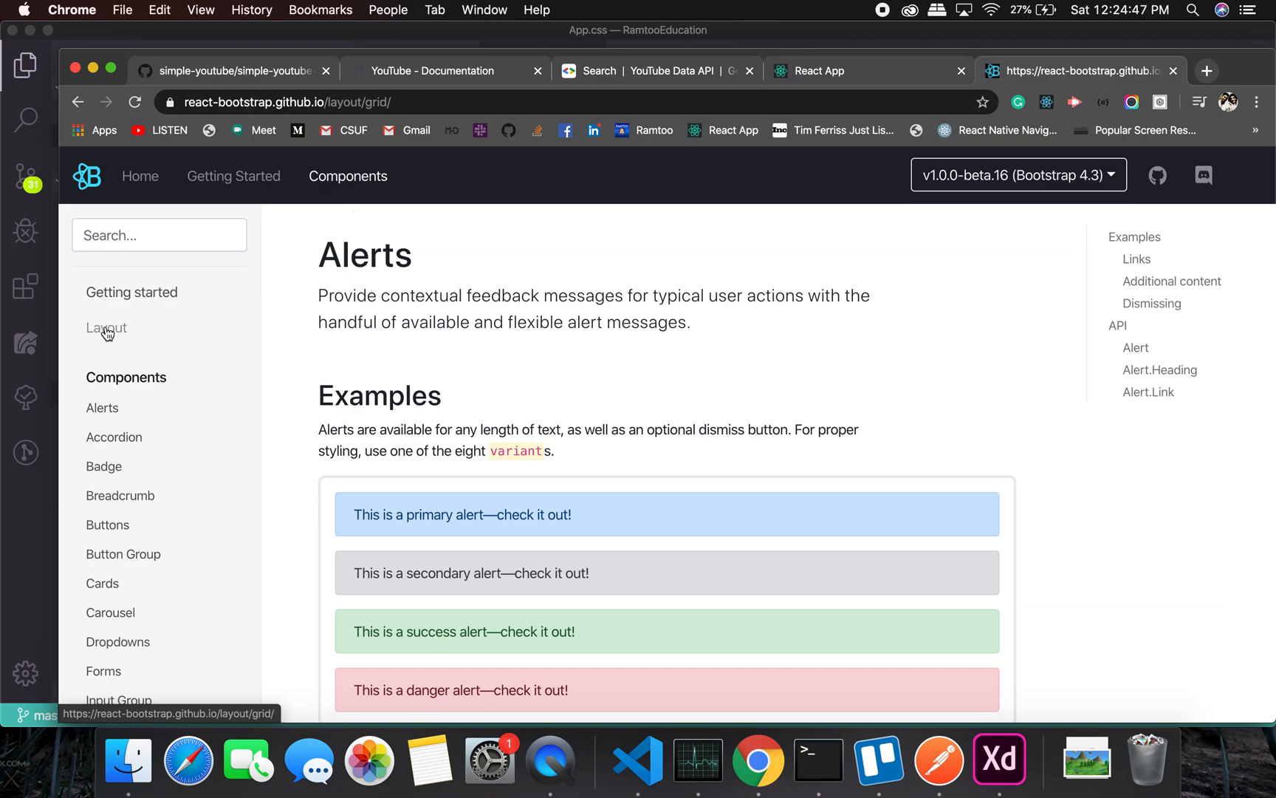
left_click(106, 327)
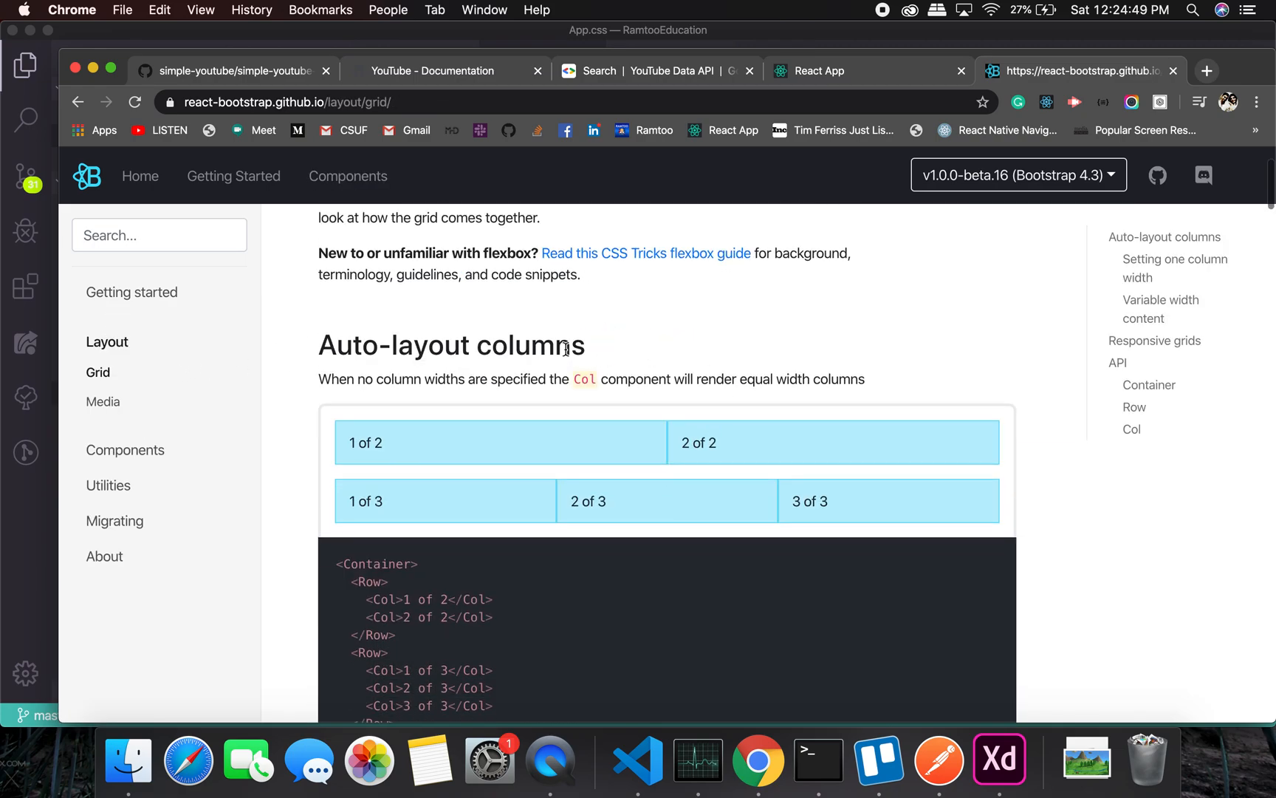
mouse_move(798, 357)
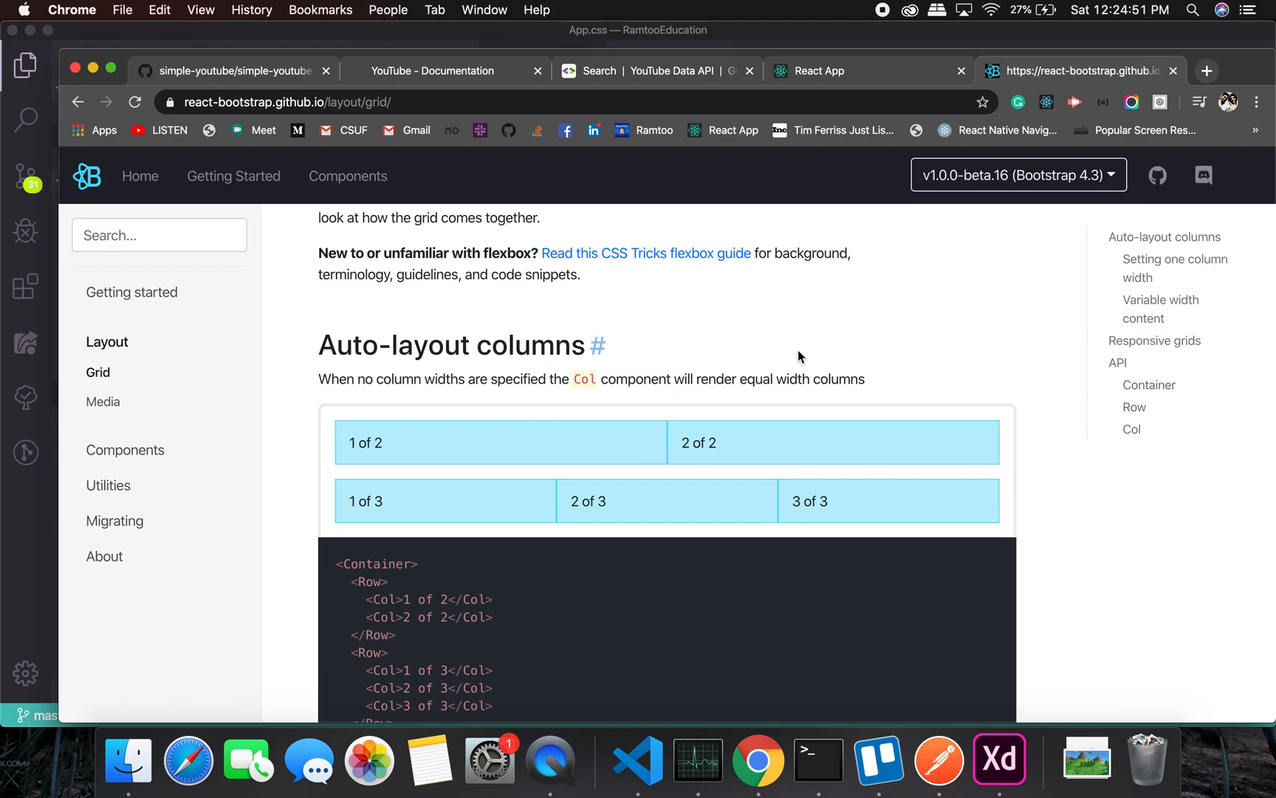
mouse_move(999, 759)
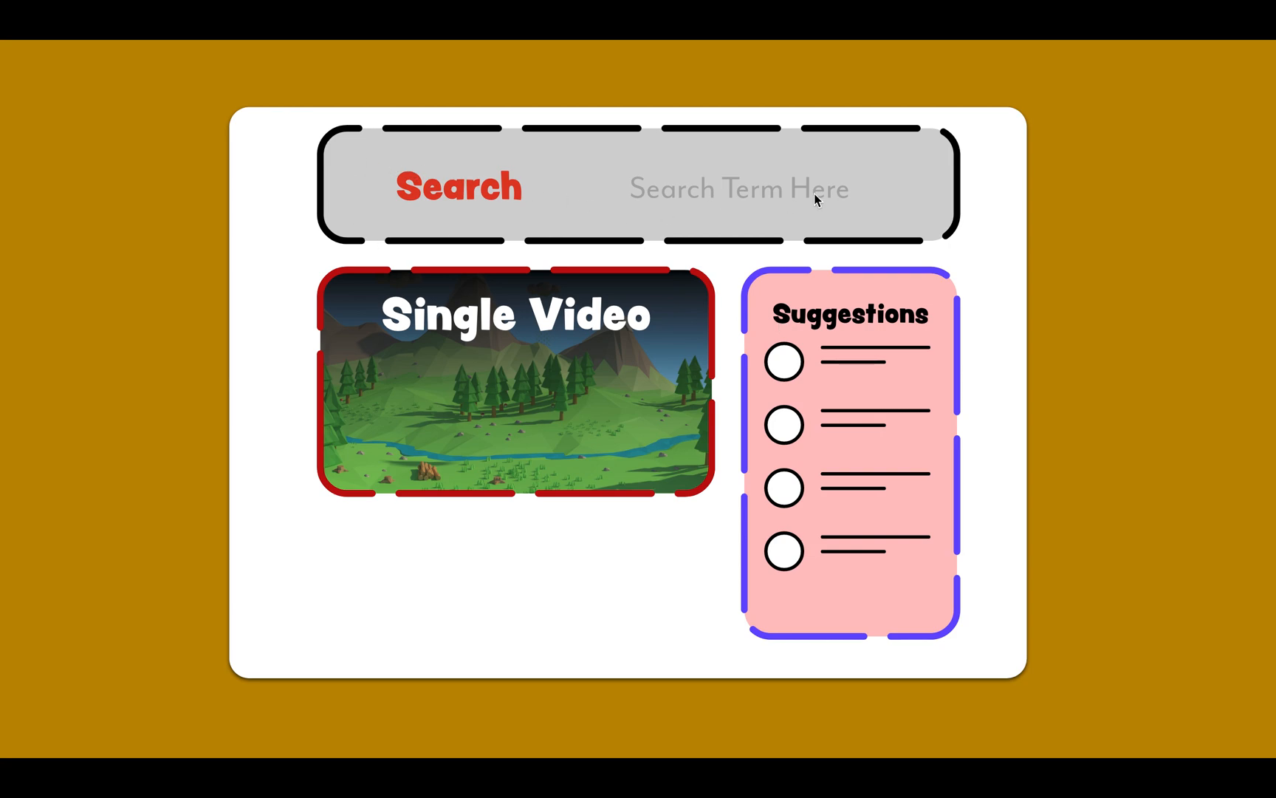
mouse_move(513, 354)
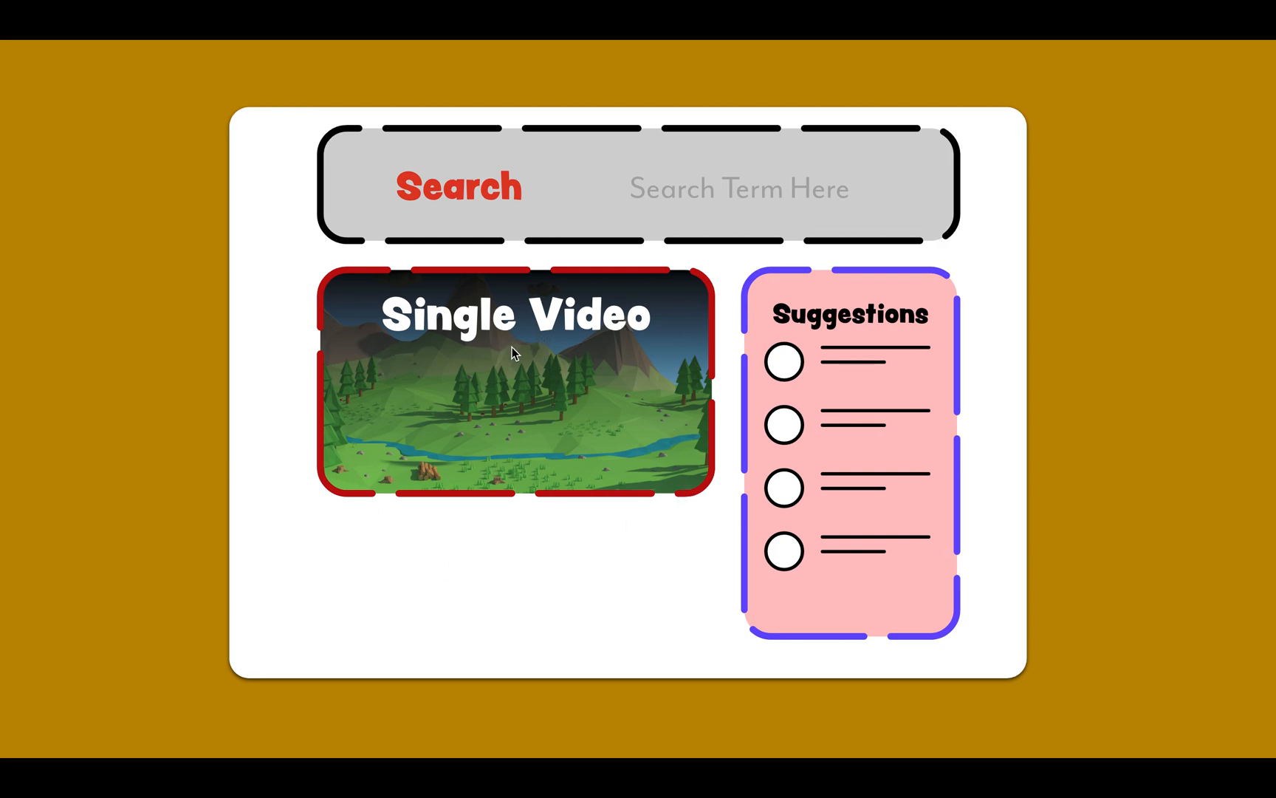
mouse_move(822, 364)
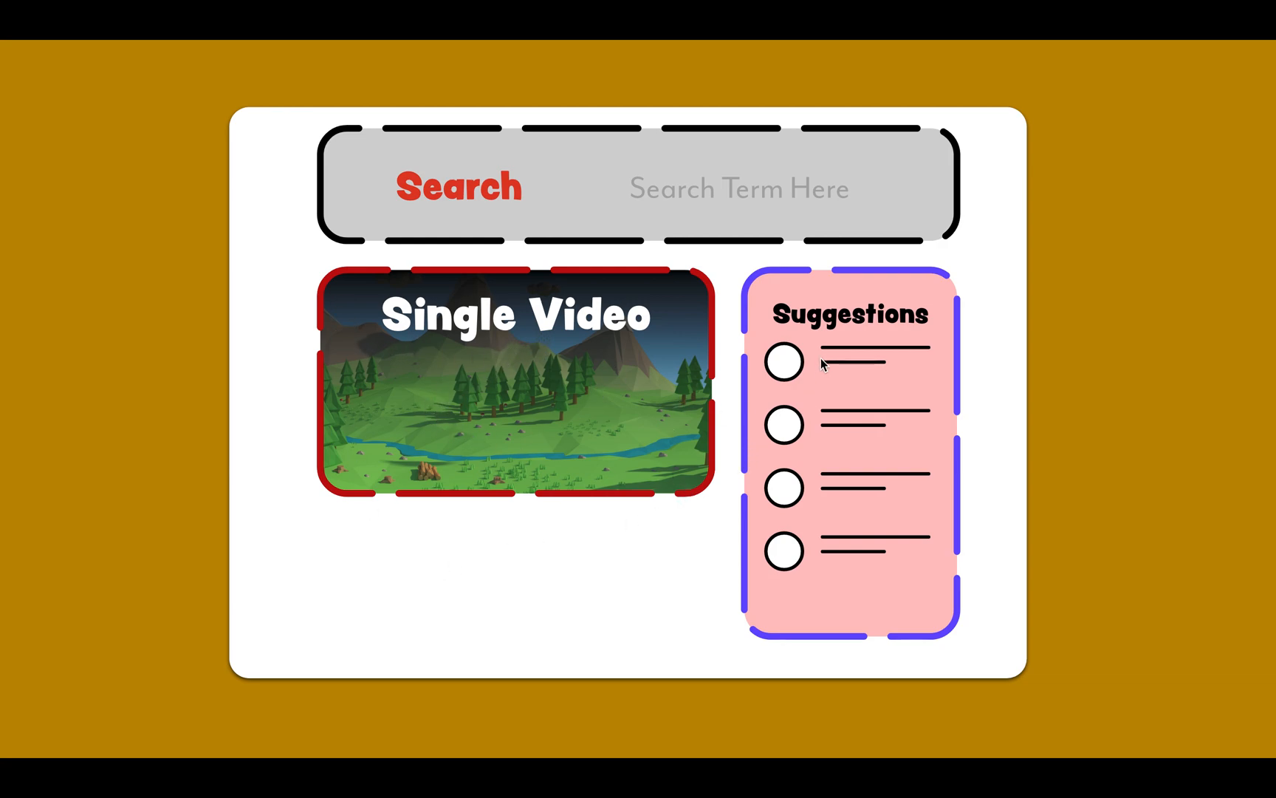
mouse_move(944, 445)
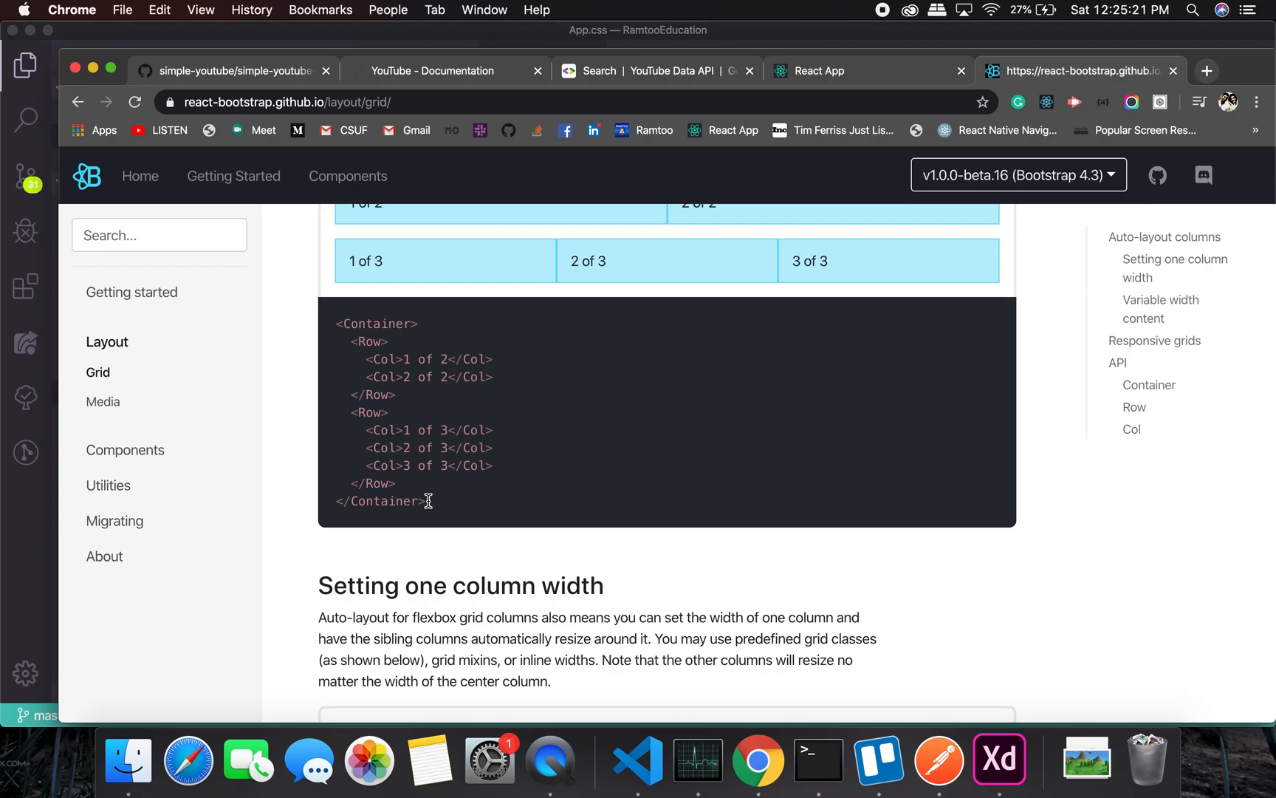
Scroll through the Alerts component page's variant examples and sidebar list.
scroll("up", 3)
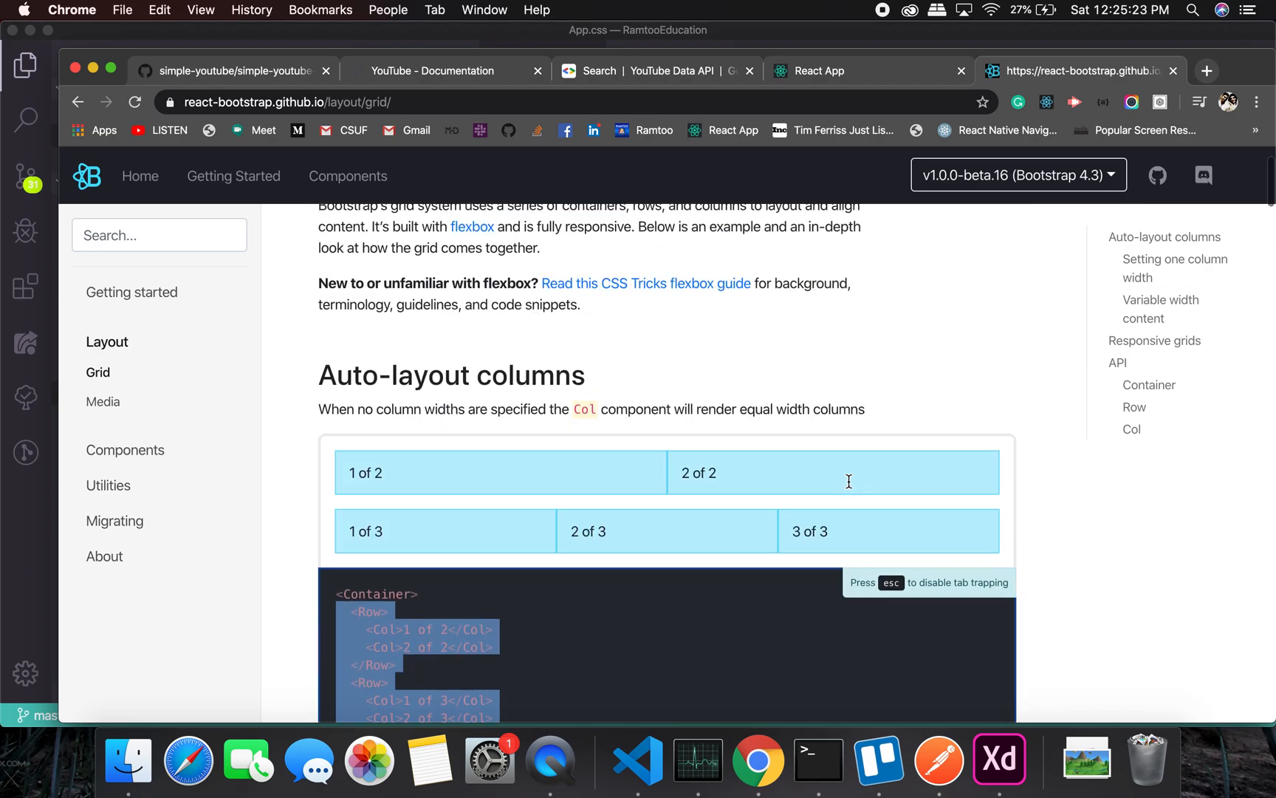
scroll("up", 3)
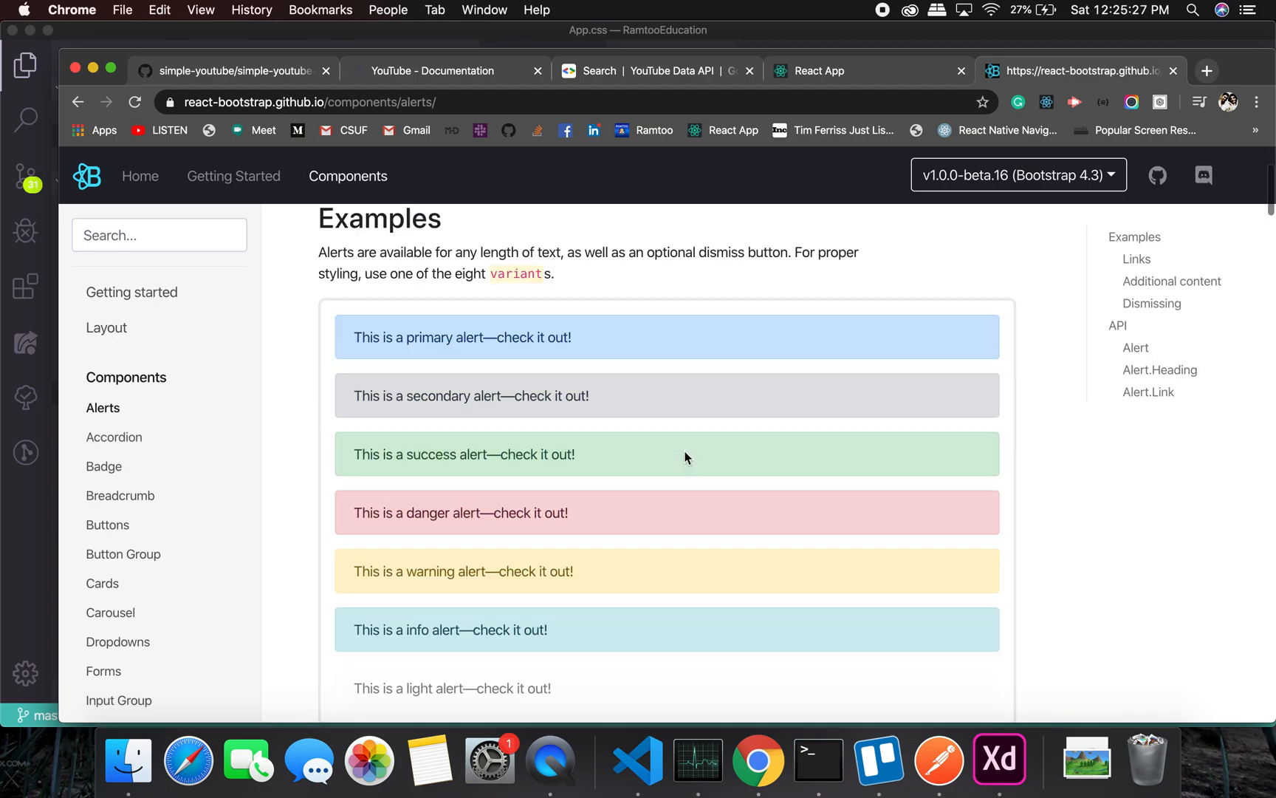
scroll("down", 3)
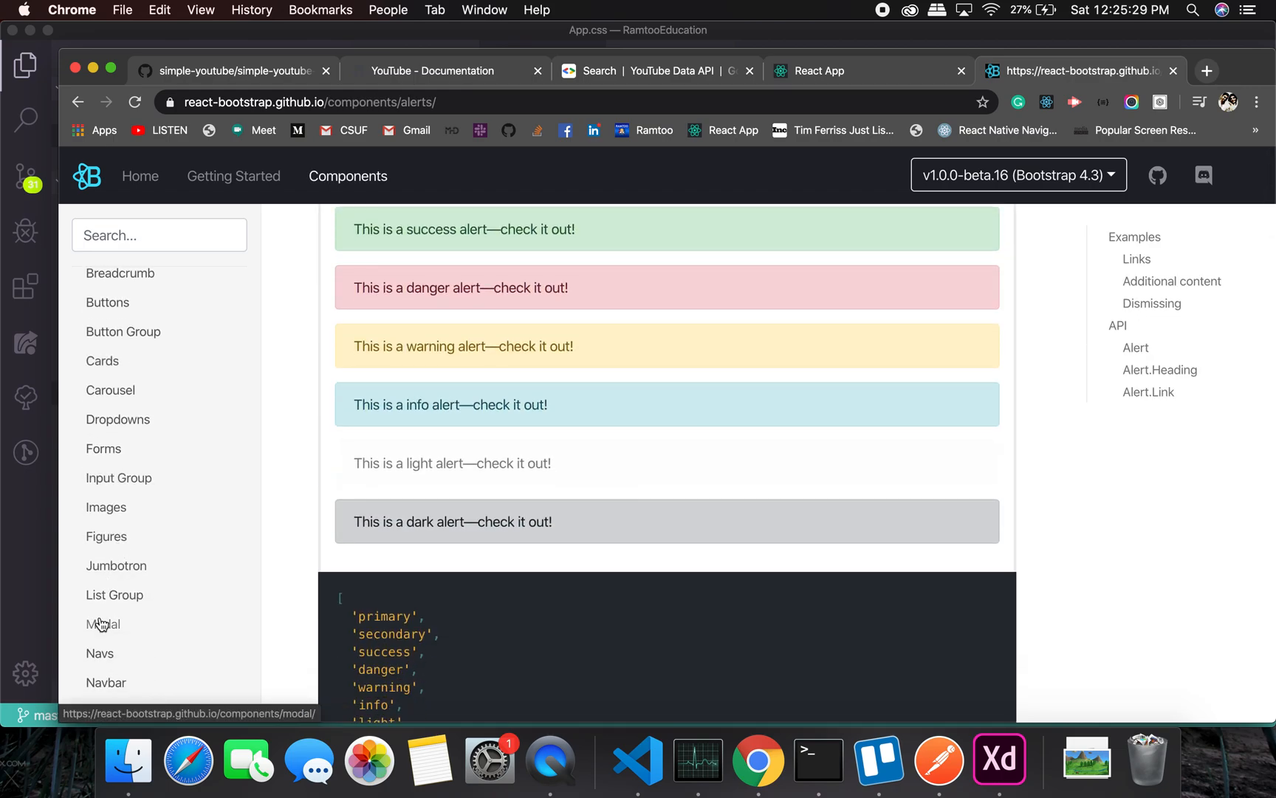
scroll("down", 3)
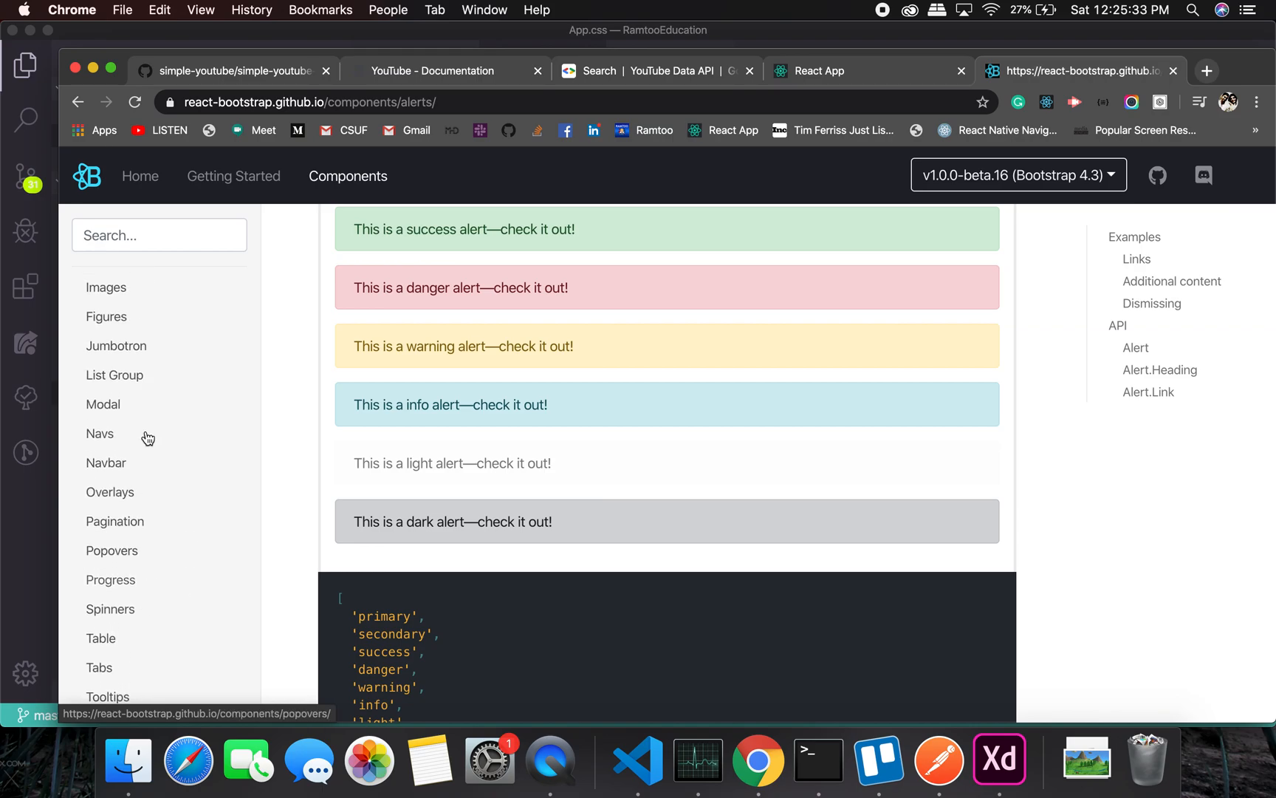
Open Forms and scroll past controls, sizing and plaintext to Checkboxes and Radios.
scroll("up", 3)
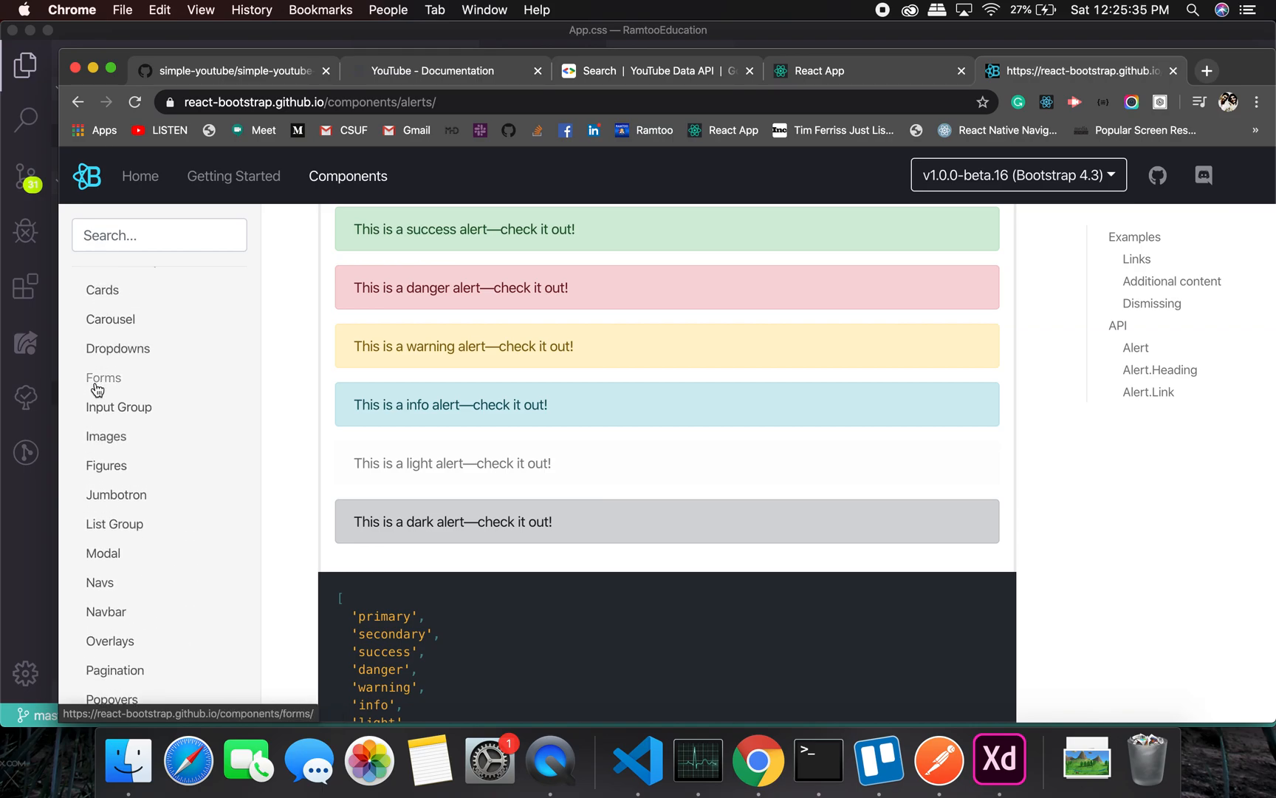
left_click(103, 376)
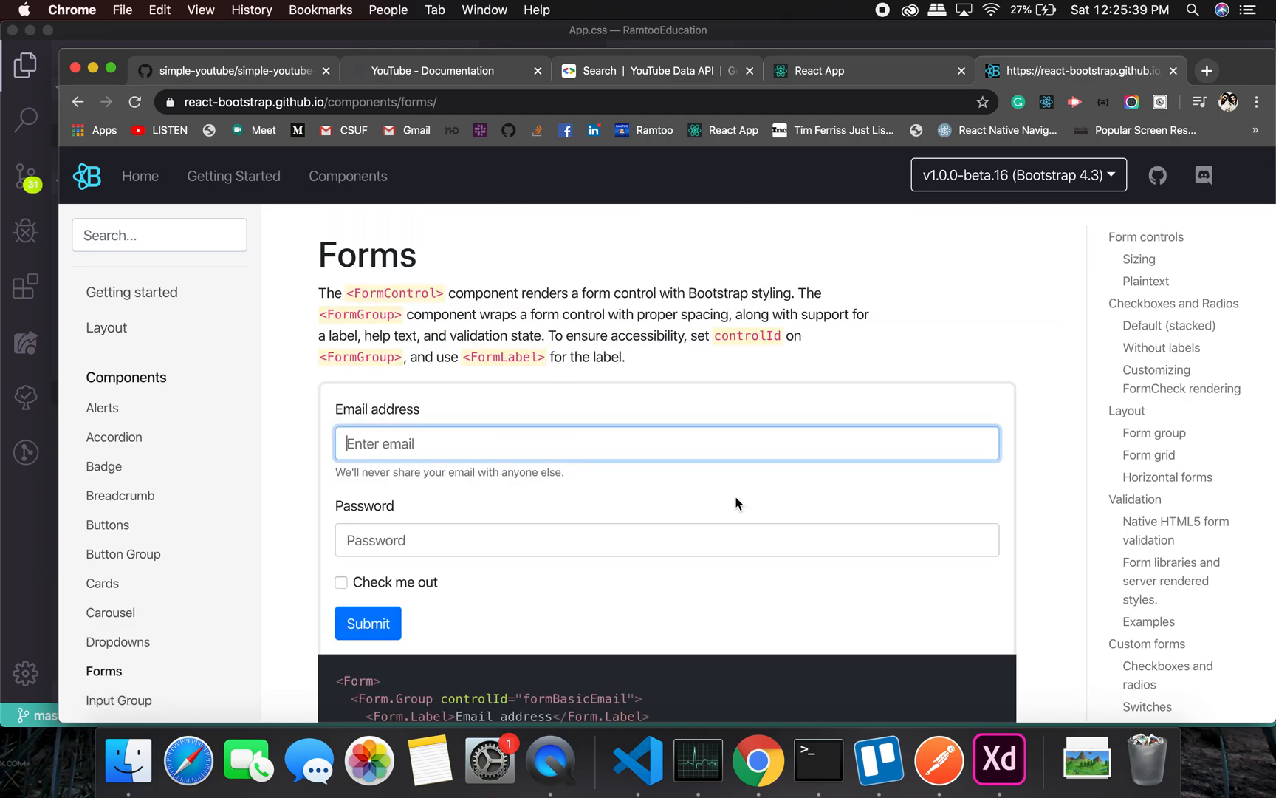
scroll("down", 3)
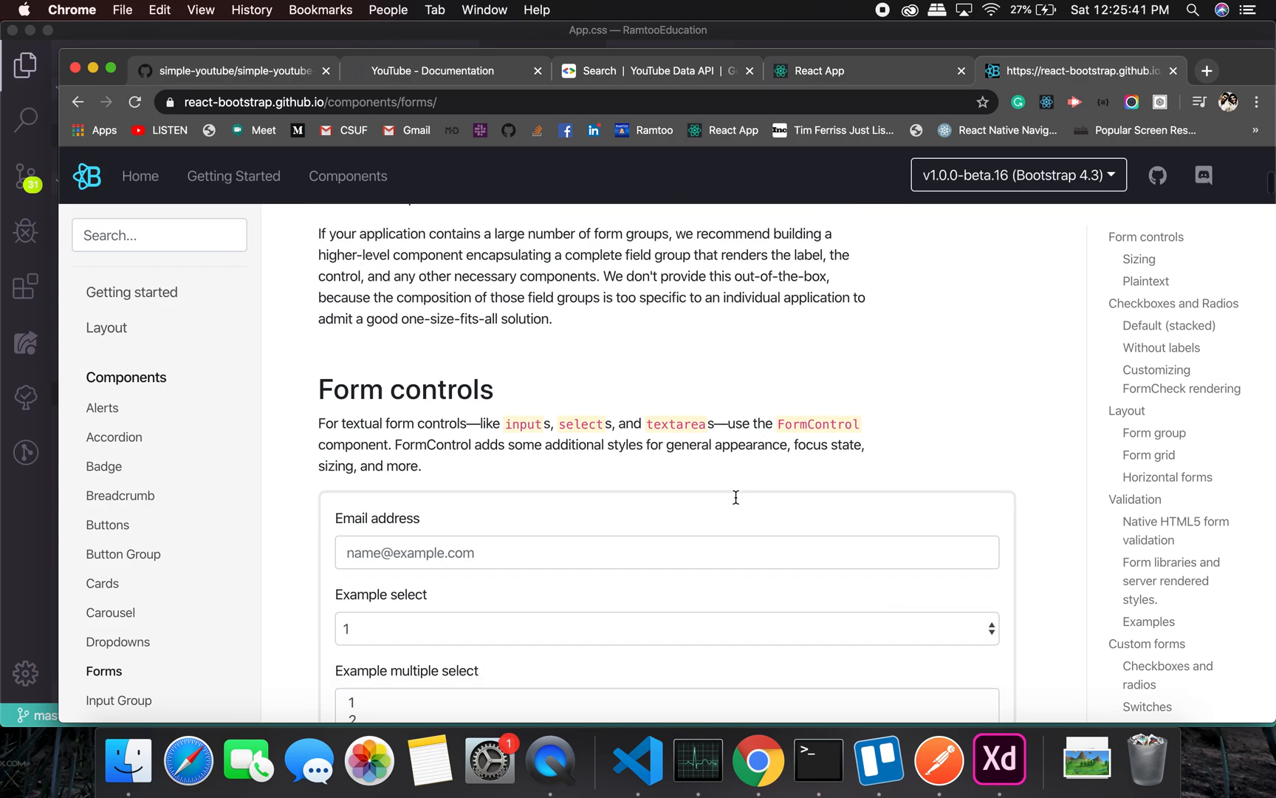
scroll("down", 3)
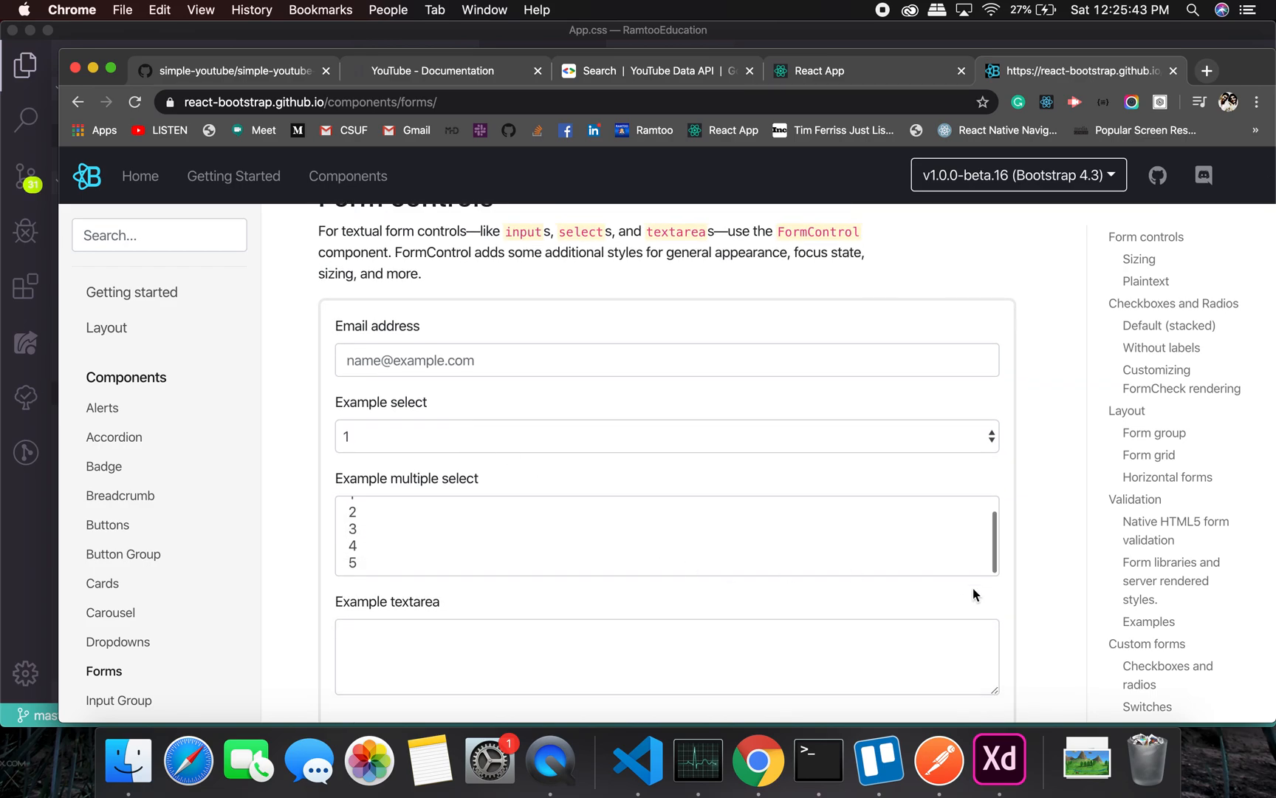
scroll("down", 3)
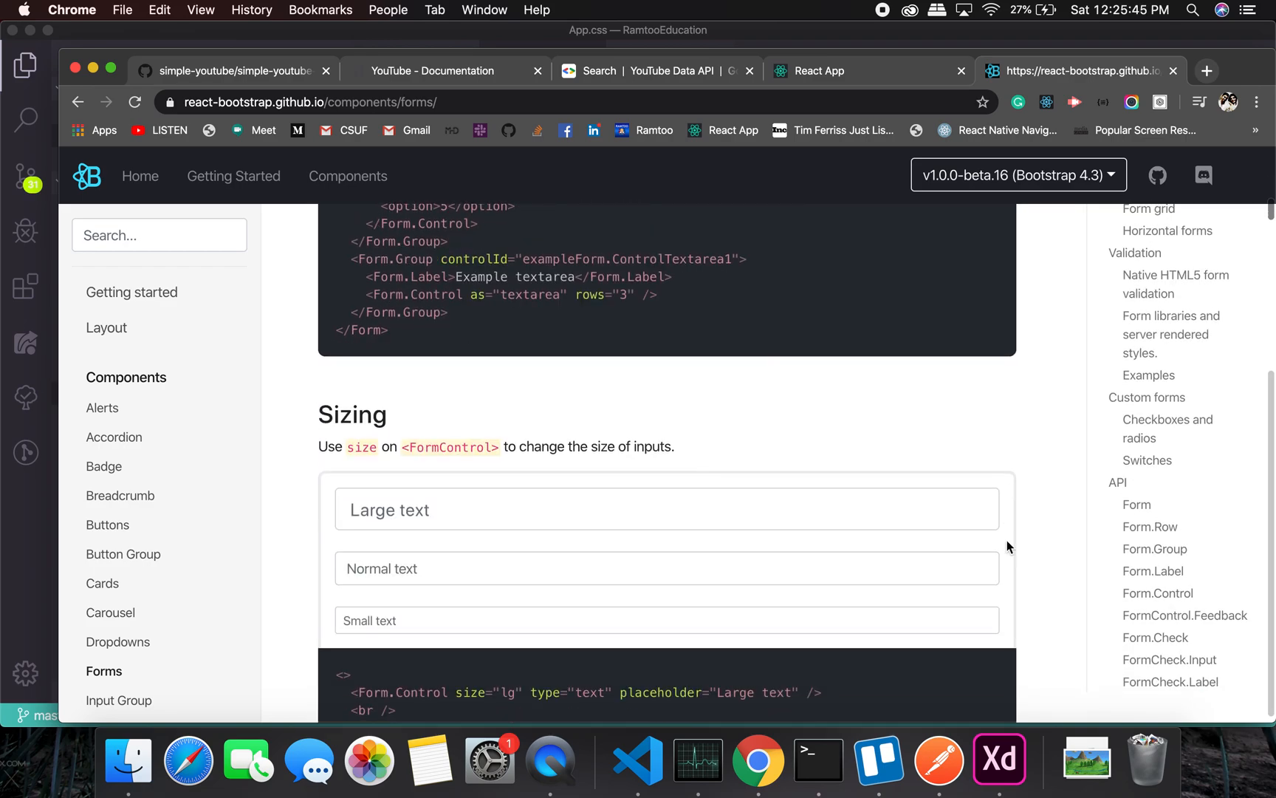
type("ada")
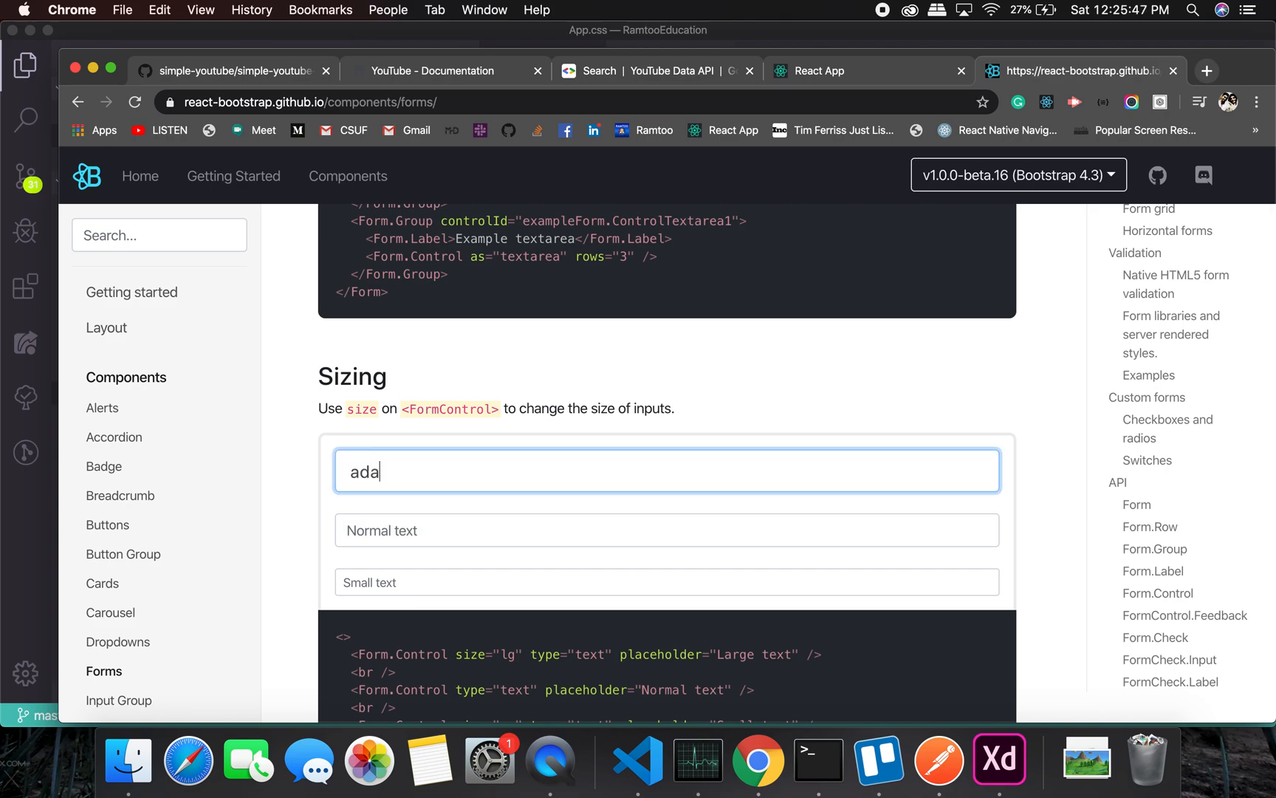
scroll("down", 3)
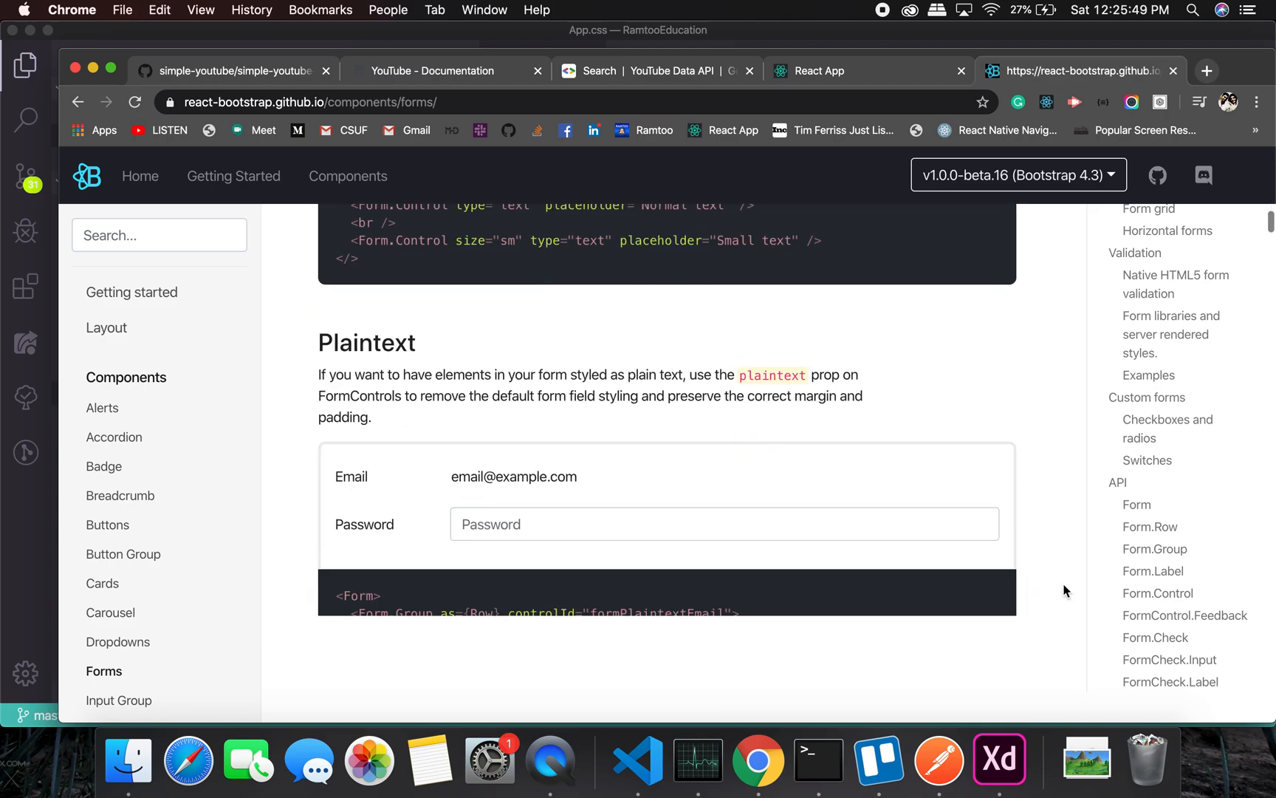
scroll("down", 3)
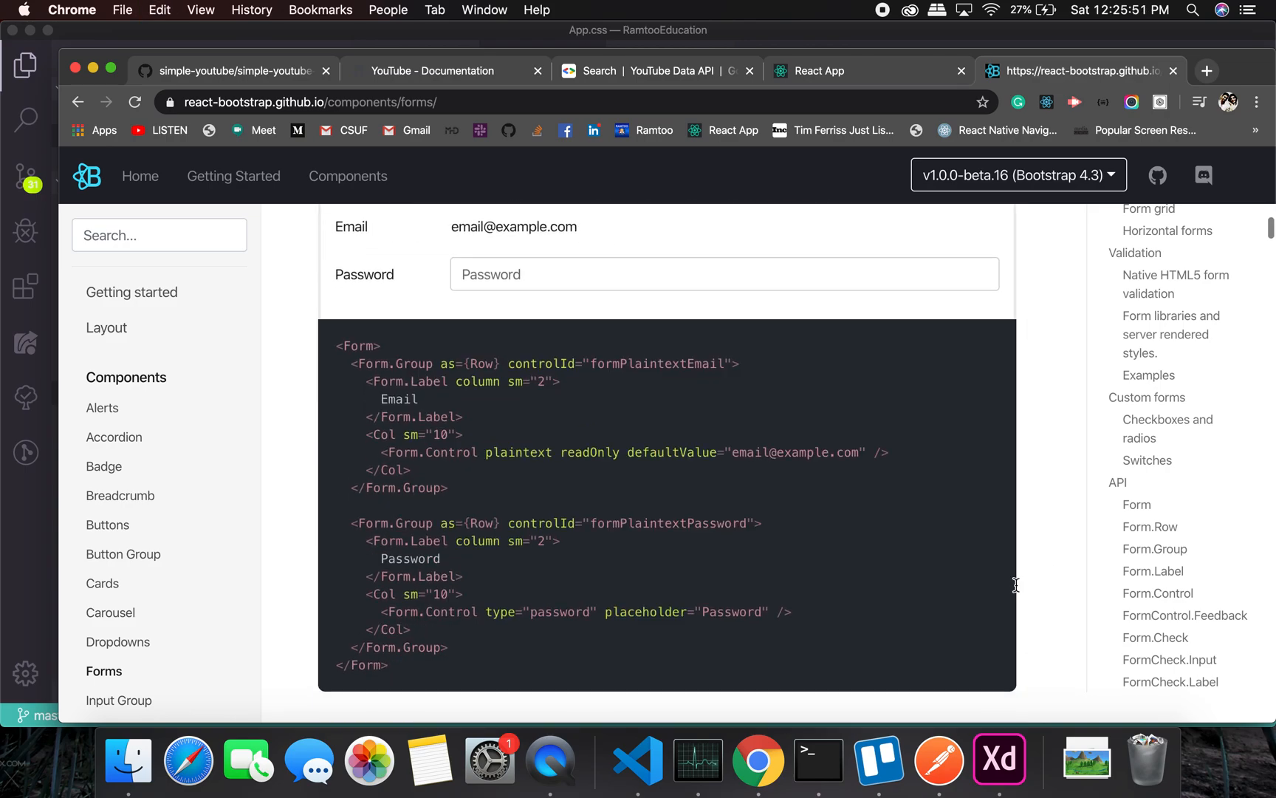
scroll("down", 3)
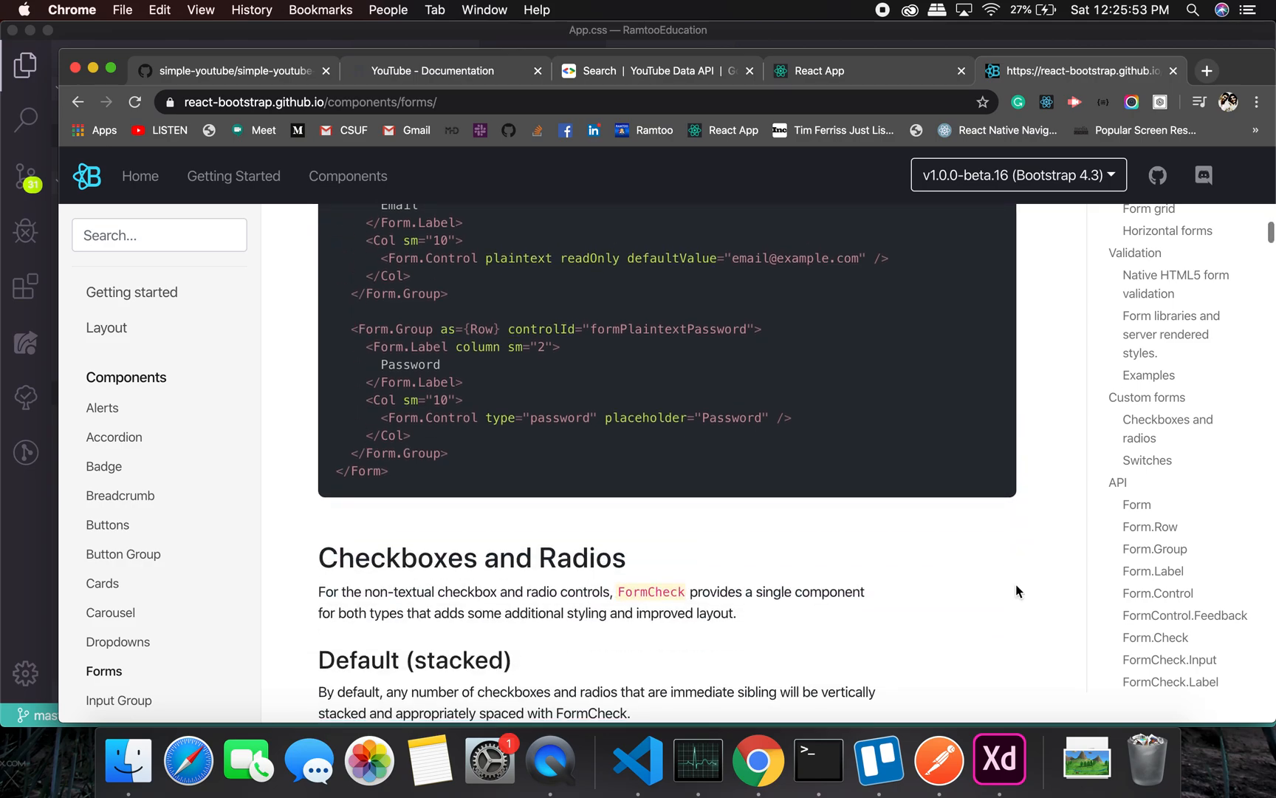
scroll("down", 3)
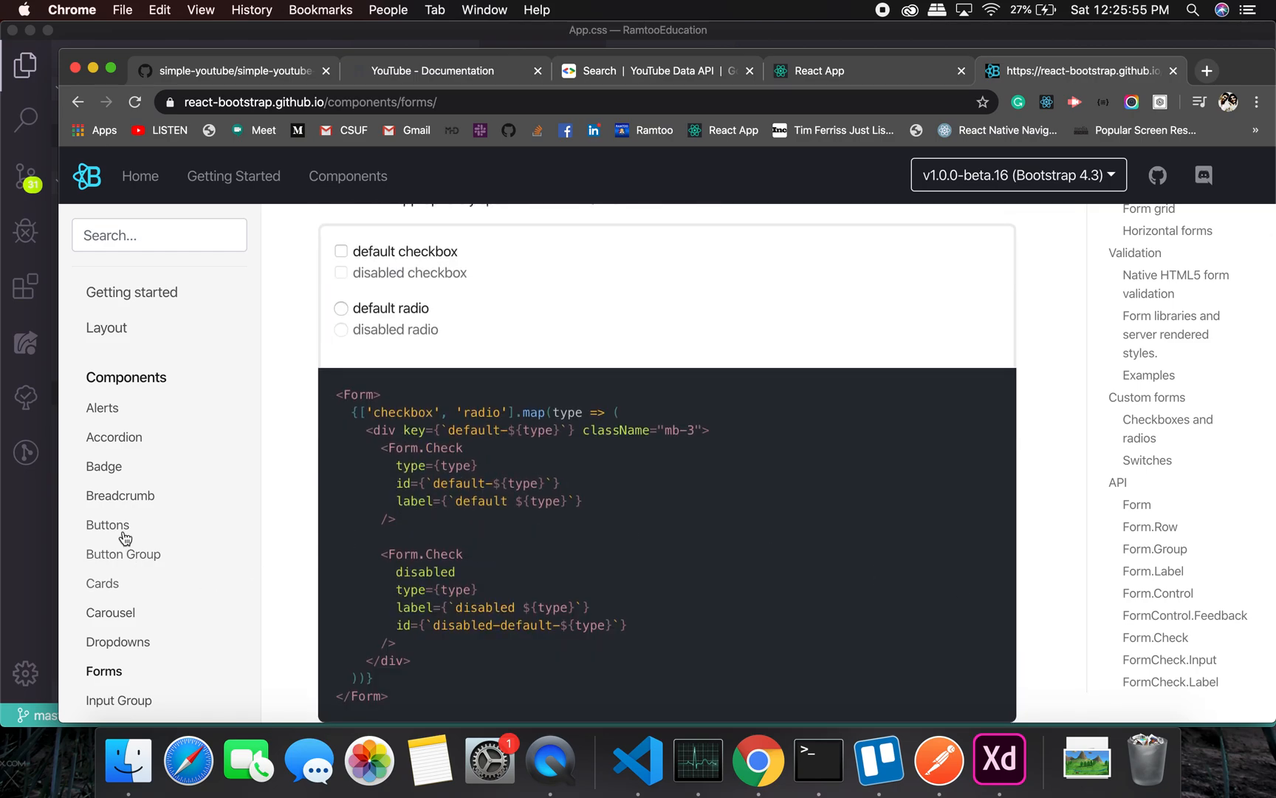
Open the Buttons page and scroll to the size="lg" and size="sm" examples.
left_click(108, 525)
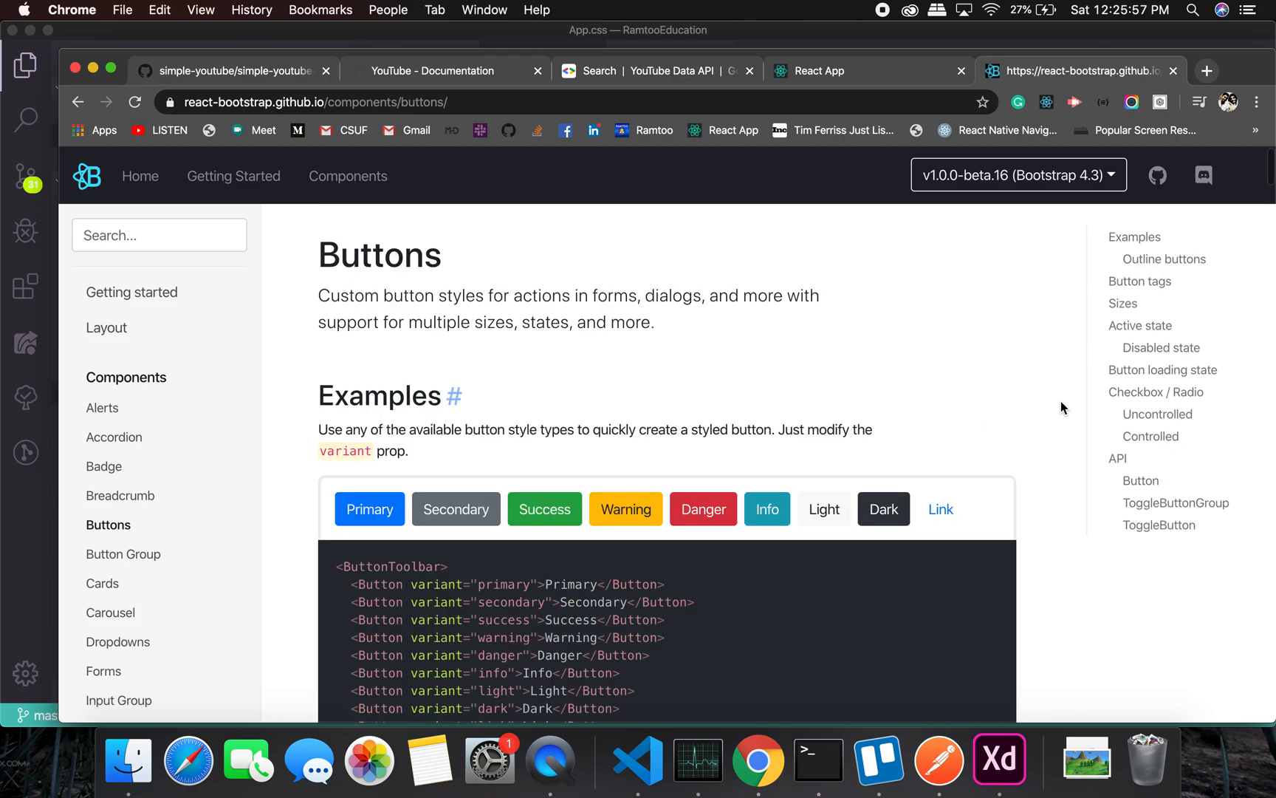
scroll("down", 3)
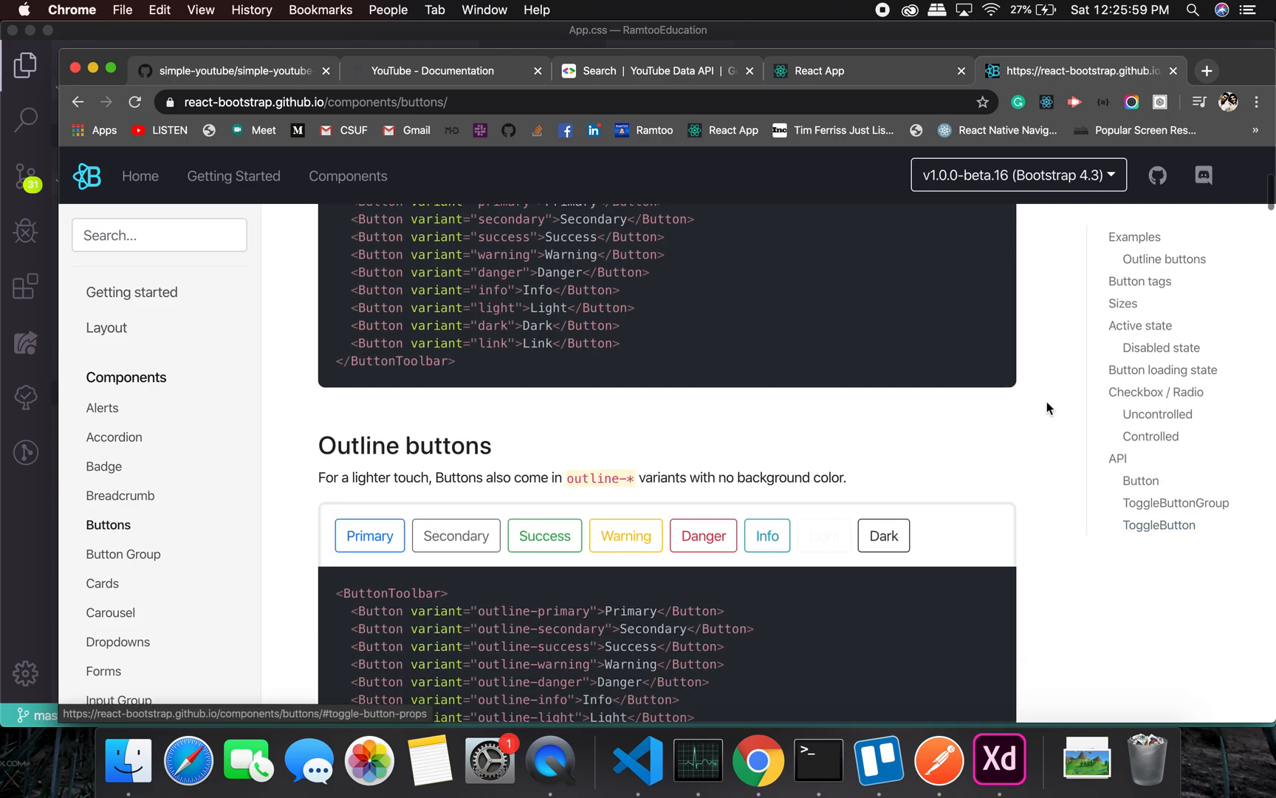
scroll("down", 3)
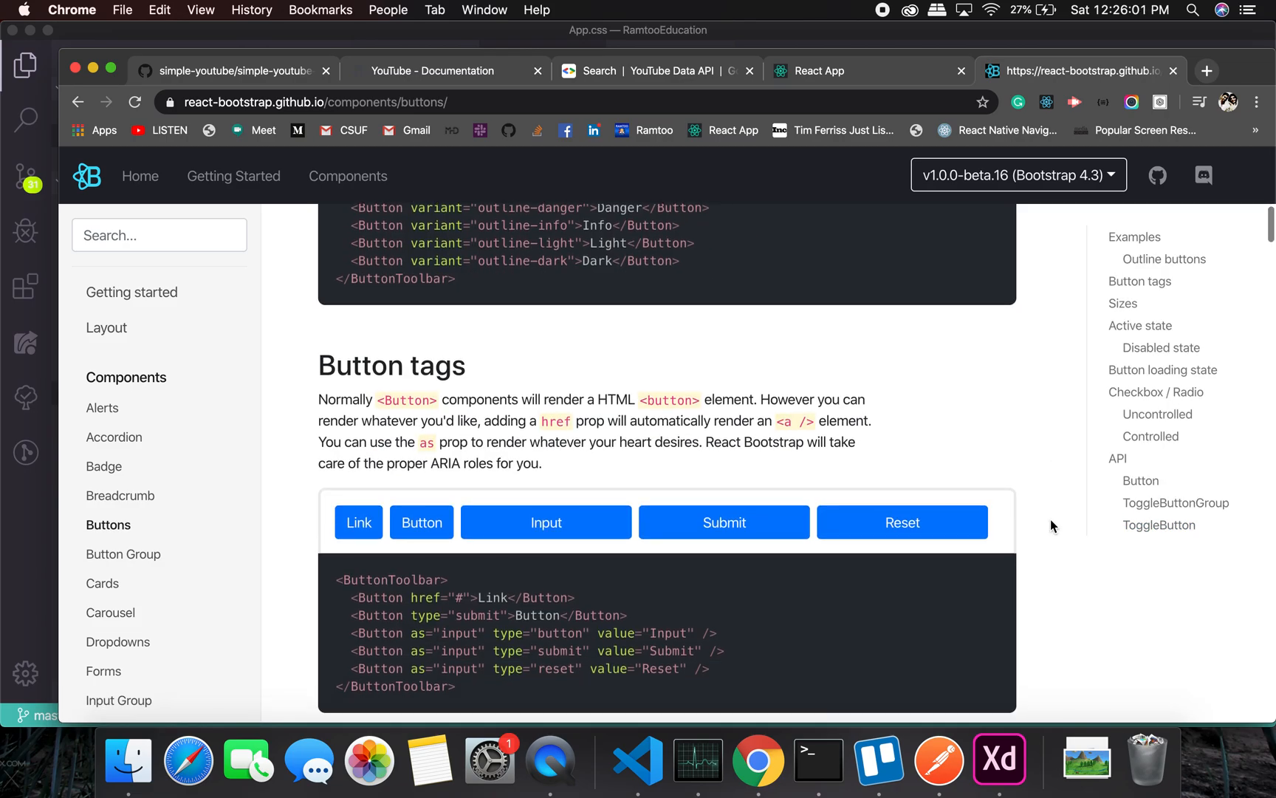
scroll("down", 3)
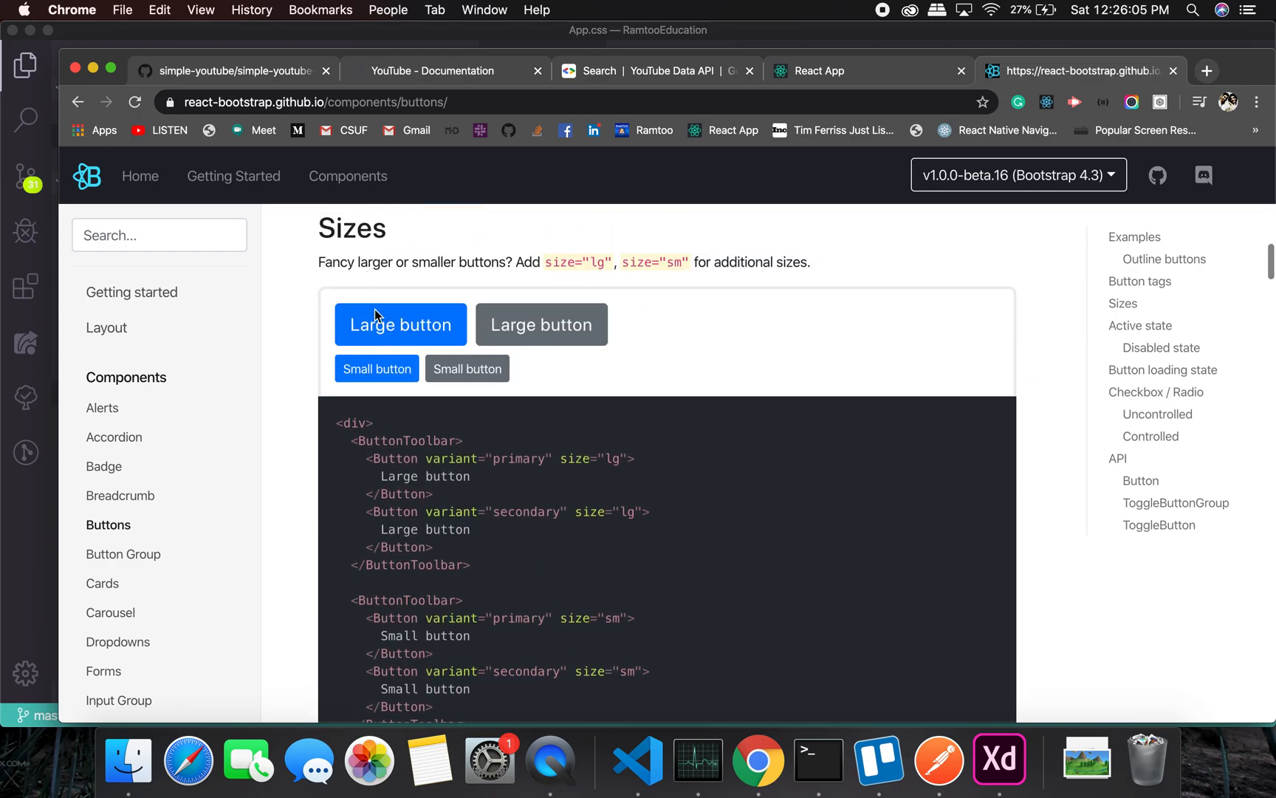
mouse_move(119, 554)
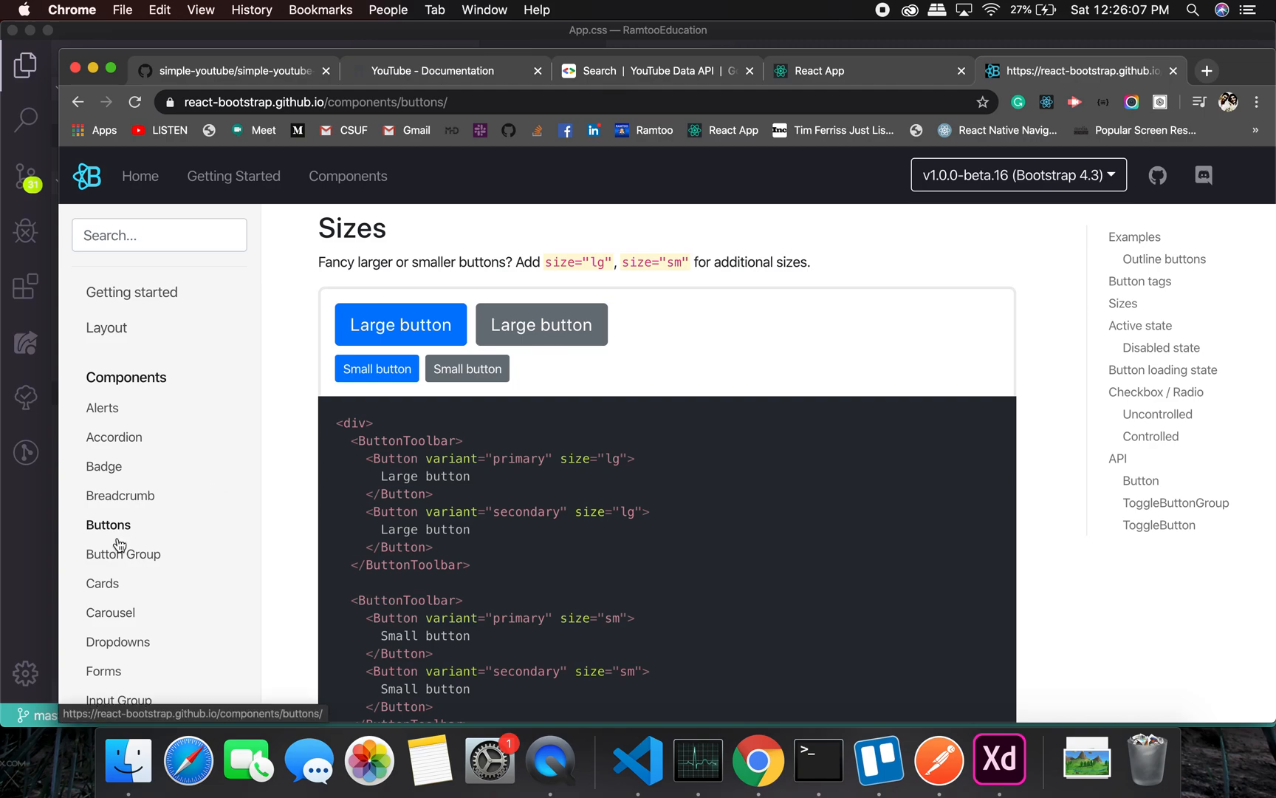
scroll("down", 3)
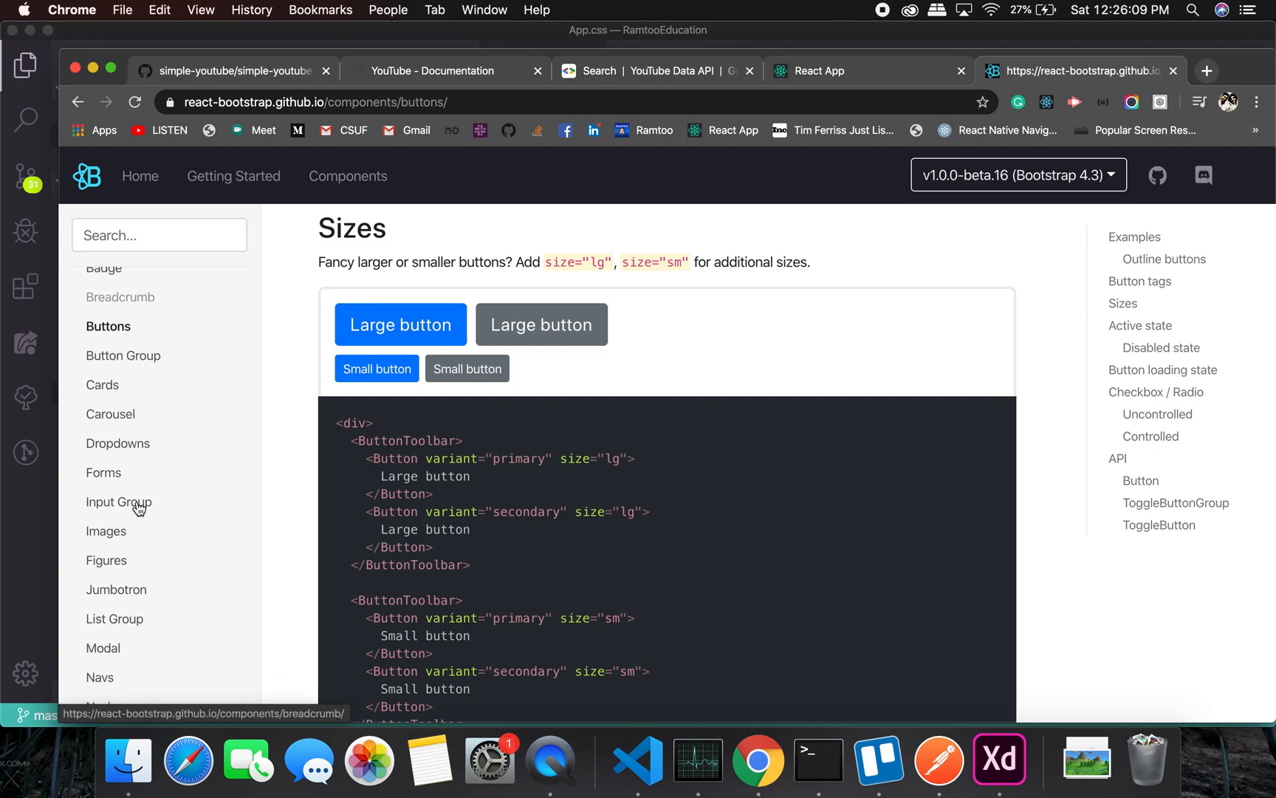
scroll("down", 3)
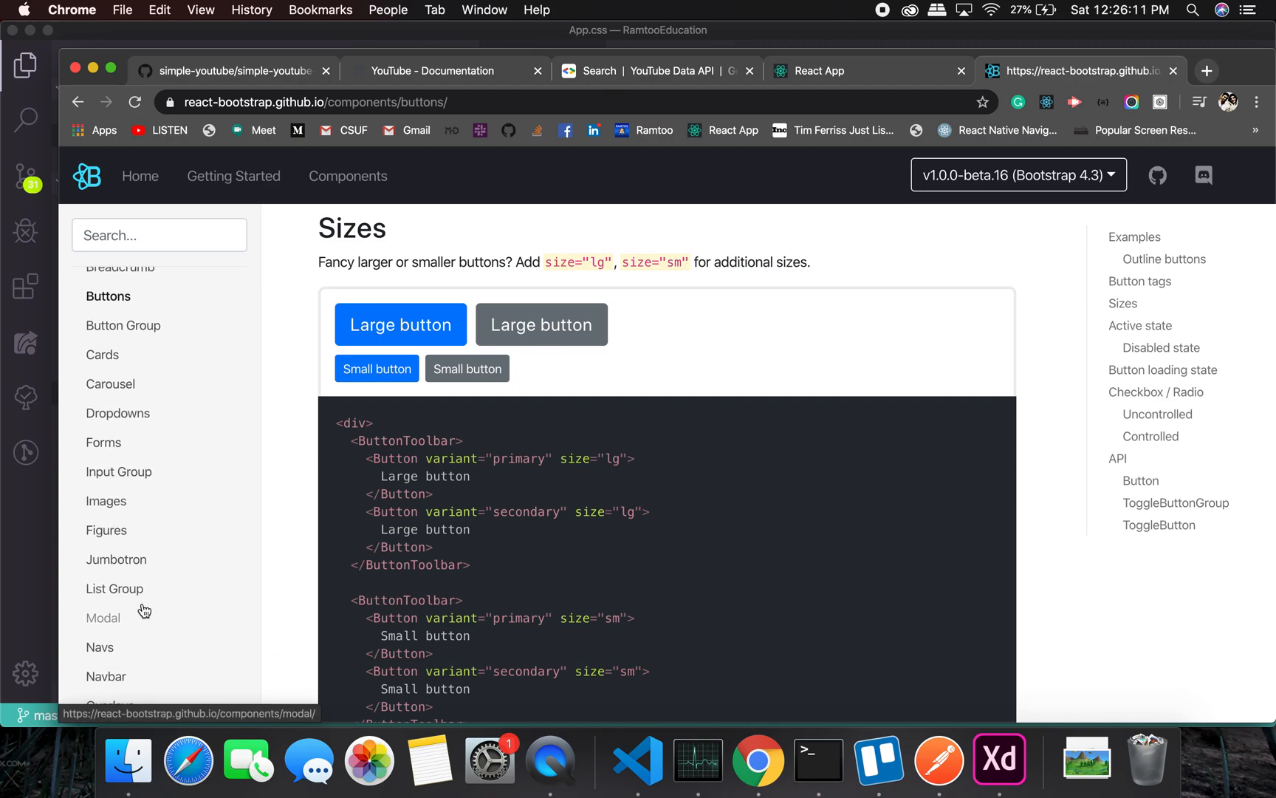
Open List Group and scroll to the basic ListGroup.Item example code.
left_click(114, 588)
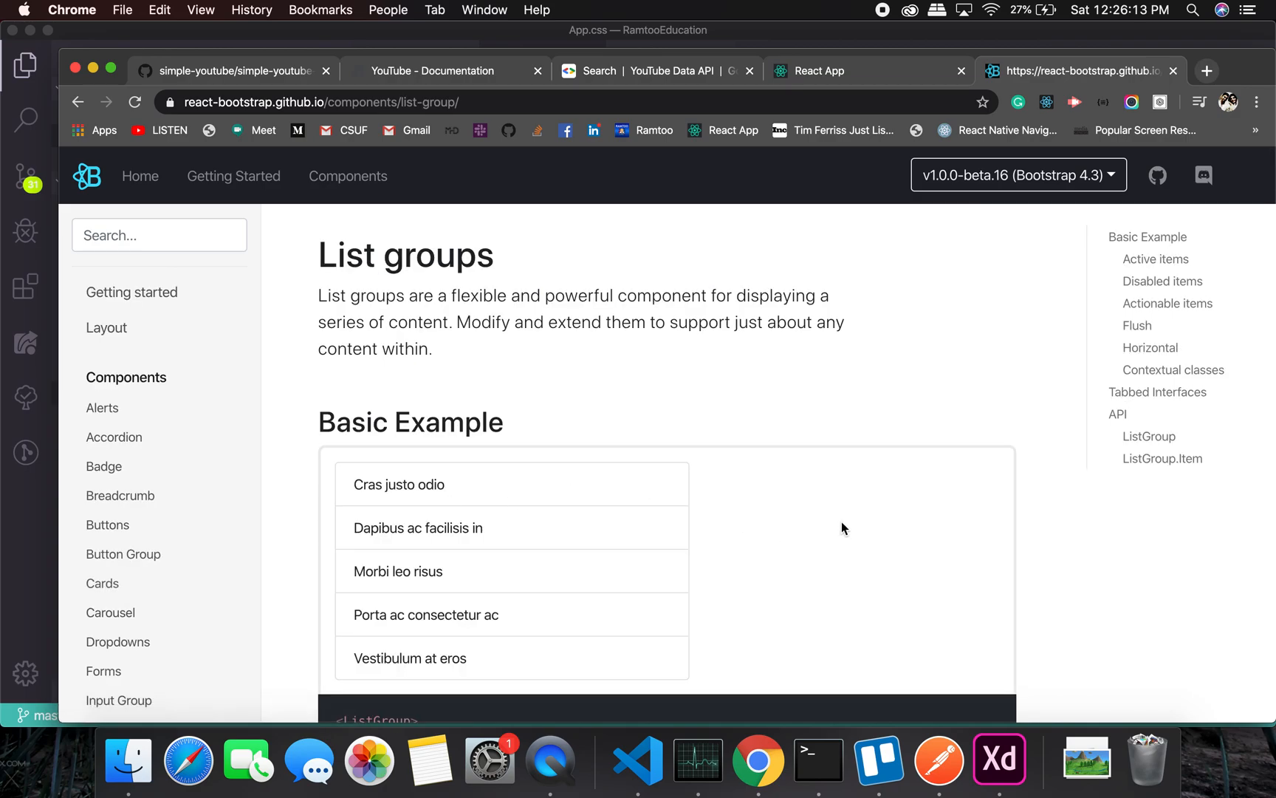
scroll("down", 3)
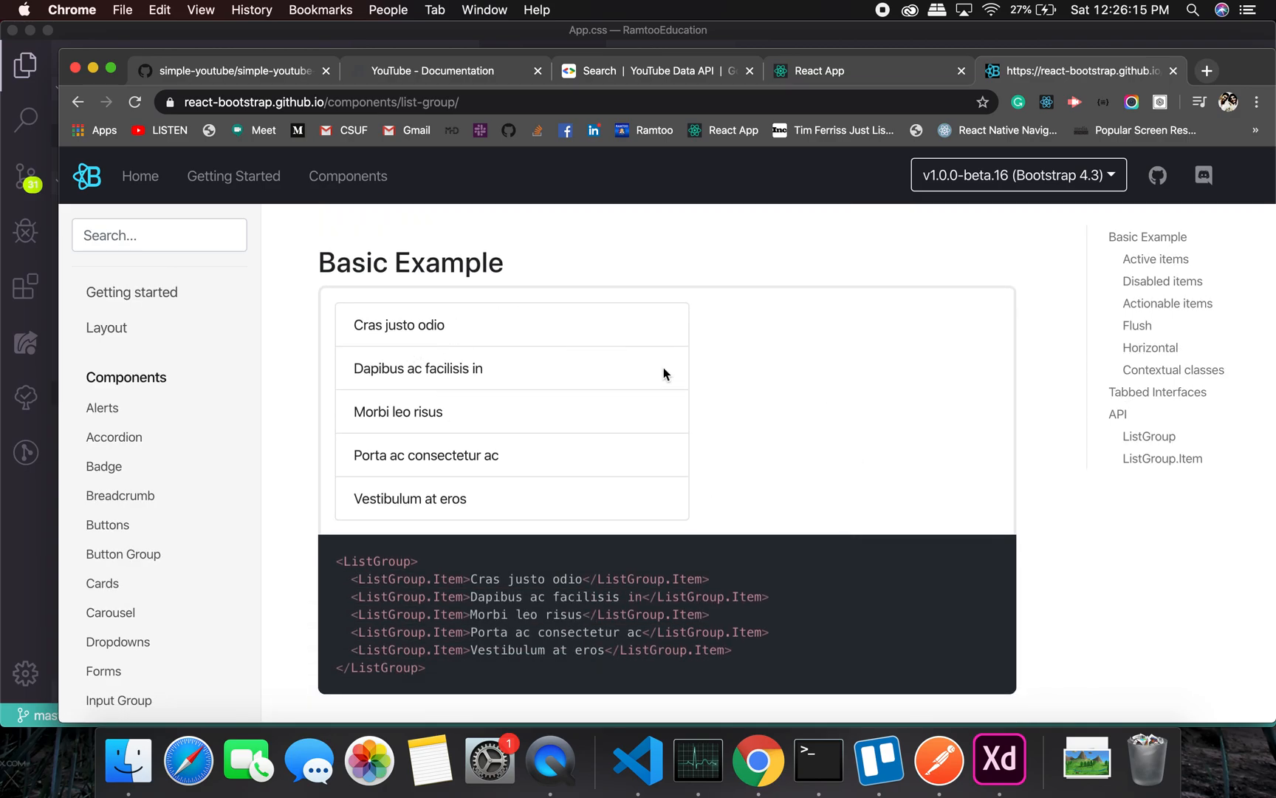
scroll("down", 3)
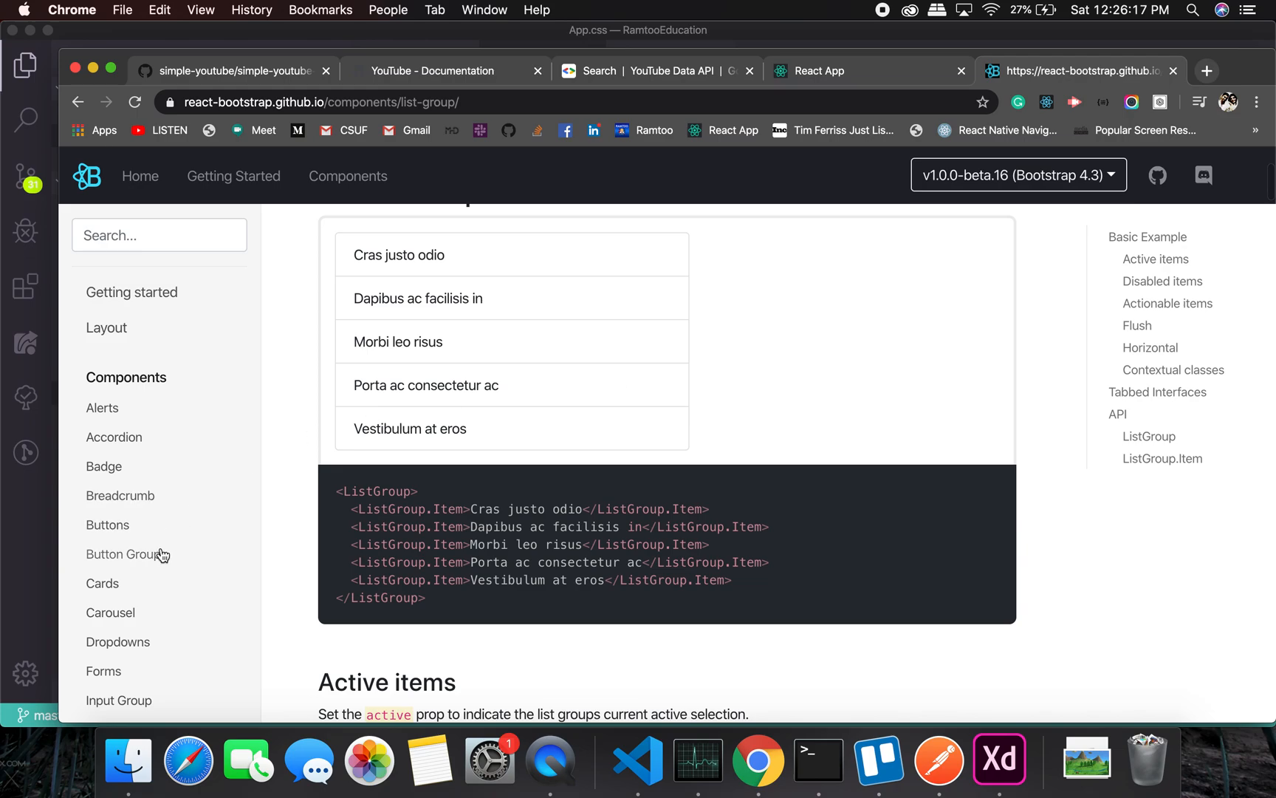
scroll("down", 3)
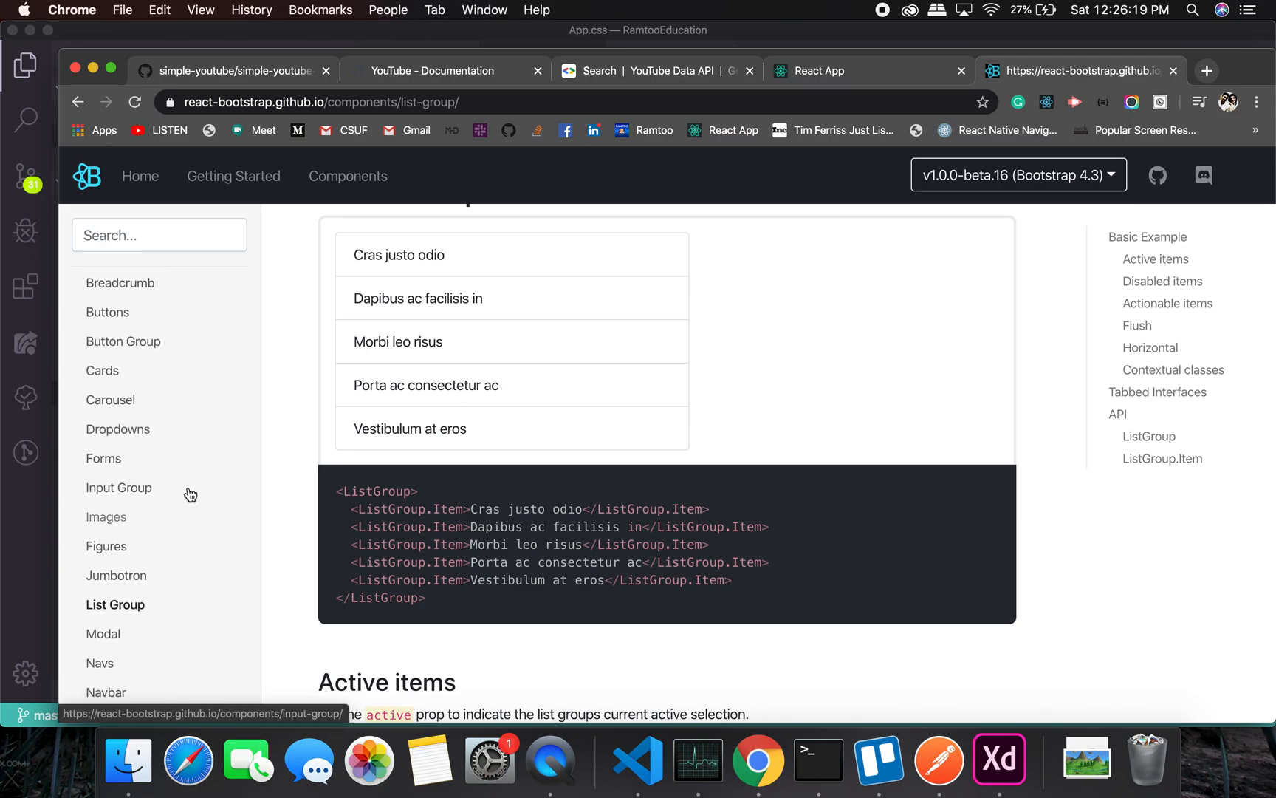
scroll("down", 3)
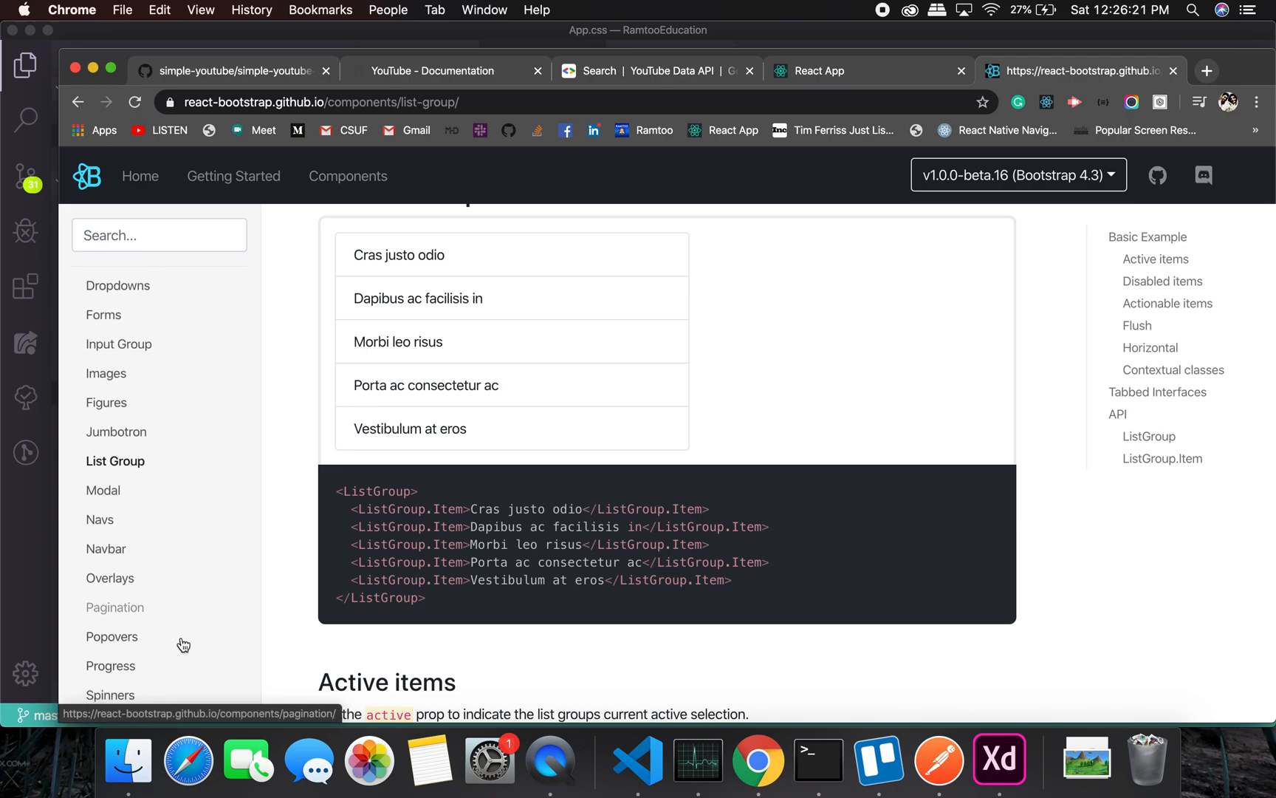
scroll("down", 3)
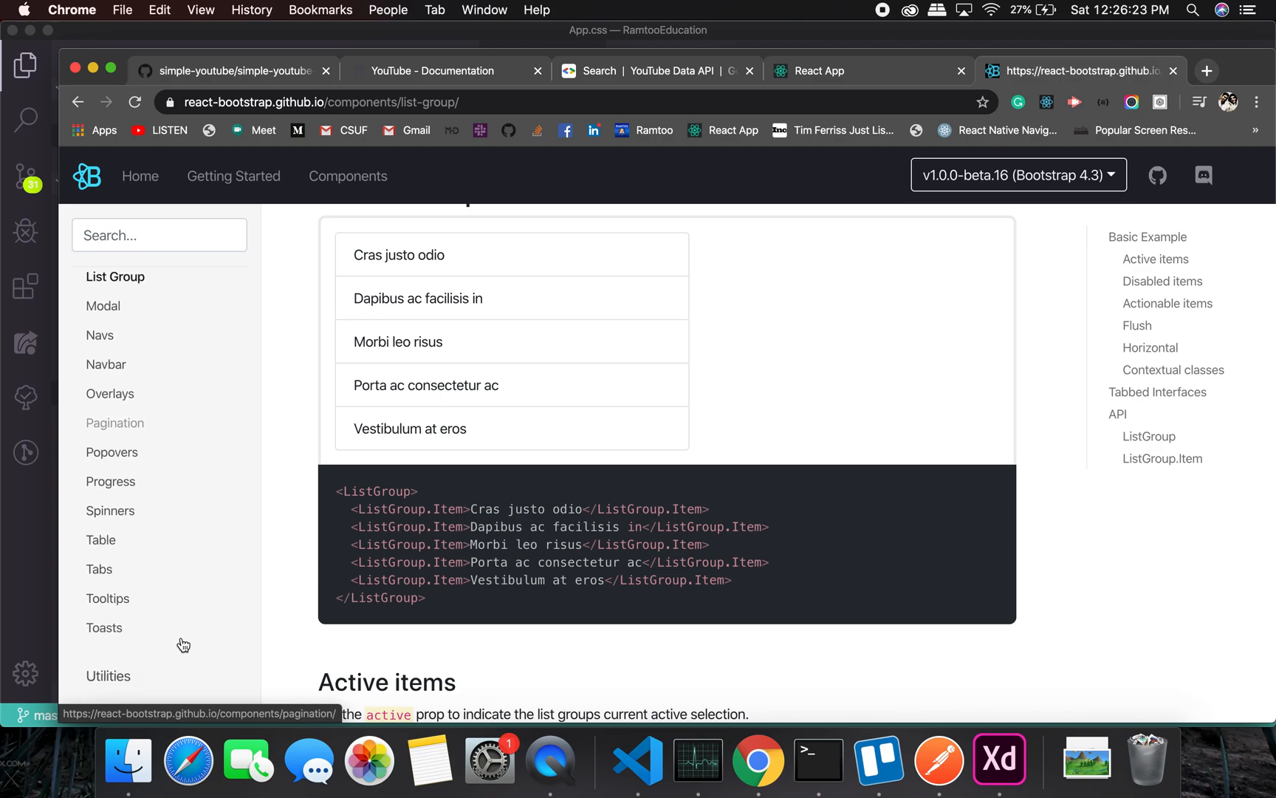
scroll("up", 3)
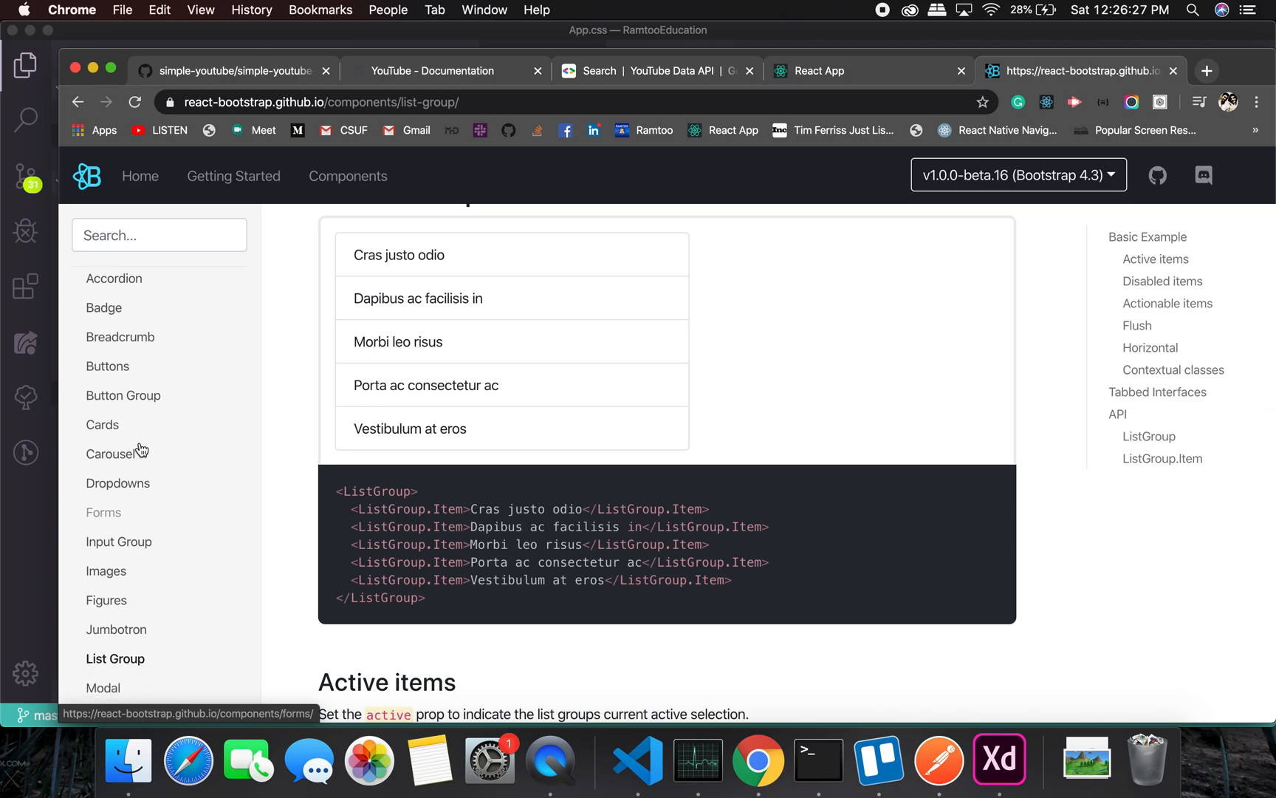
scroll("down", 3)
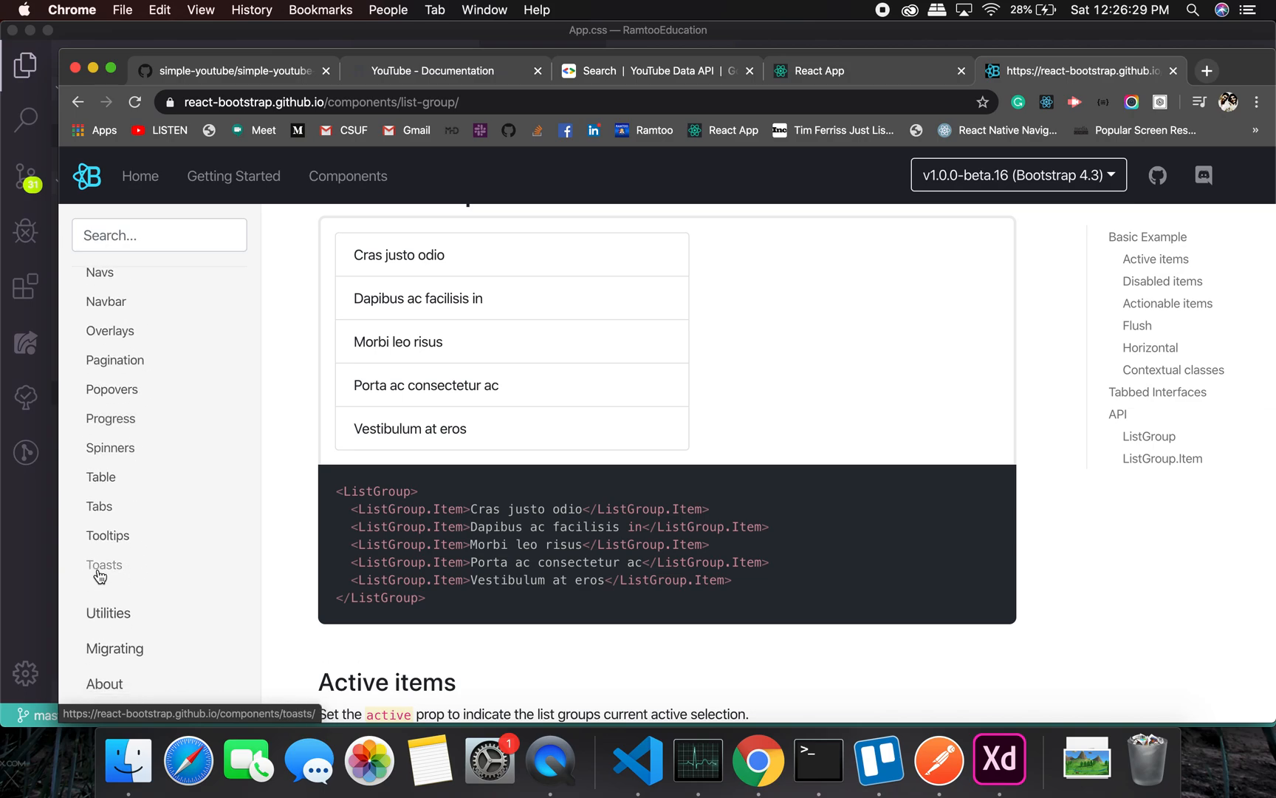
Open the Toasts page and scroll to the Dismissible toast examples.
left_click(104, 565)
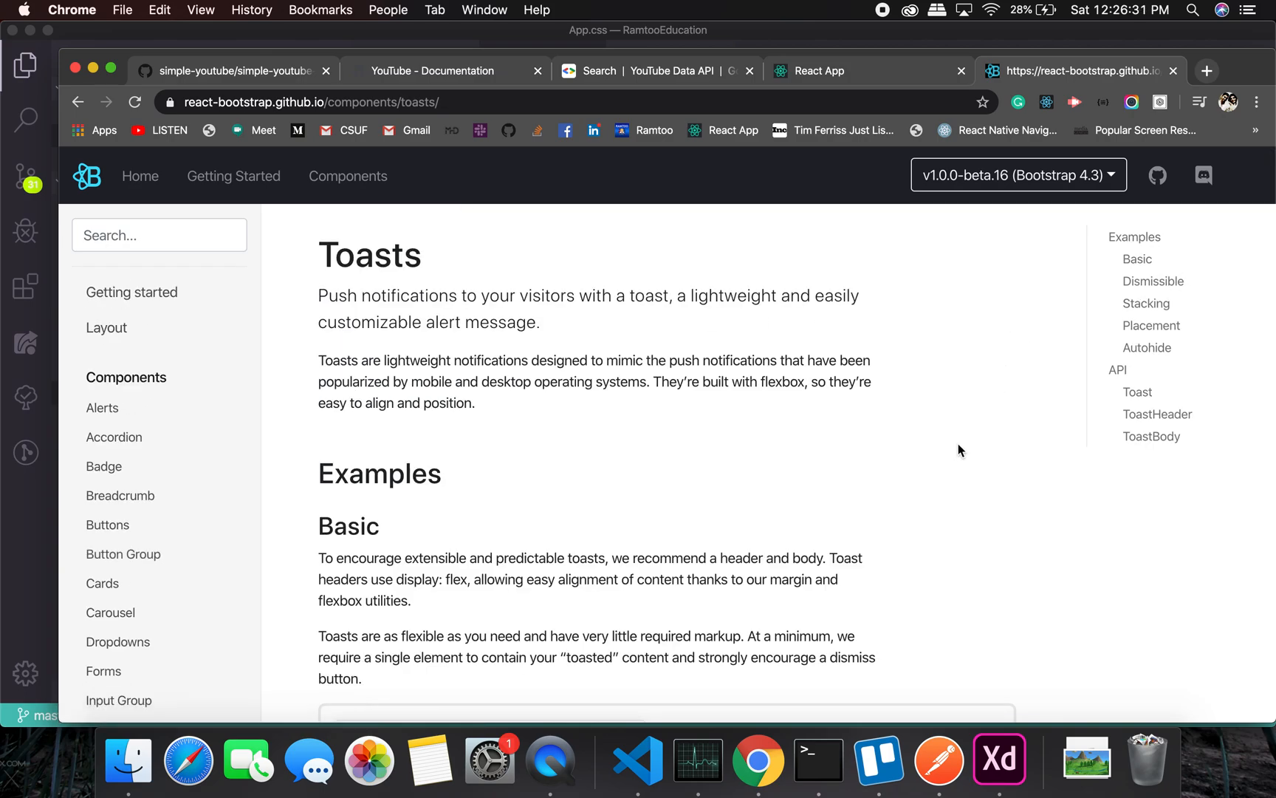
scroll("down", 3)
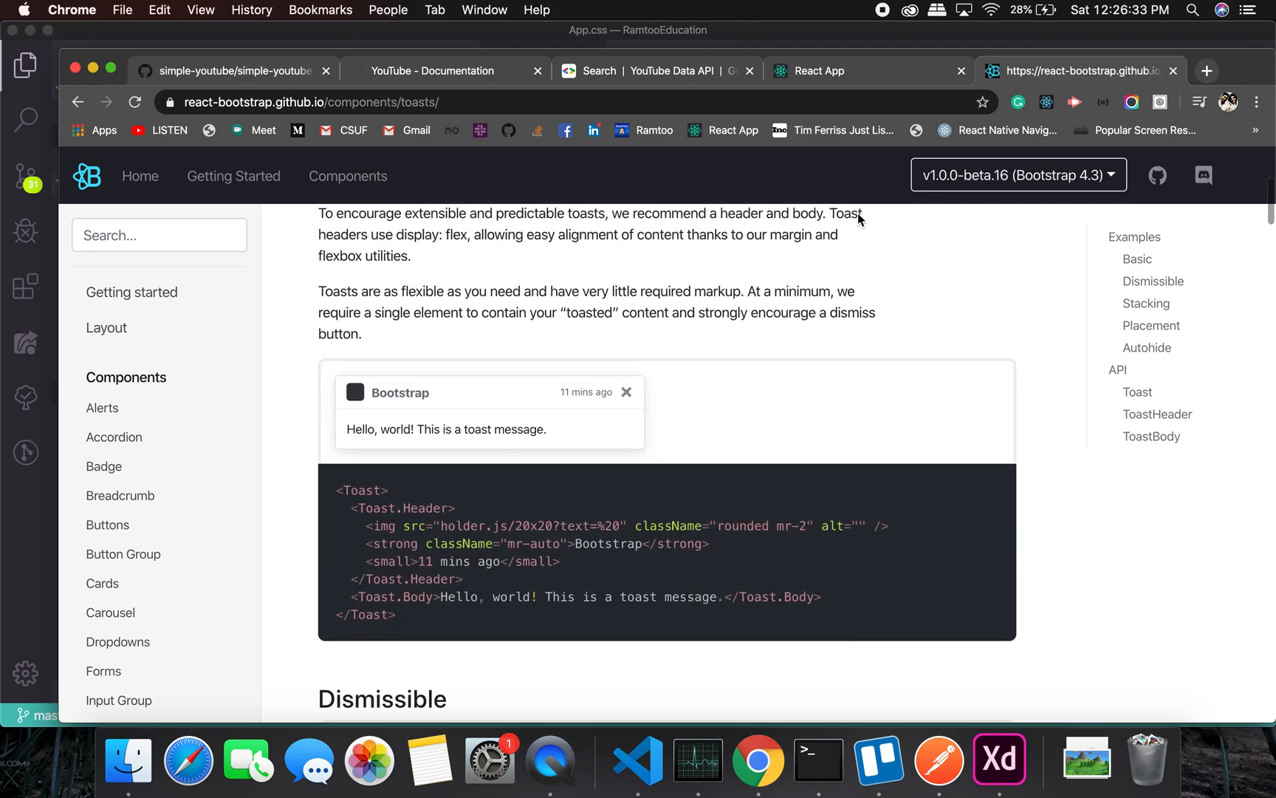
mouse_move(1036, 324)
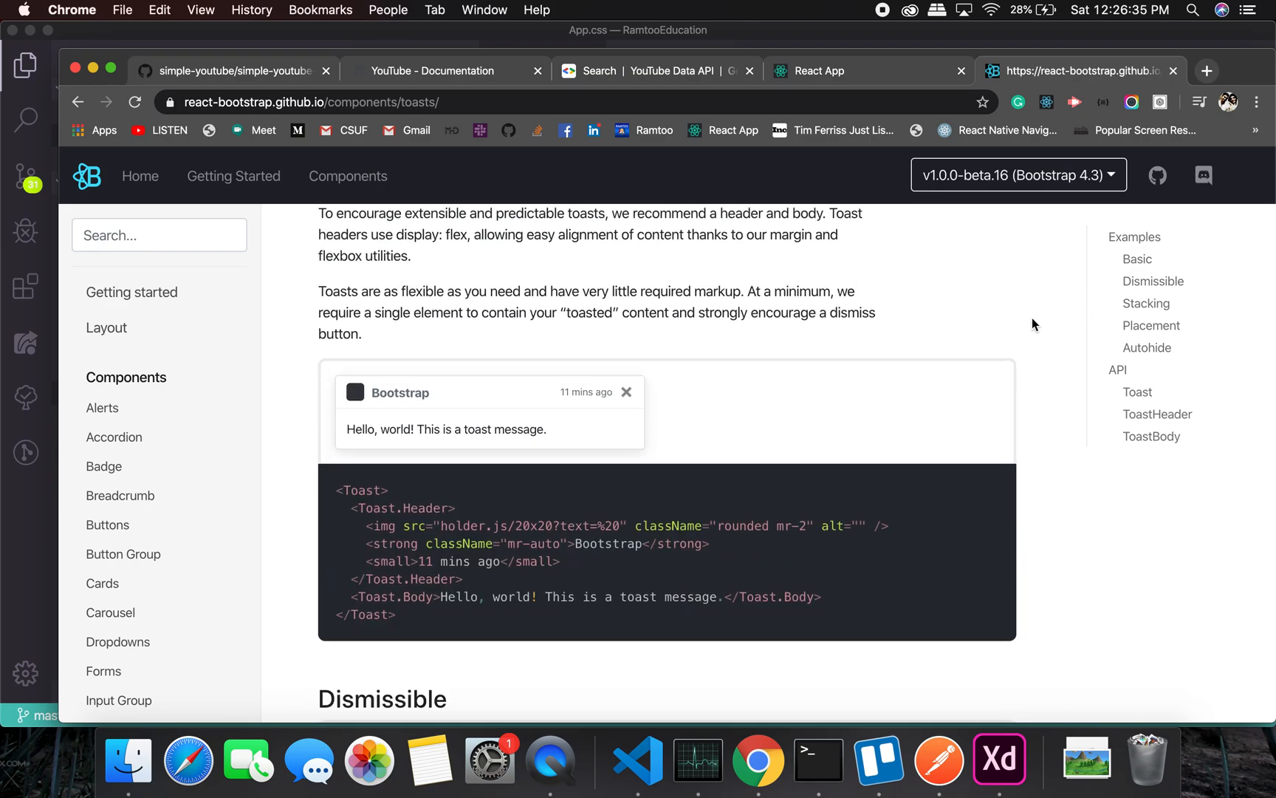
mouse_move(623, 388)
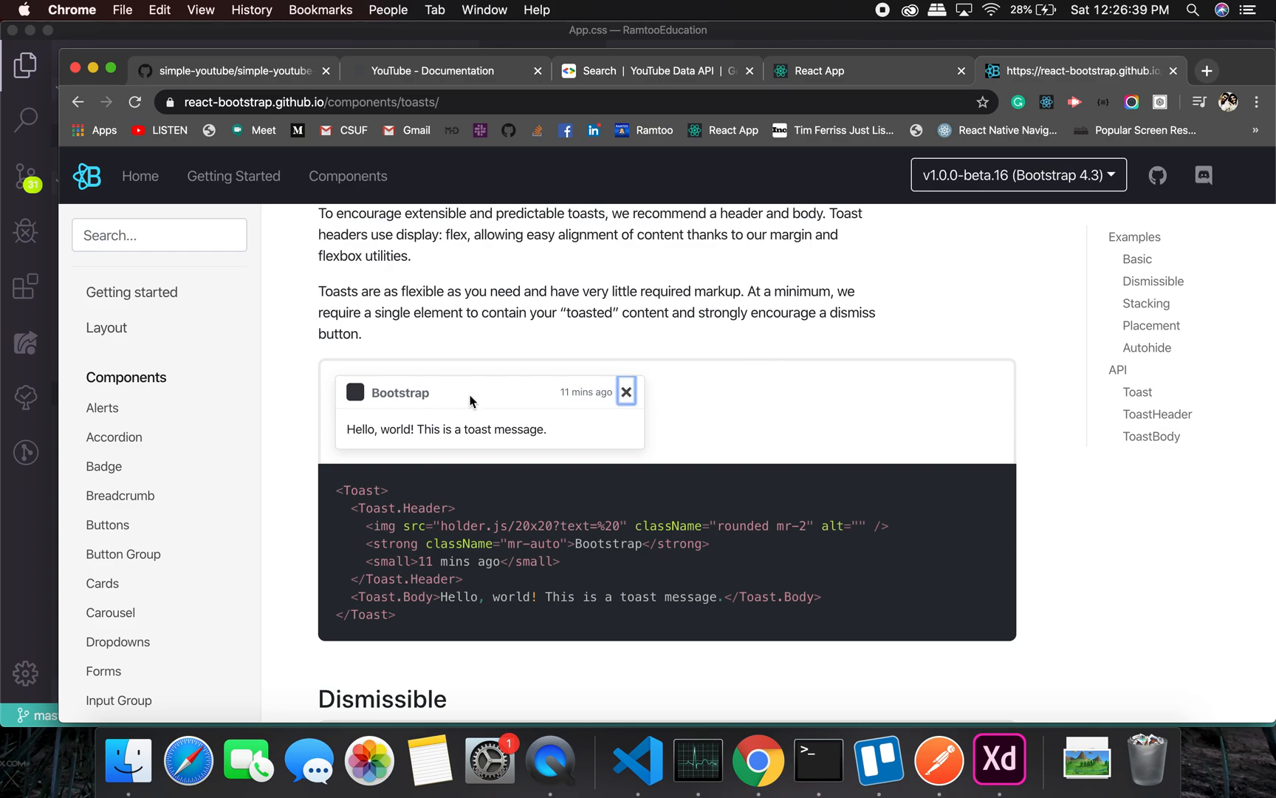
mouse_move(543, 423)
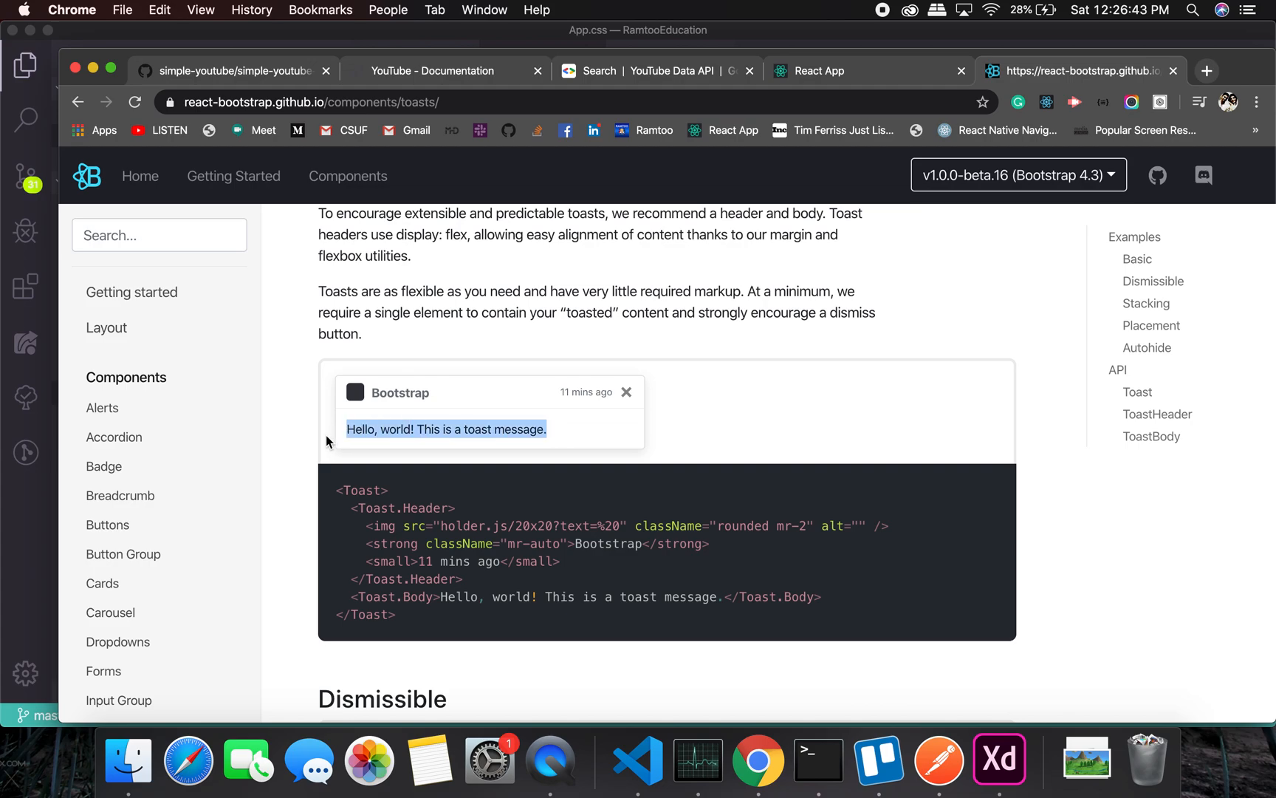
left_click(1038, 513)
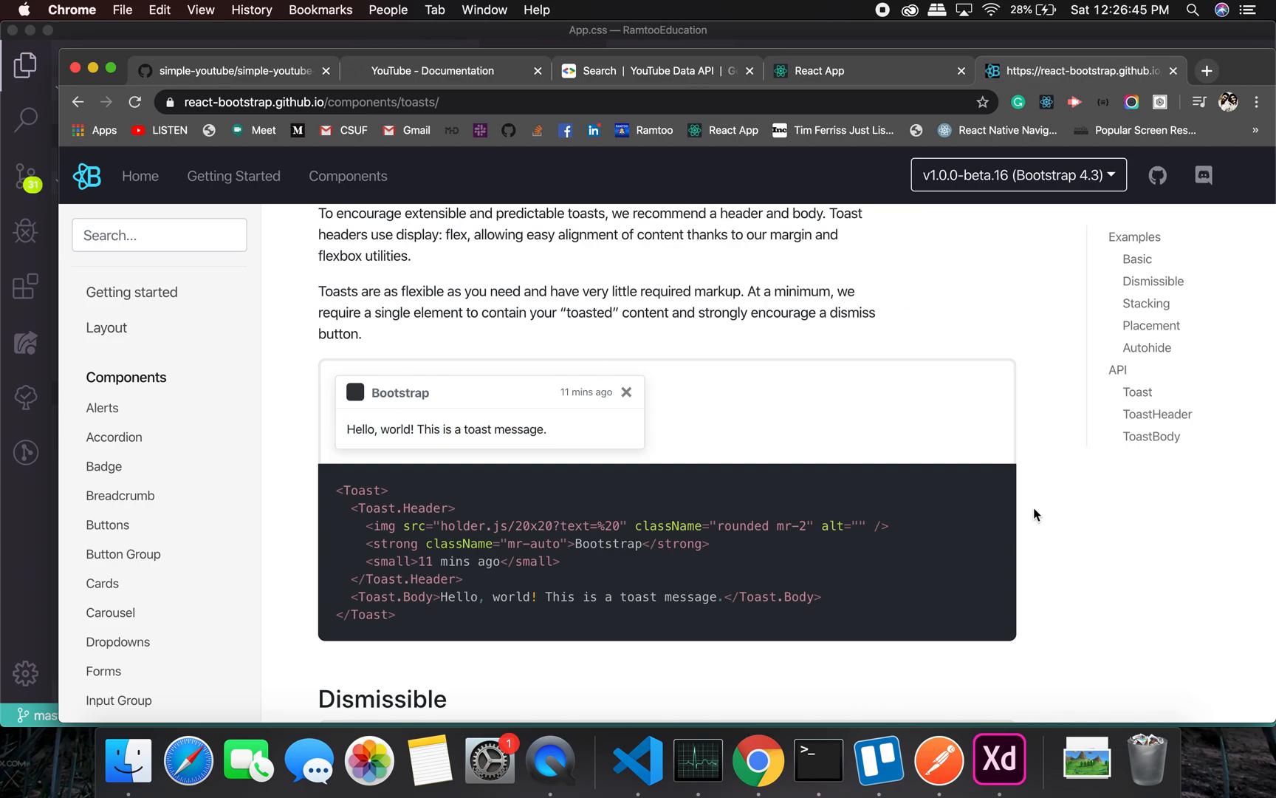
scroll("down", 3)
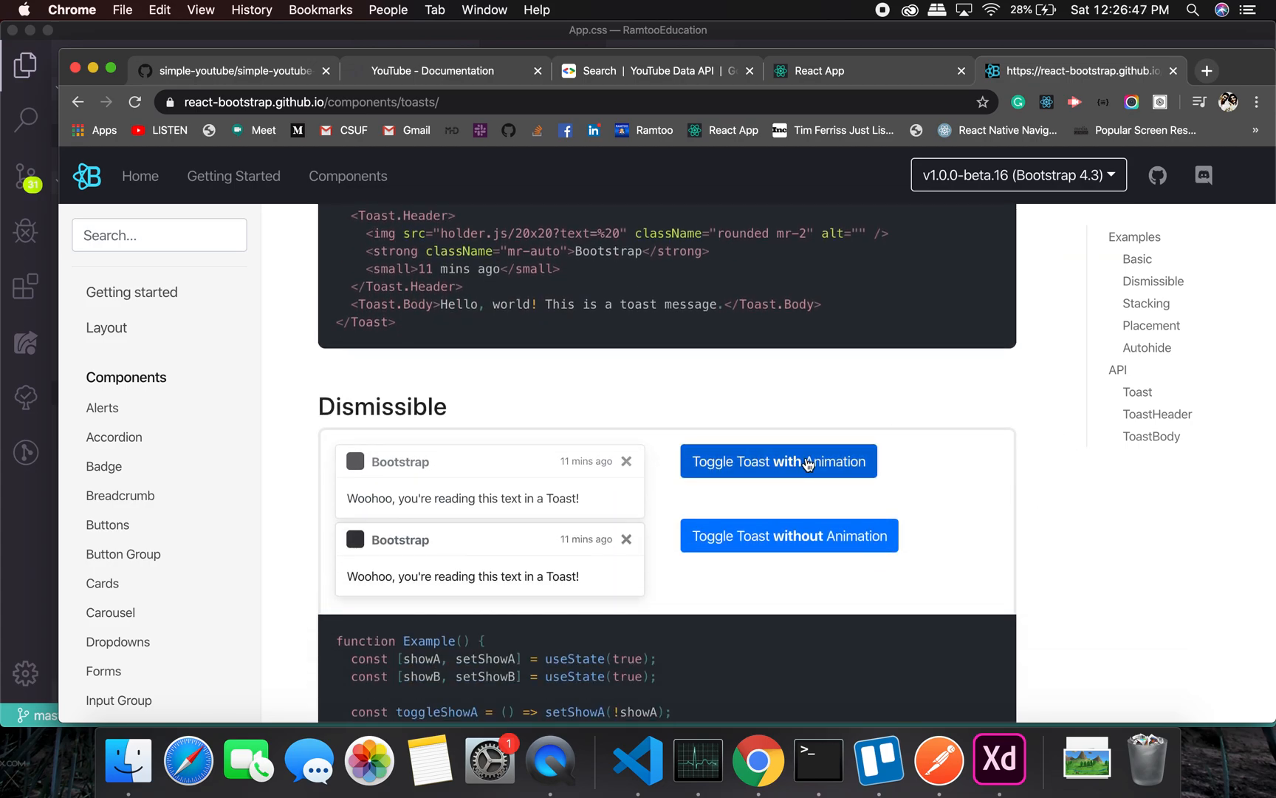
Toggle both dismissible toasts, then scroll down to the Stacking example.
left_click(777, 461)
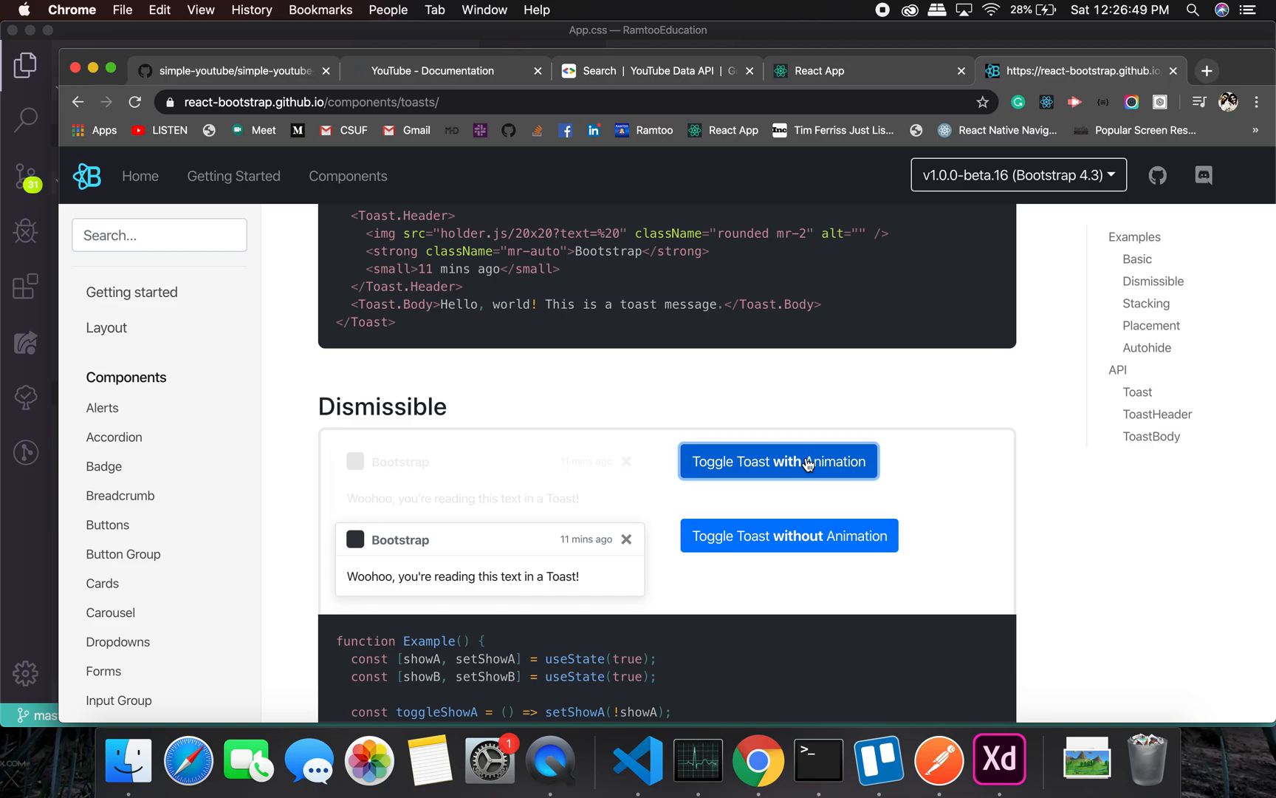
left_click(777, 461)
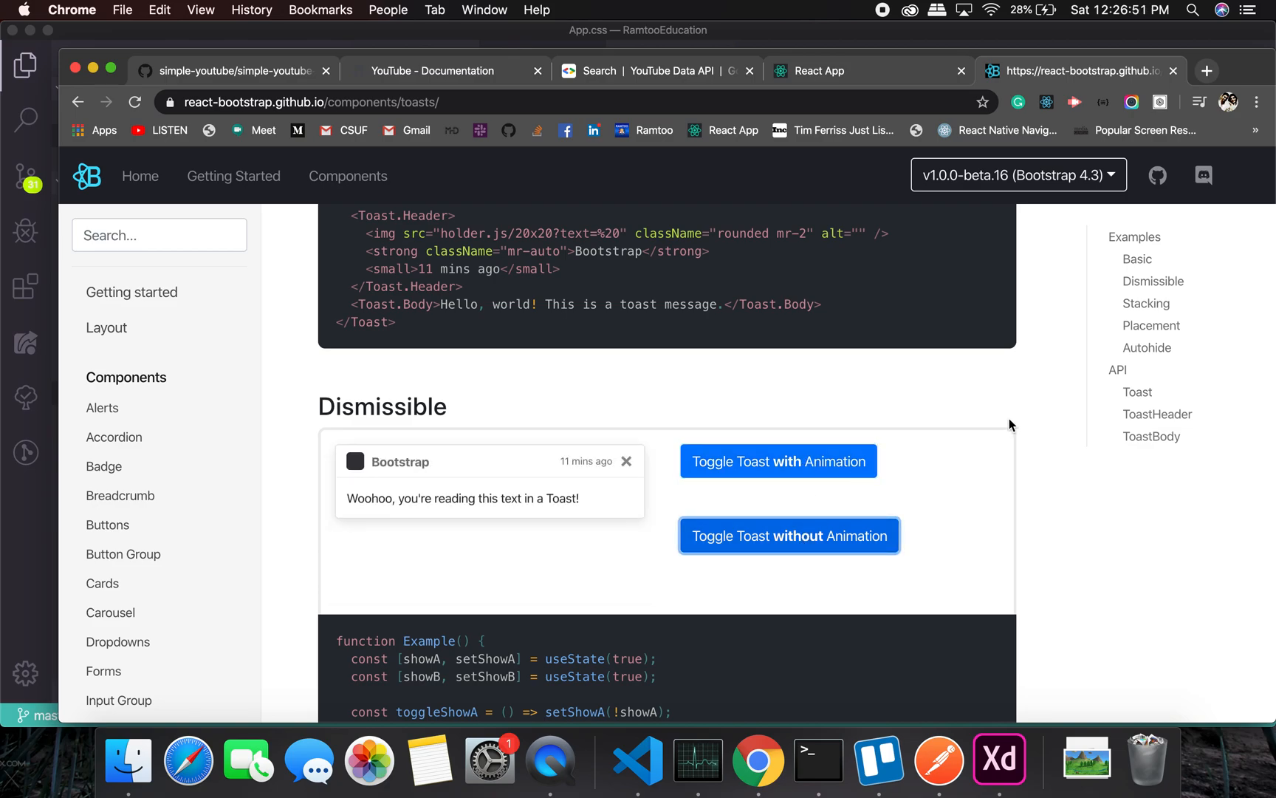
scroll("down", 3)
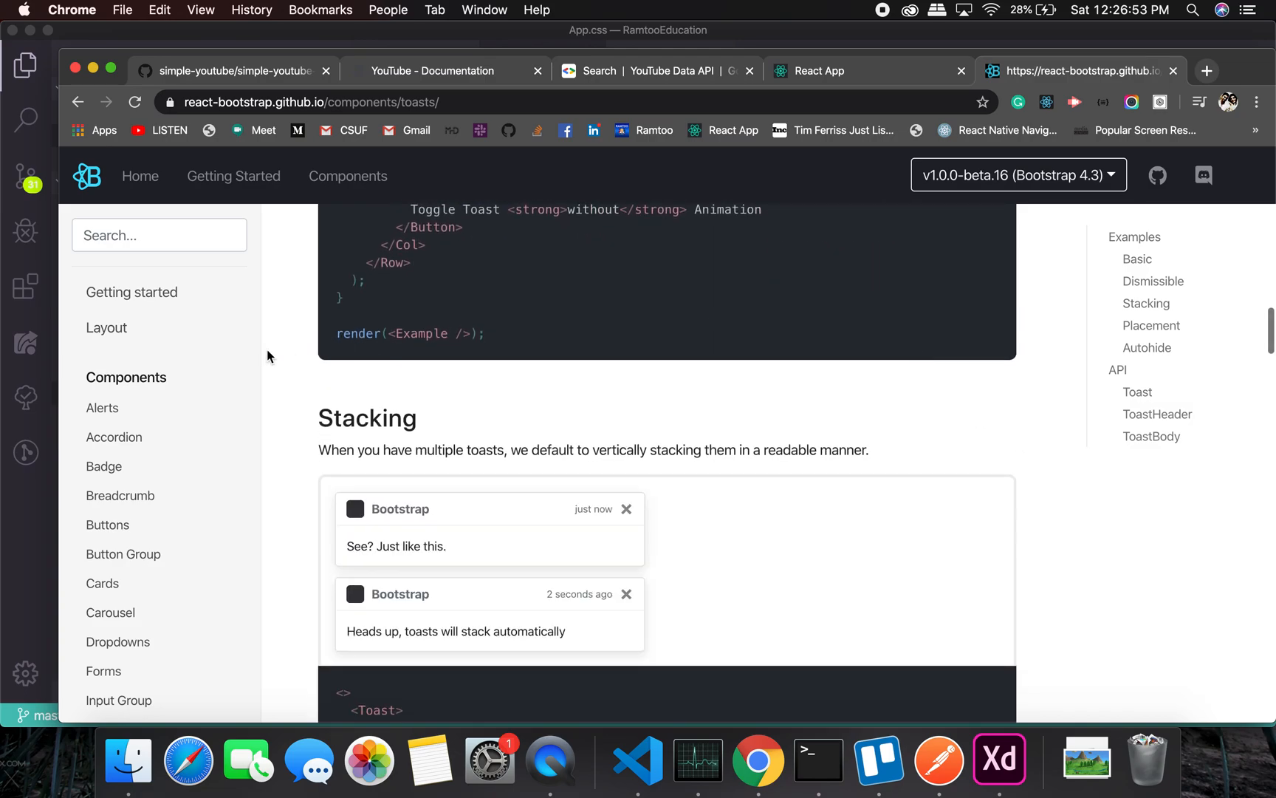
scroll("down", 3)
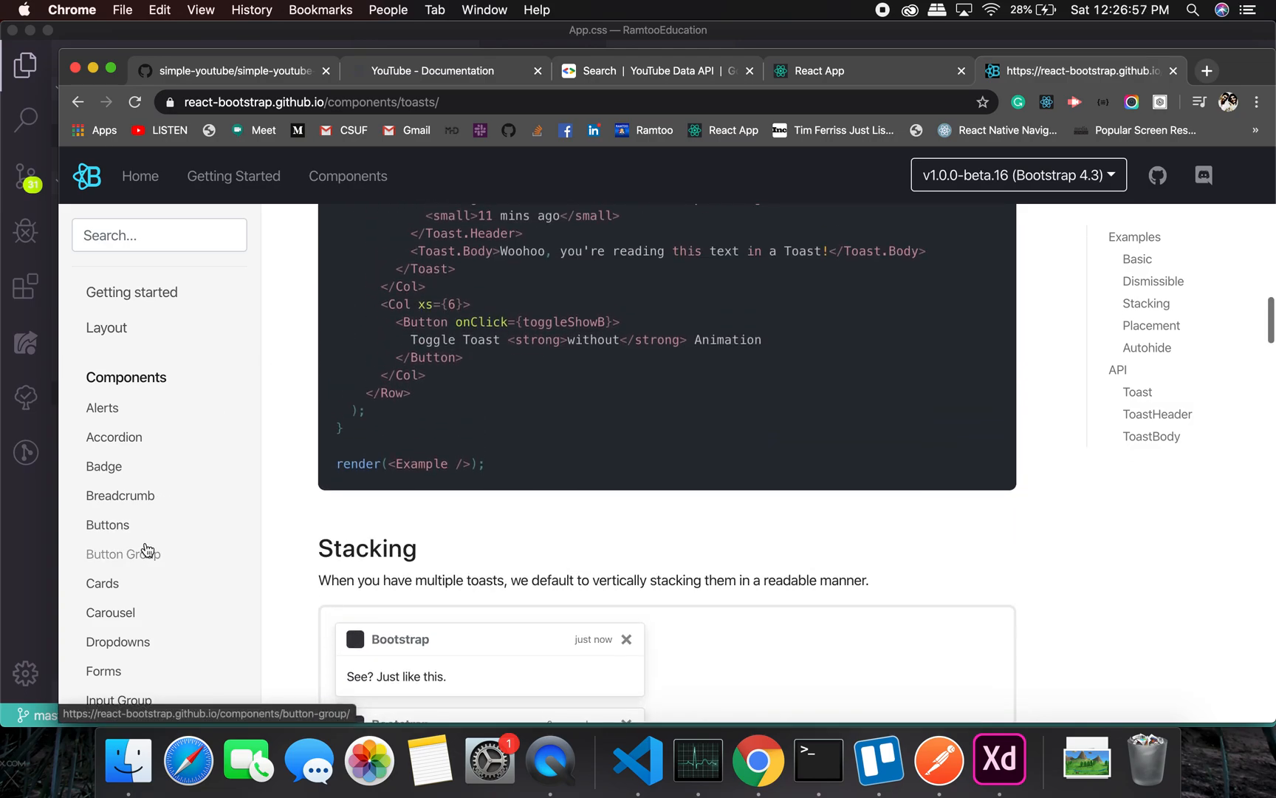
scroll("down", 3)
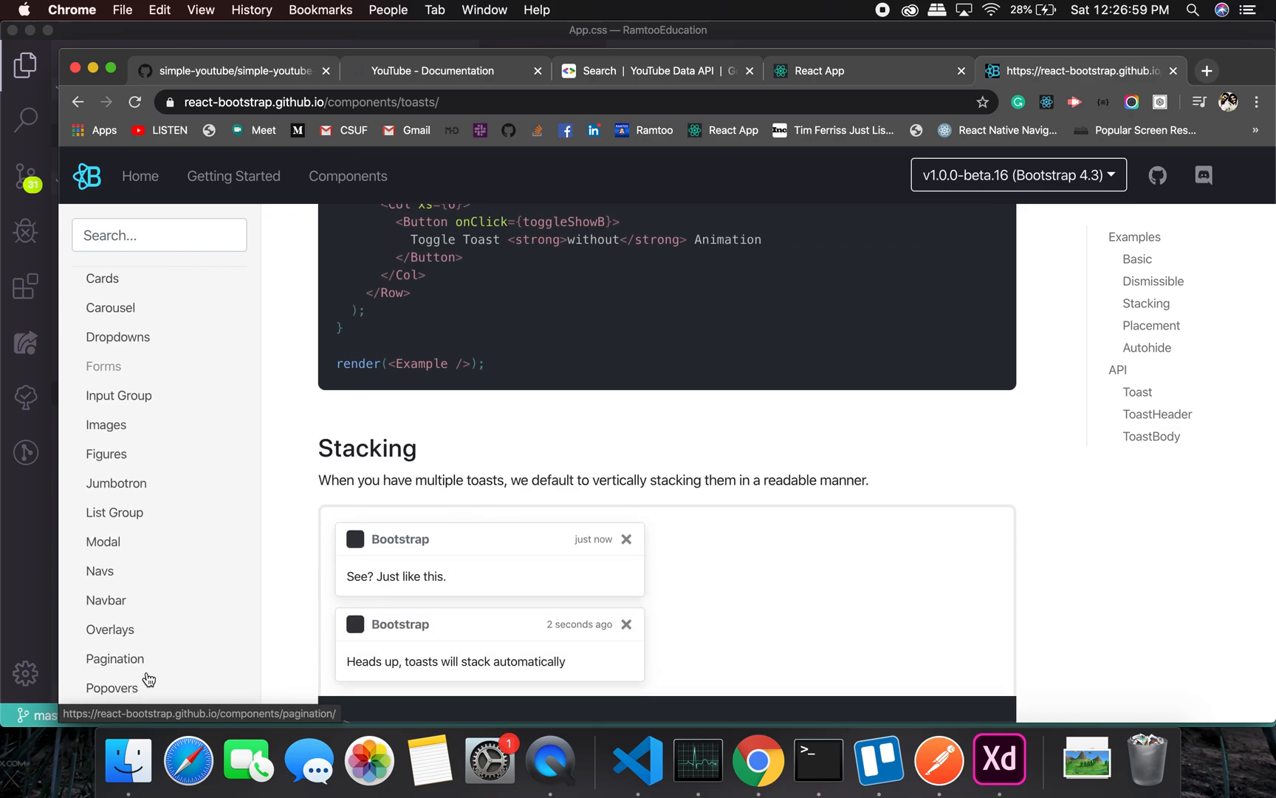
scroll("down", 3)
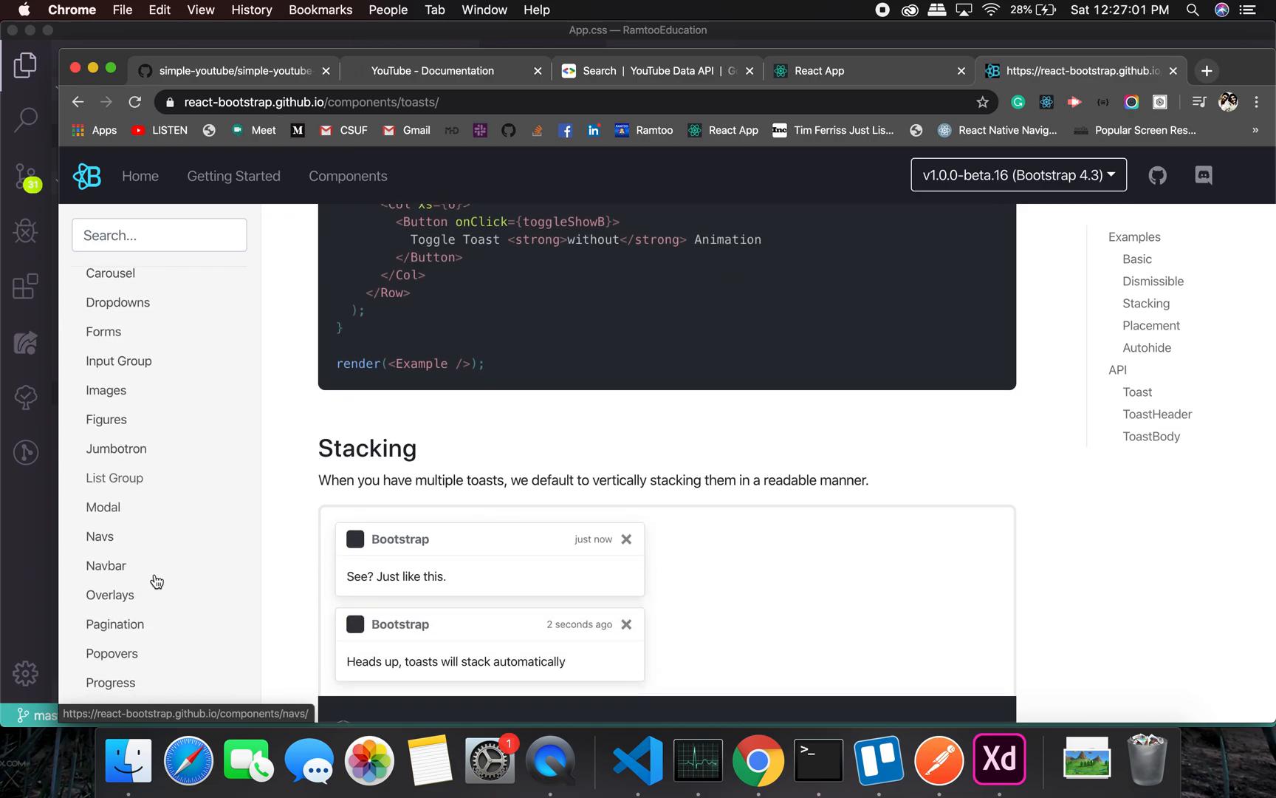
scroll("down", 3)
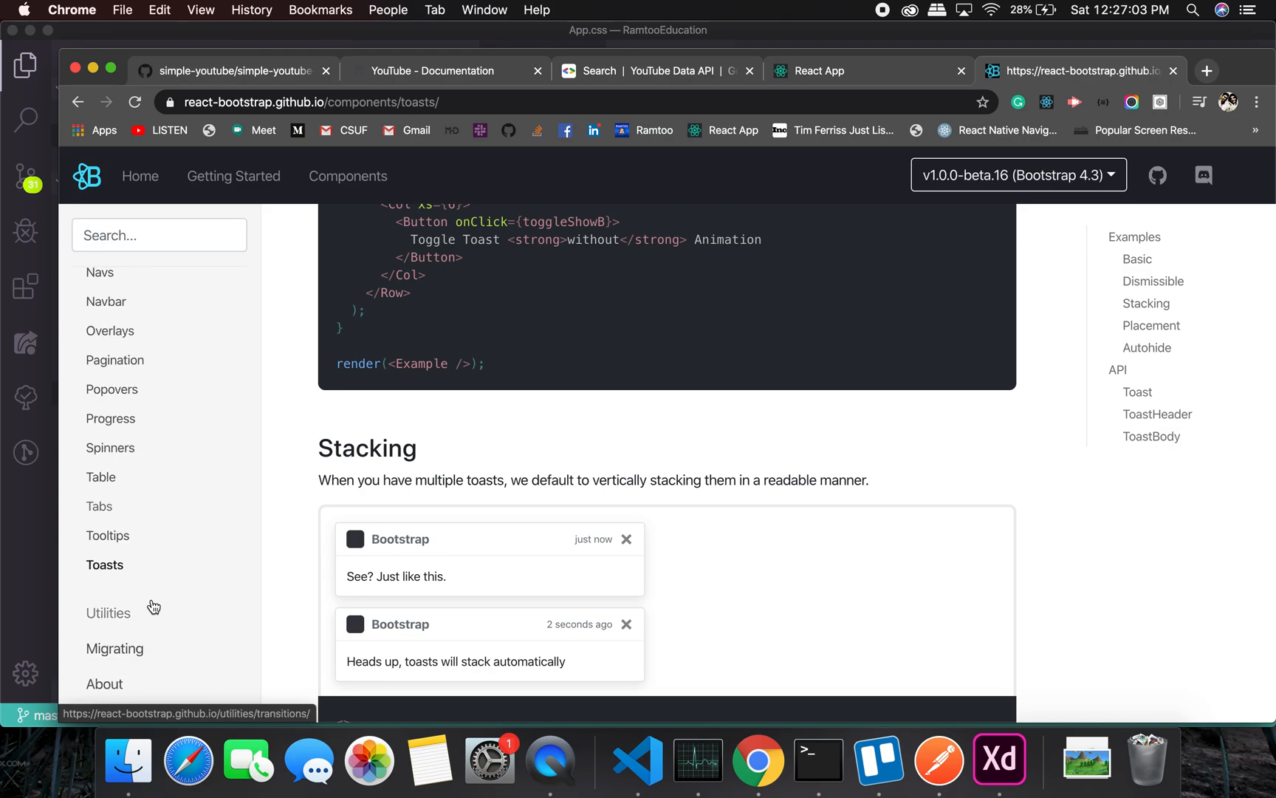
scroll("up", 3)
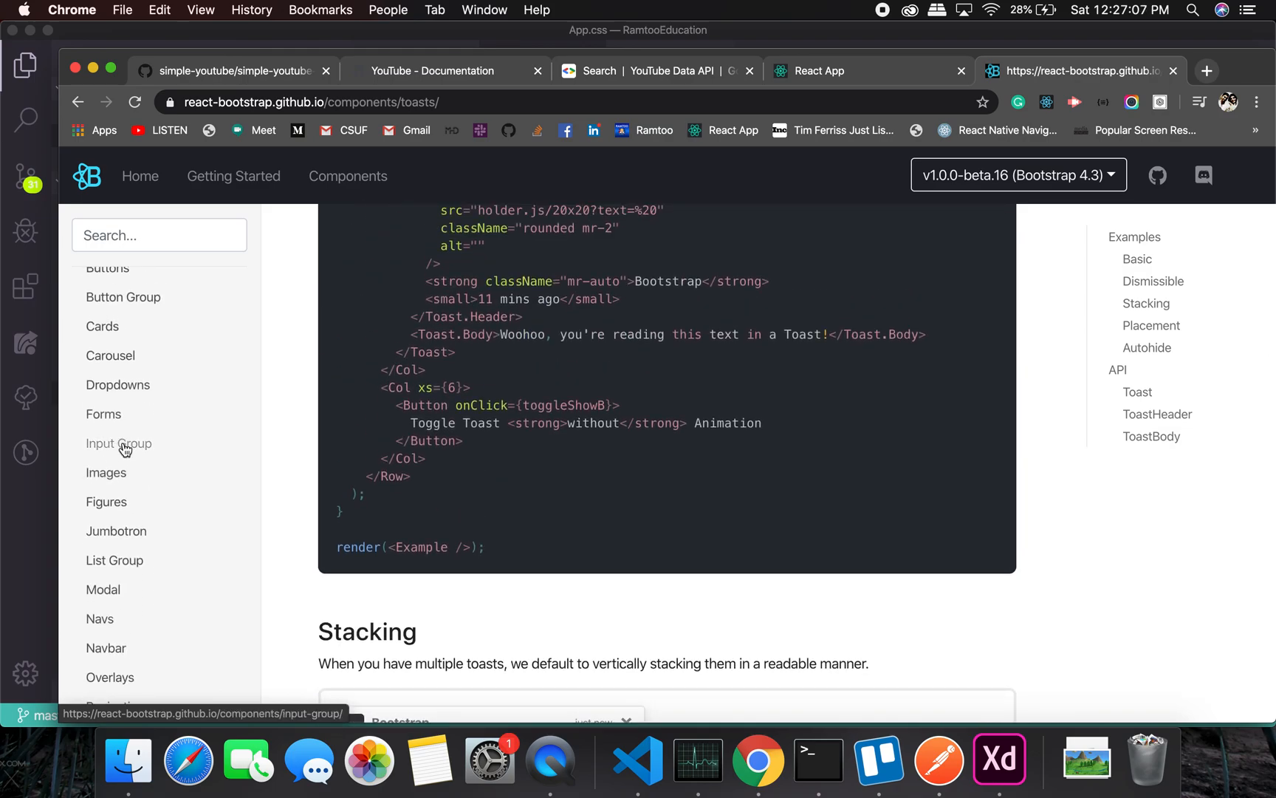
Open the Input Group docs page and scroll through it.
left_click(119, 443)
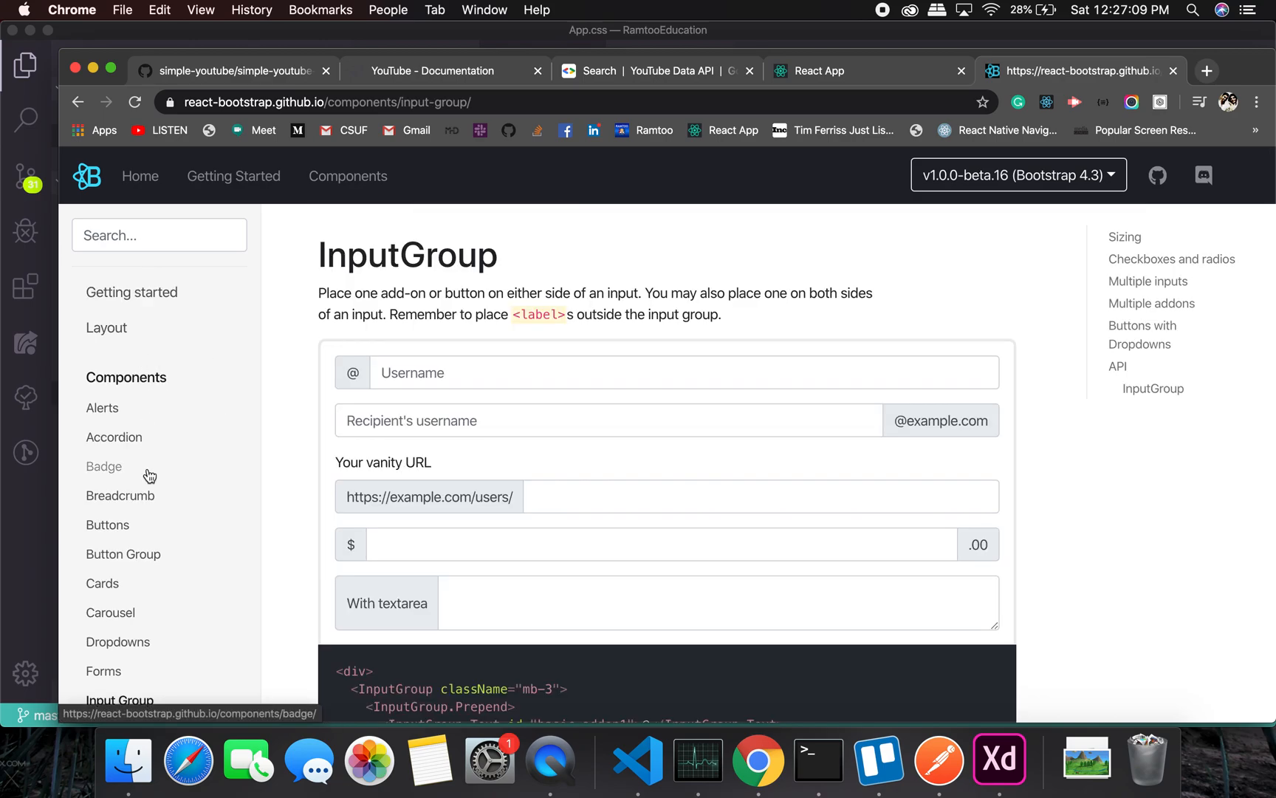
scroll("down", 3)
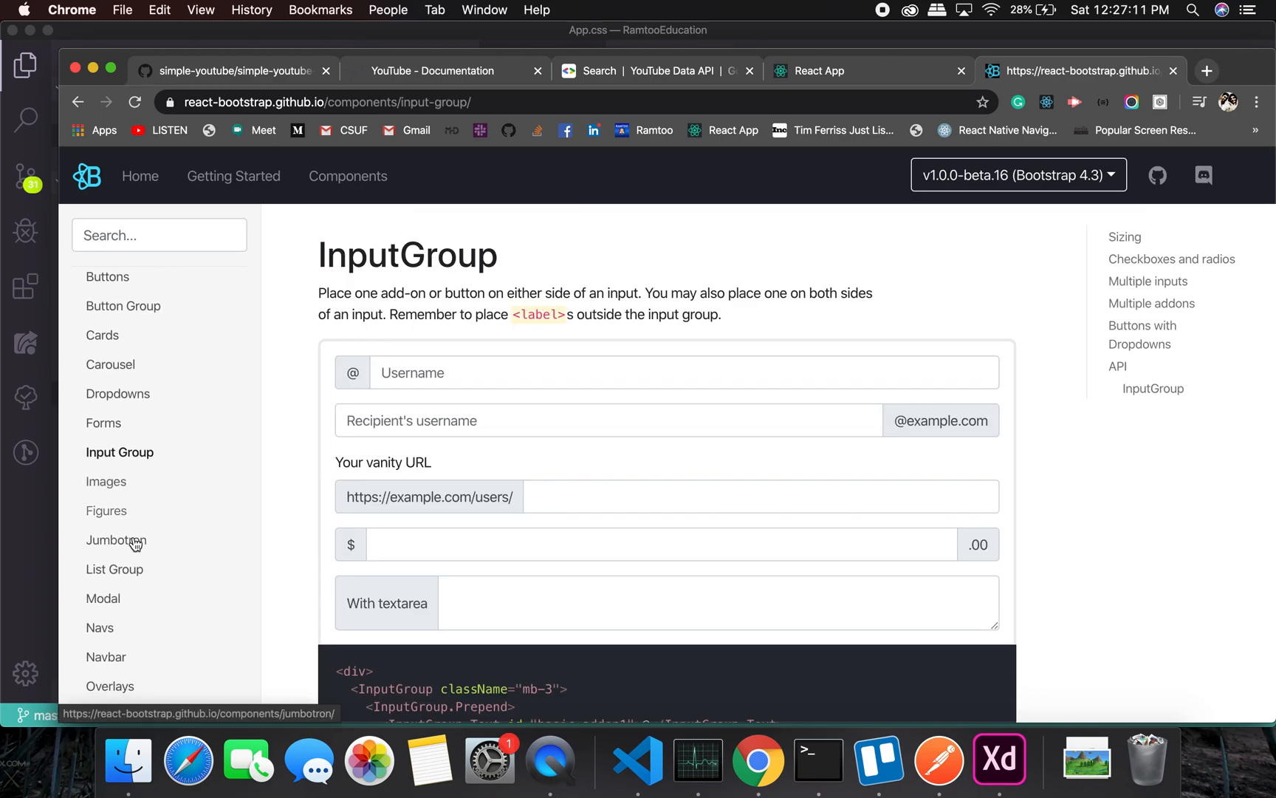
scroll("down", 3)
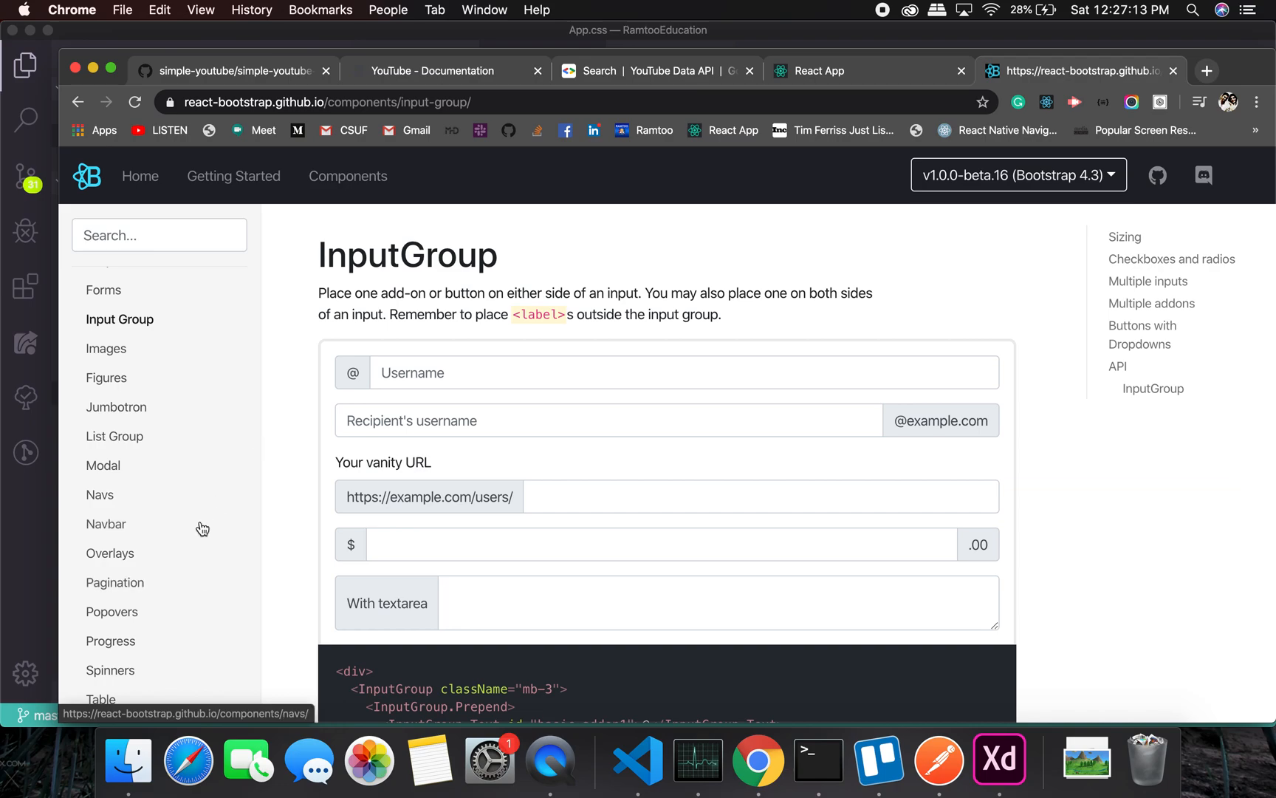
scroll("down", 3)
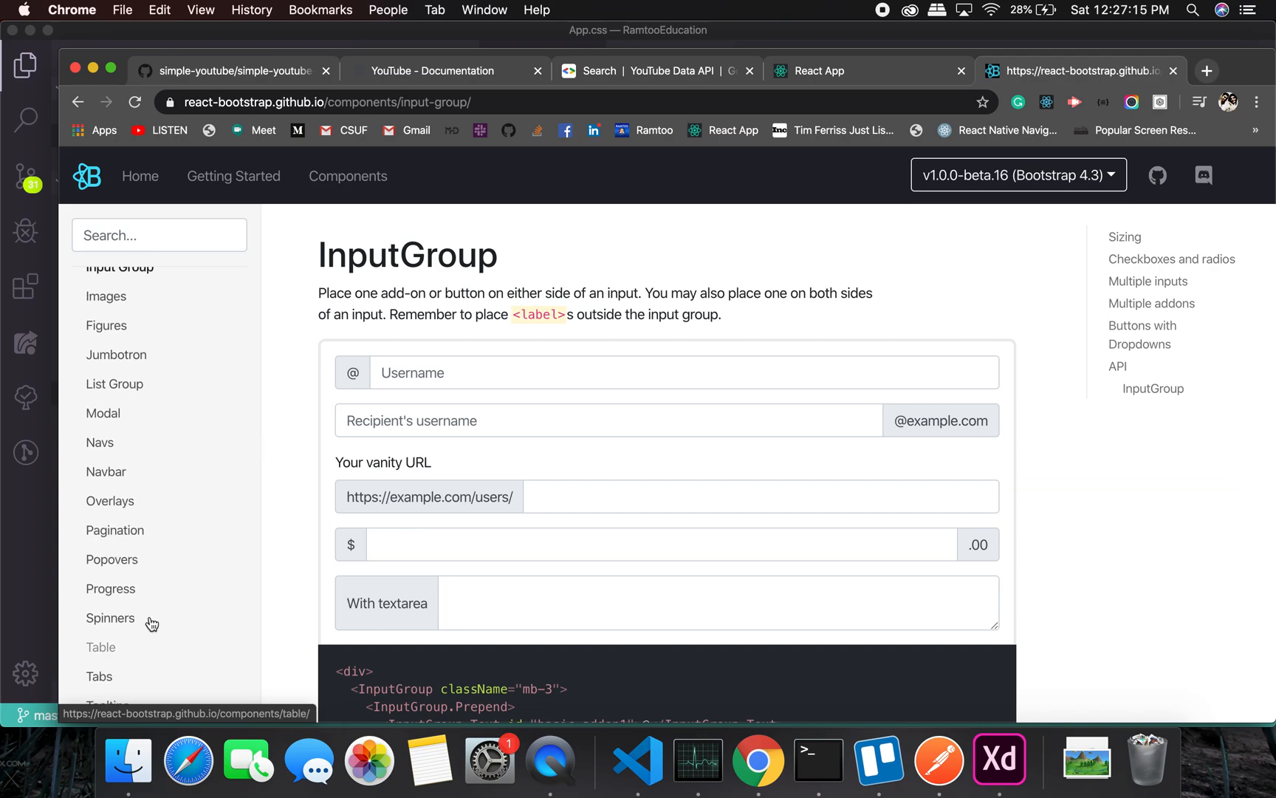
Return to the List Group docs, read down the page, then view the yarn start terminal.
left_click(115, 383)
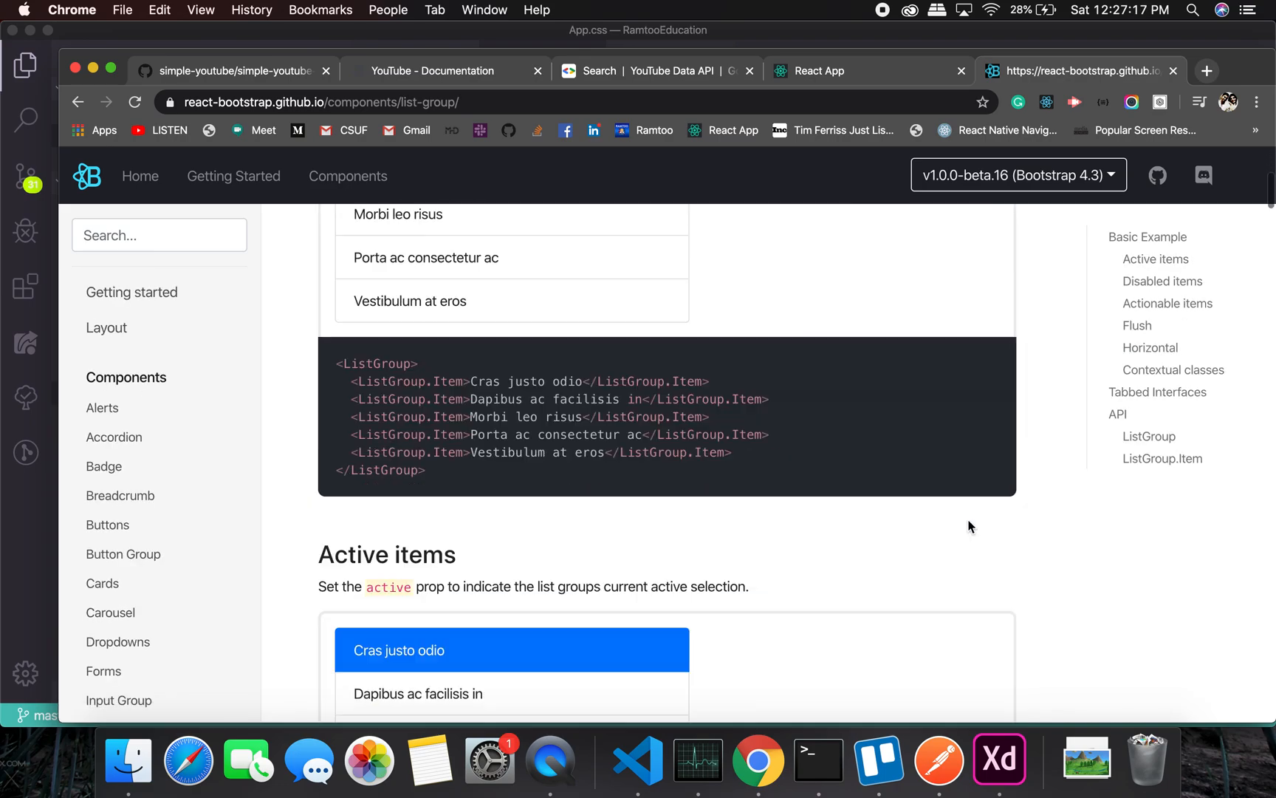
scroll("down", 3)
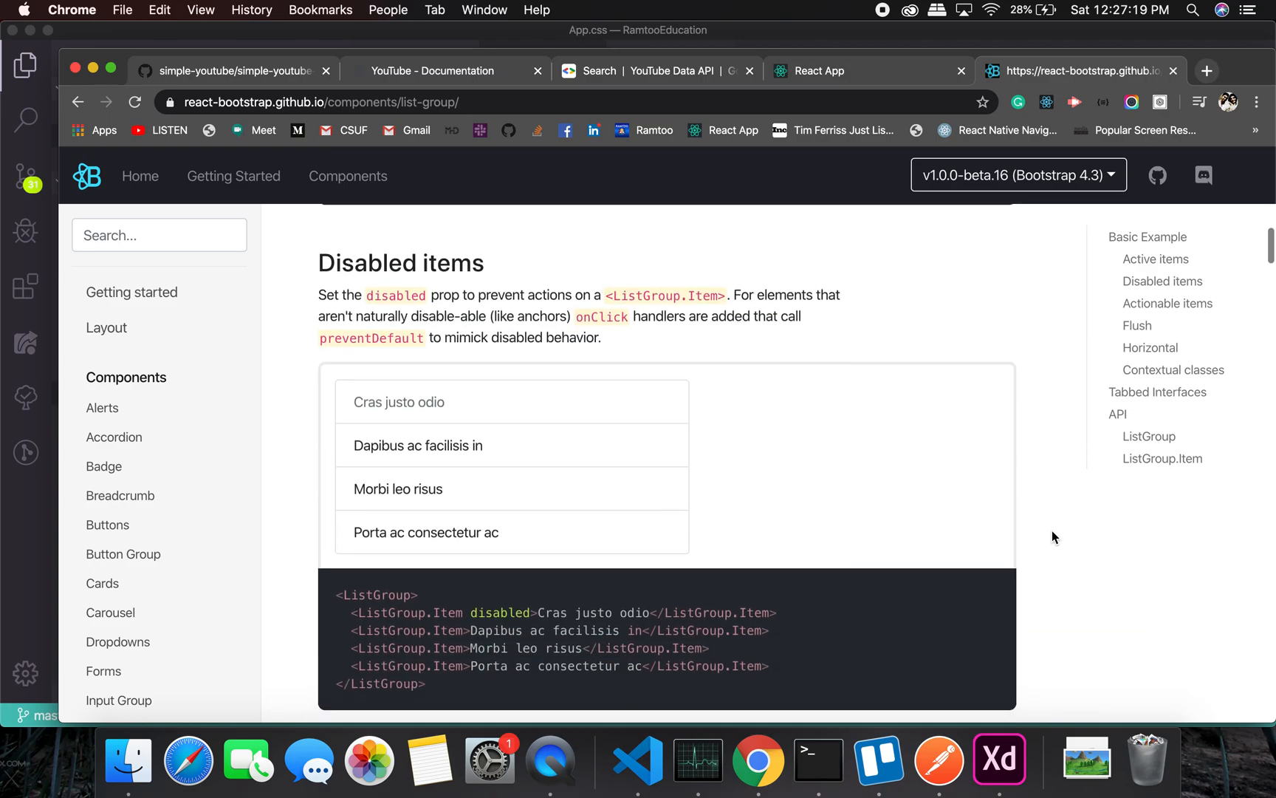
scroll("down", 3)
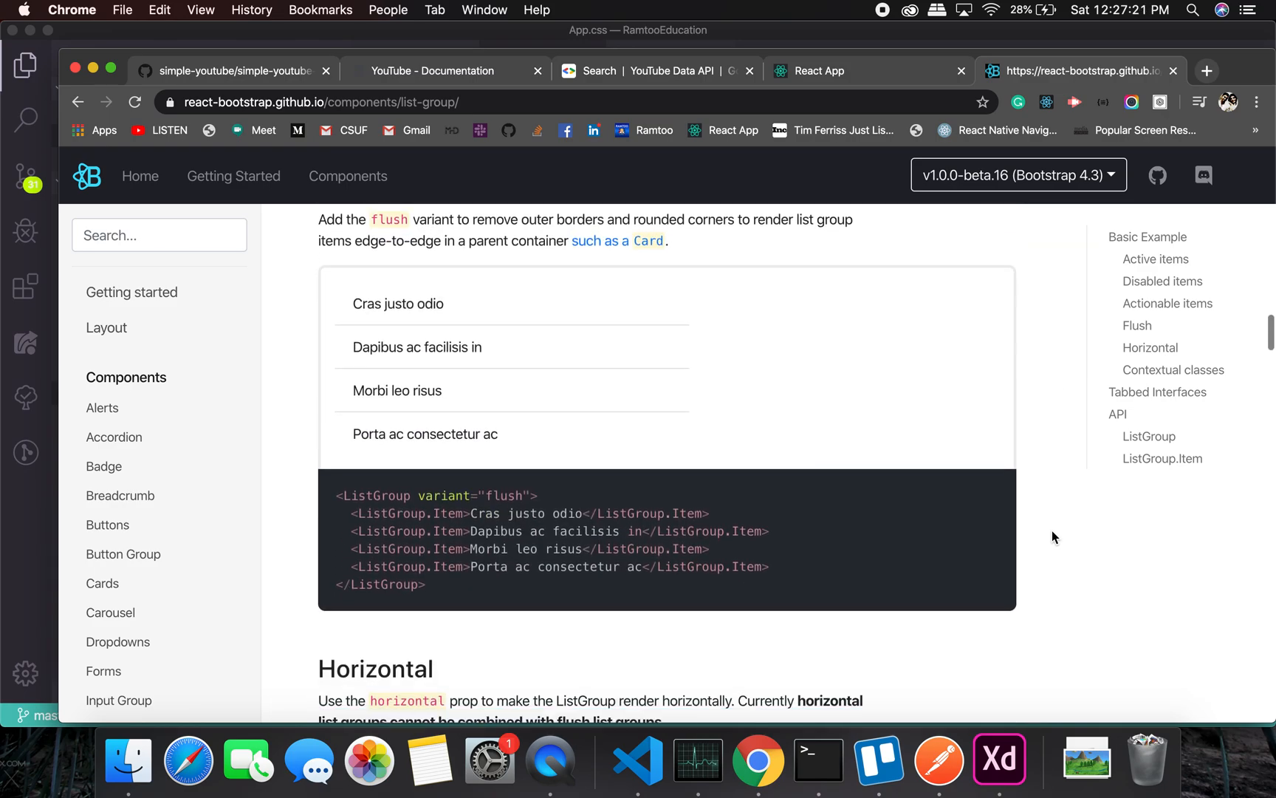
scroll("down", 3)
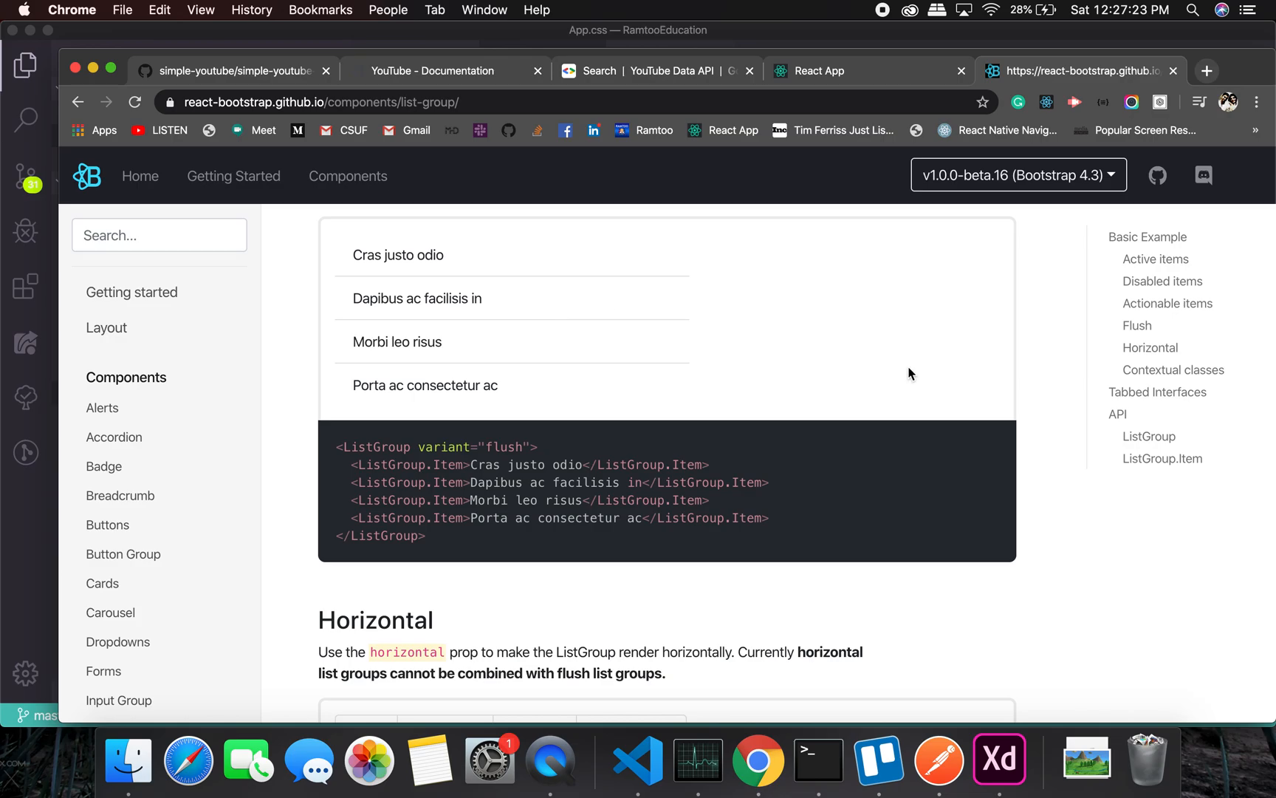
scroll("down", 3)
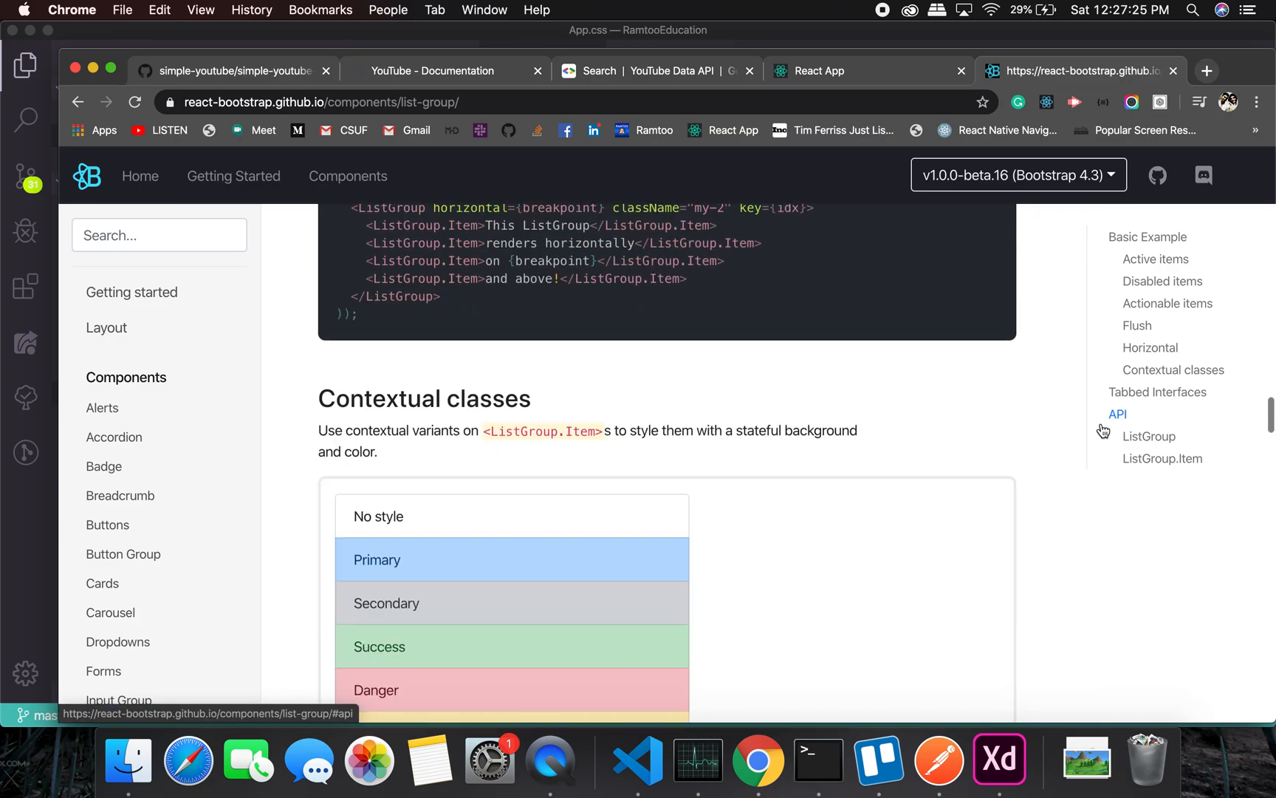
scroll("down", 3)
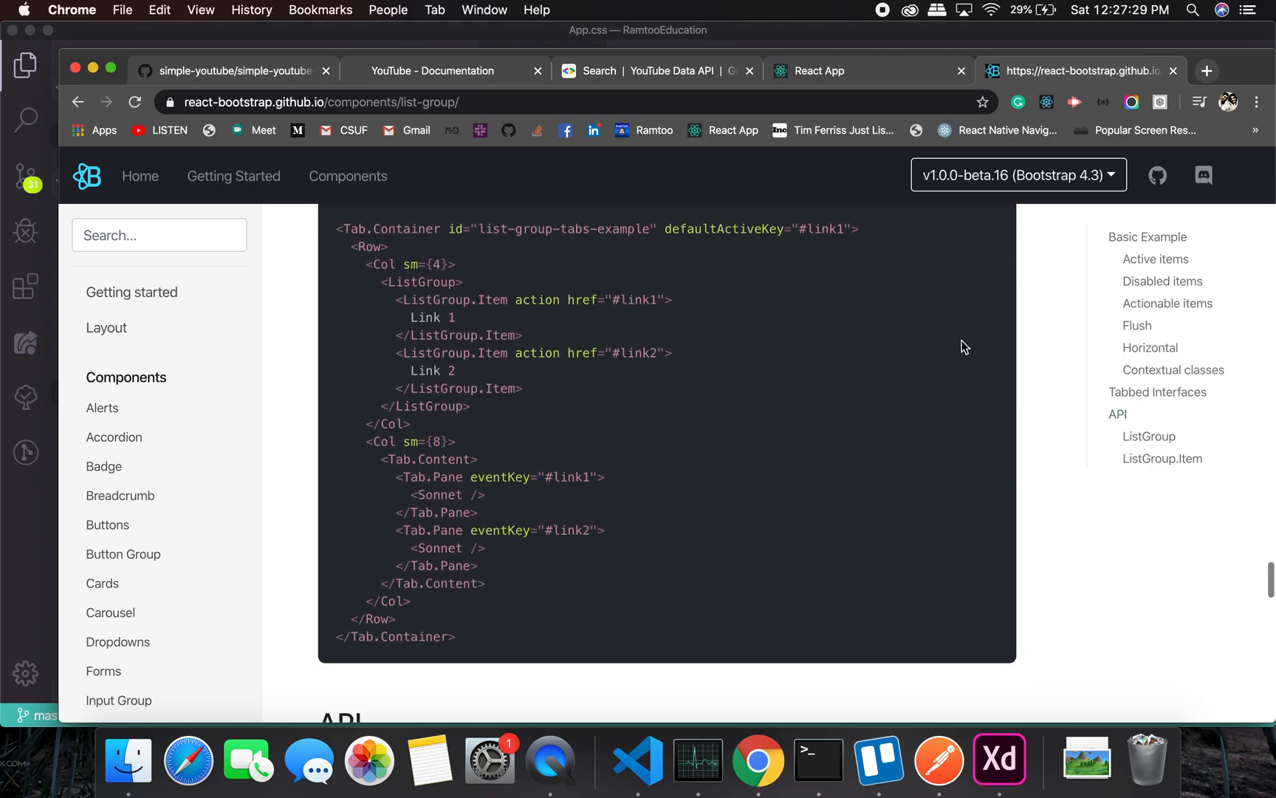
scroll("down", 3)
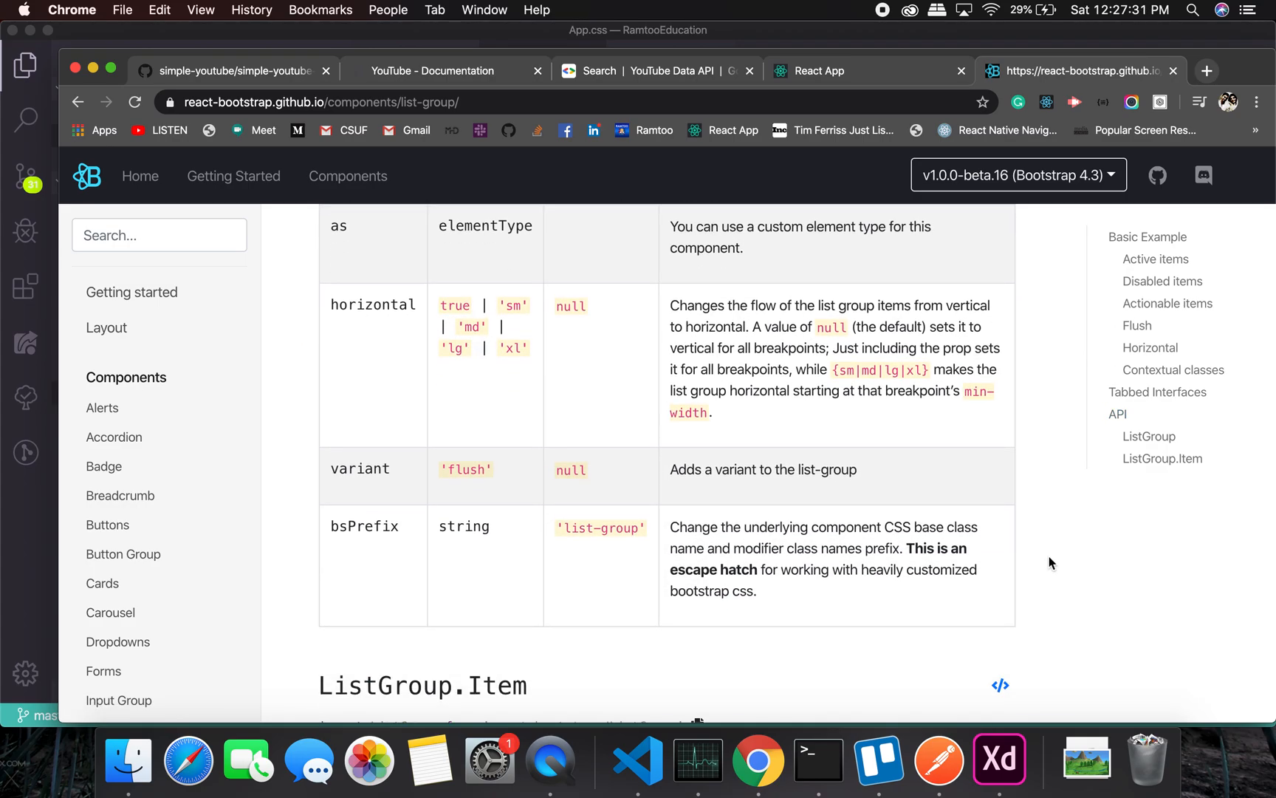
scroll("down", 3)
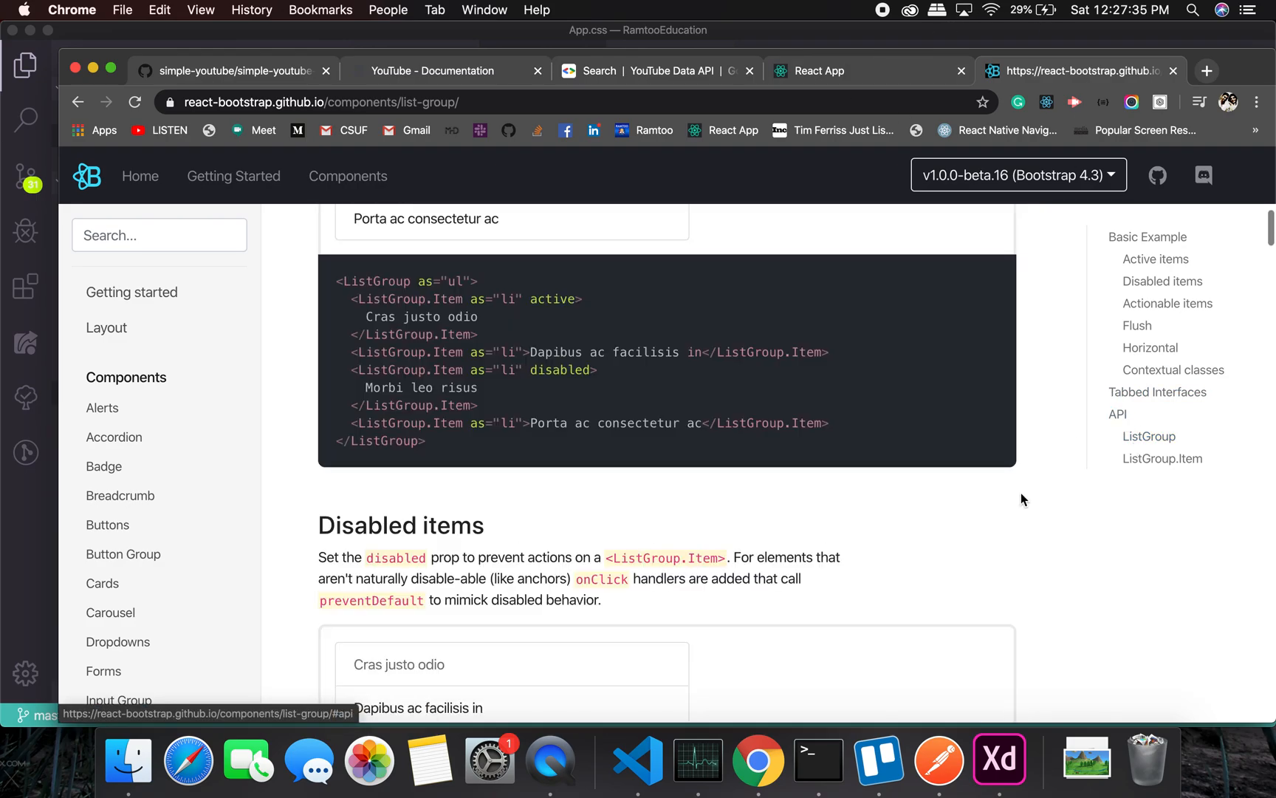
left_click(818, 760)
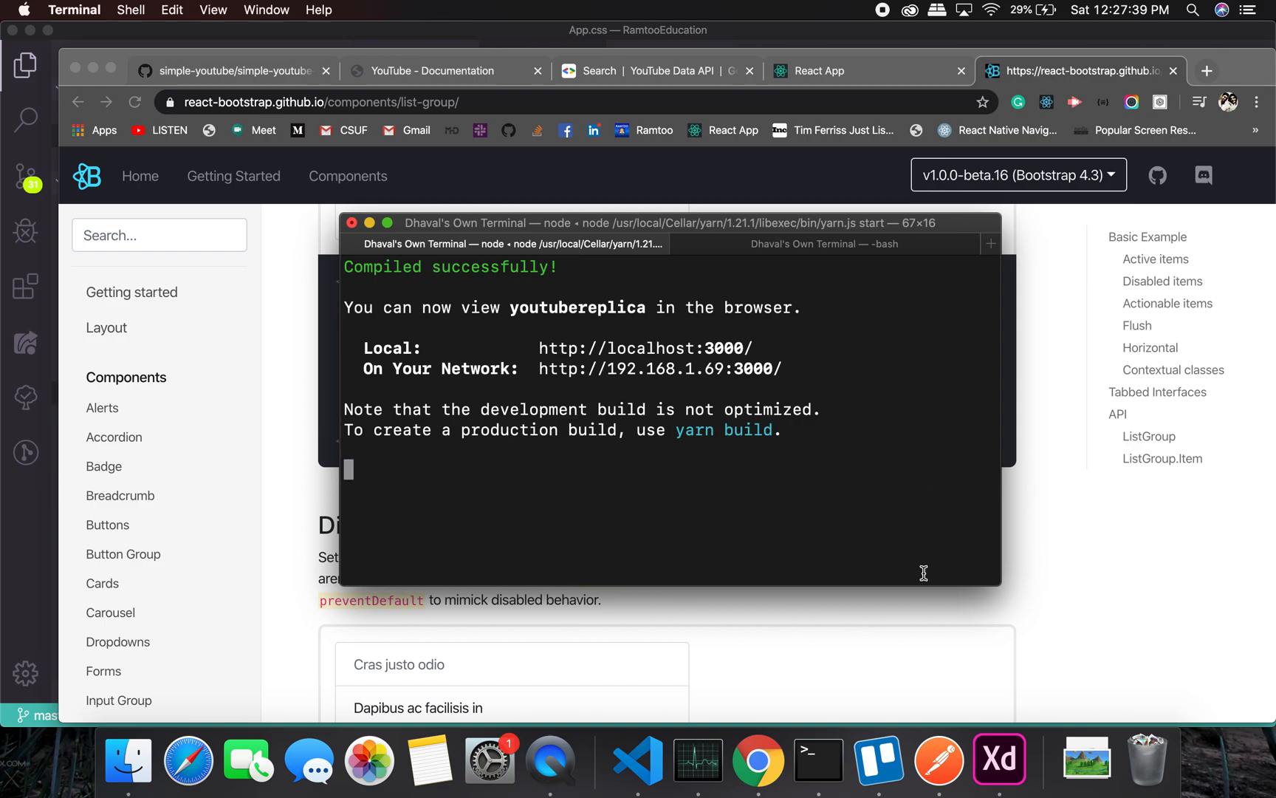
Create a component folder in src, move App.js and App.css into it, and check index.js.
left_click(638, 760)
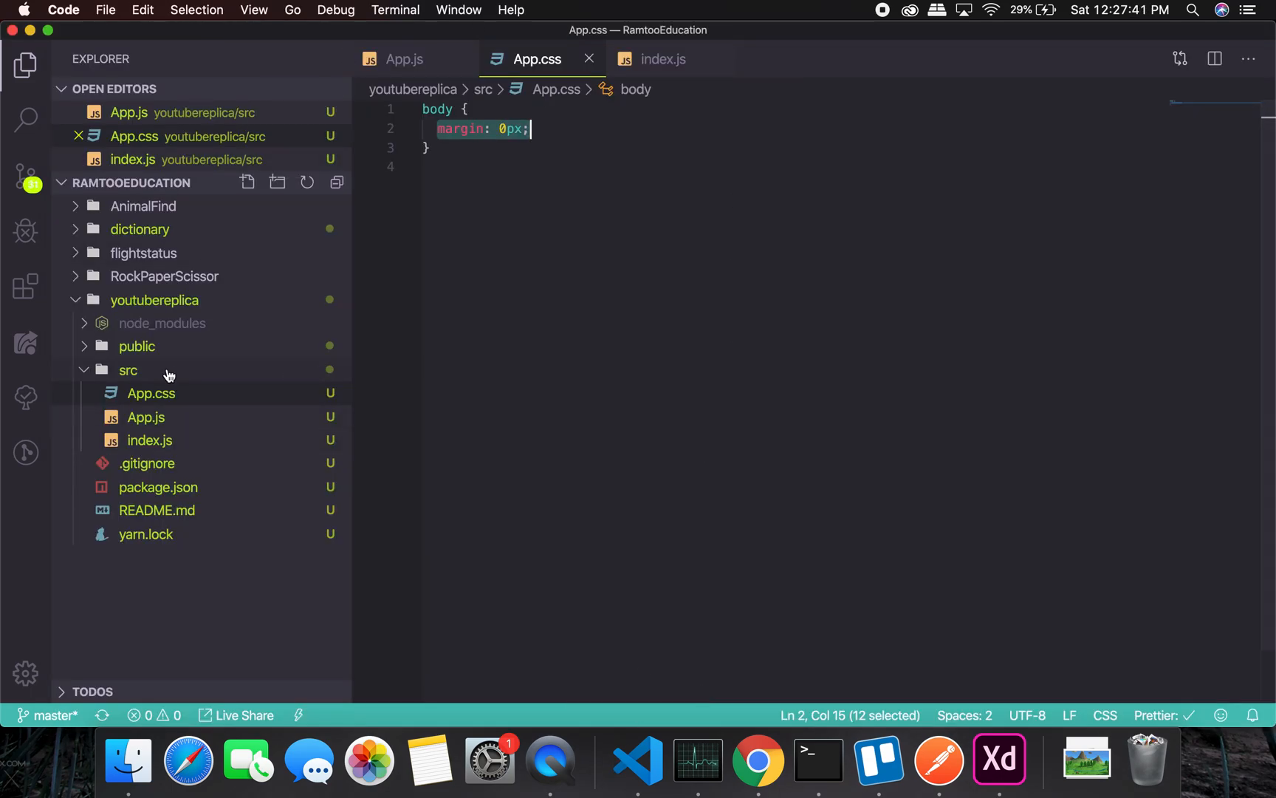
right_click(128, 370)
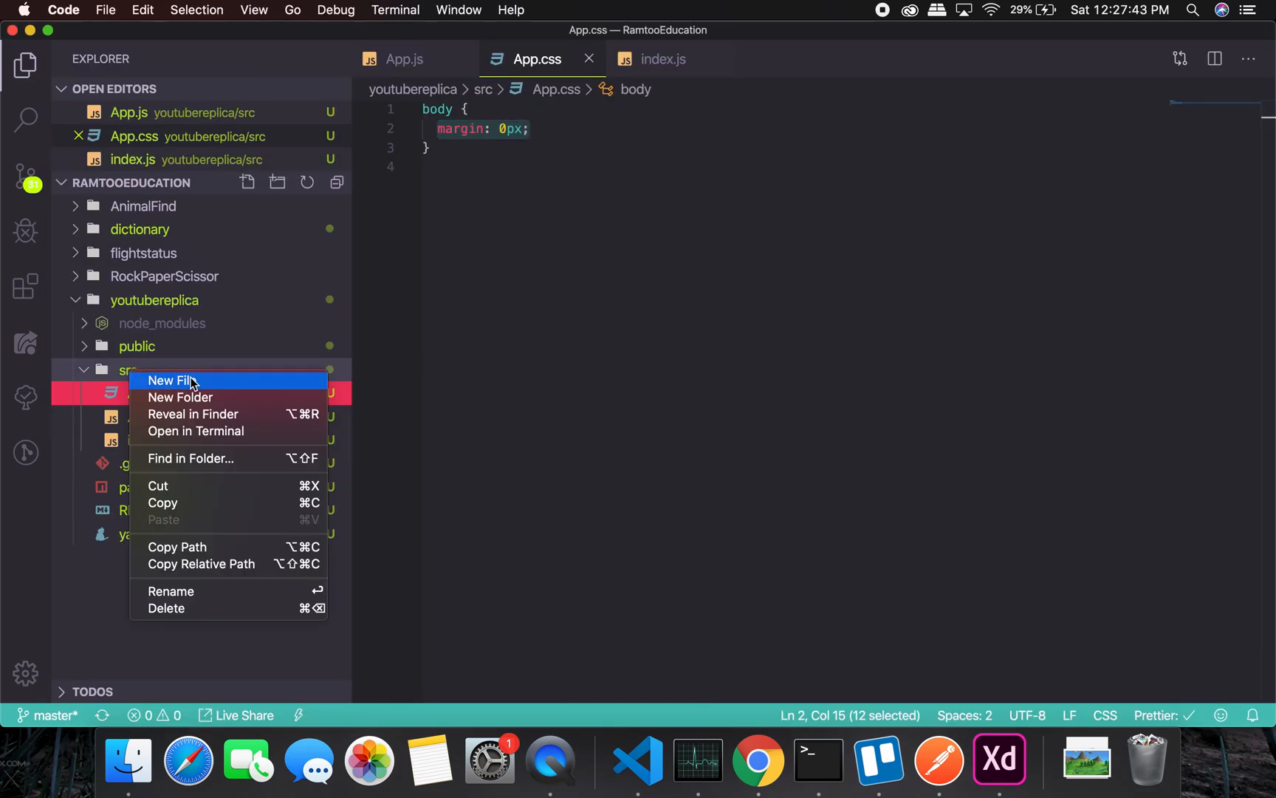
left_click(181, 398)
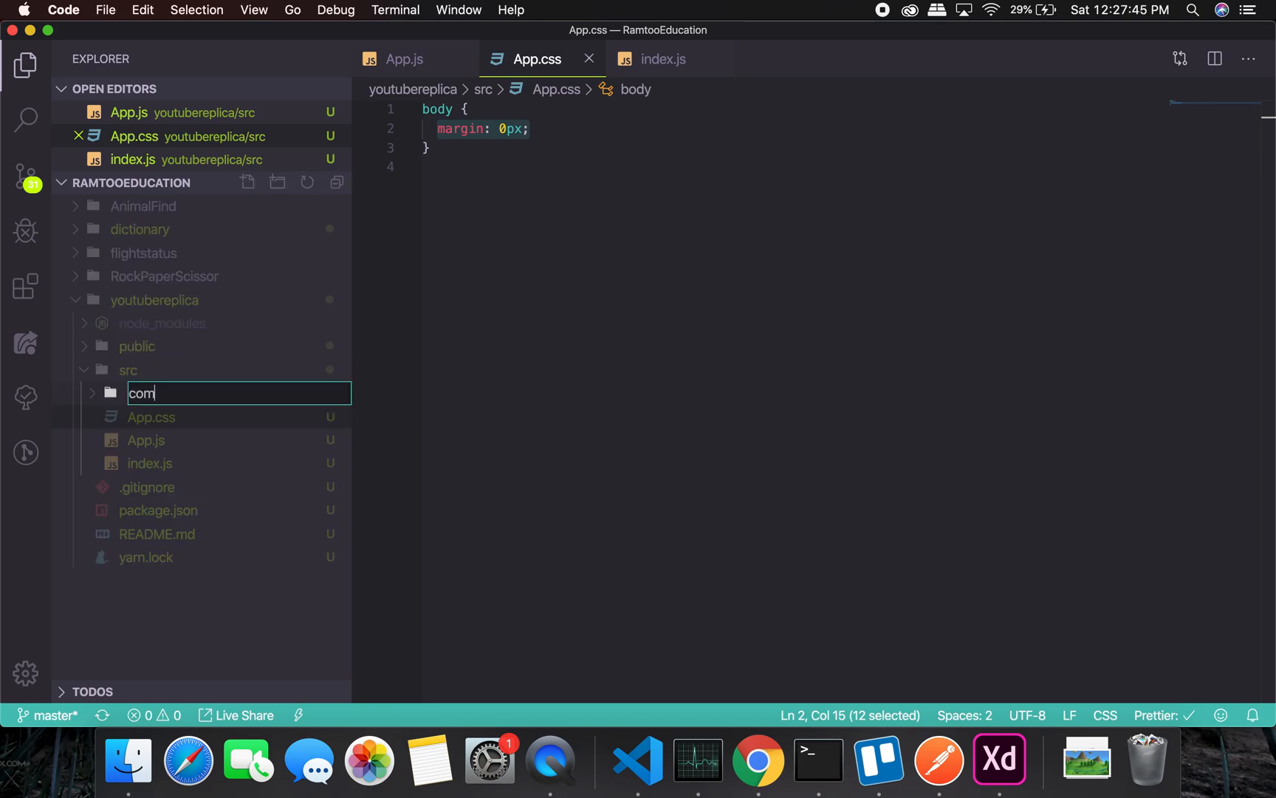
type("ponent")
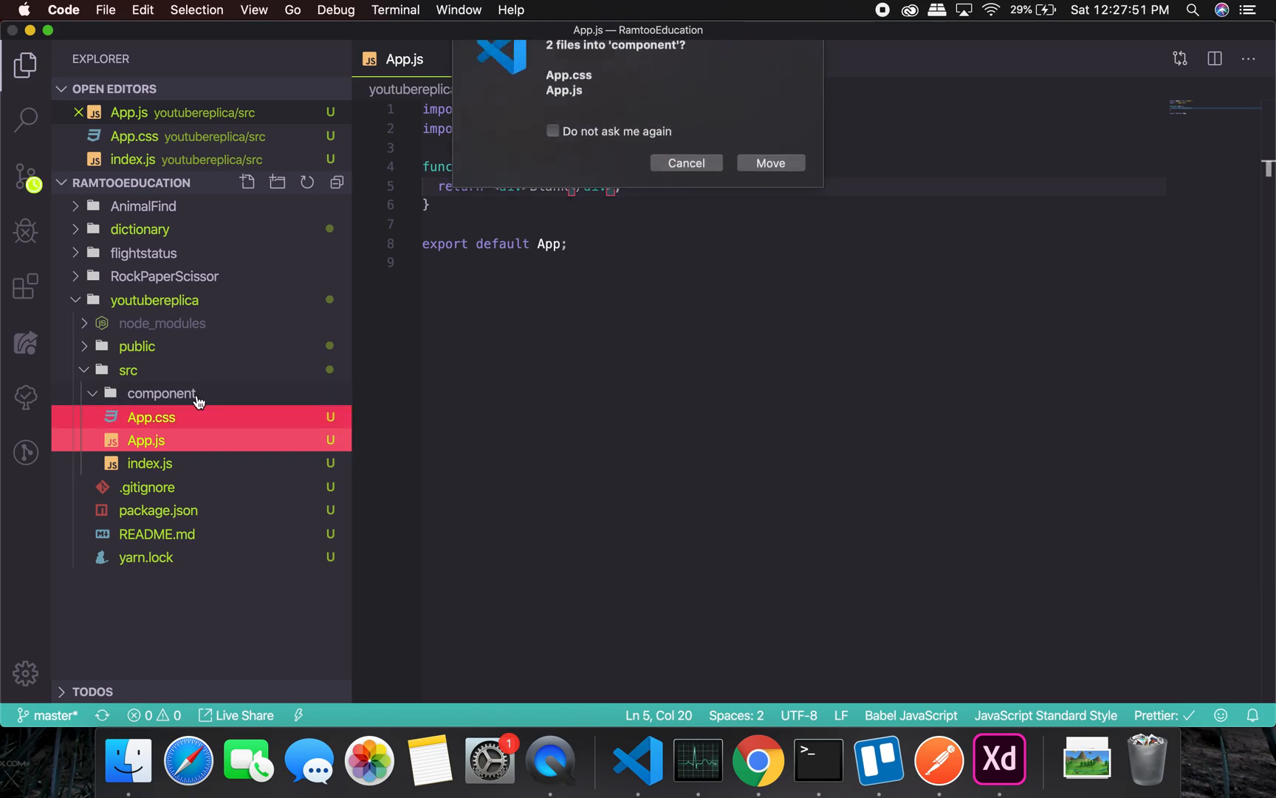
left_click(768, 162)
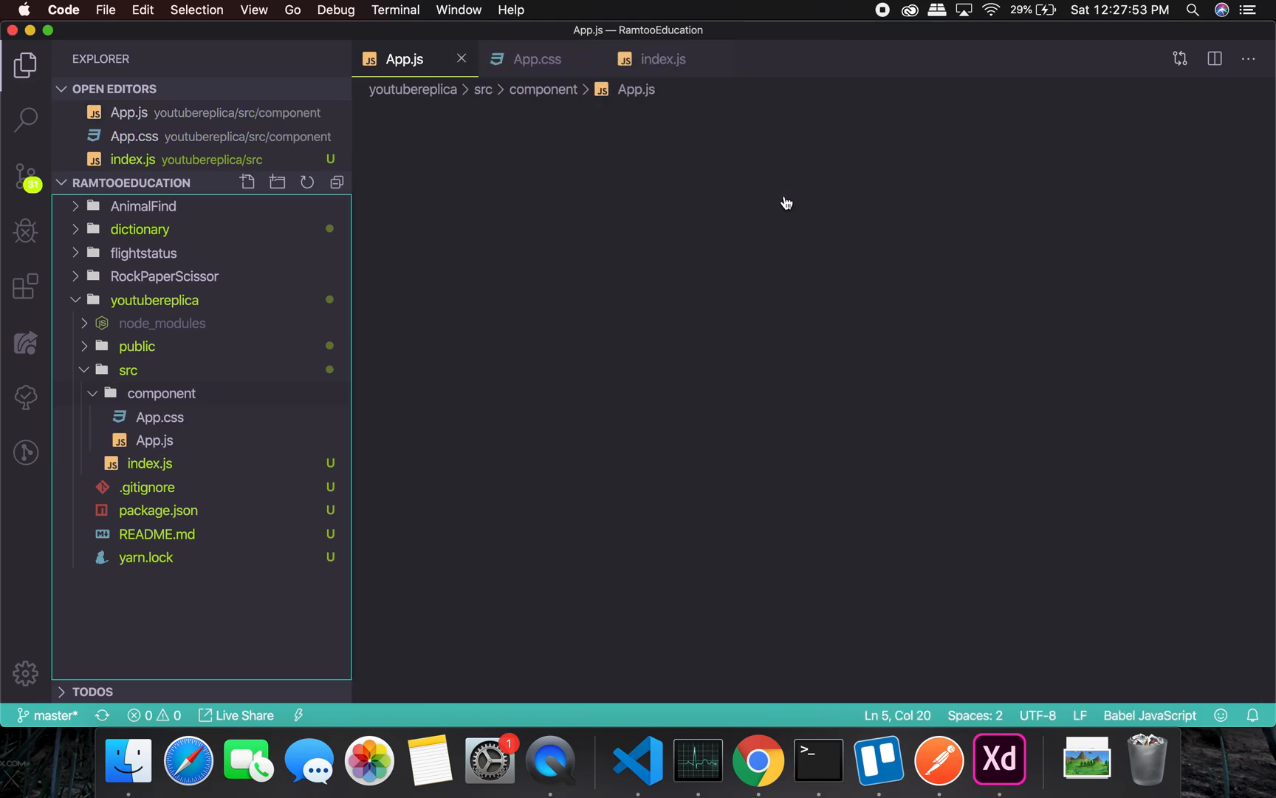
left_click(154, 439)
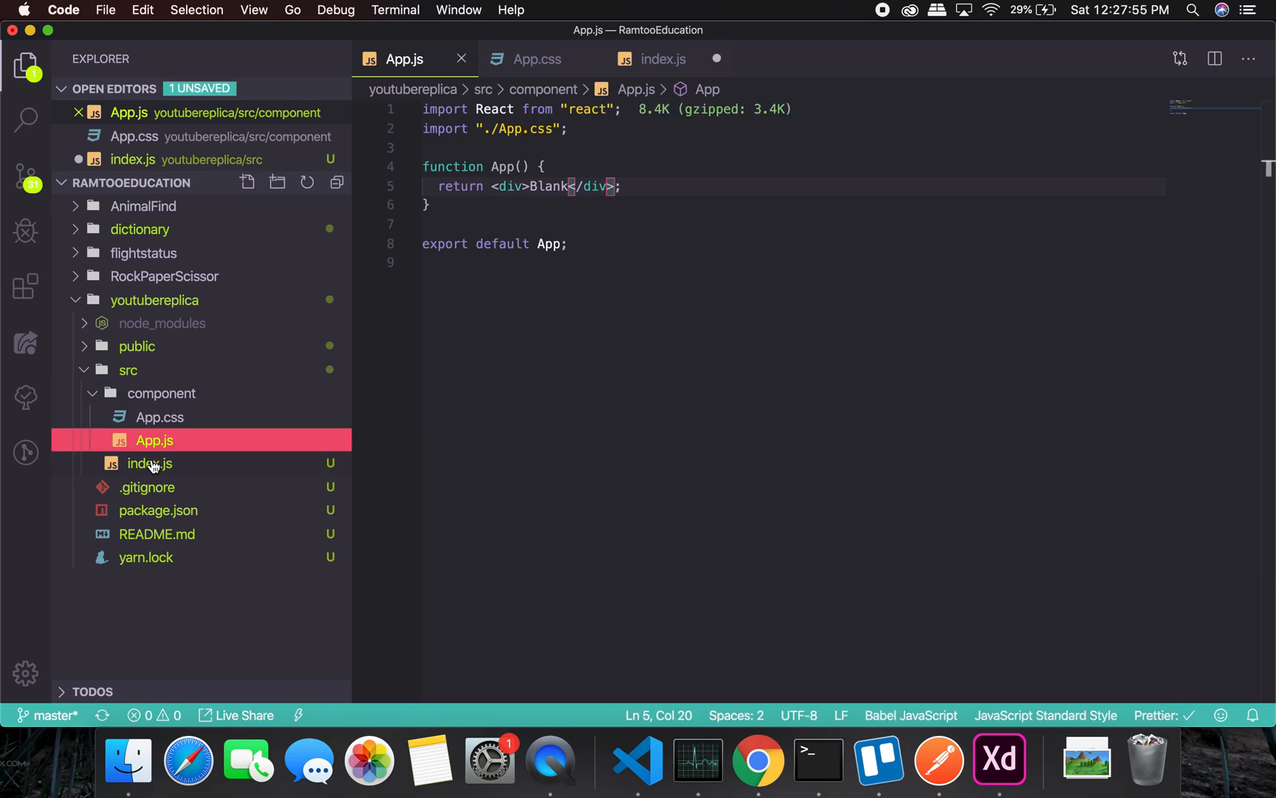
left_click(150, 463)
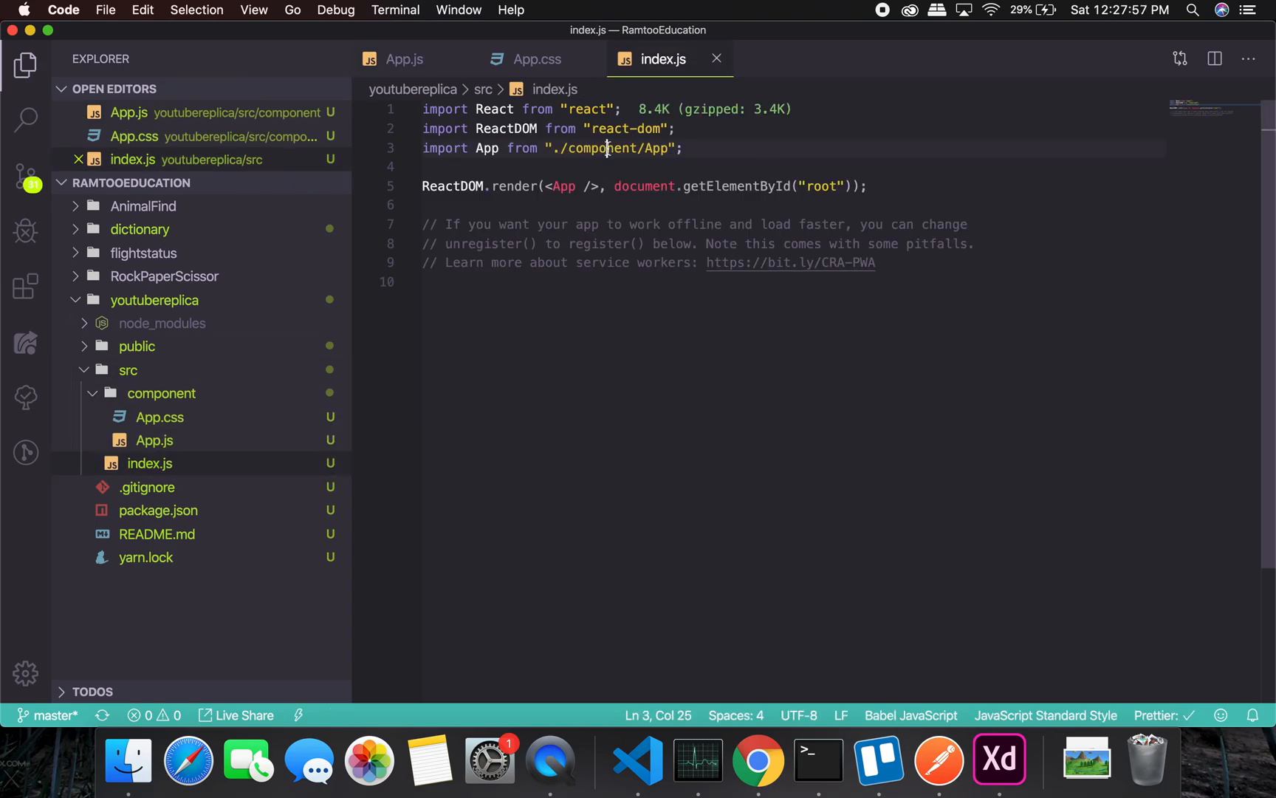
mouse_move(638, 760)
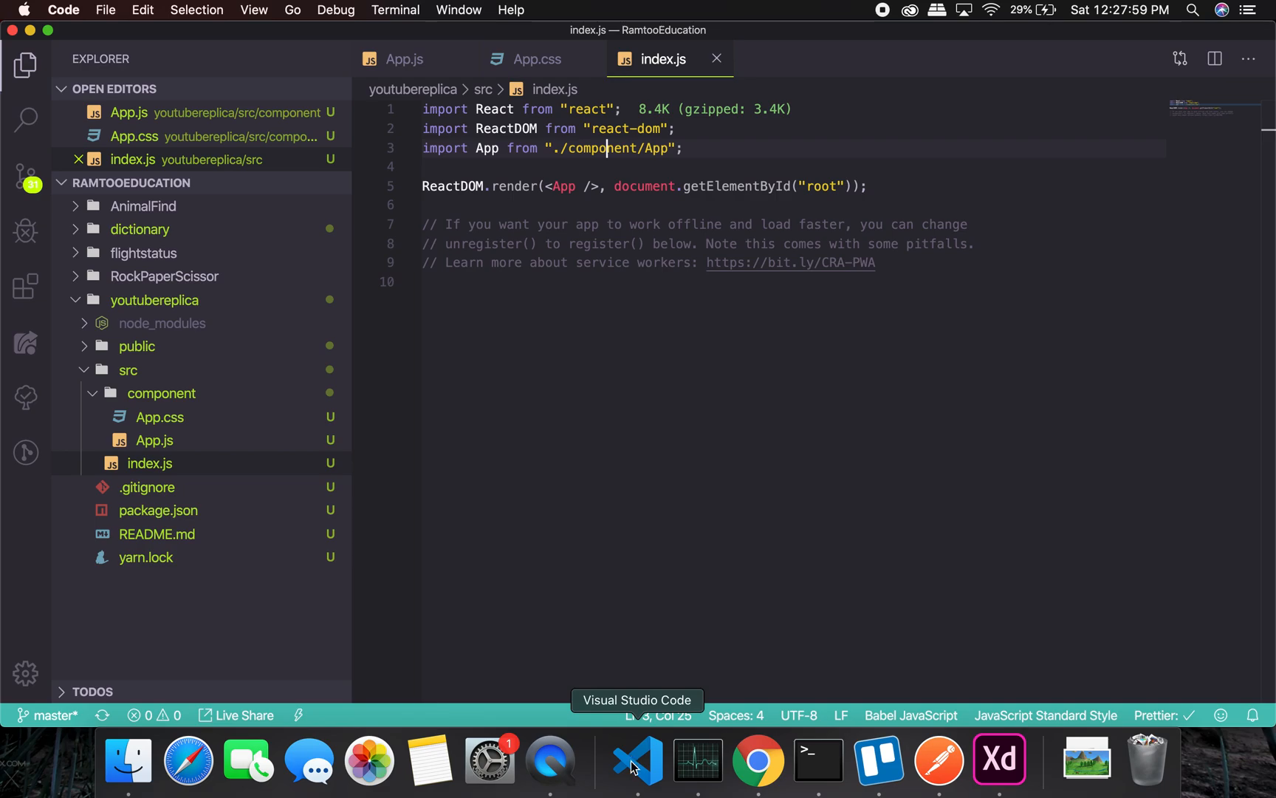
mouse_move(705, 92)
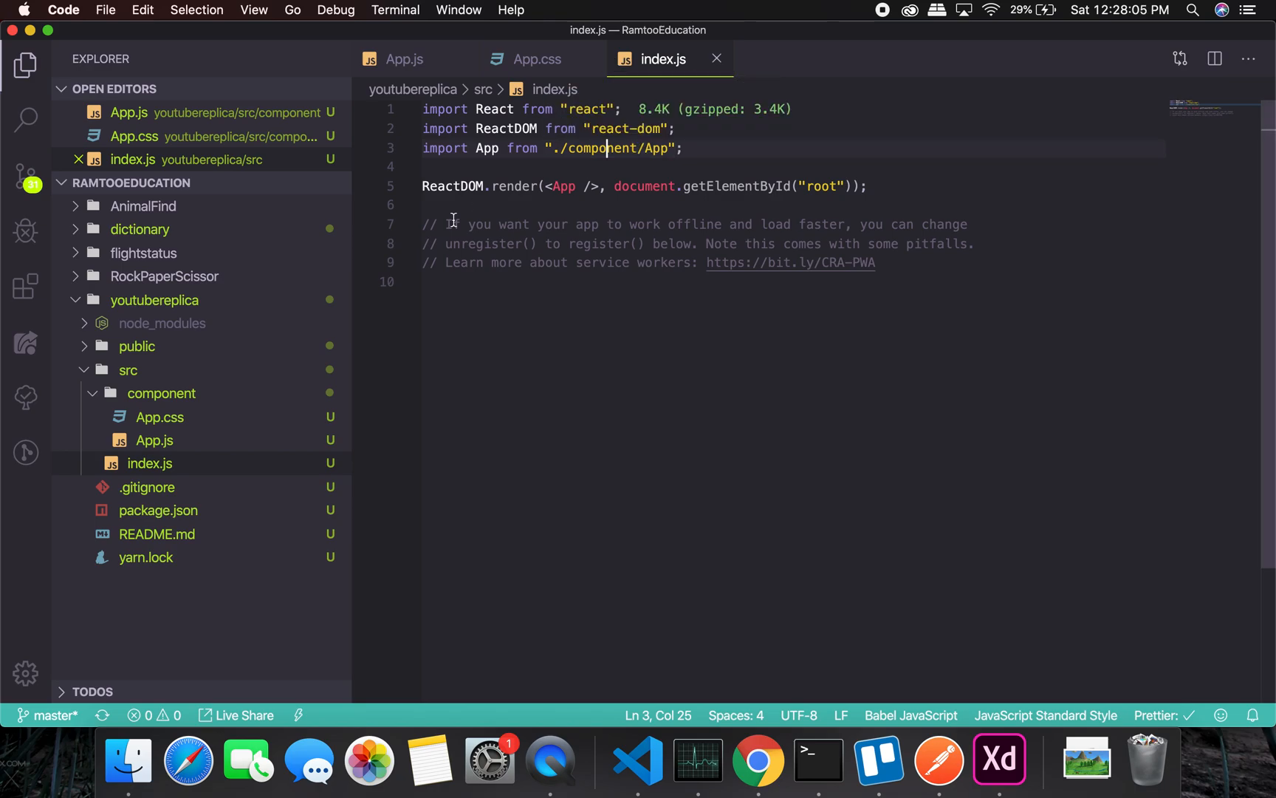
mouse_move(139, 432)
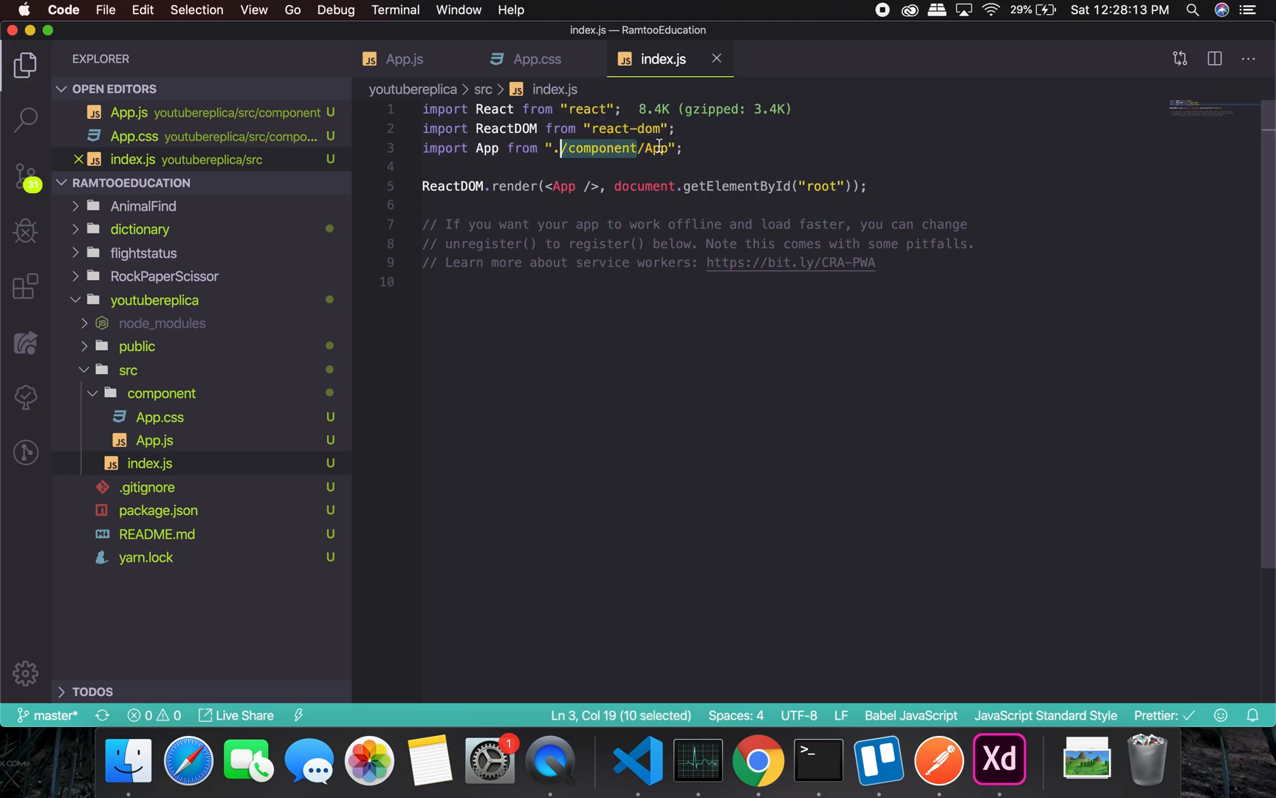
mouse_move(720, 61)
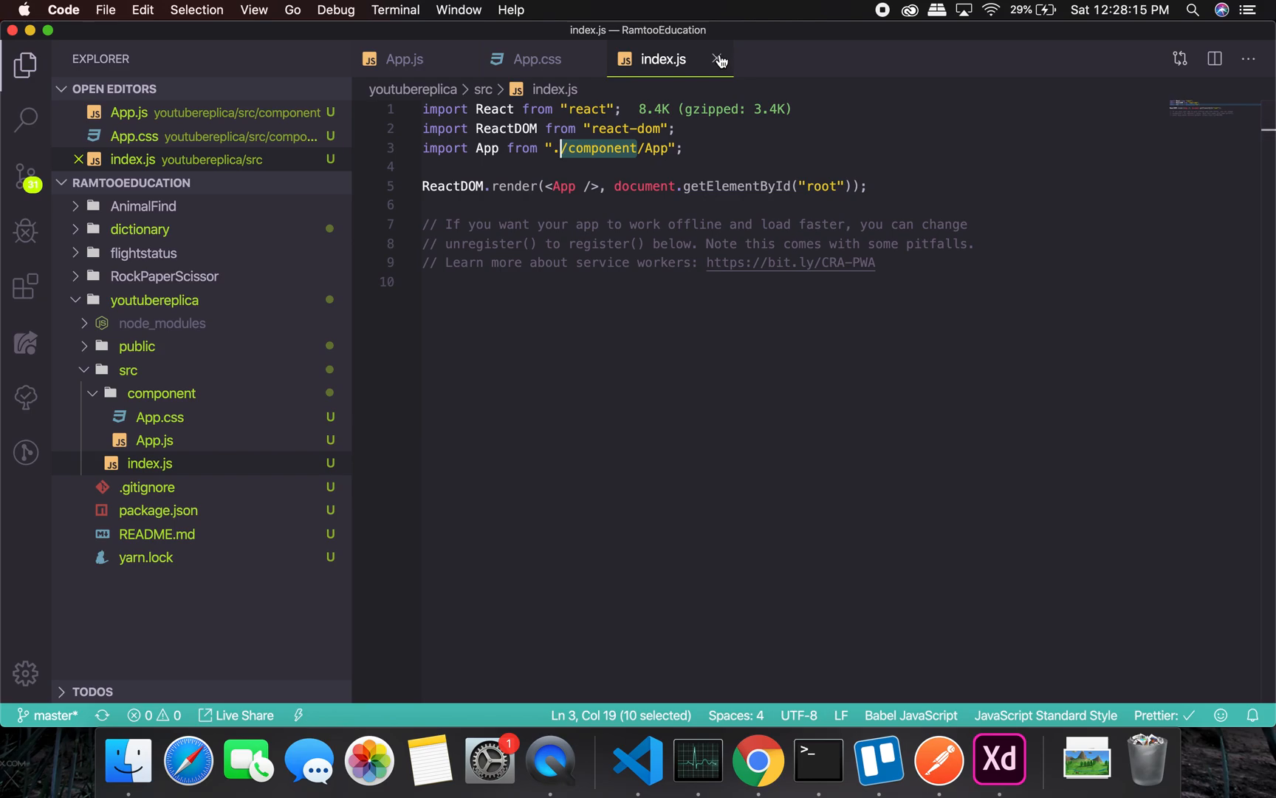
mouse_move(583, 160)
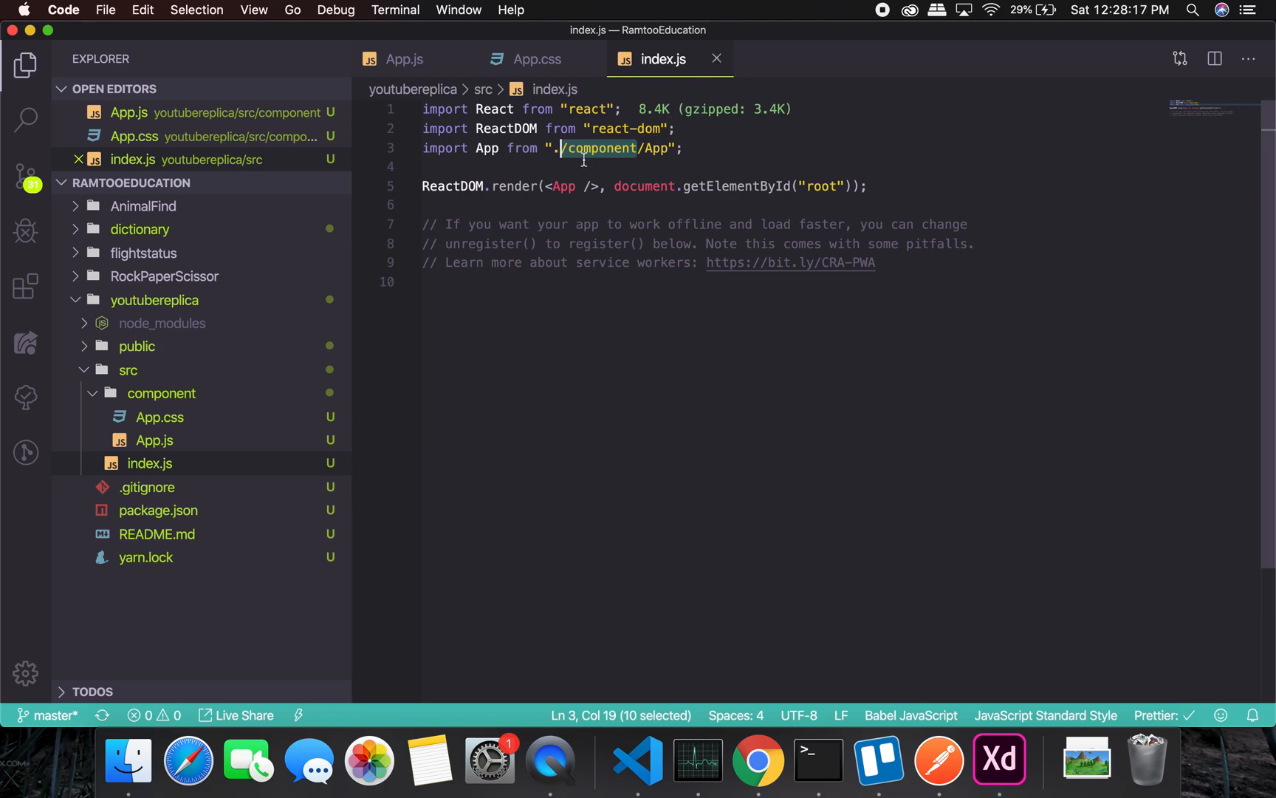
mouse_move(718, 59)
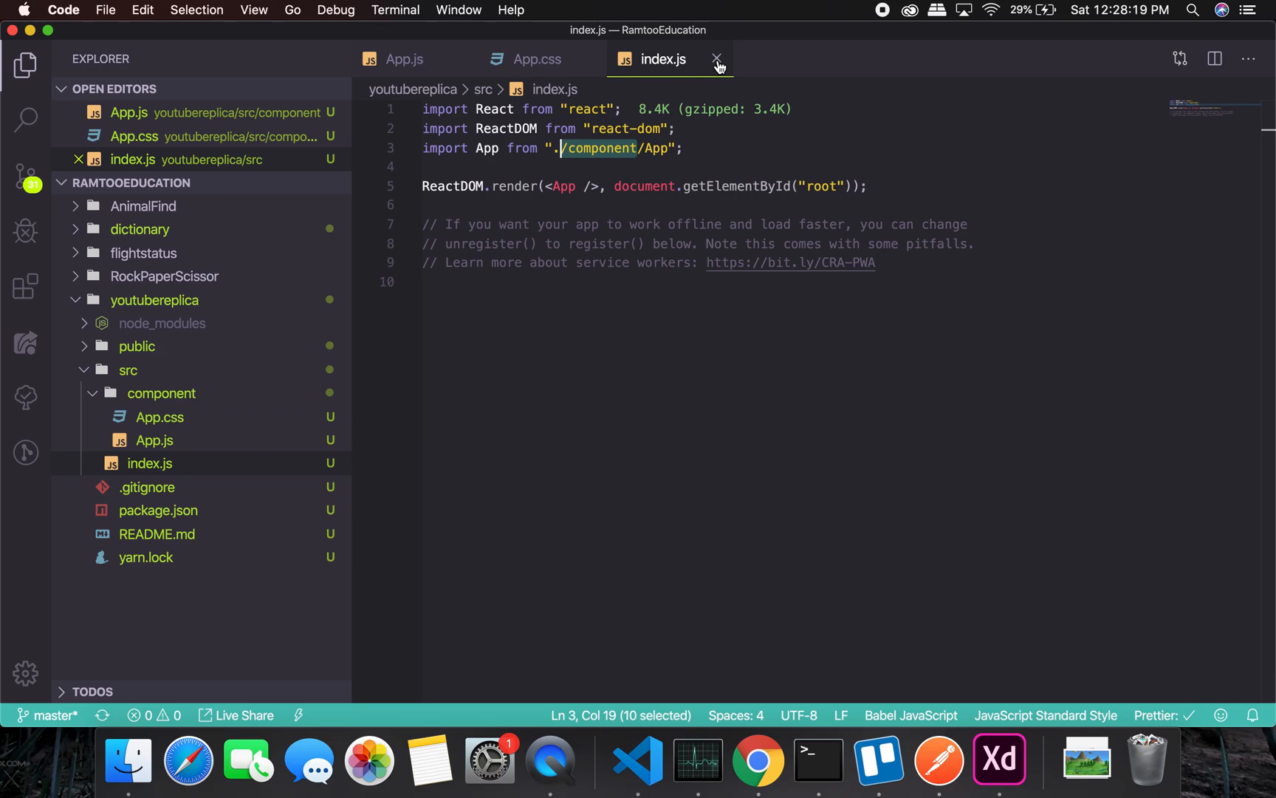
mouse_move(671, 592)
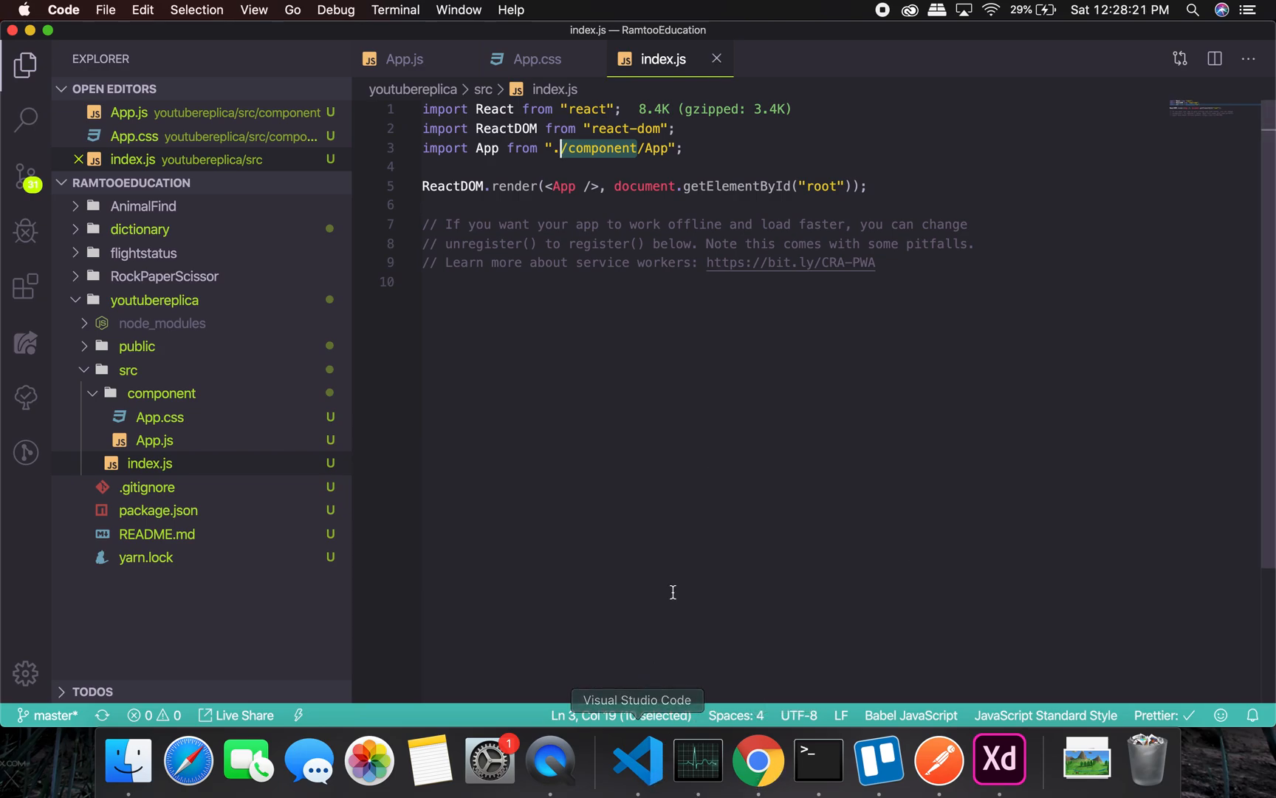
mouse_move(717, 59)
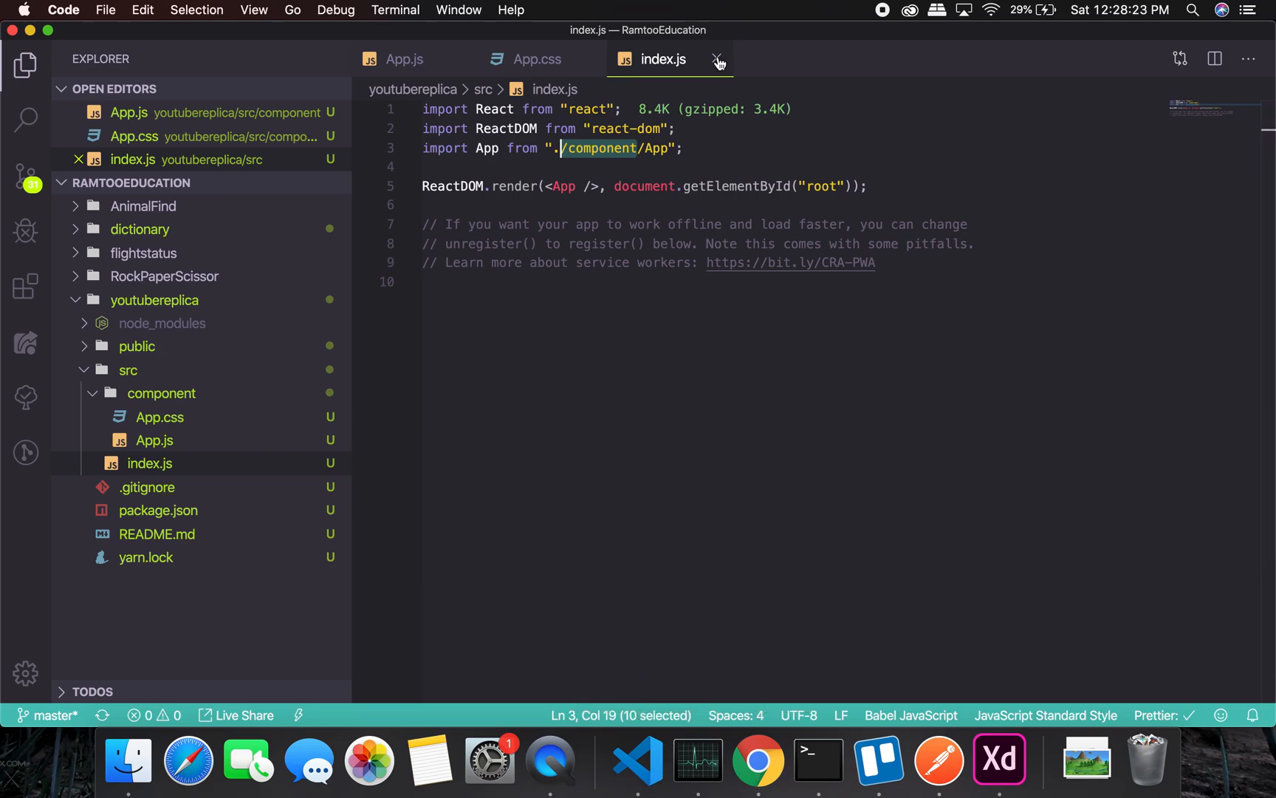
Reduce App's return to an empty return ( ), checking the docs before and after.
left_click(757, 761)
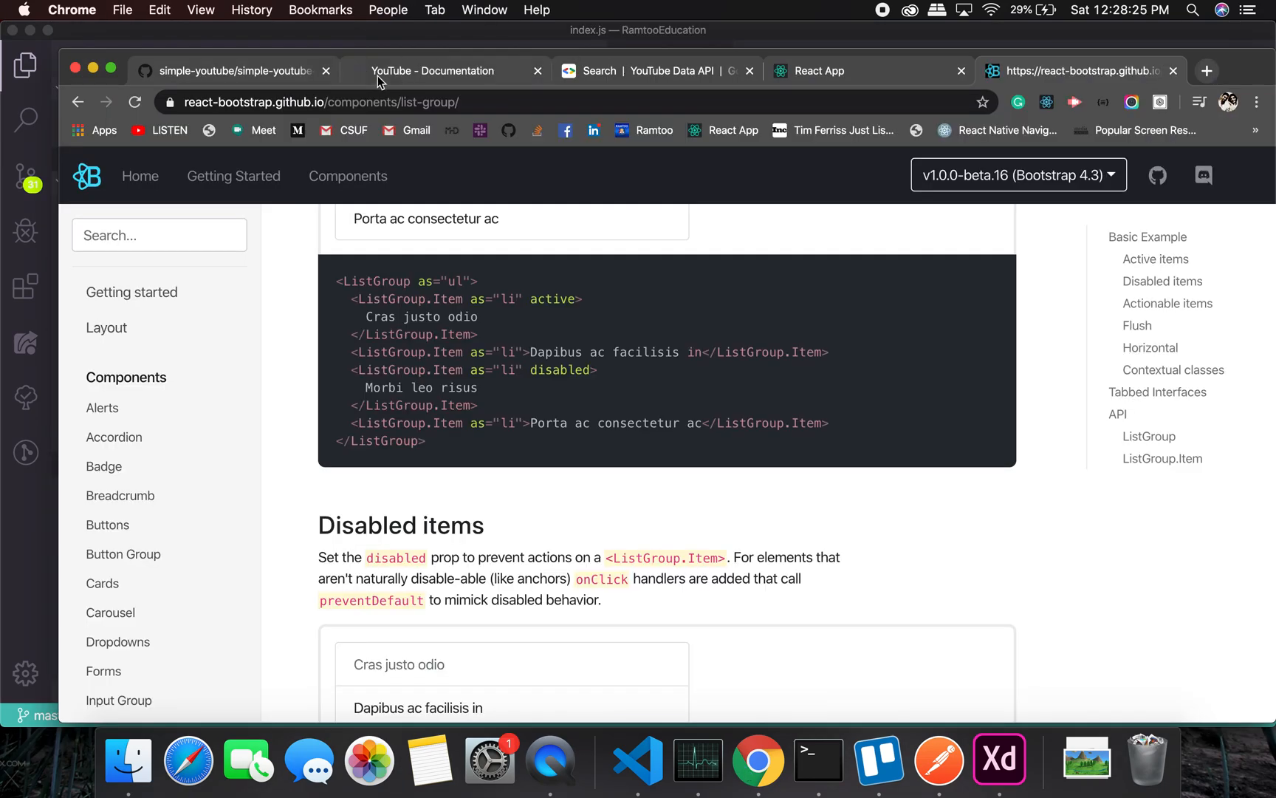
left_click(638, 760)
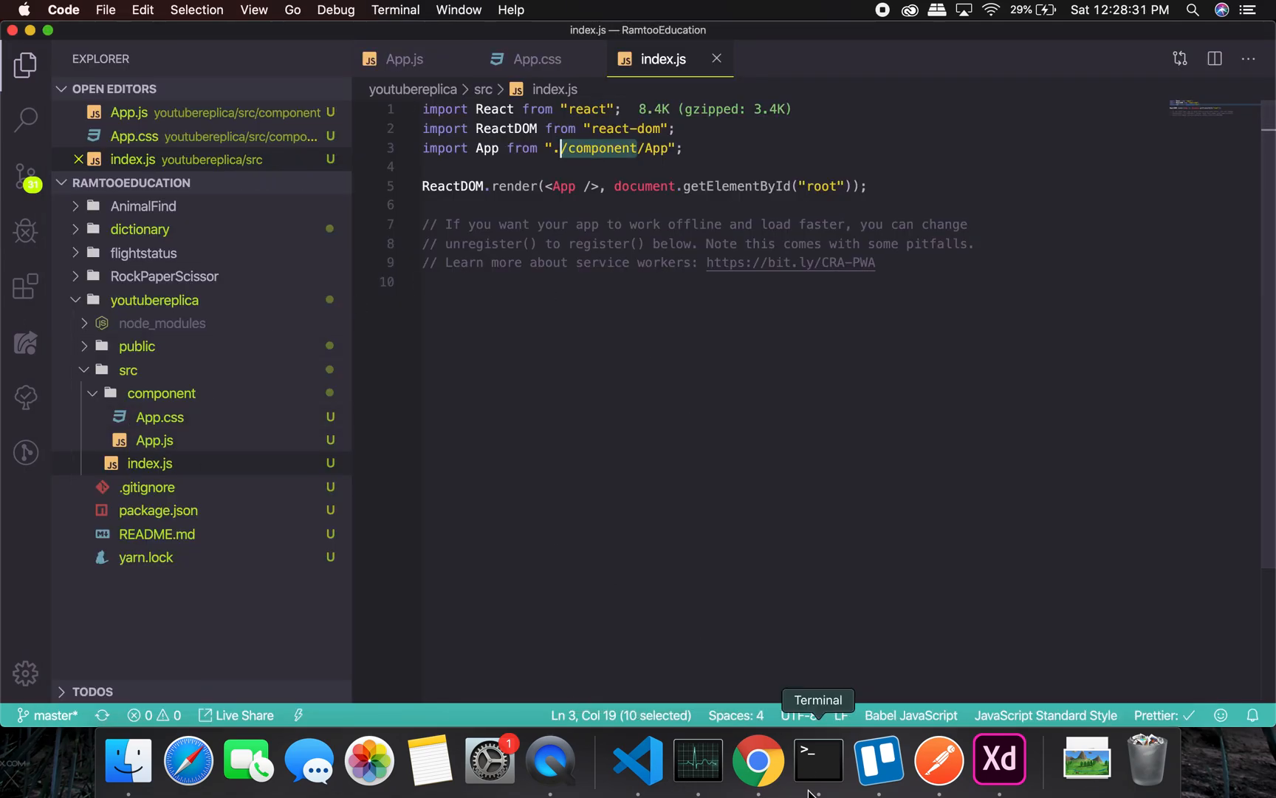
mouse_move(167, 440)
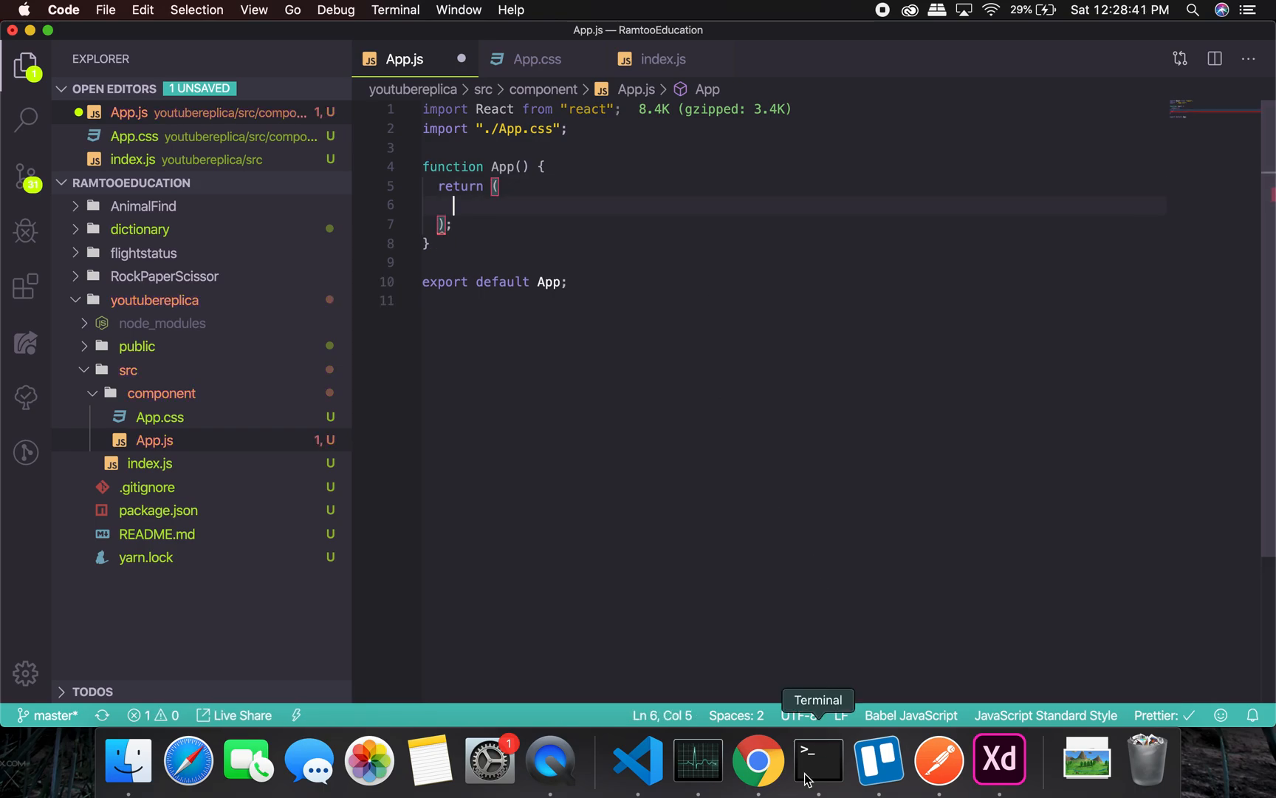
mouse_move(637, 761)
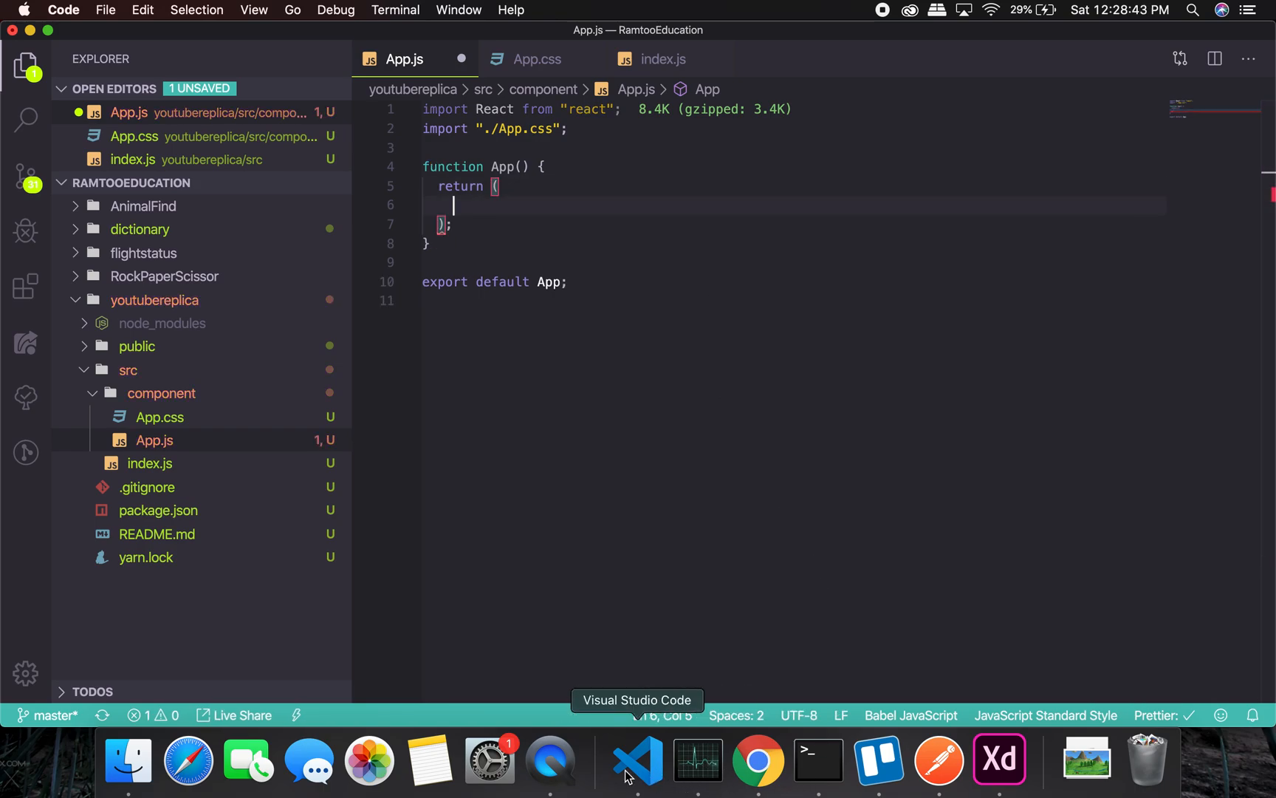
left_click(758, 761)
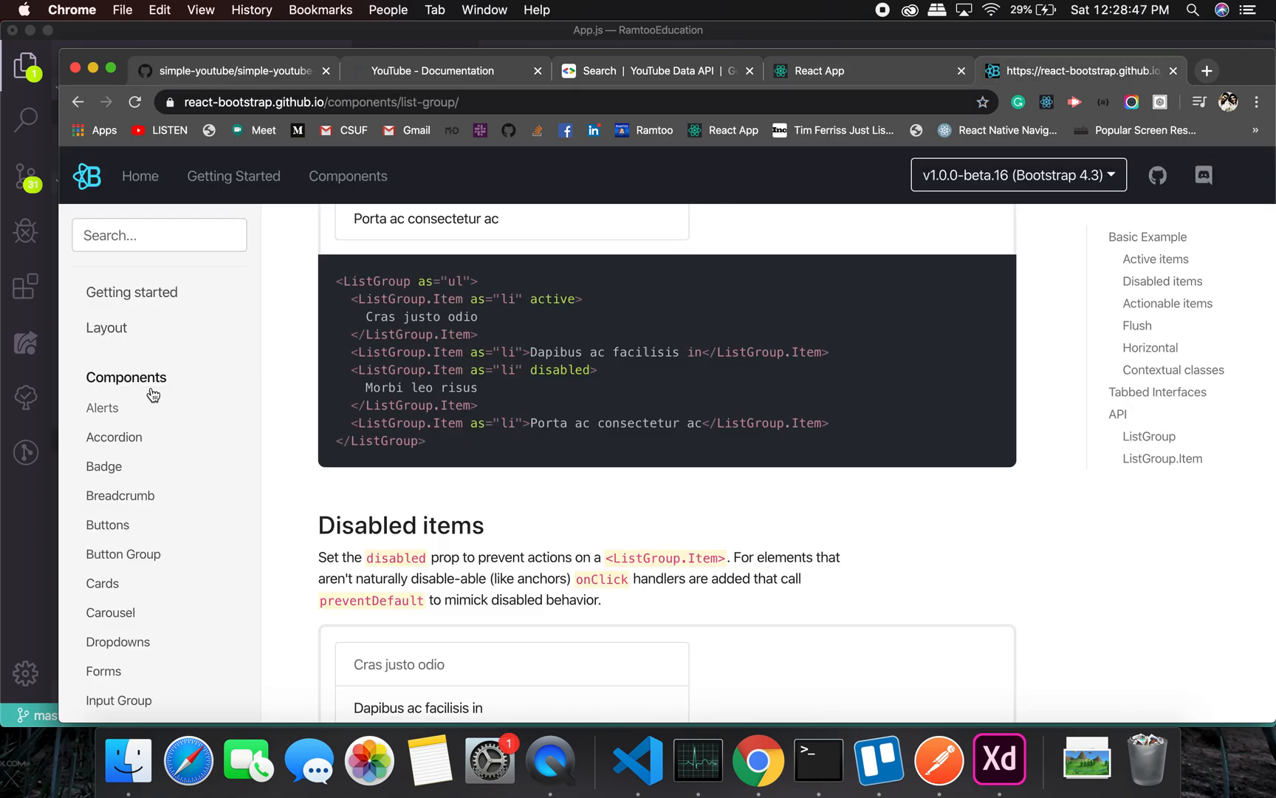
left_click(106, 341)
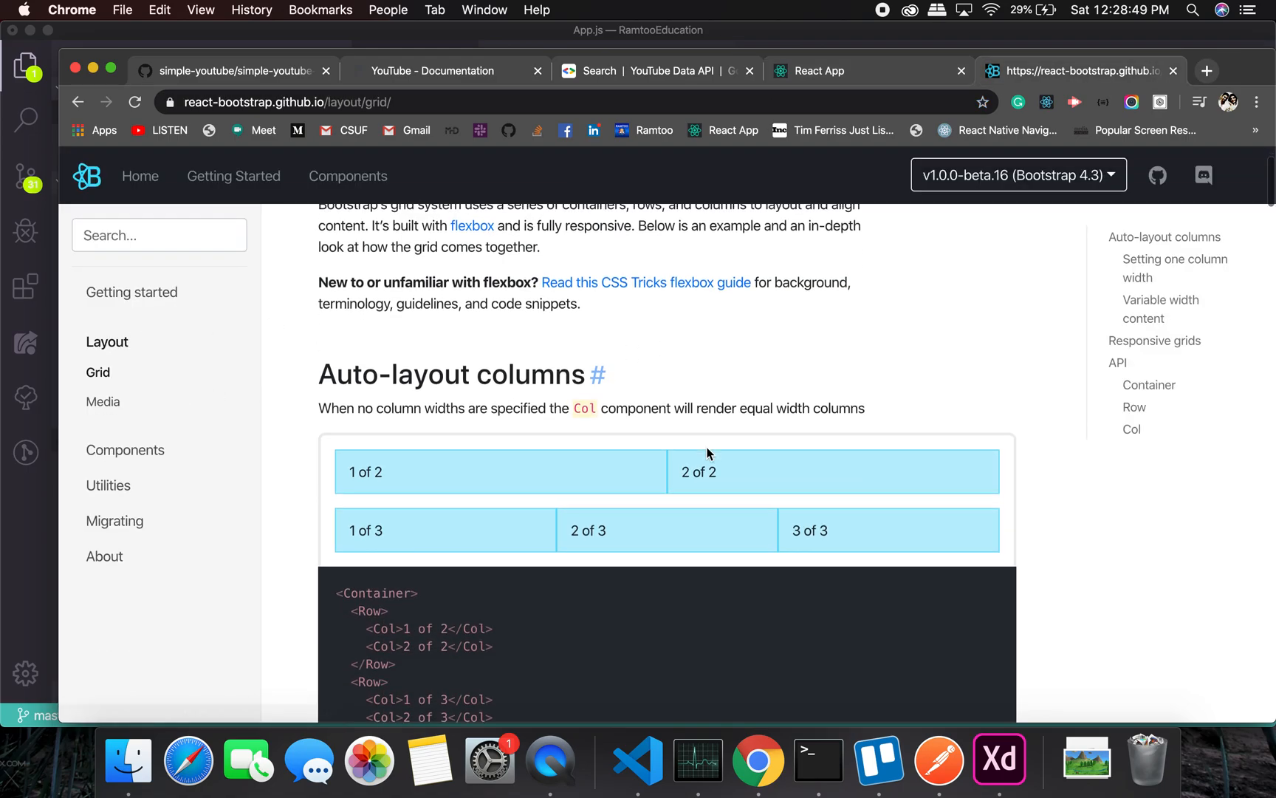
scroll("down", 3)
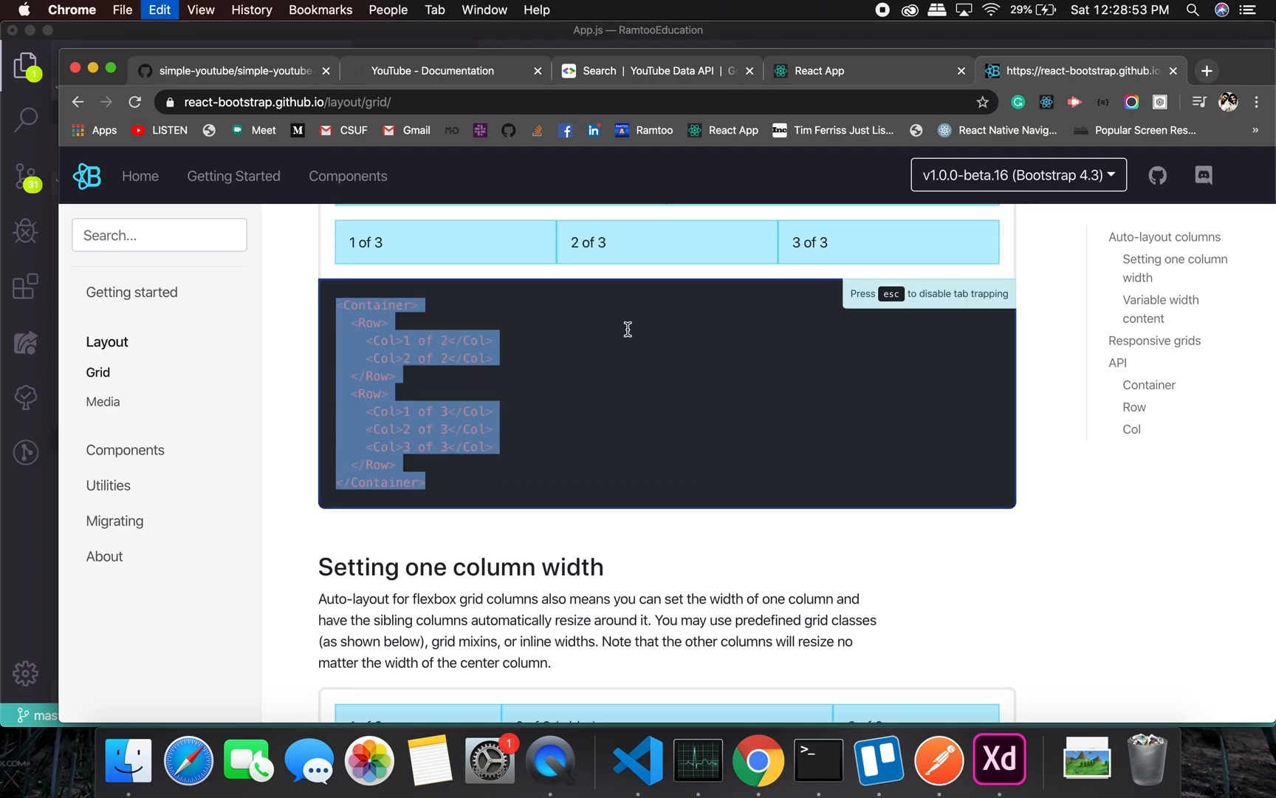
left_click(639, 761)
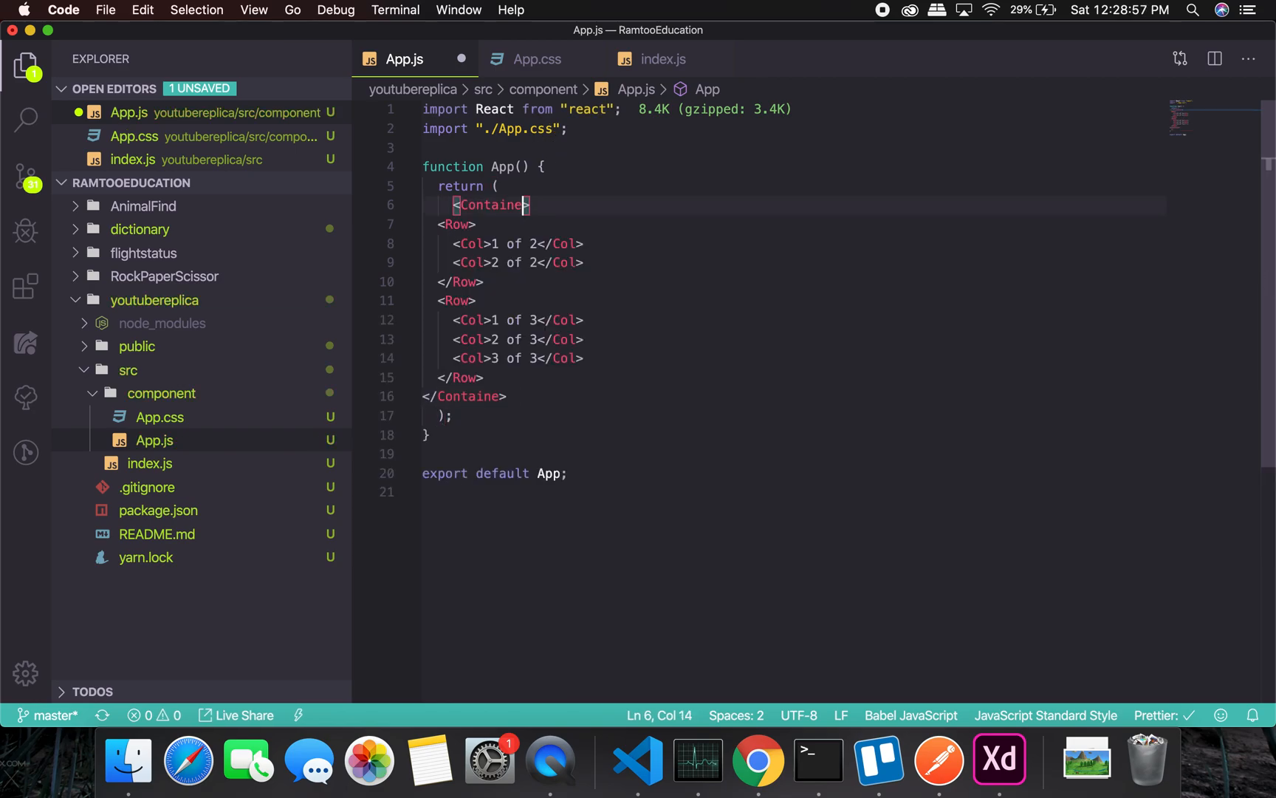
type("r")
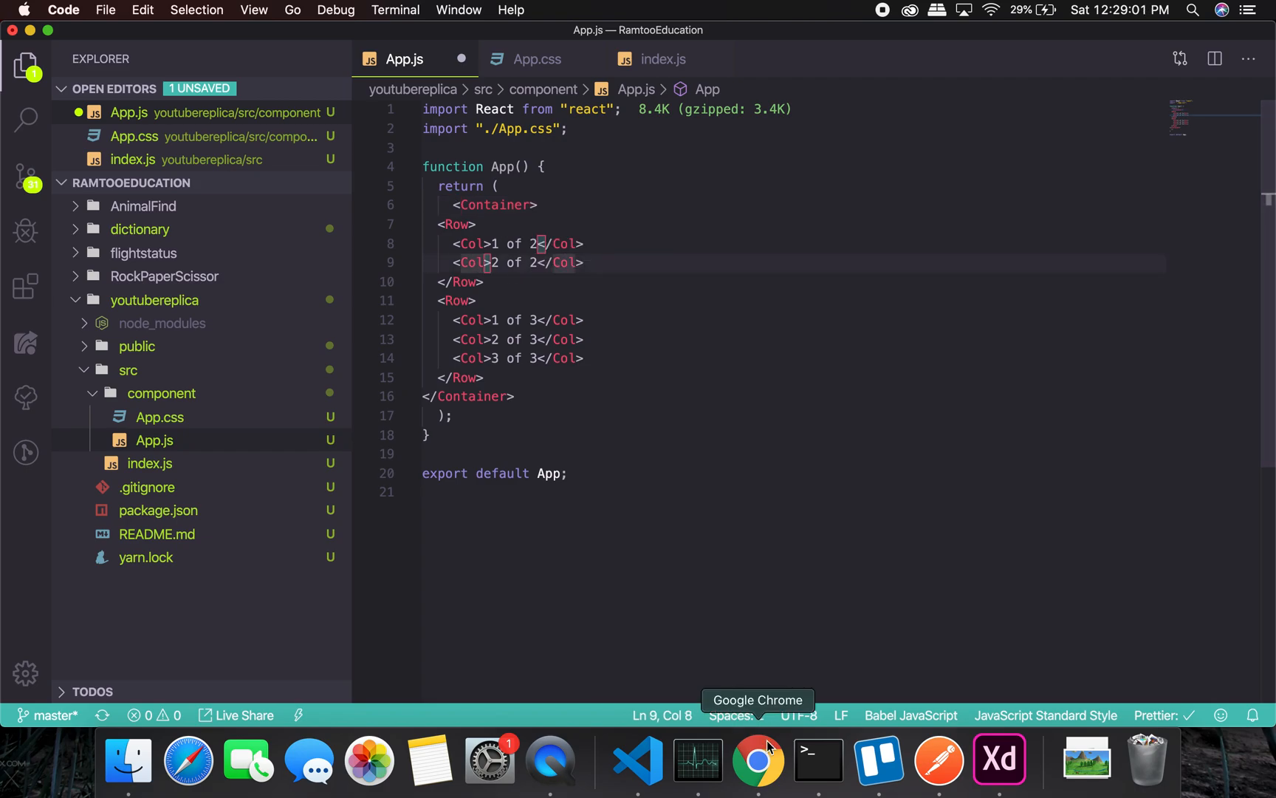
Open the Getting Started page and highlight the import { Button } from 'react-bootstrap' line.
left_click(758, 761)
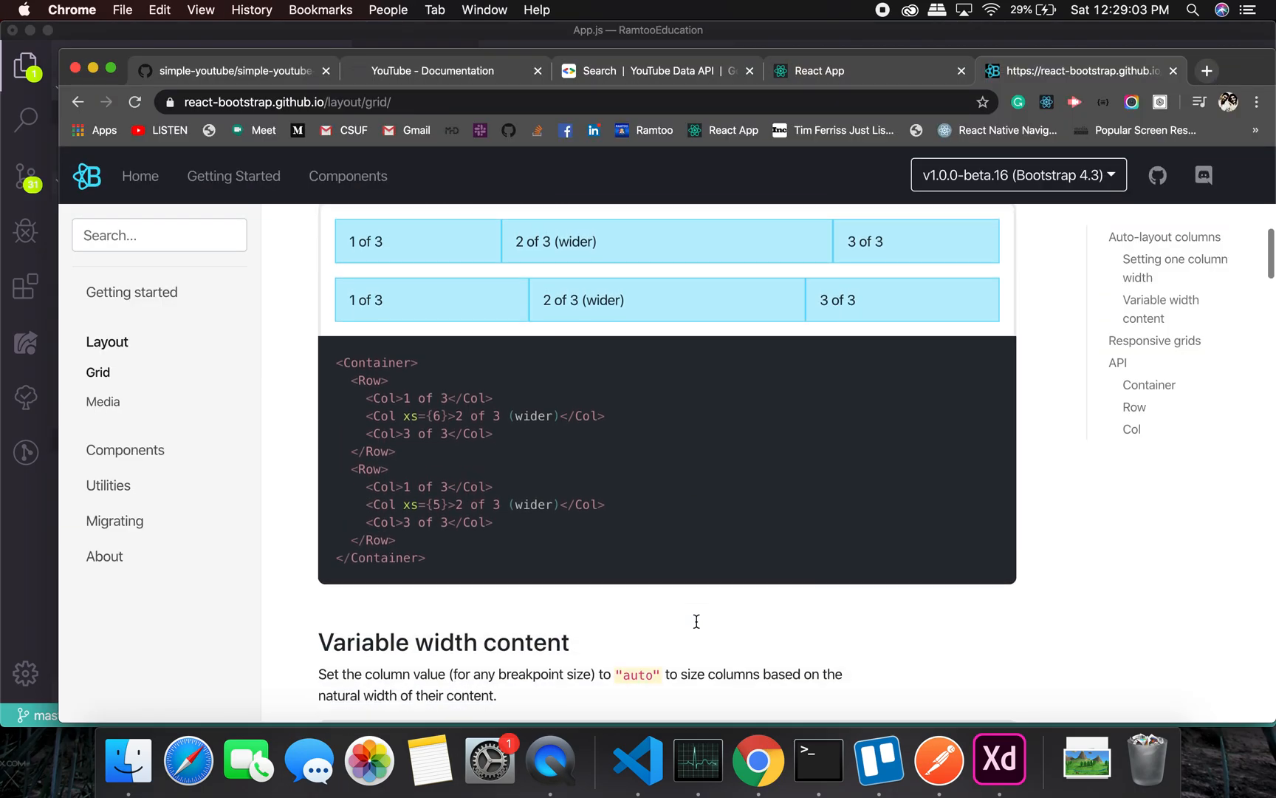
scroll("down", 3)
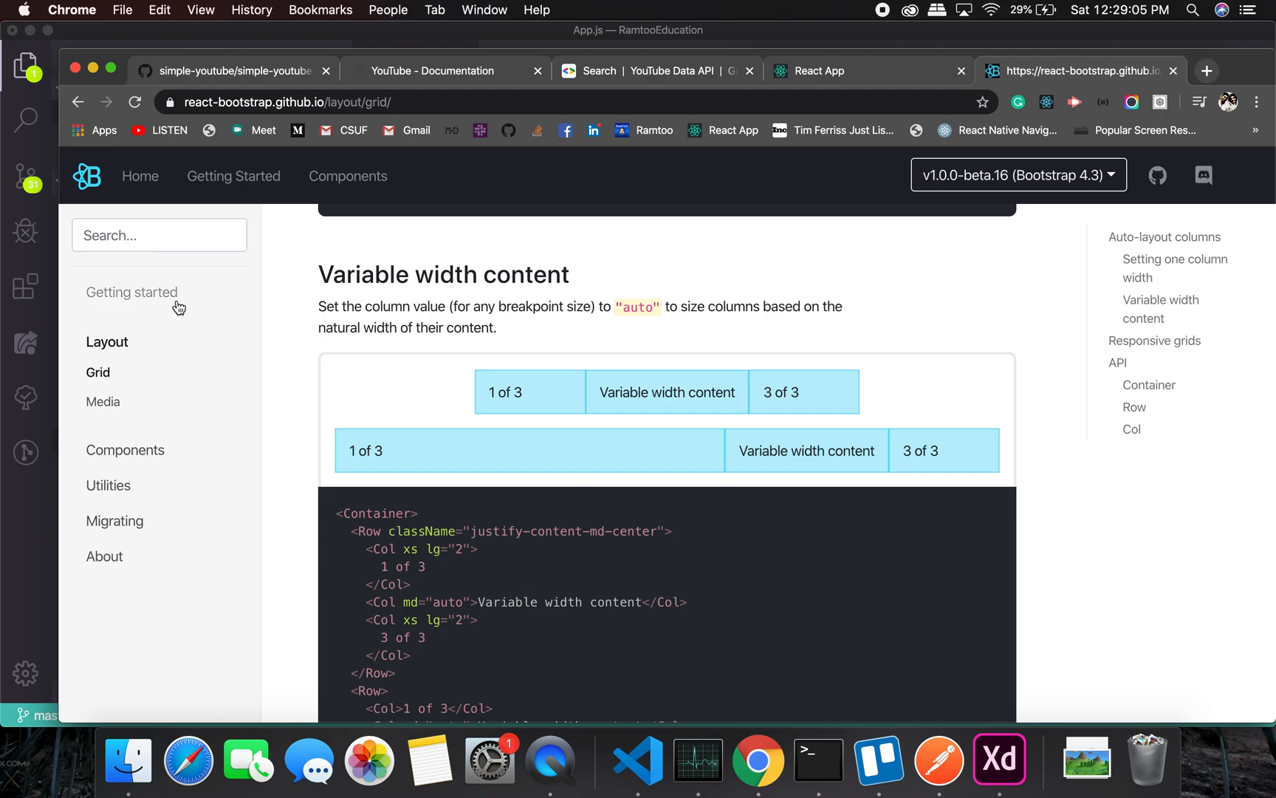
left_click(131, 292)
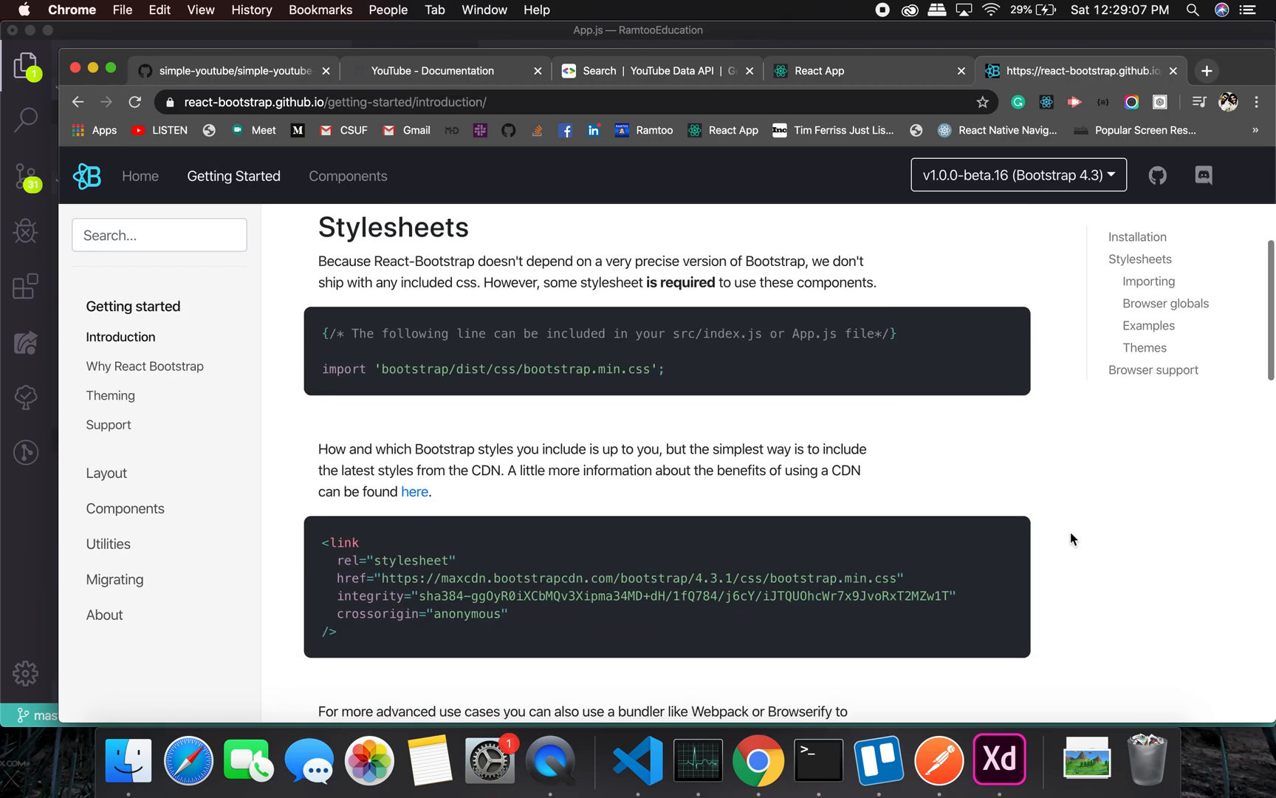
scroll("down", 3)
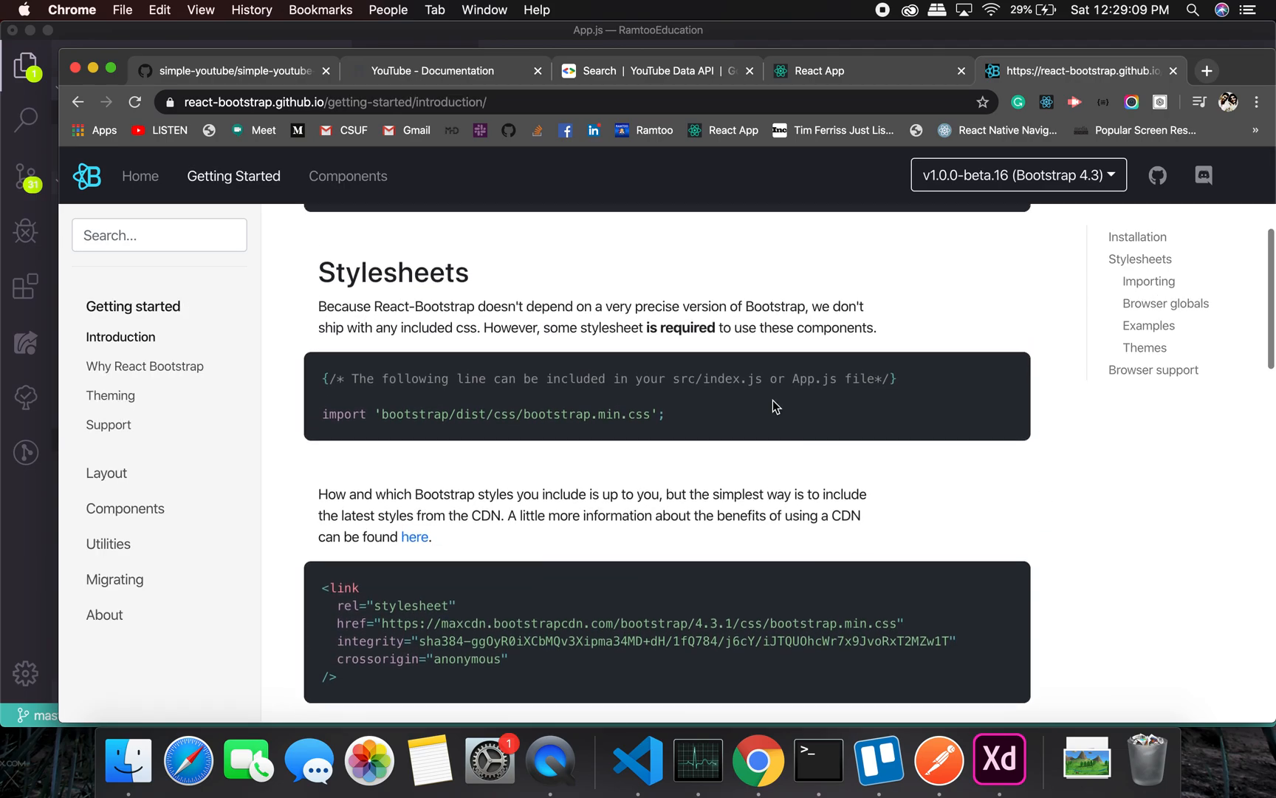
mouse_move(739, 312)
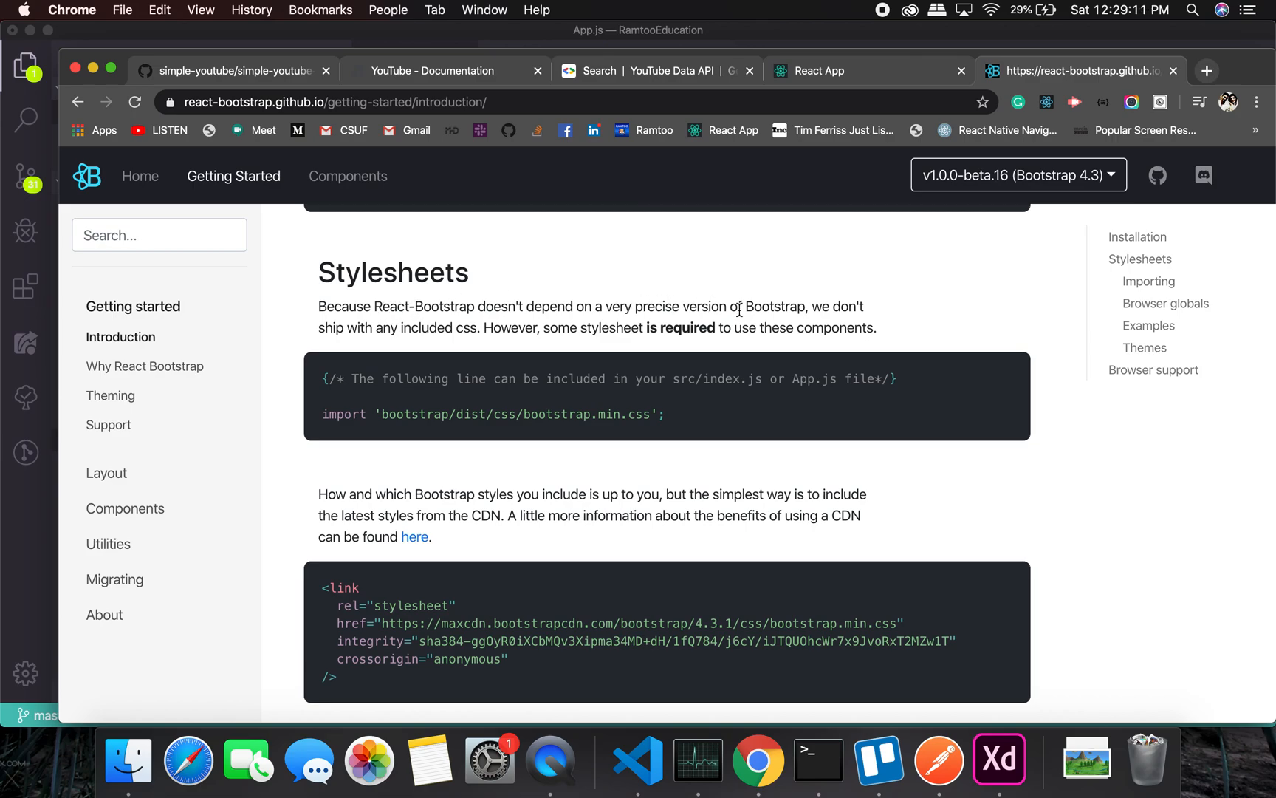
scroll("down", 3)
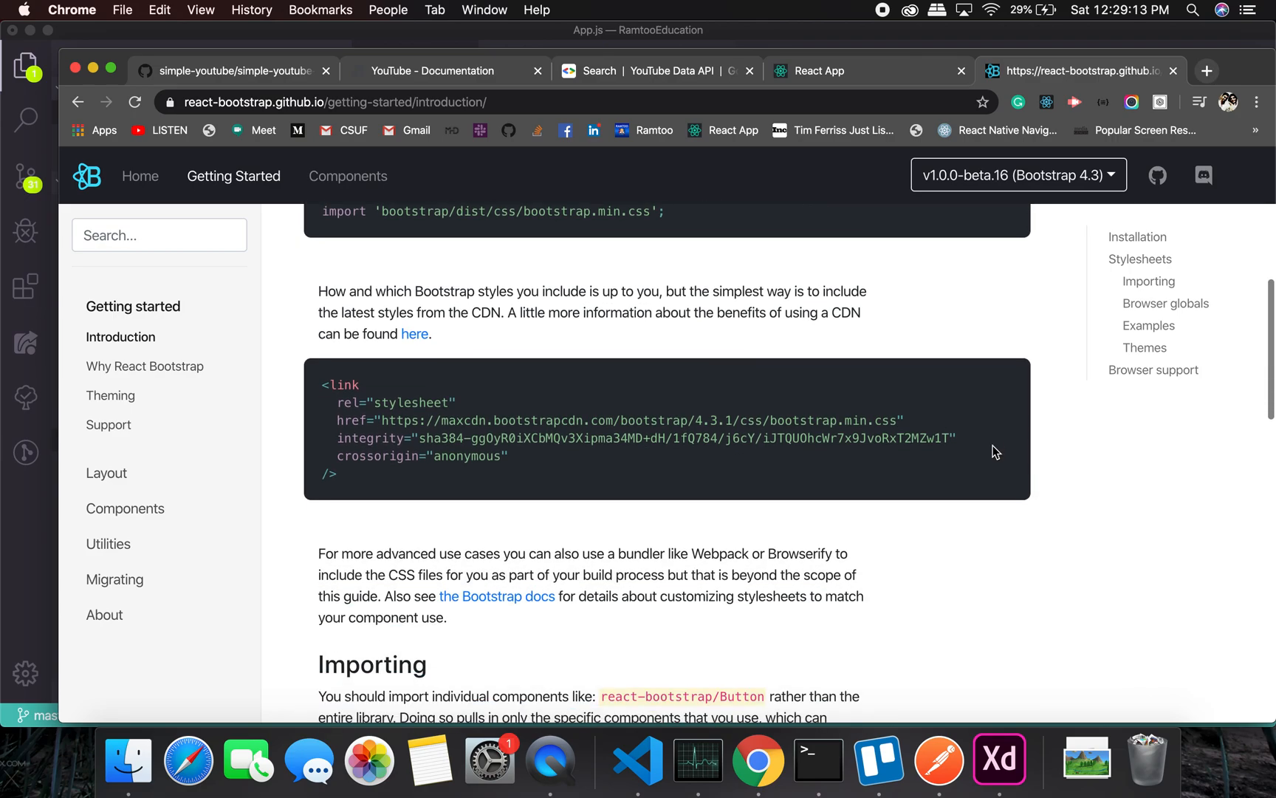
scroll("down", 3)
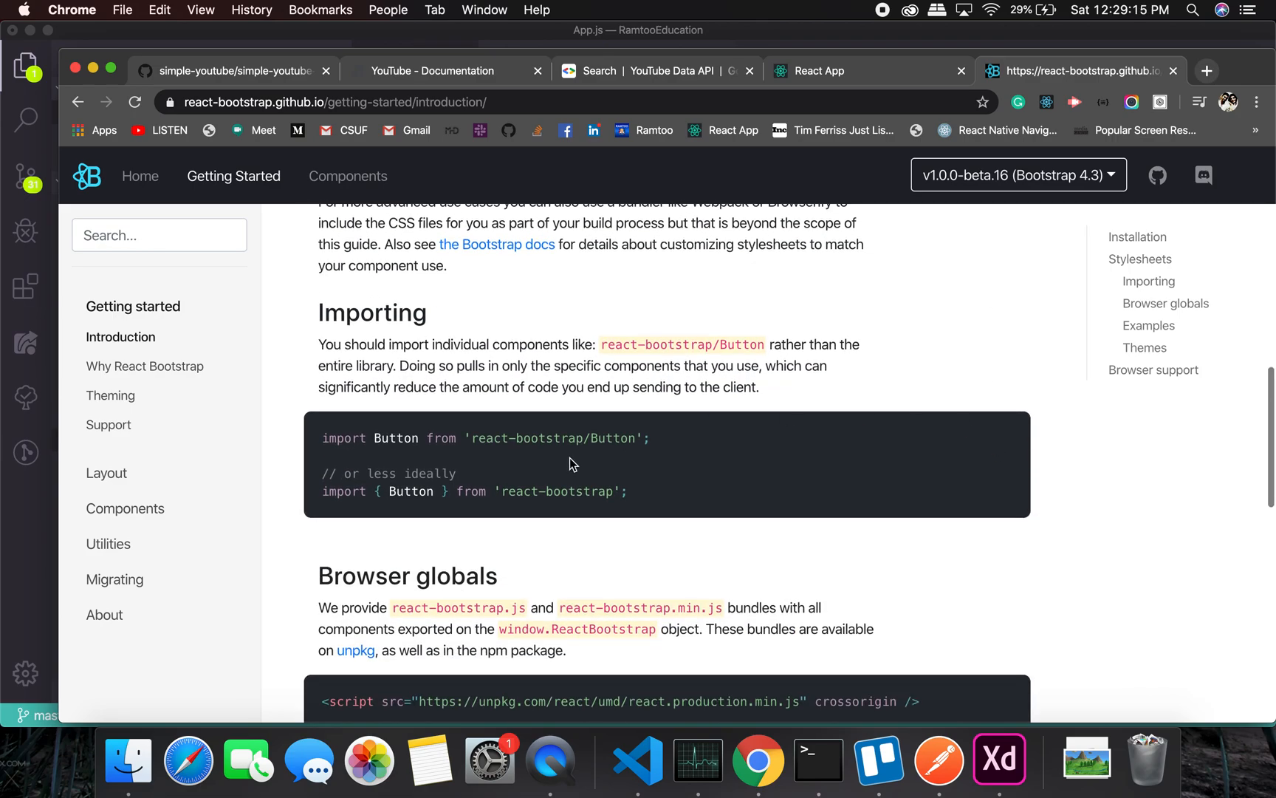
triple_click(472, 492)
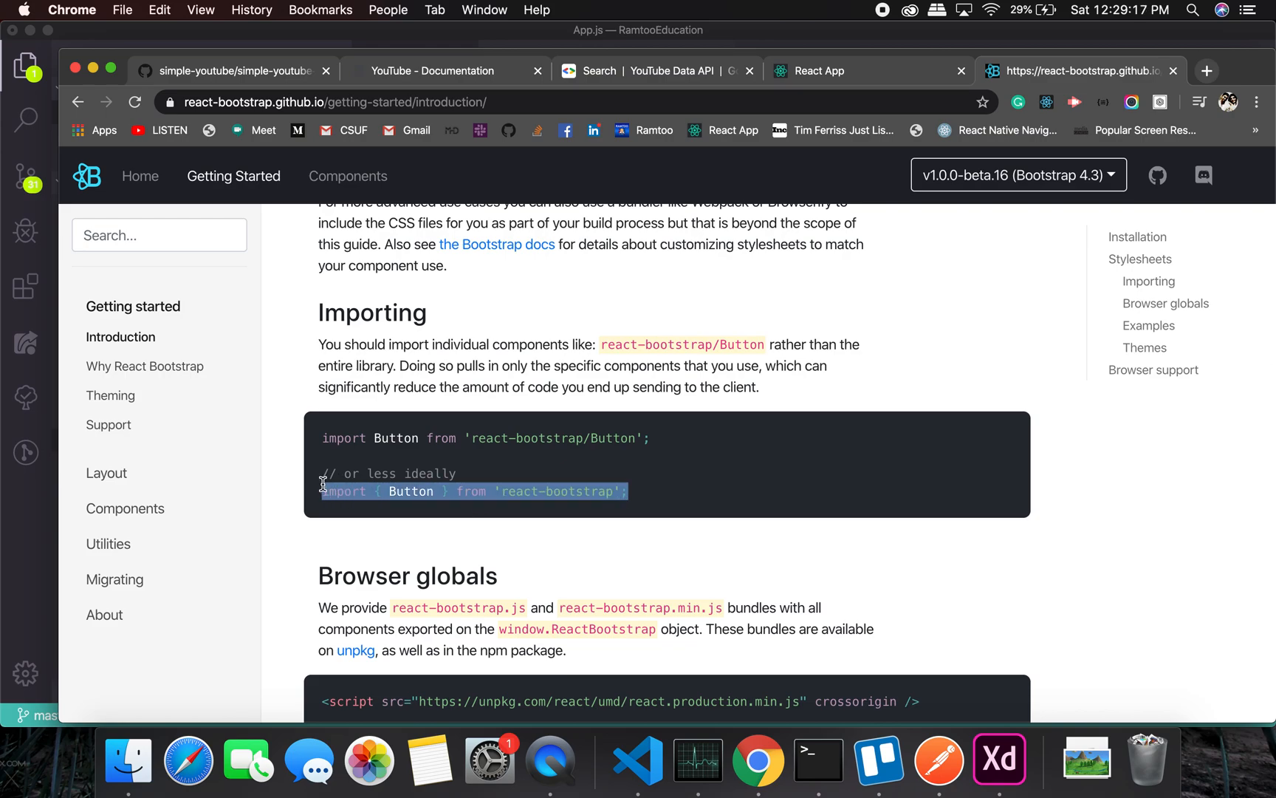
mouse_move(705, 466)
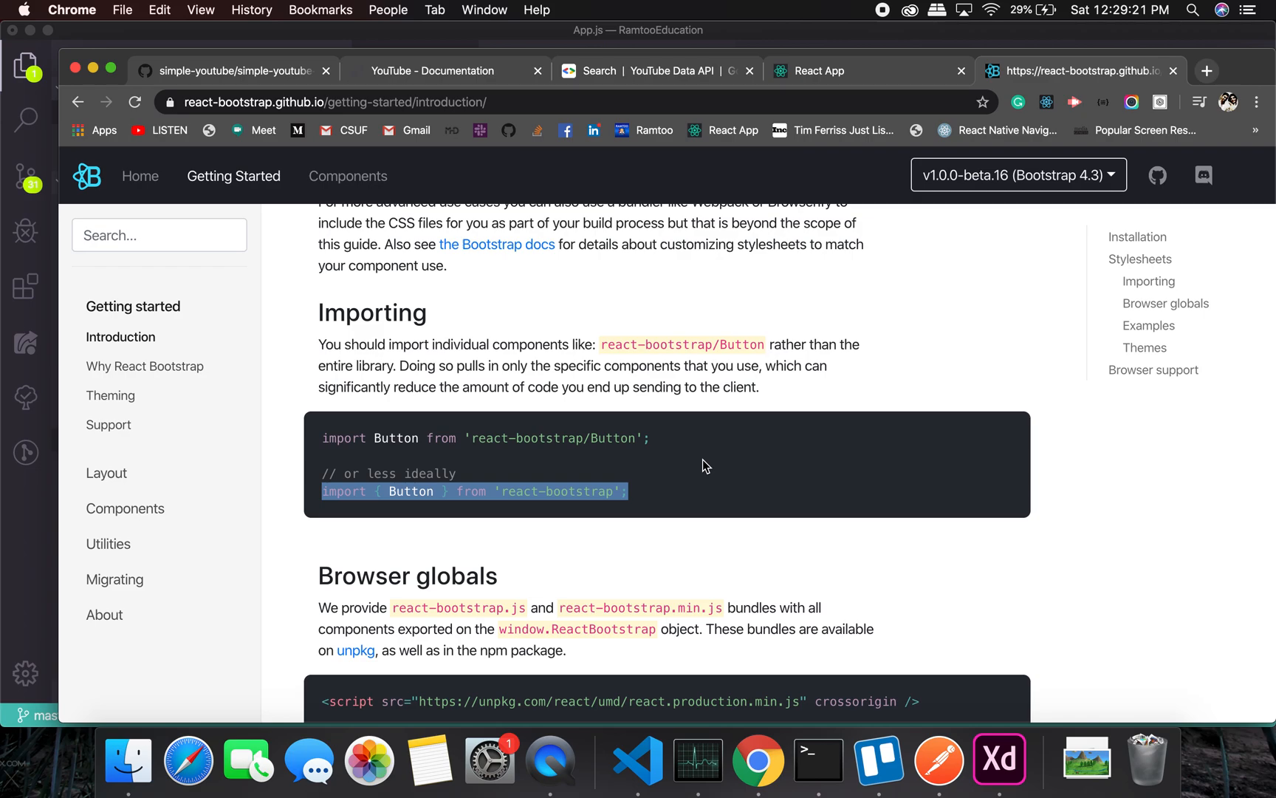
mouse_move(833, 486)
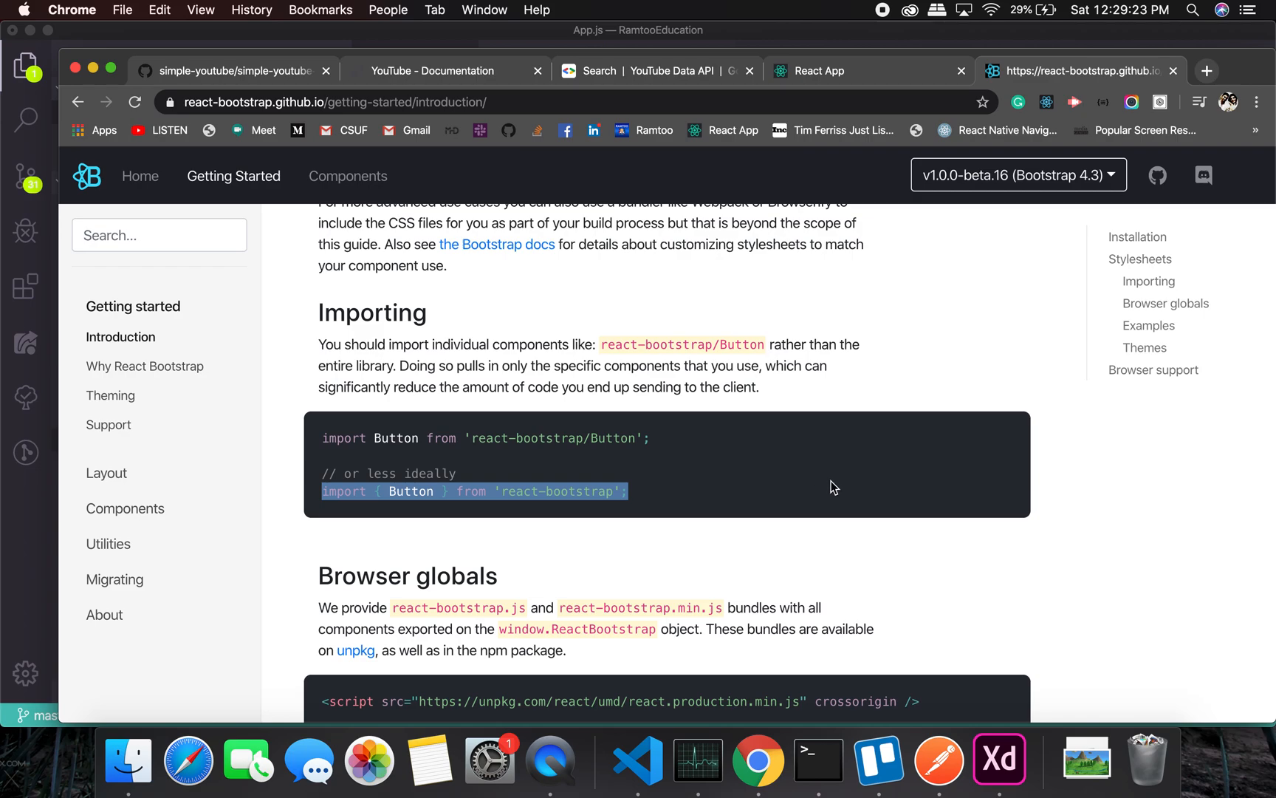
scroll("down", 3)
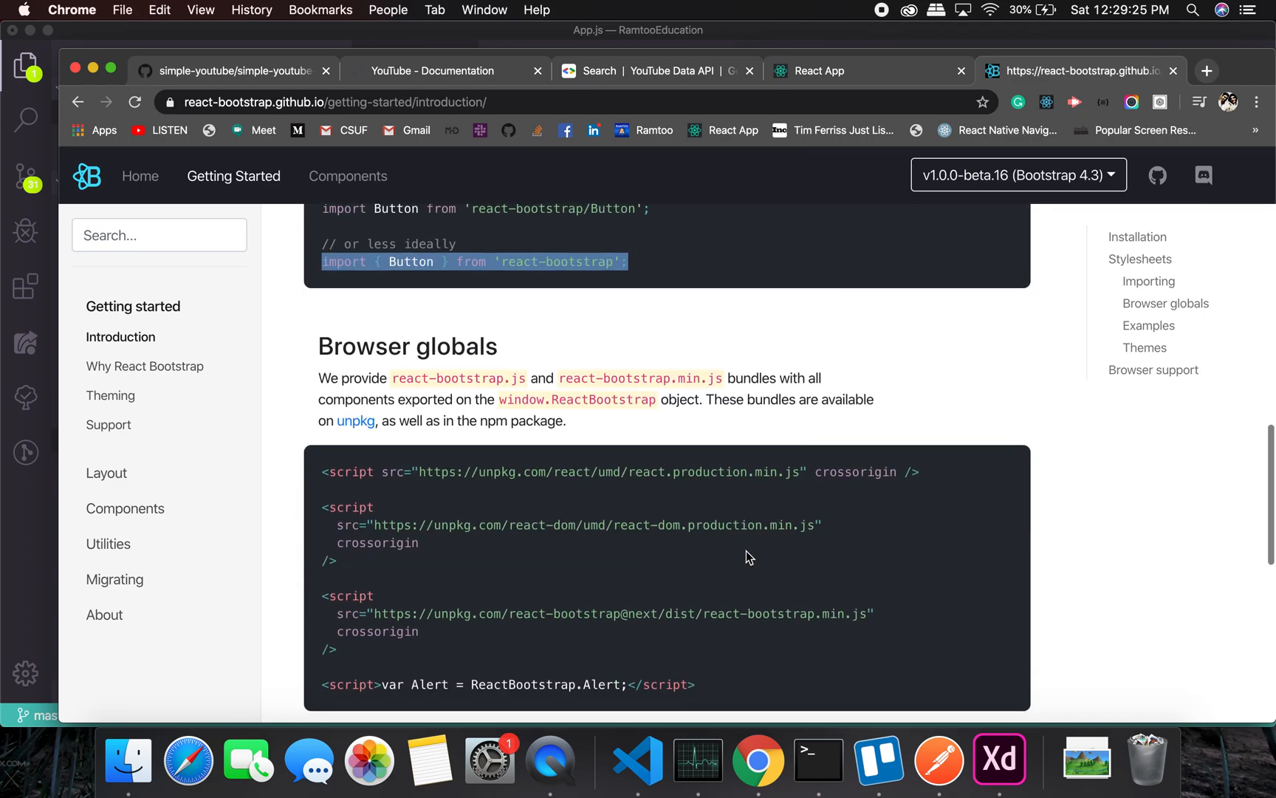
scroll("up", 3)
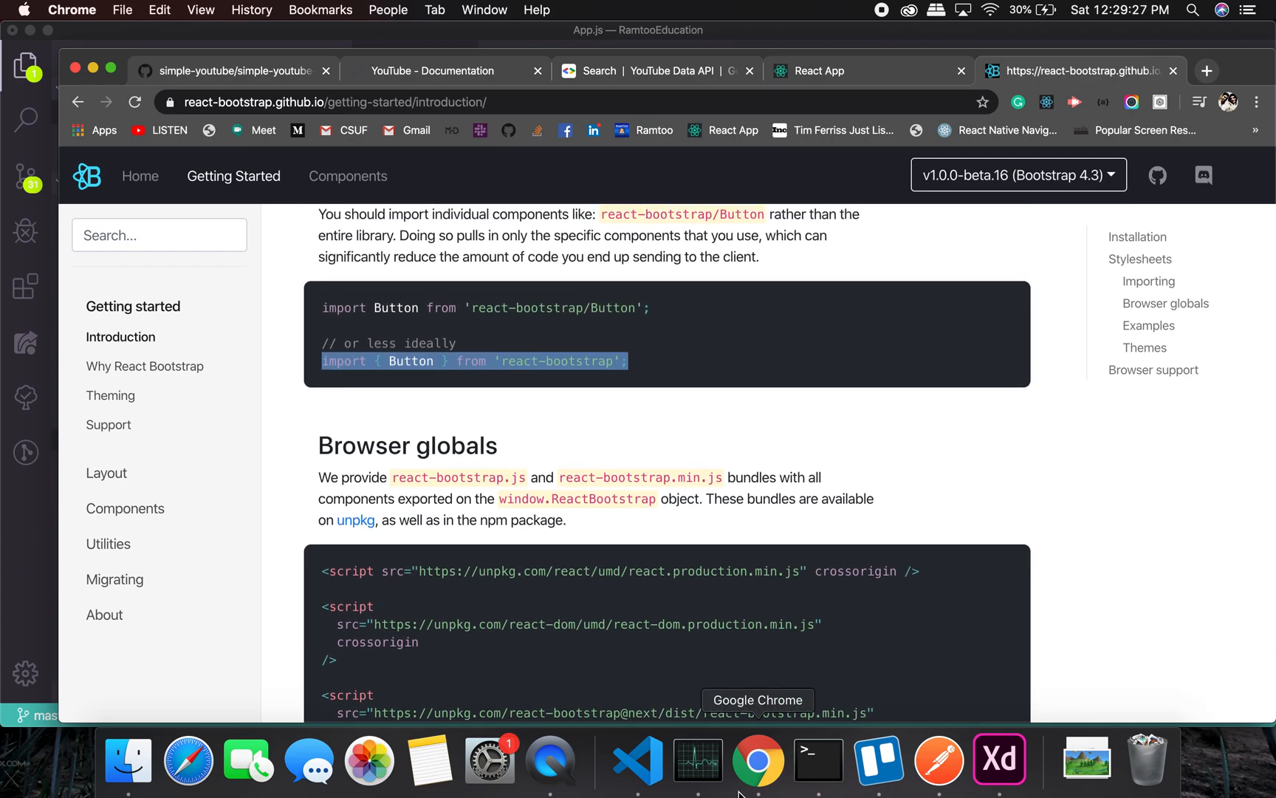
Add import { Container, Row, Col } from 'react-bootstrap' to App.js in place of Button.
left_click(638, 761)
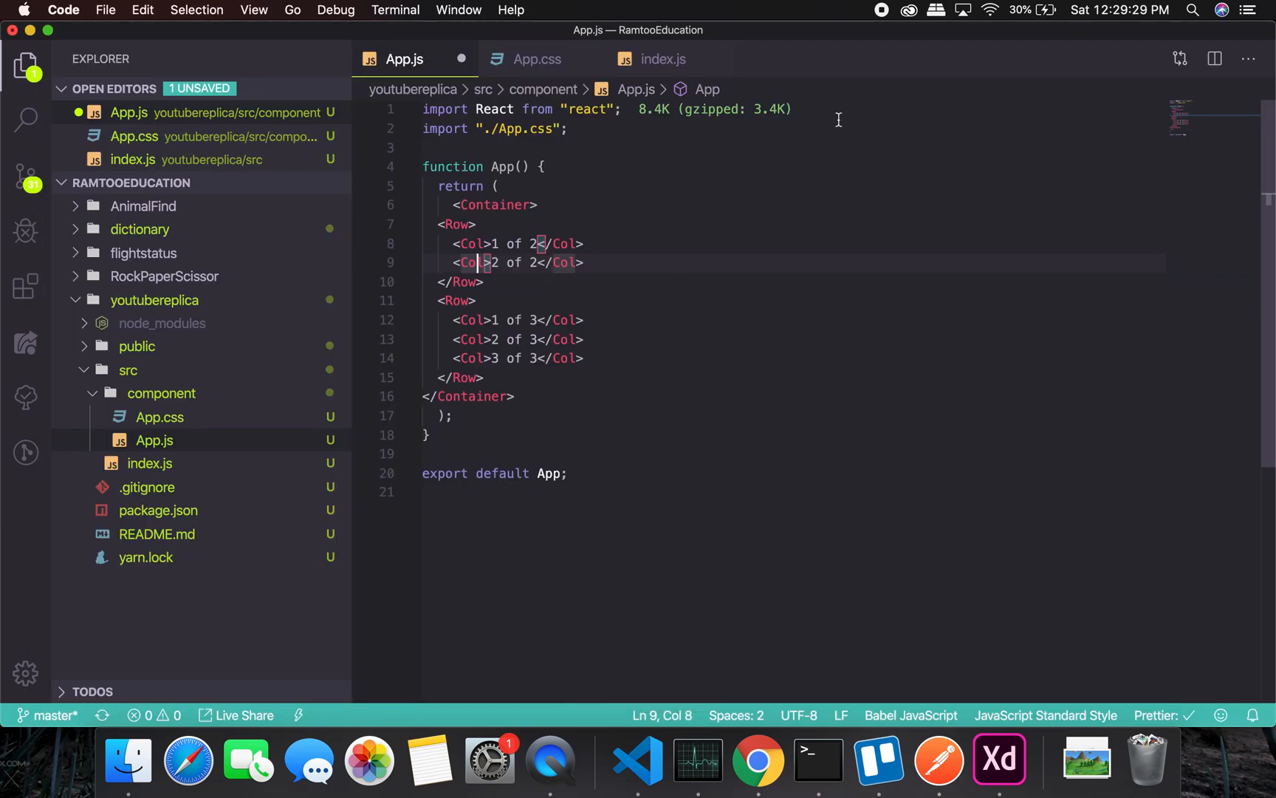
type("import { Button } from 'react-bootstrap';")
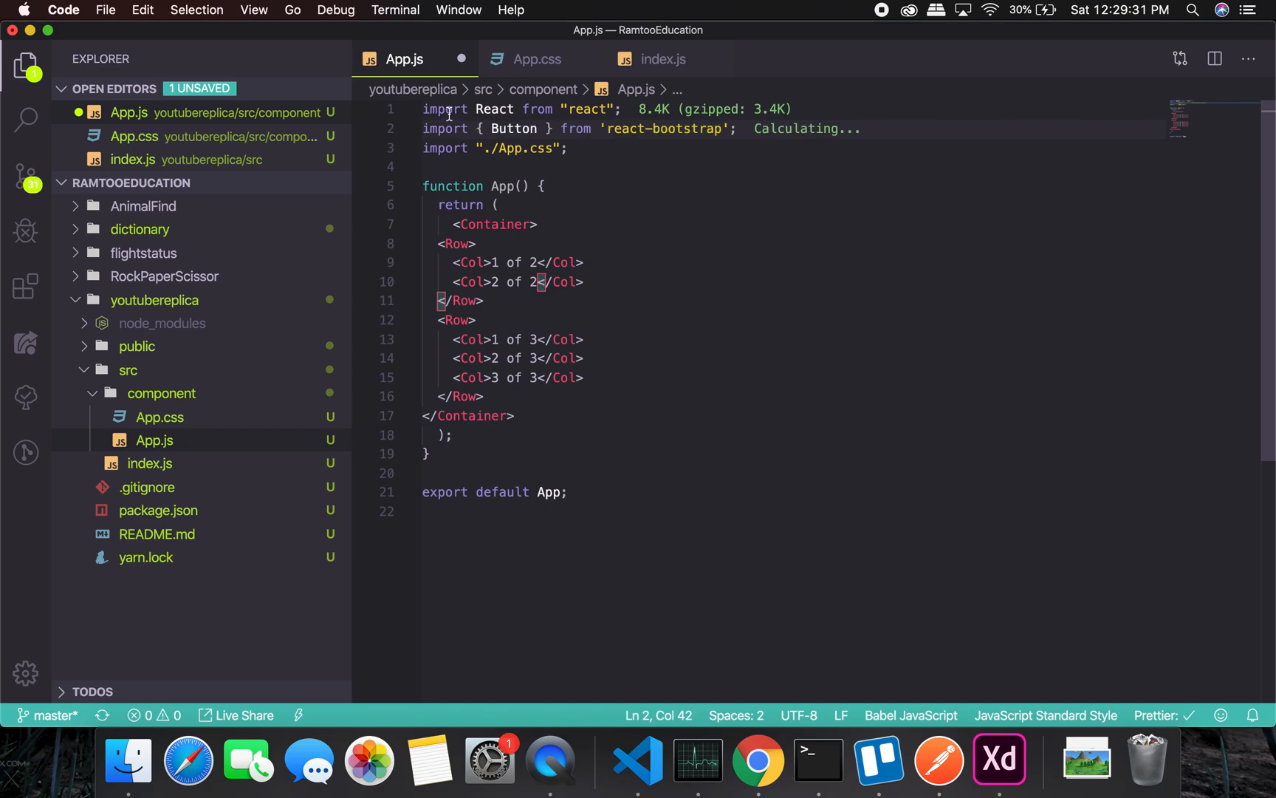
double_click(515, 129)
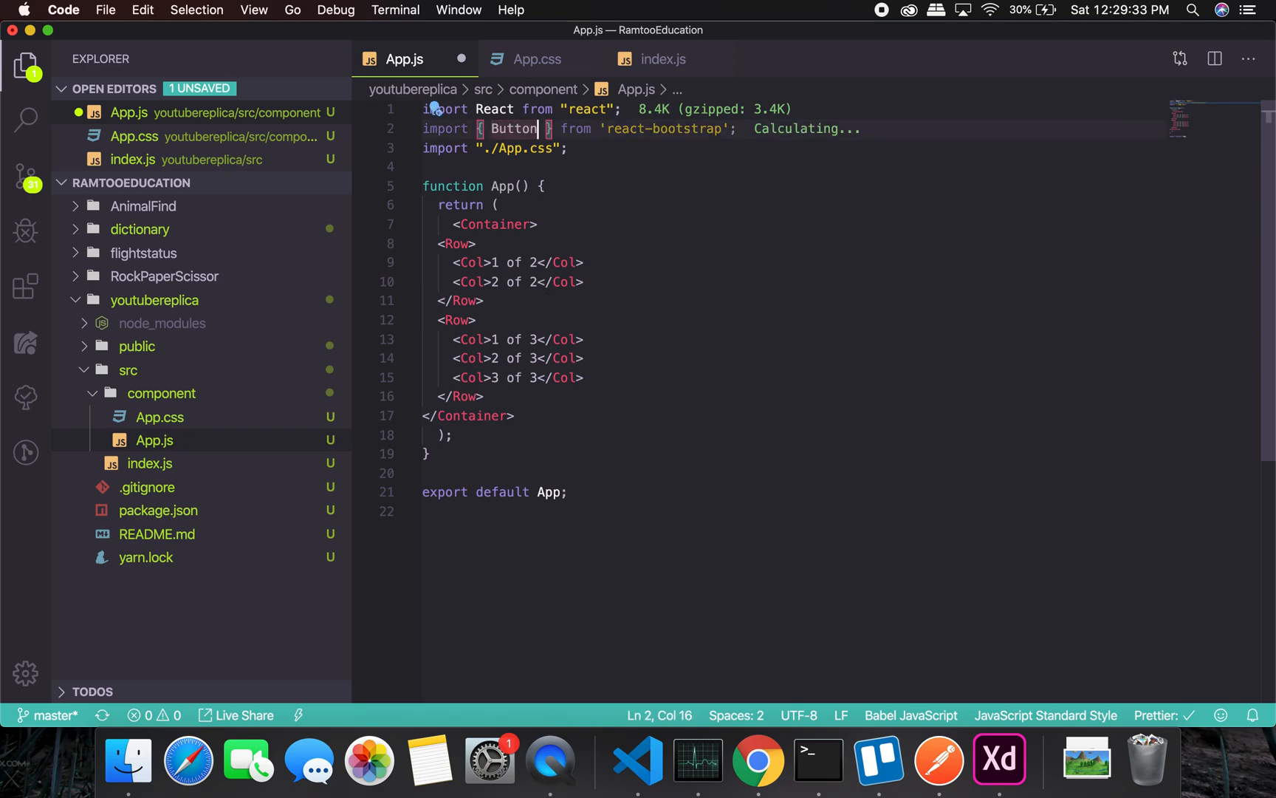
double_click(514, 128)
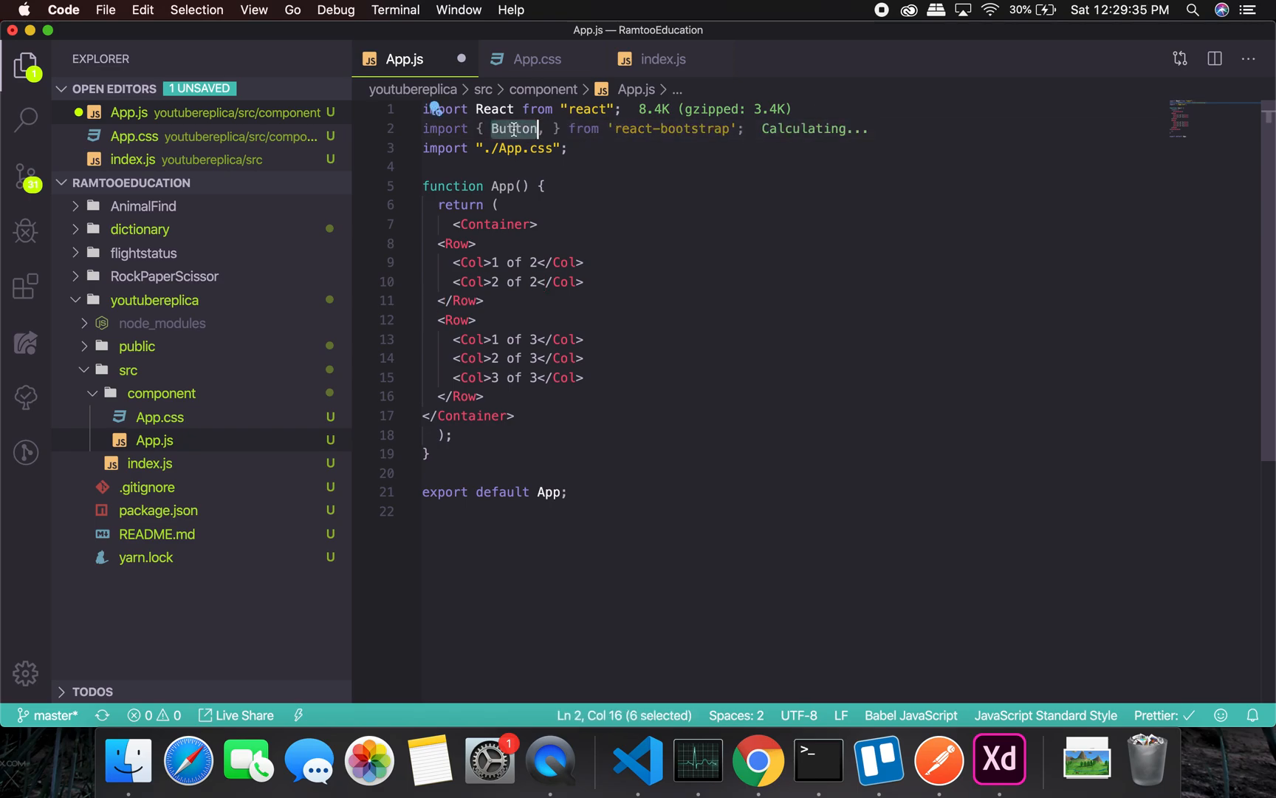
type("Container")
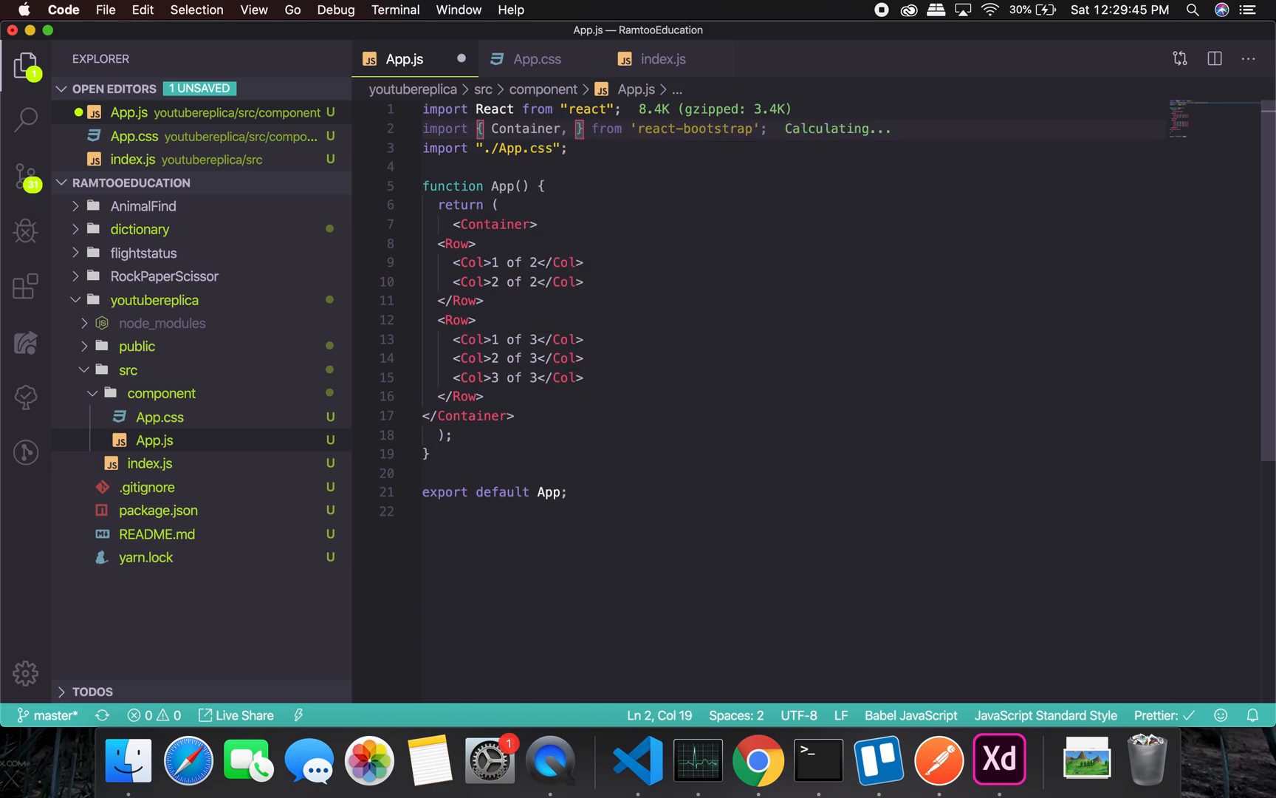
type("Row, Col")
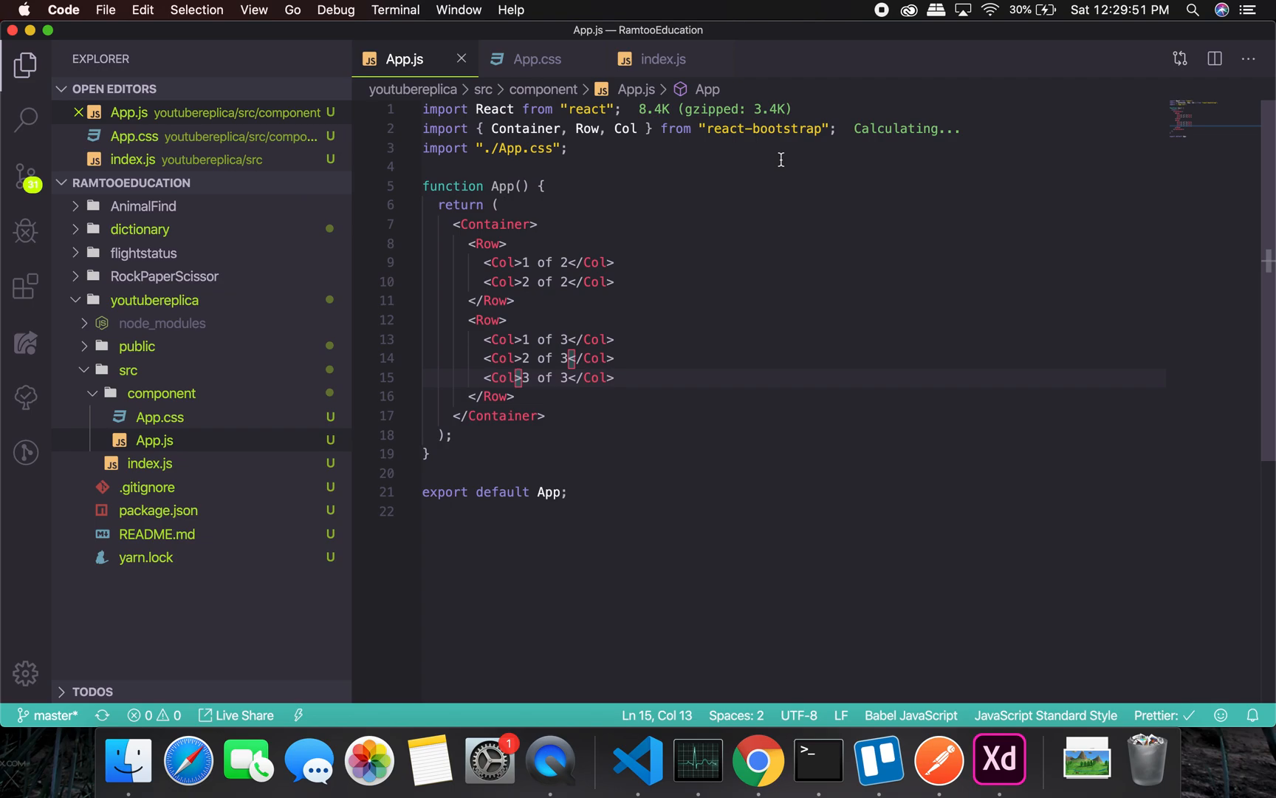
left_click(758, 762)
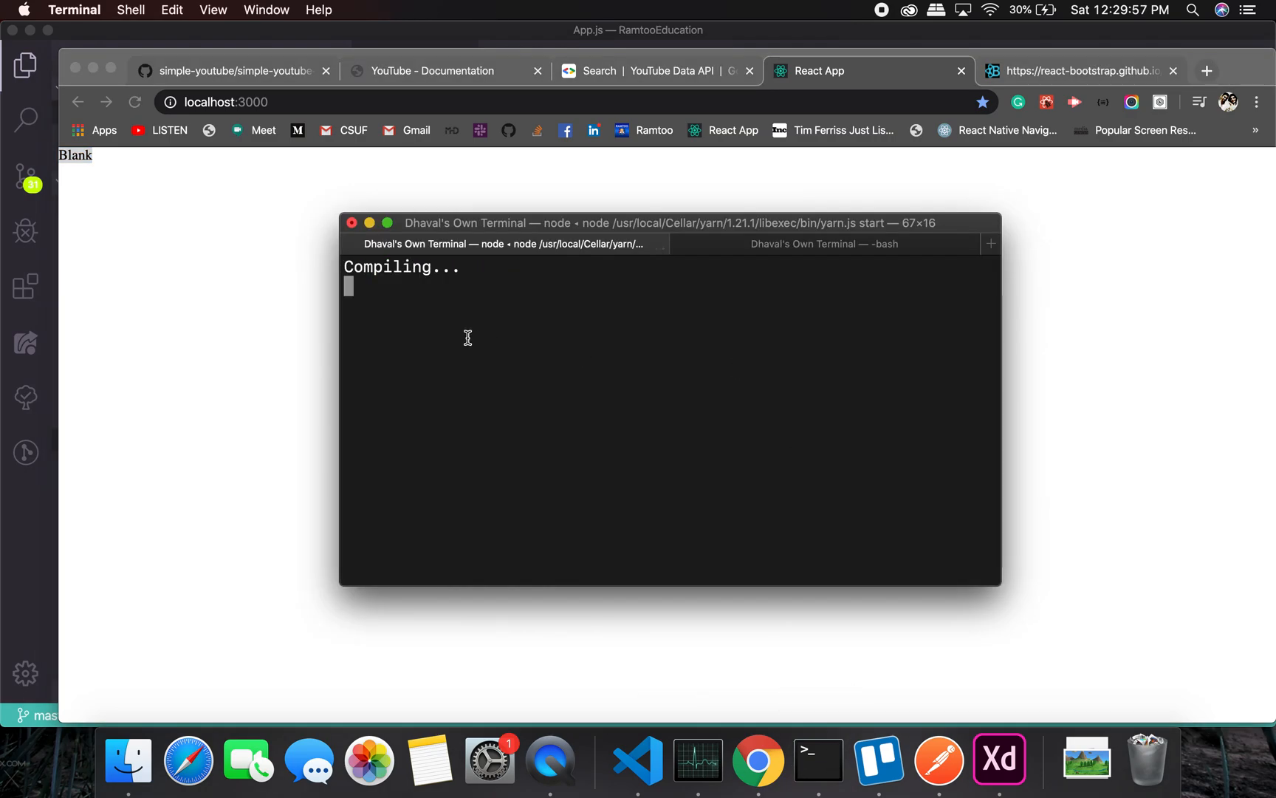
mouse_move(710, 319)
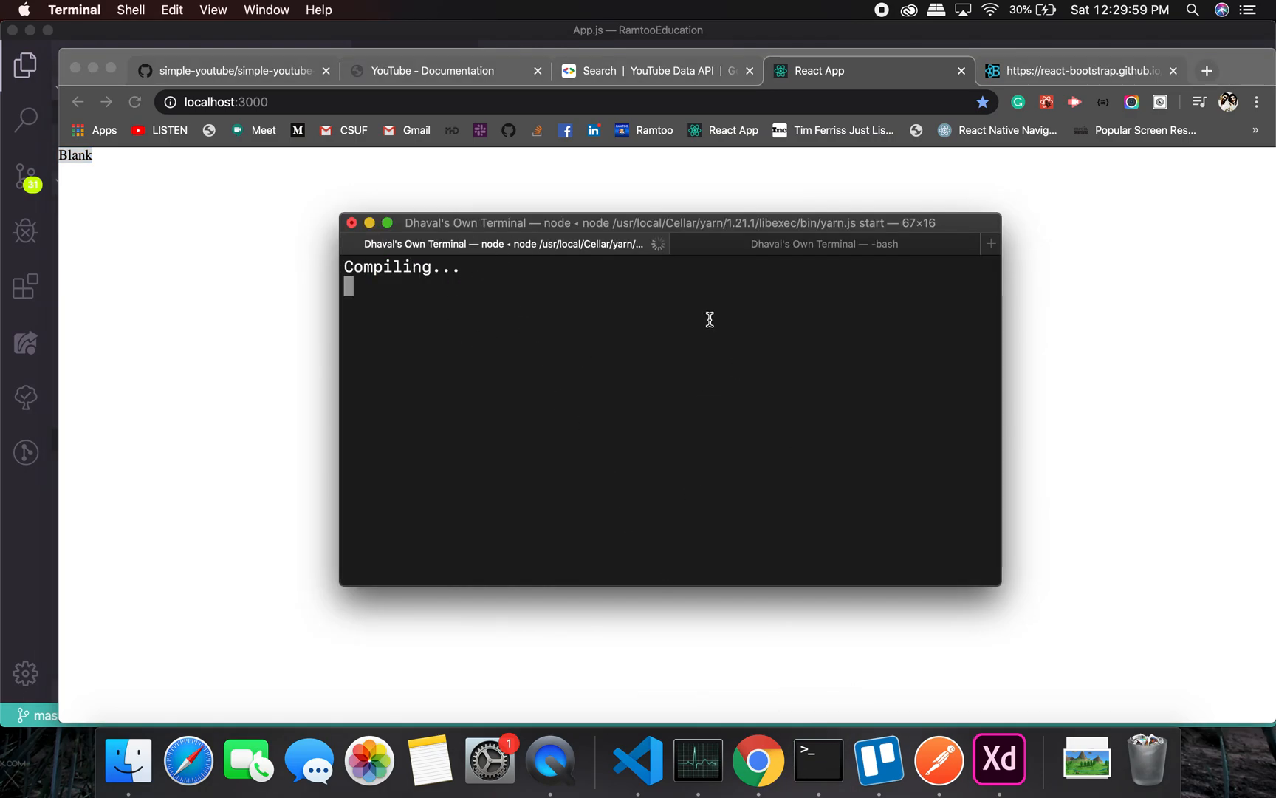
mouse_move(839, 246)
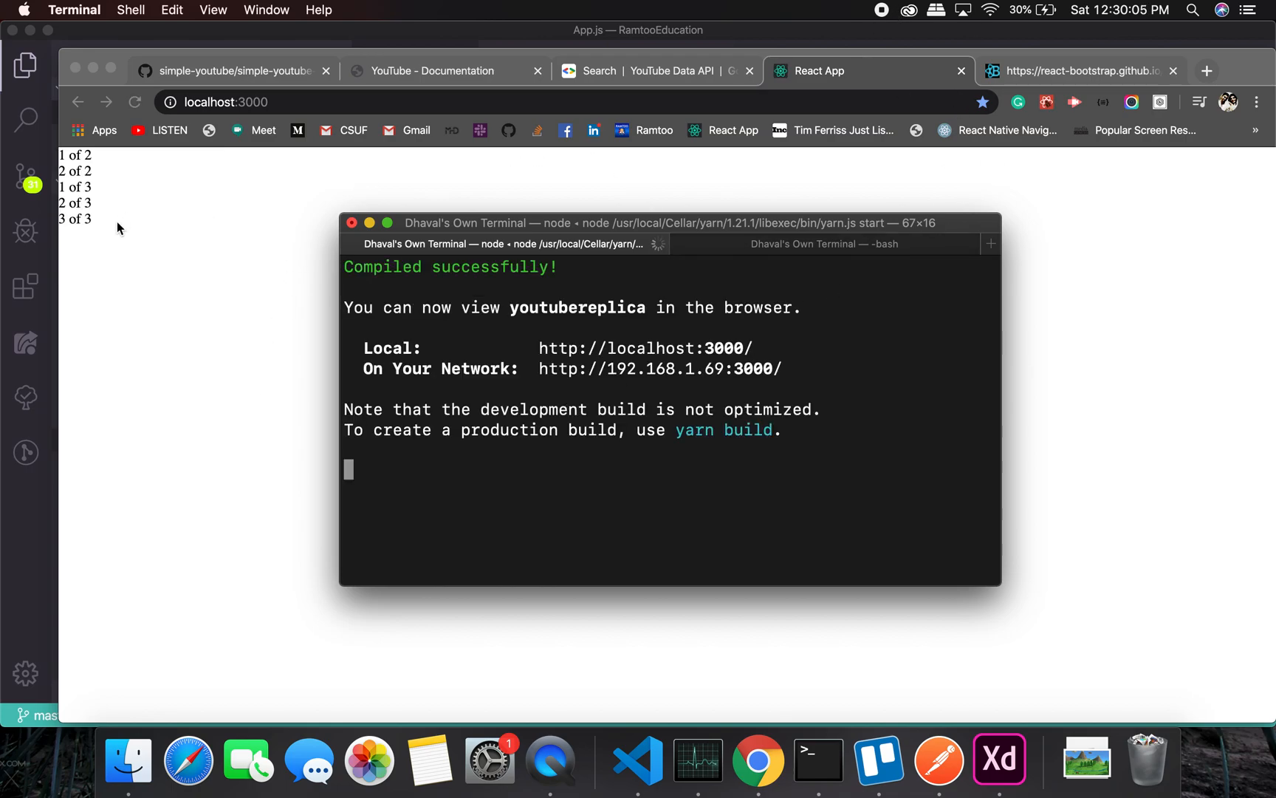
Return to the editor once the terminal reports youtubereplica compiled successfully.
left_click(637, 761)
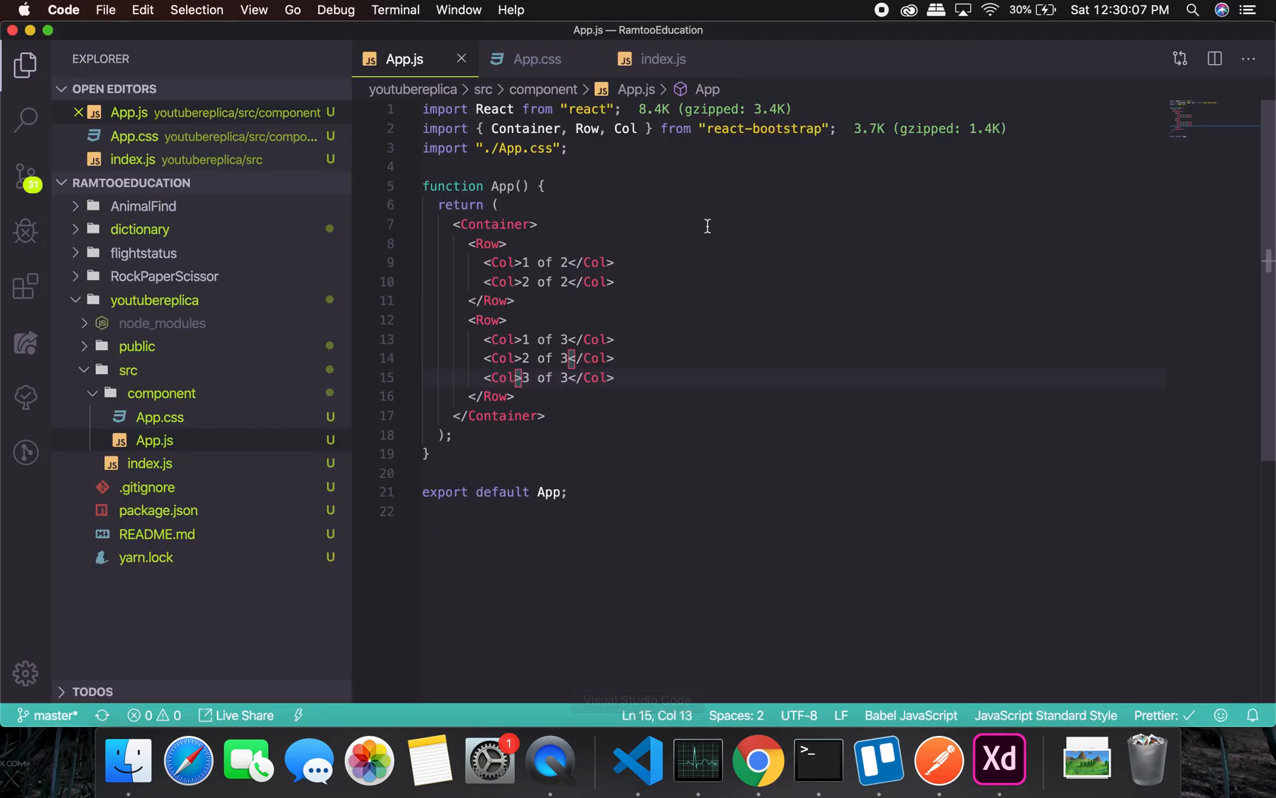
mouse_move(636, 760)
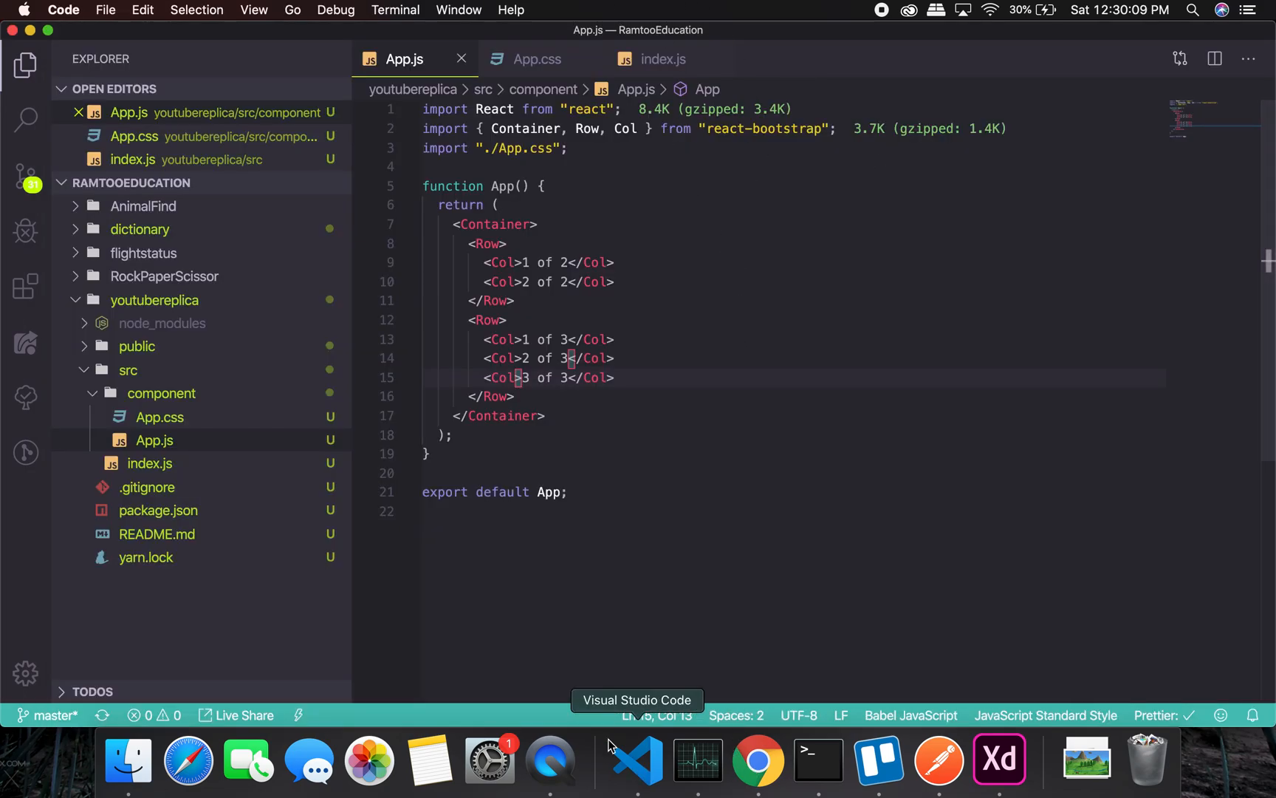
Copy import 'bootstrap/dist/css/bootstrap.min.css'; from the docs into index.js.
left_click(757, 760)
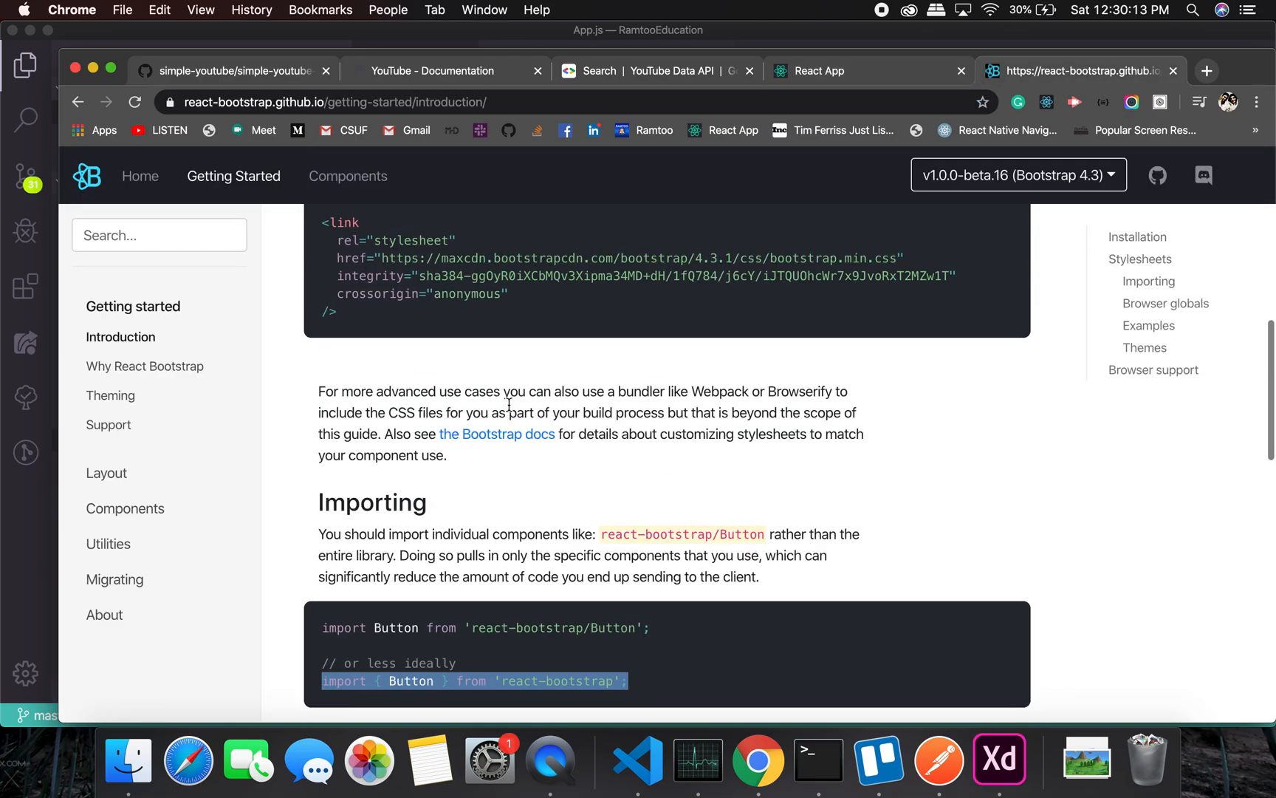
scroll("up", 3)
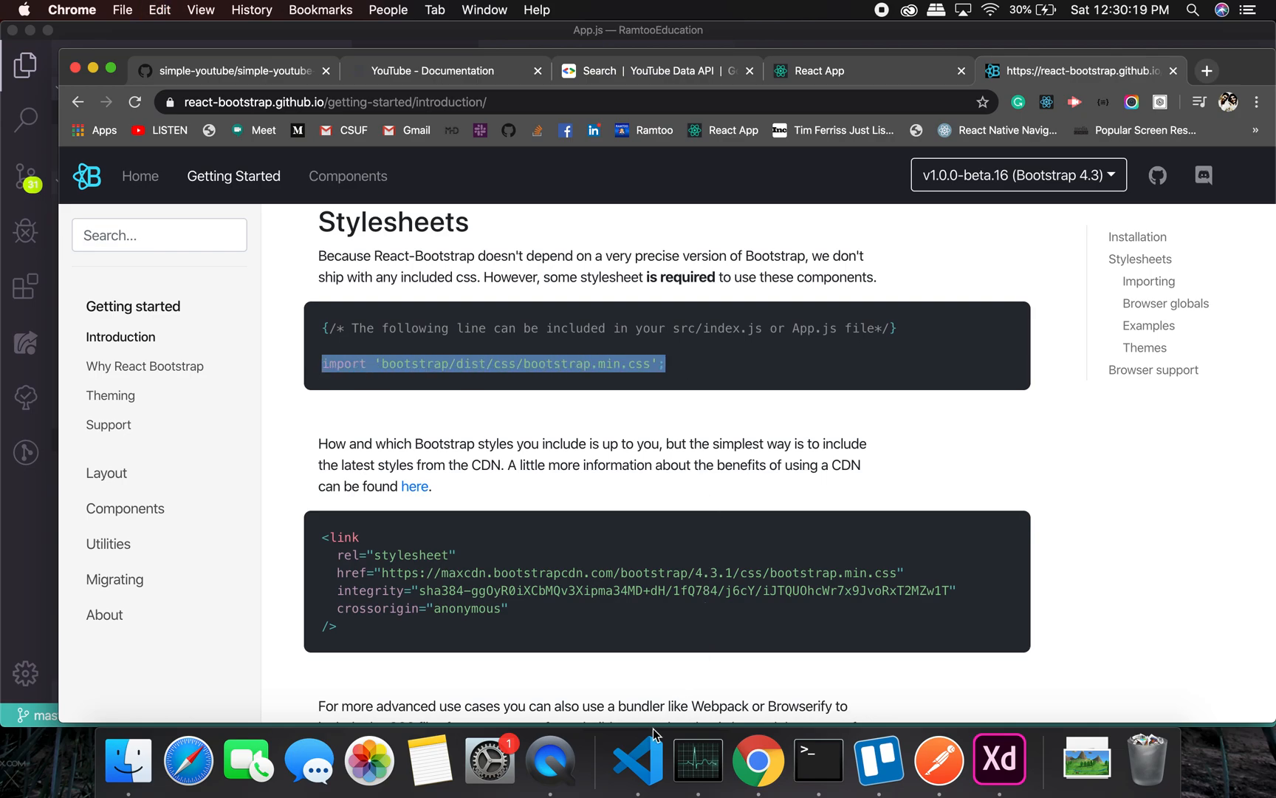
left_click(637, 761)
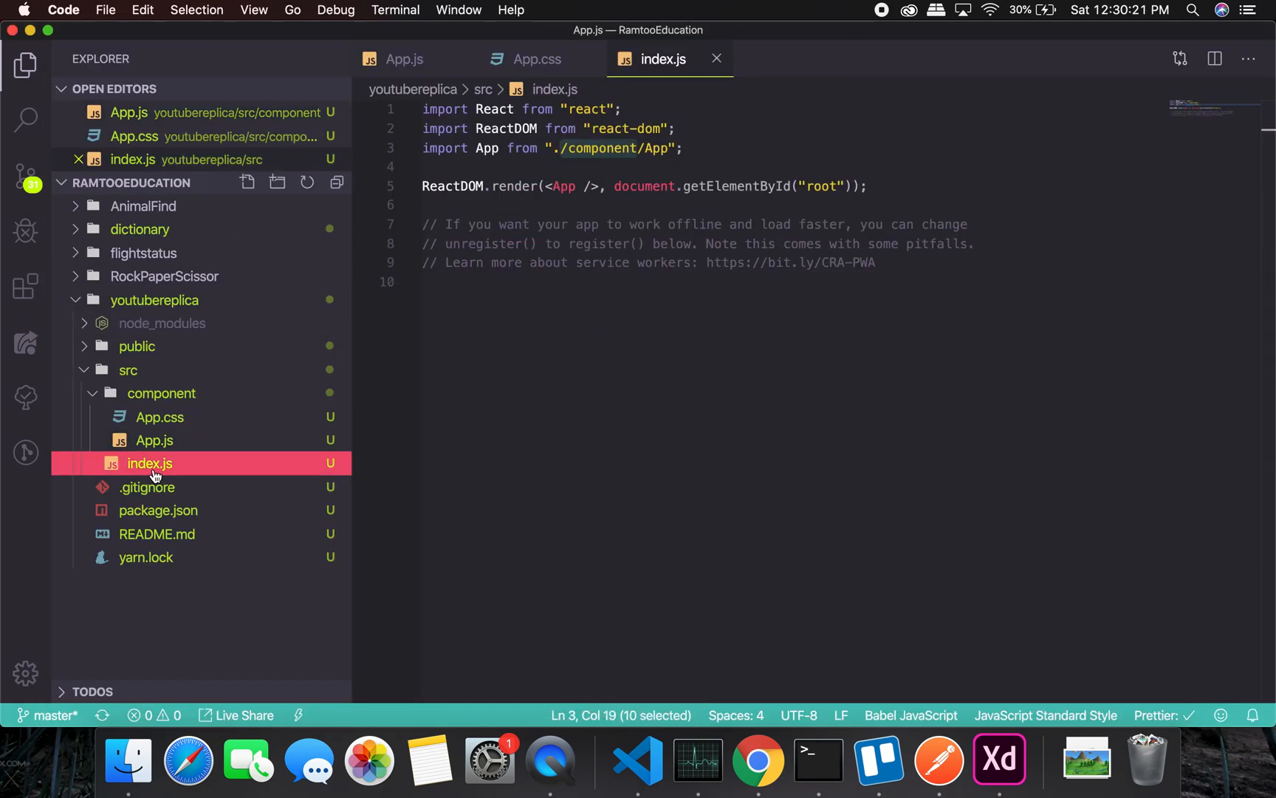
type("import 'bootstrap/dist/css/bootstrap.min.css';")
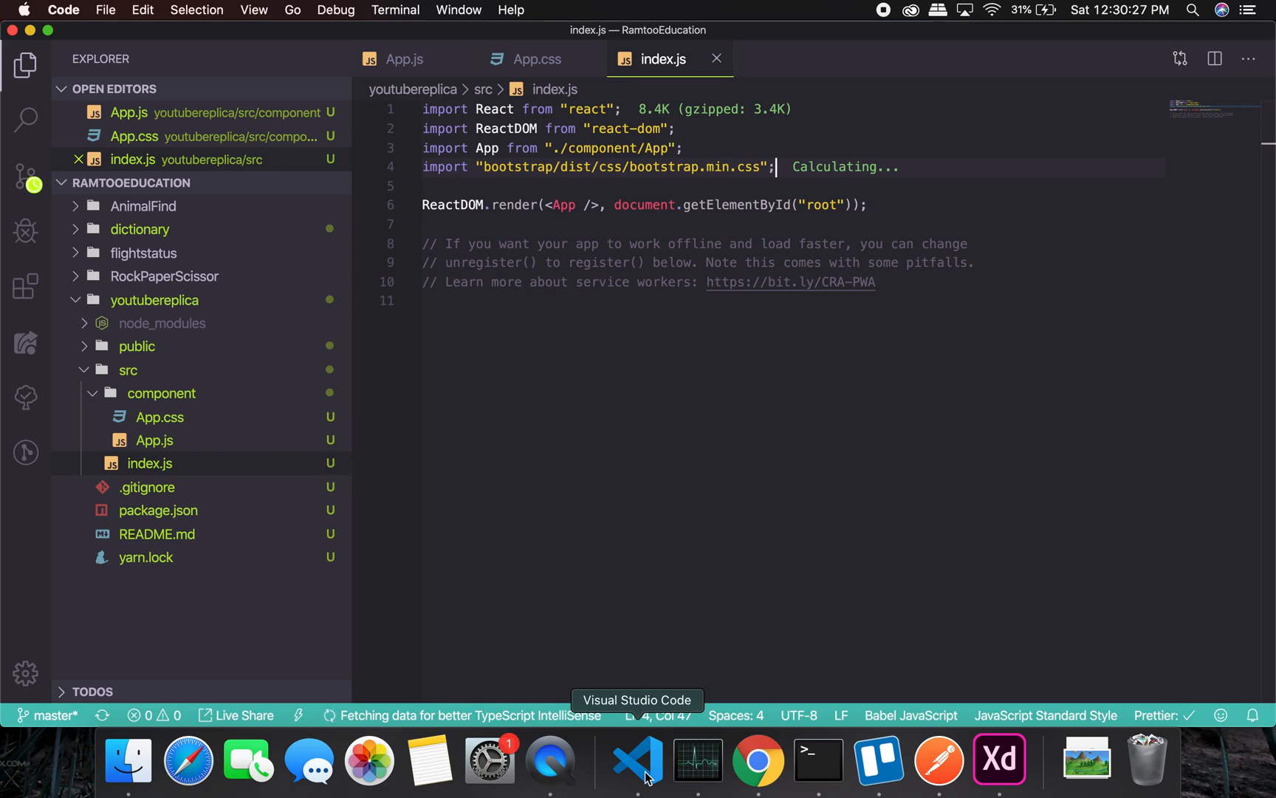
left_click(758, 760)
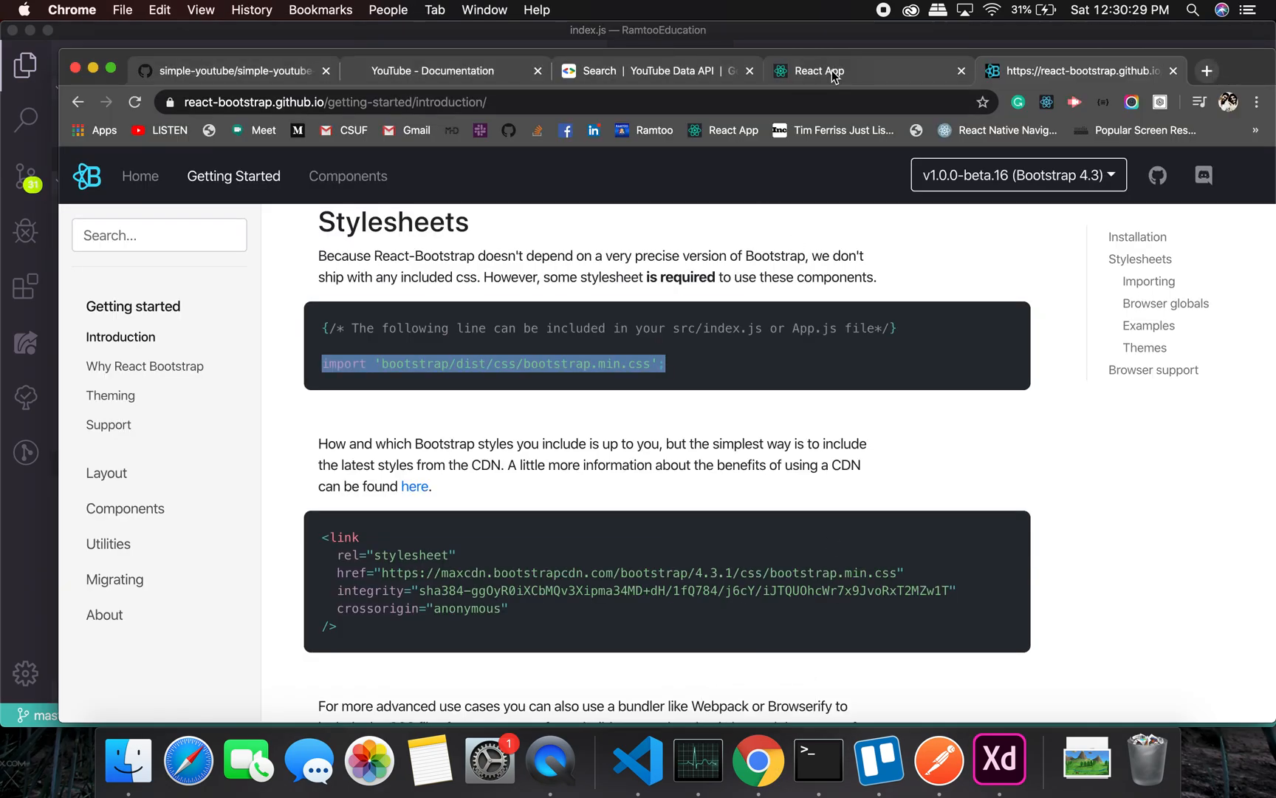
left_click(636, 760)
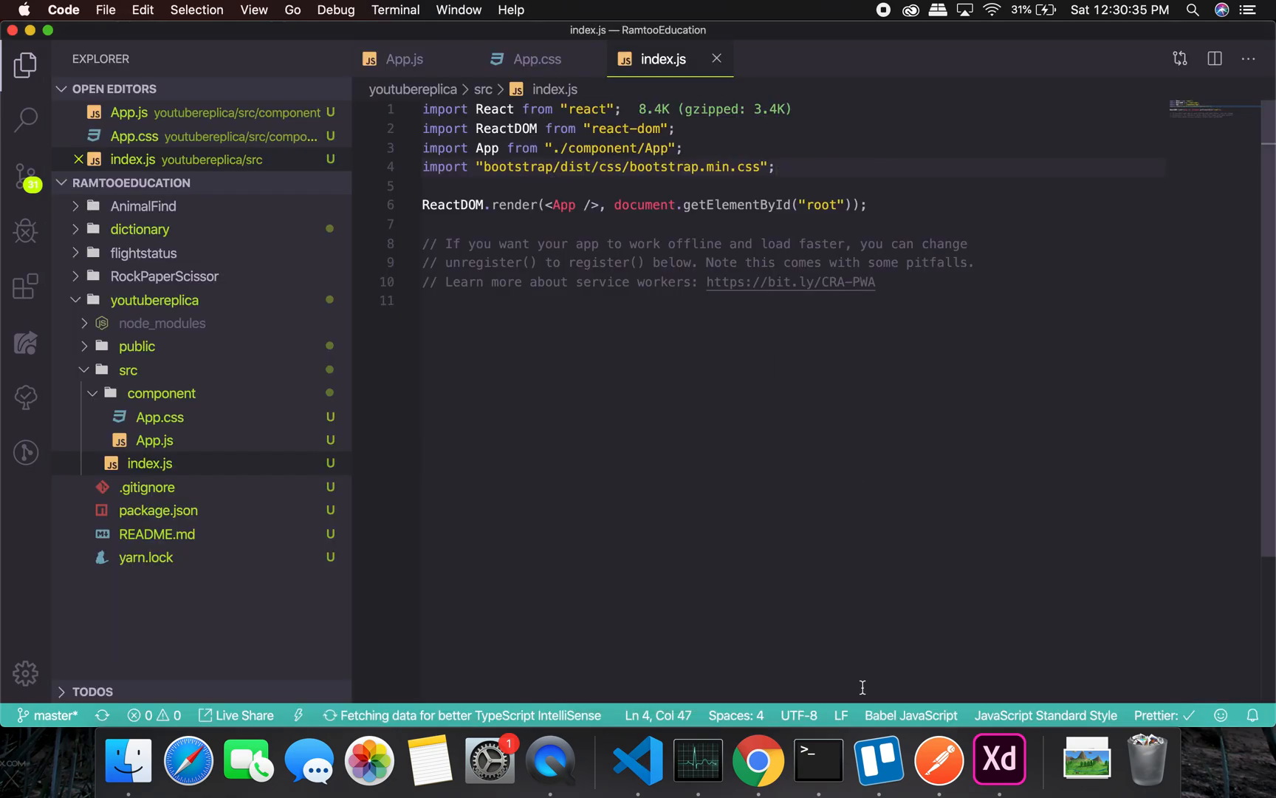
View the localhost:3000 page showing the 1 of 2 through 3 of 3 column texts.
left_click(757, 760)
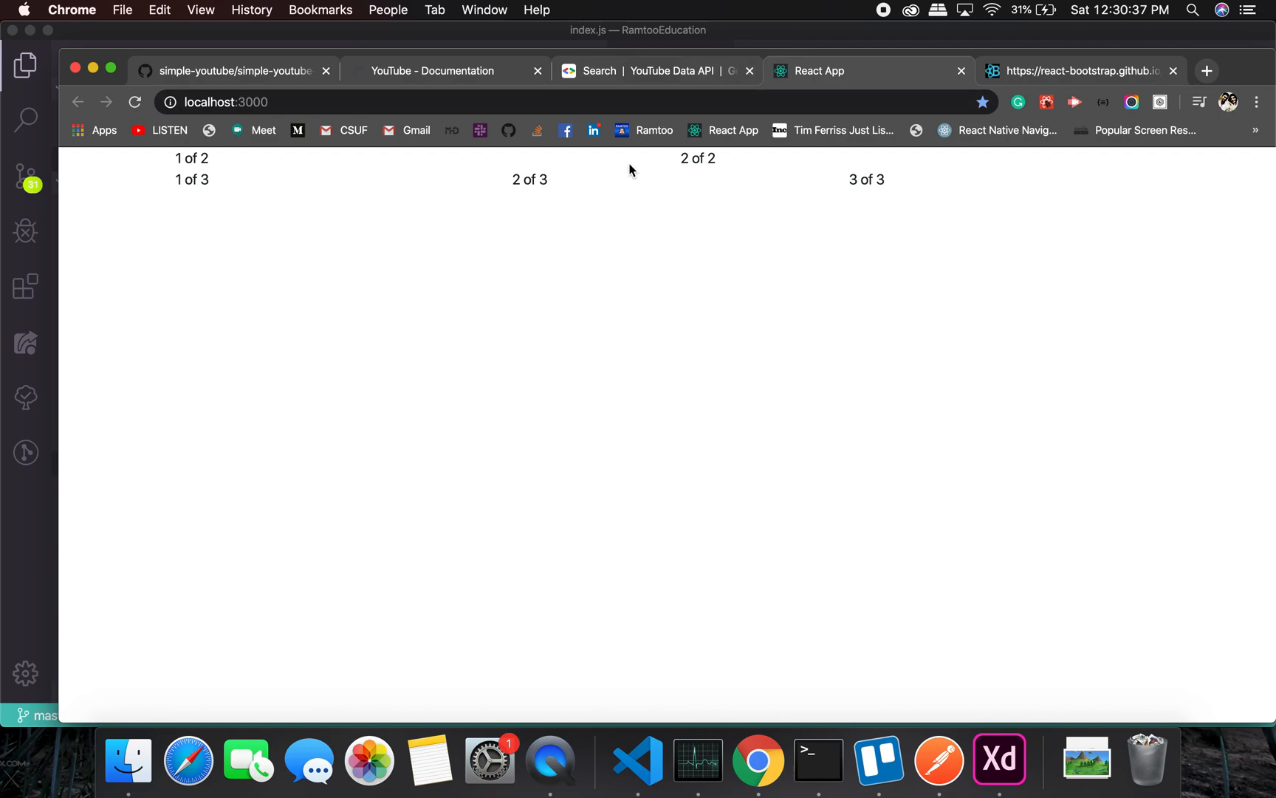
mouse_move(477, 181)
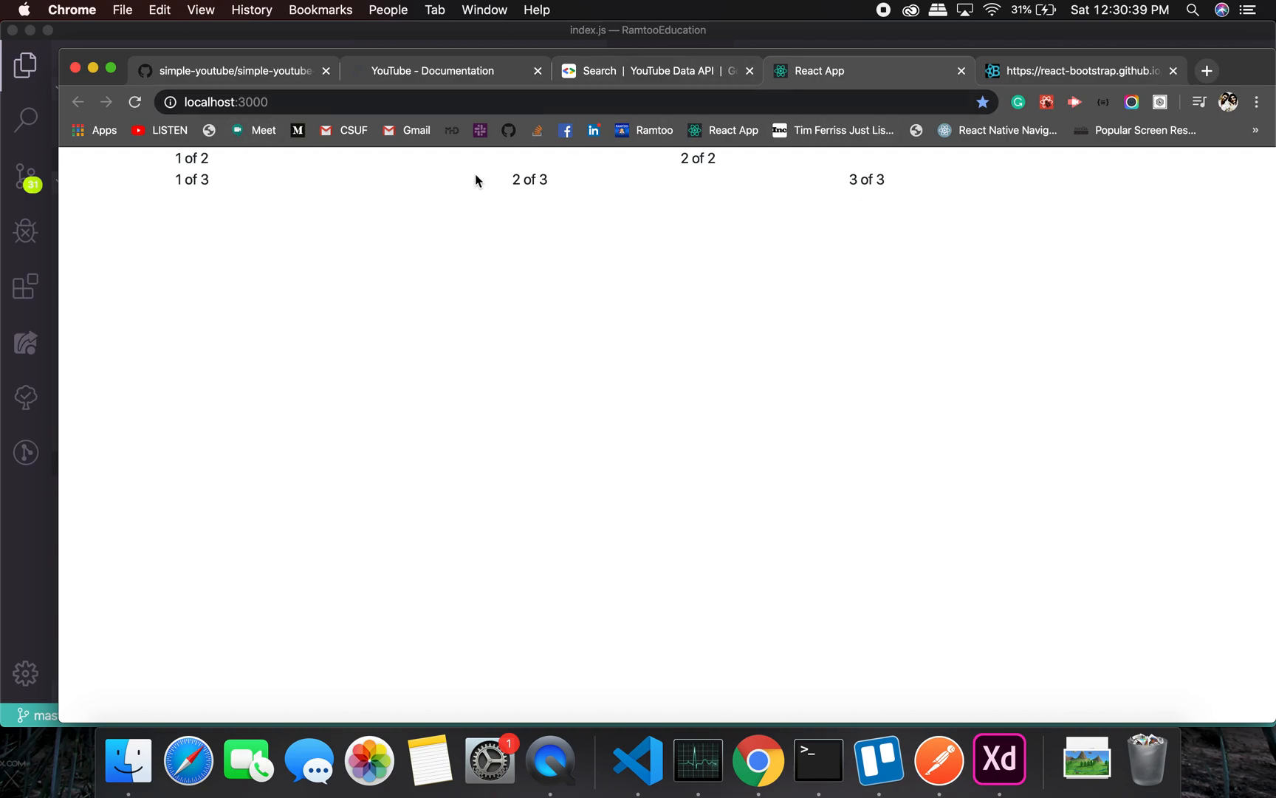
mouse_move(1074, 242)
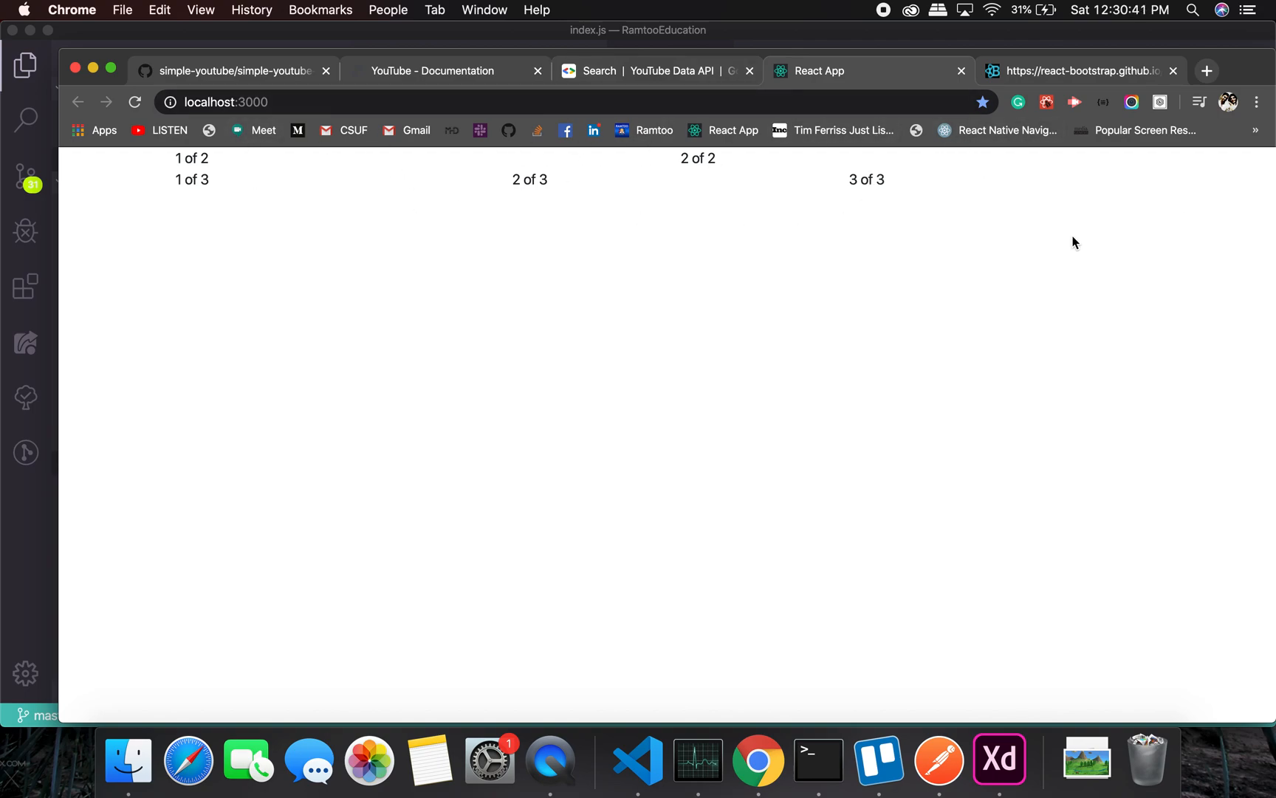
left_click(637, 763)
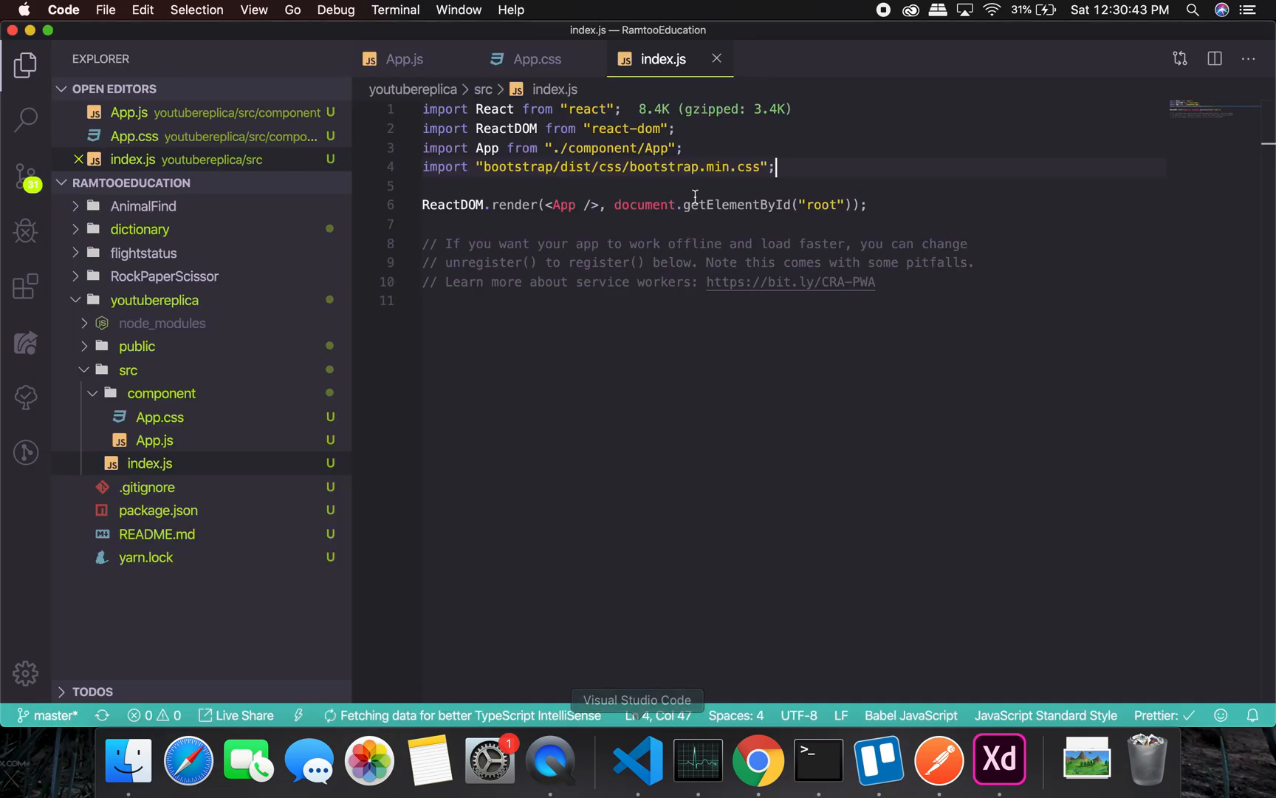
Move the Row's style onto every Col as style={{border:"2px solid red"}} in App.js.
left_click(404, 58)
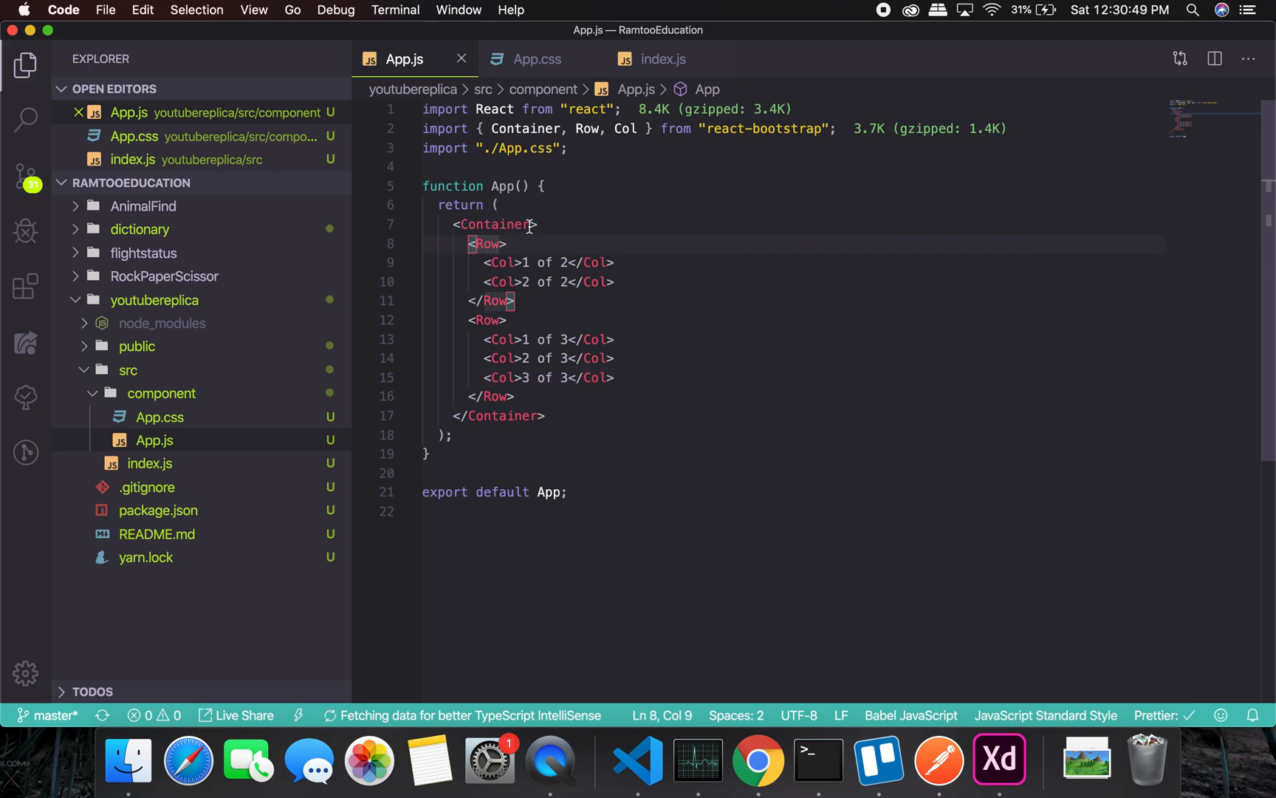
type("style={{border:\"2px")
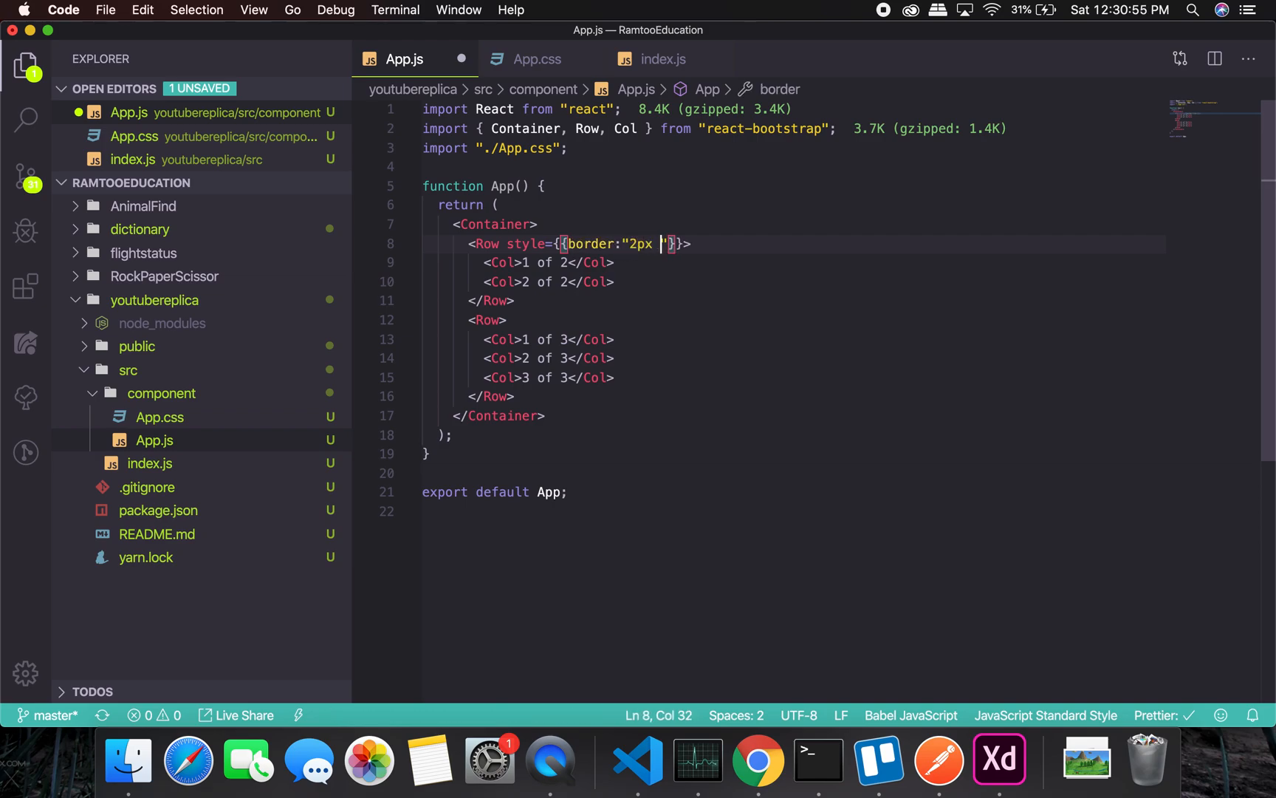
type("solid red")
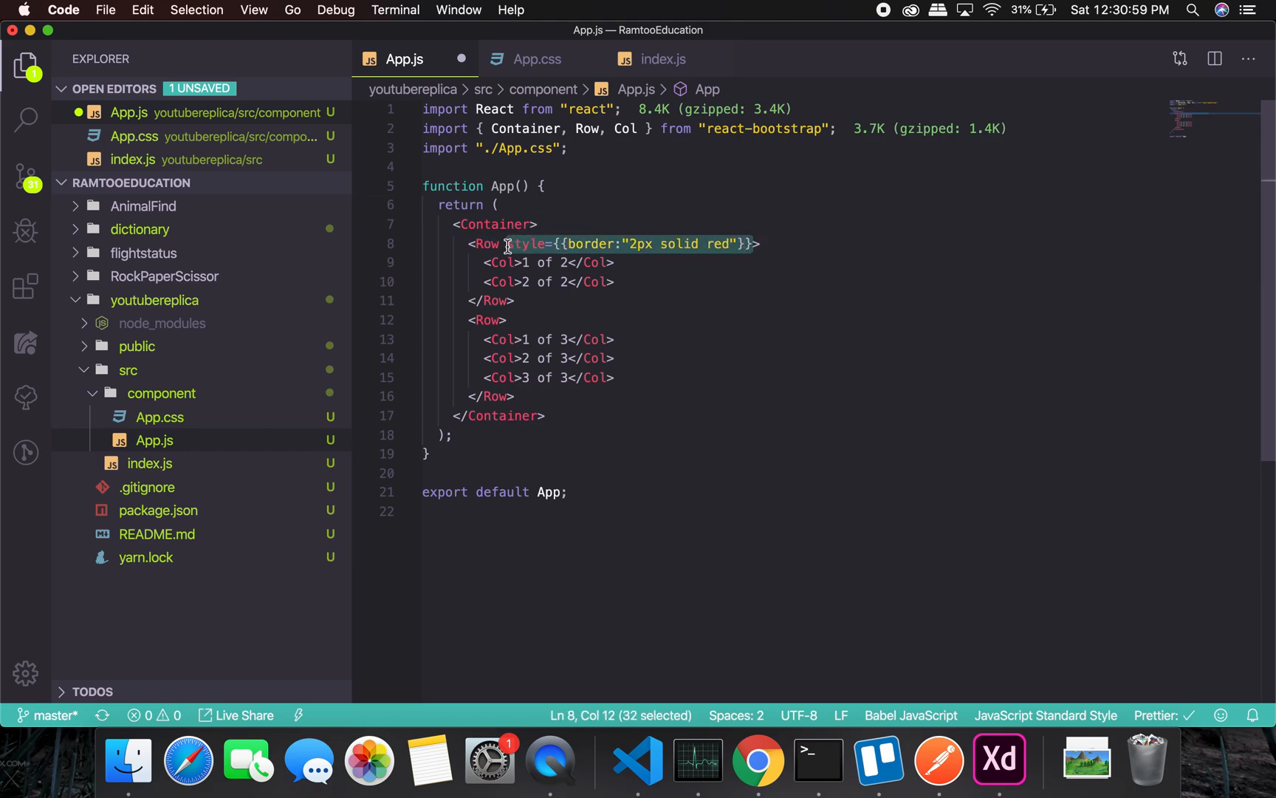
key("Delete")
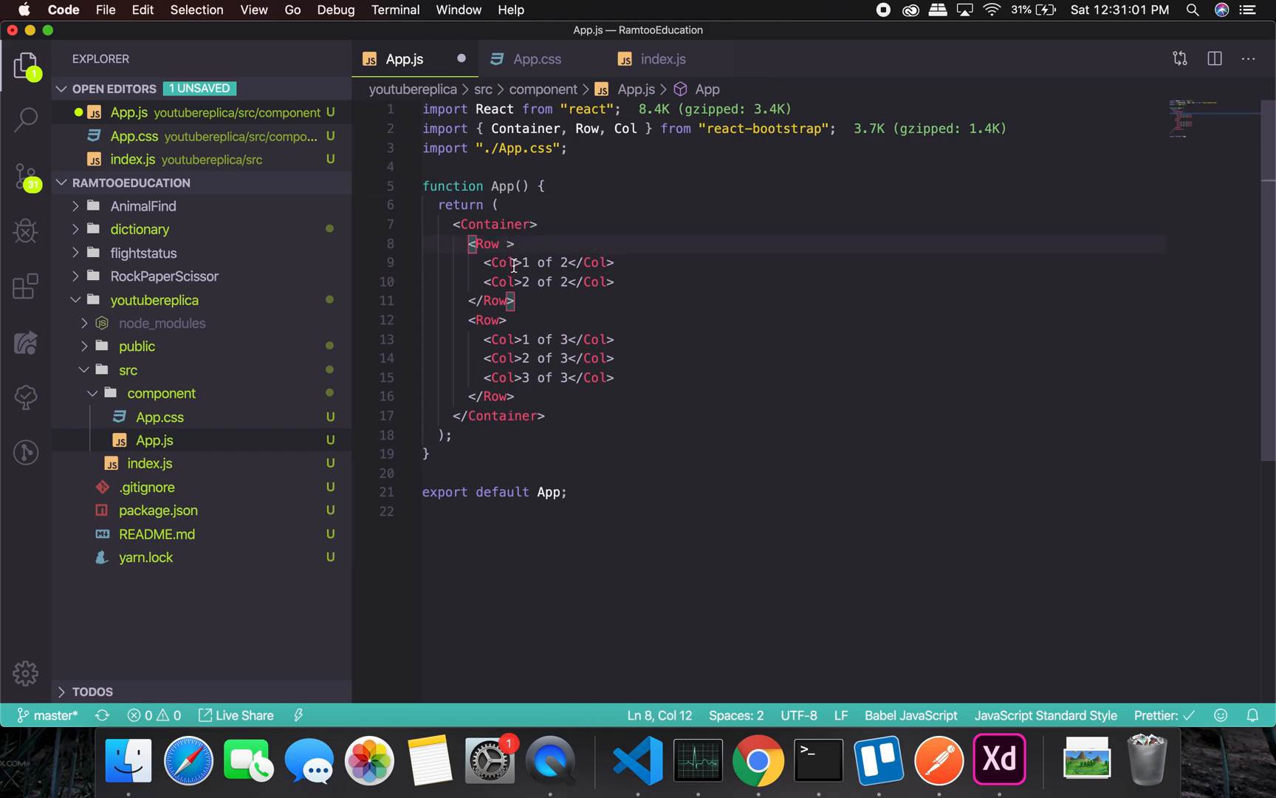
type("style={{border:\"2px solid red\"}}")
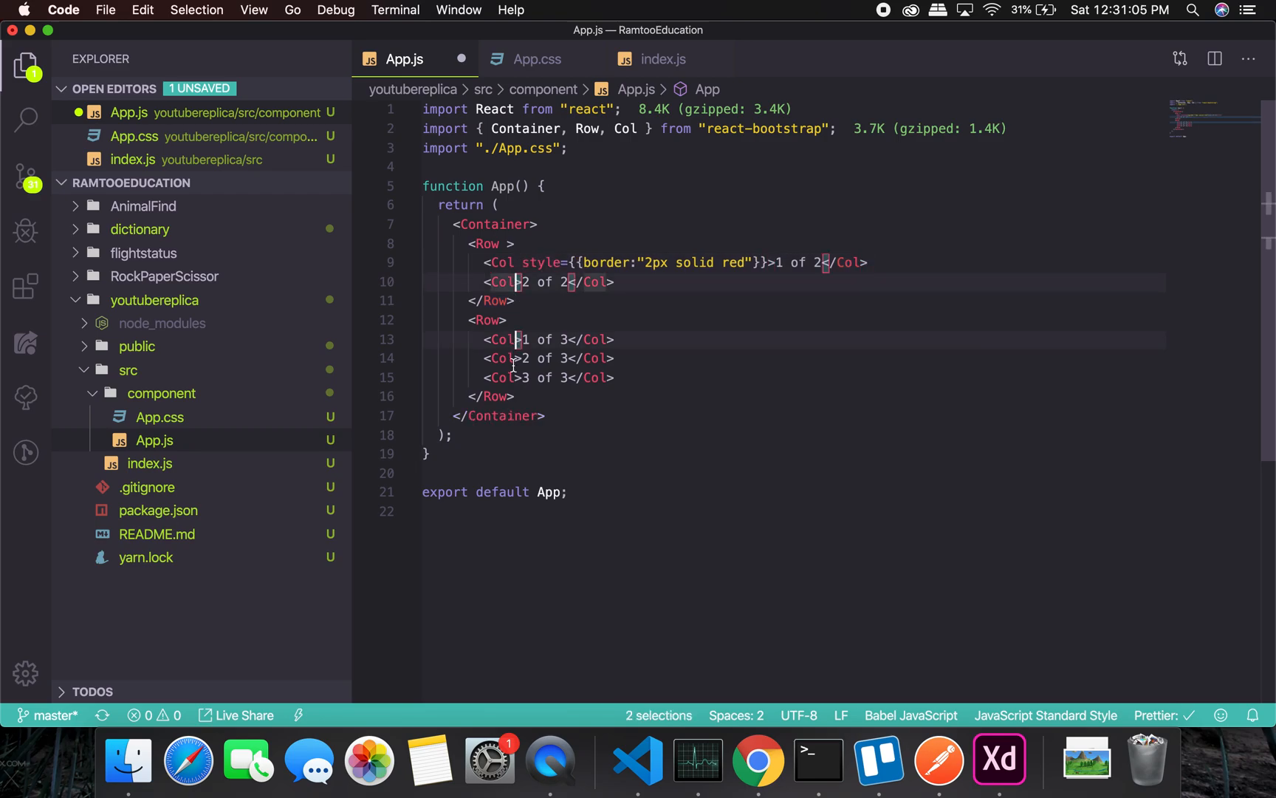
left_click(514, 376)
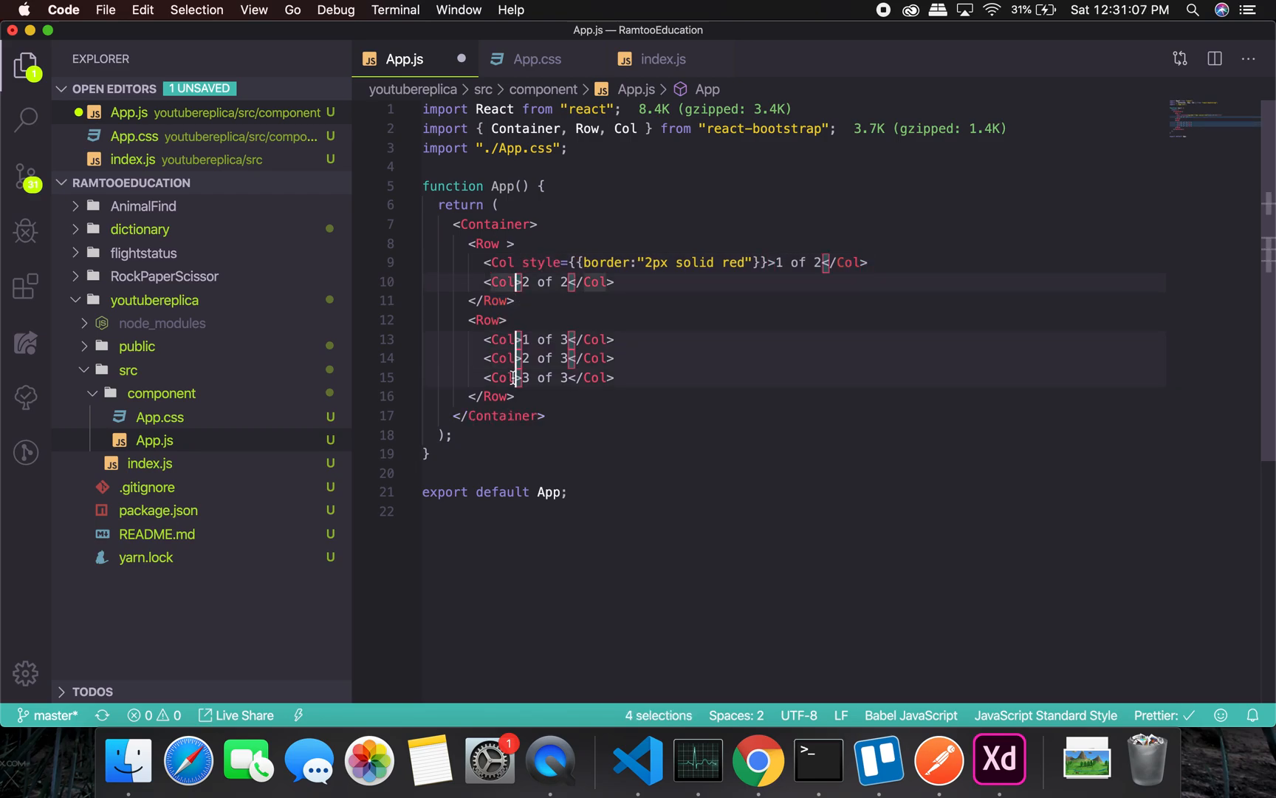
type("style={{border:\"2px solid red\"}}")
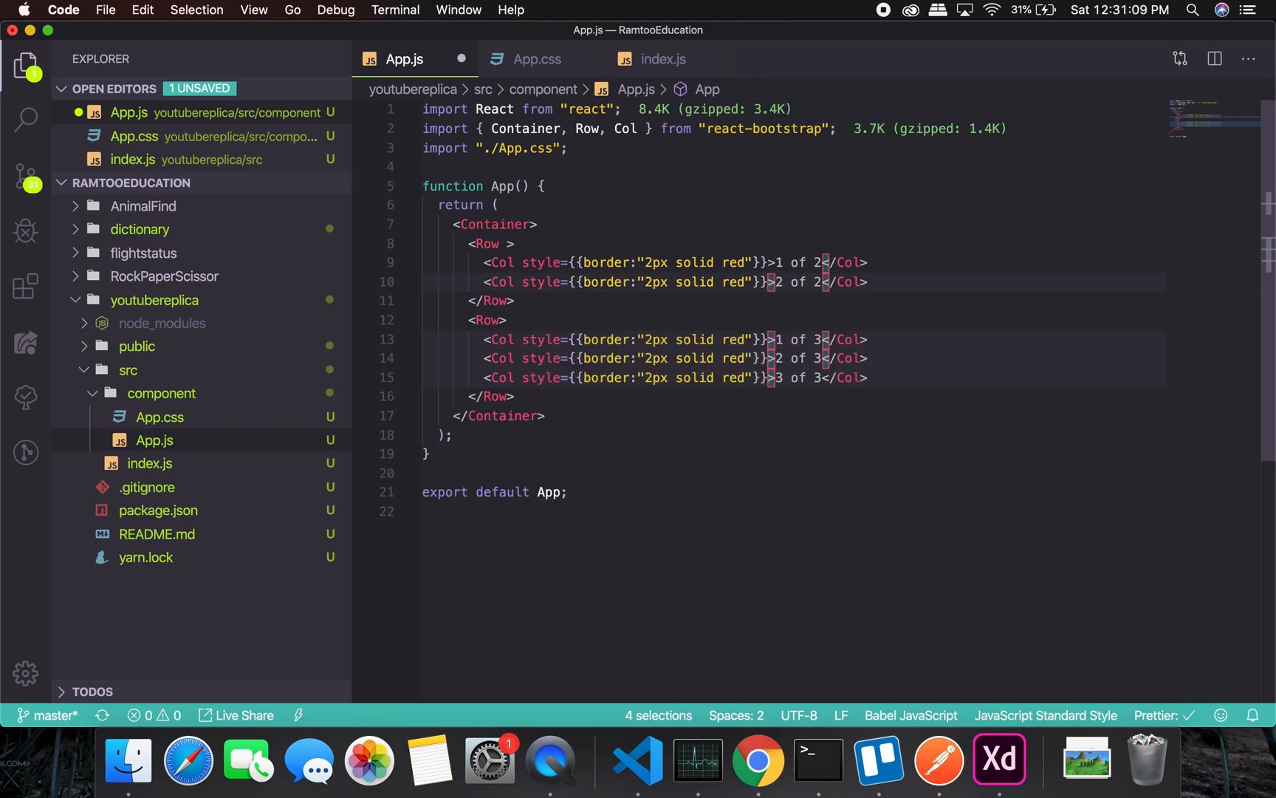
left_click(757, 759)
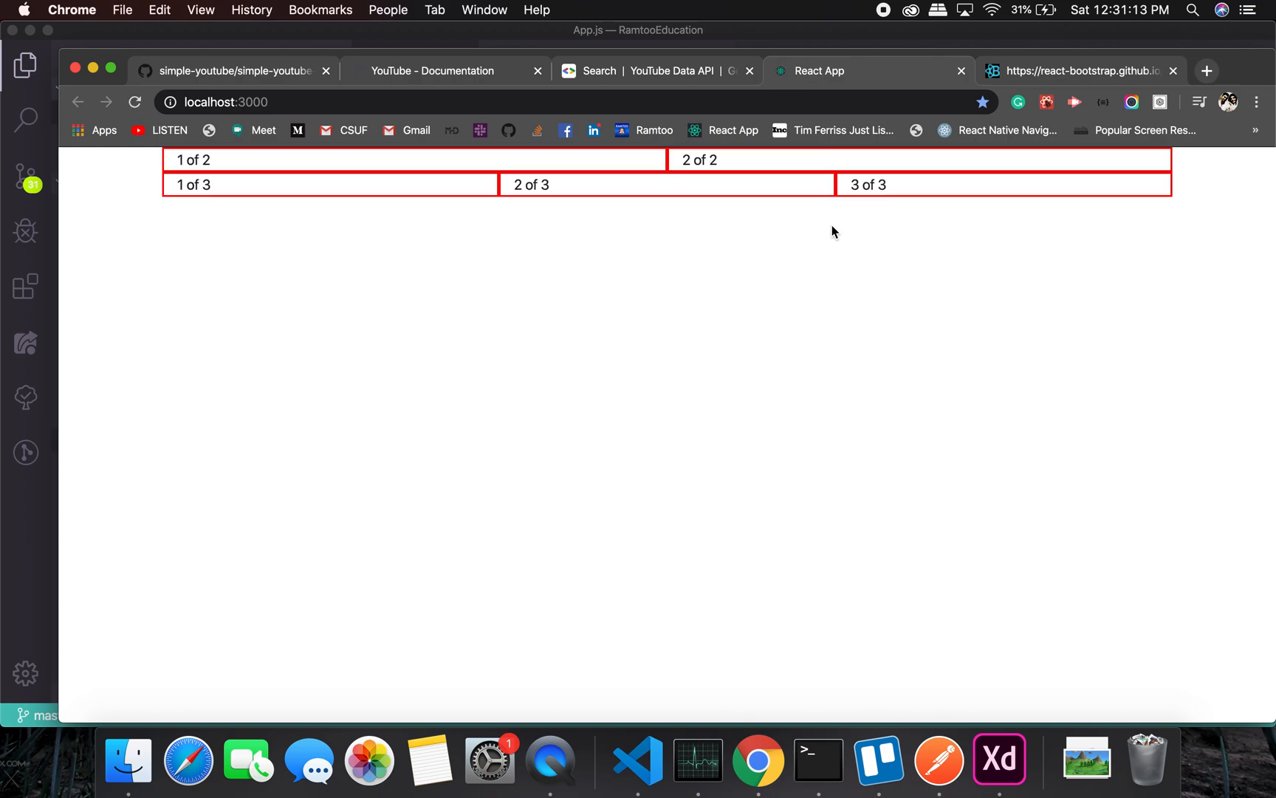
mouse_move(401, 224)
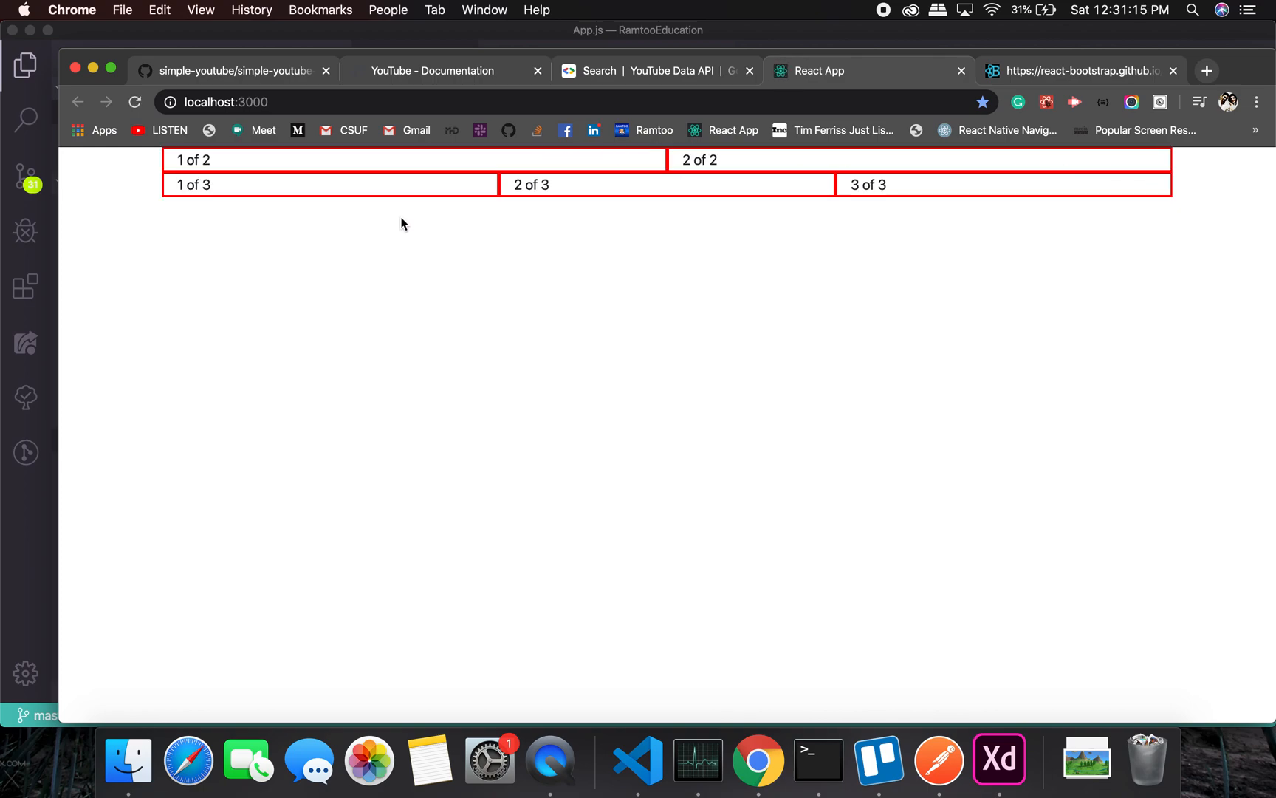
mouse_move(1117, 201)
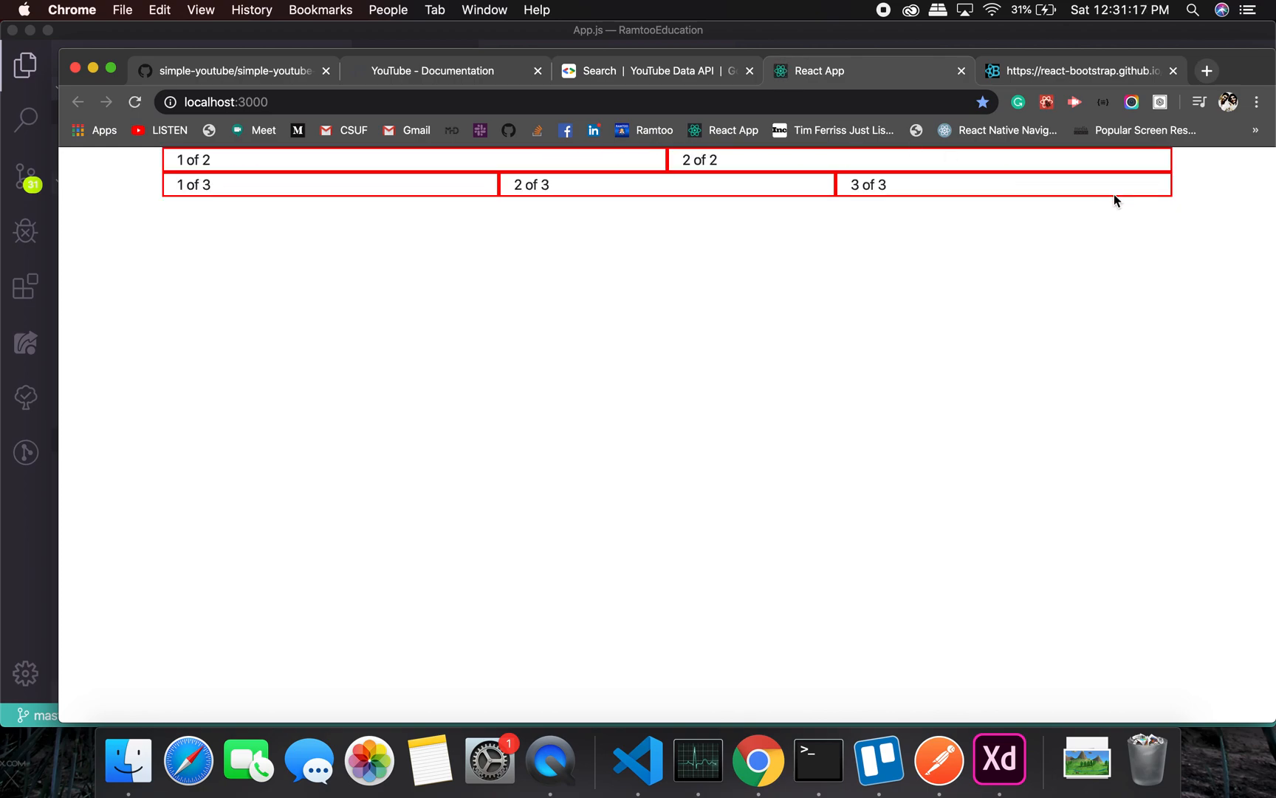
mouse_move(638, 759)
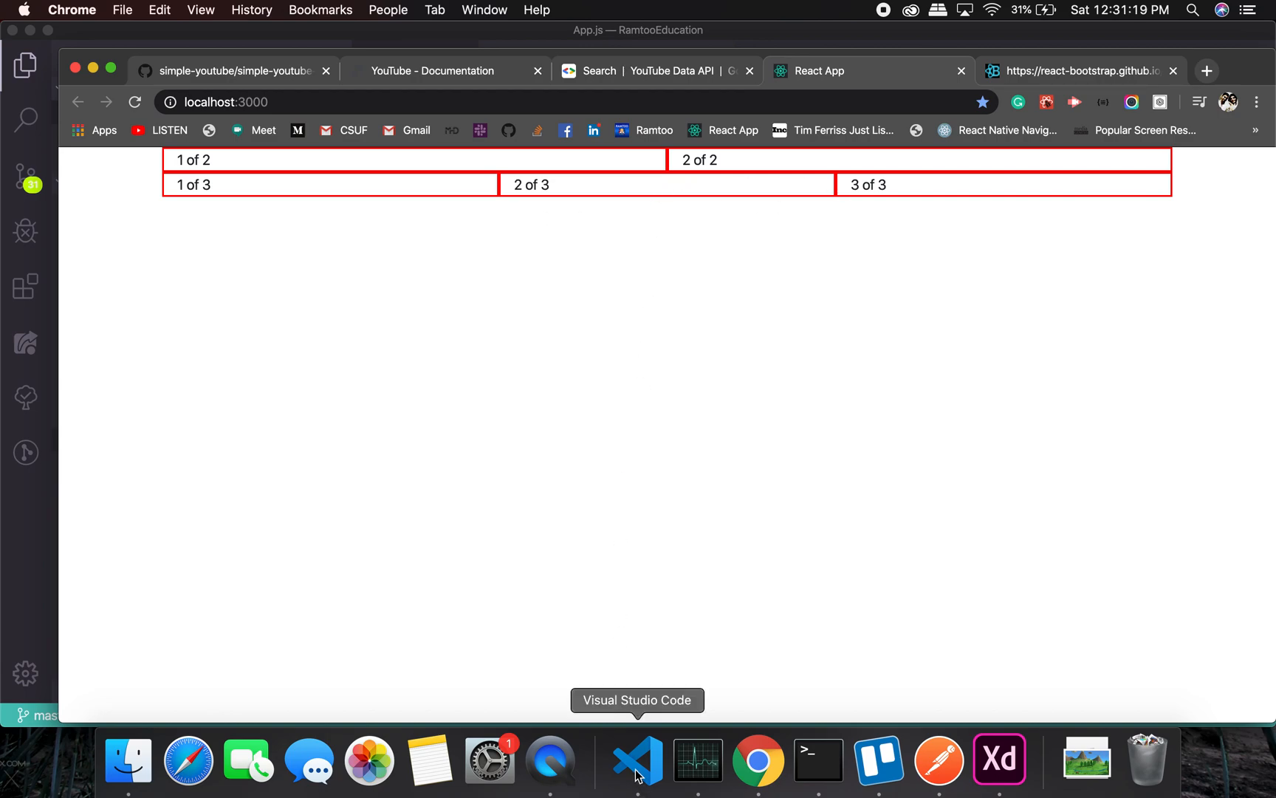
mouse_move(1068, 81)
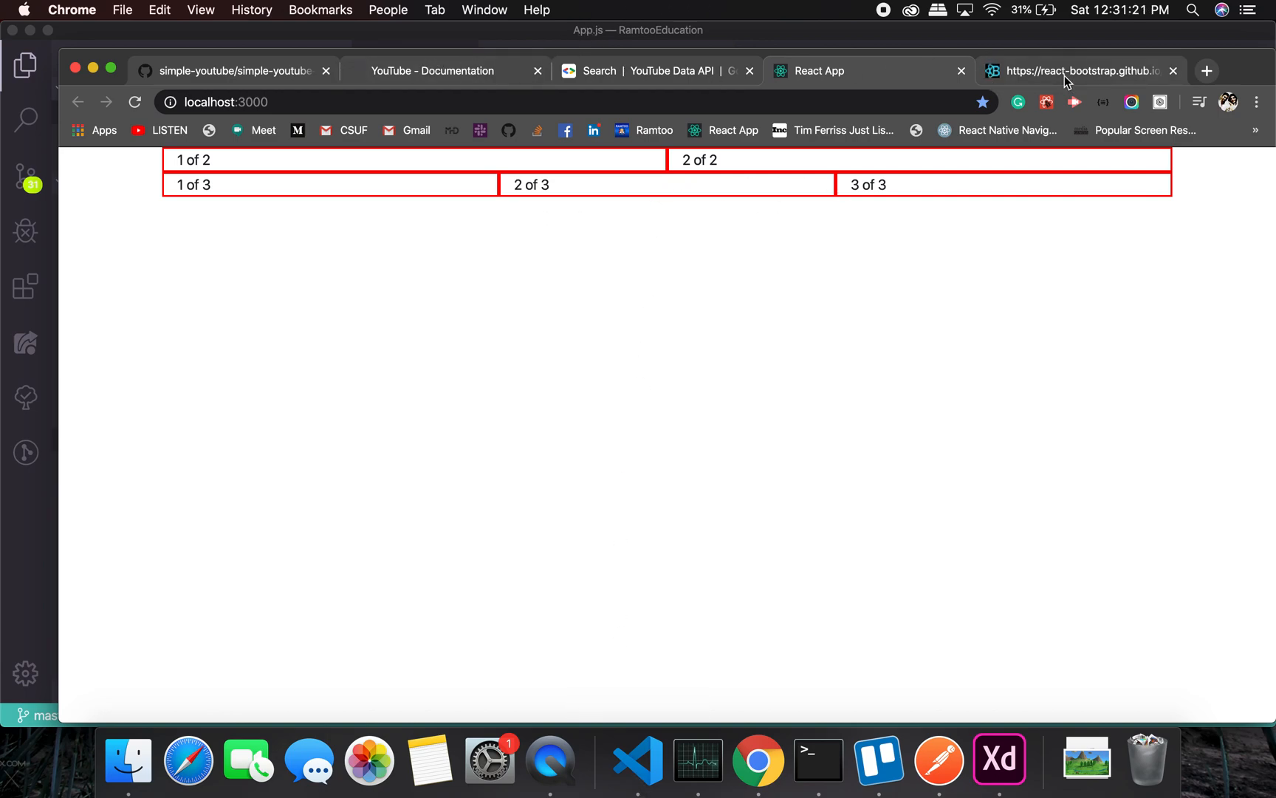
mouse_move(740, 192)
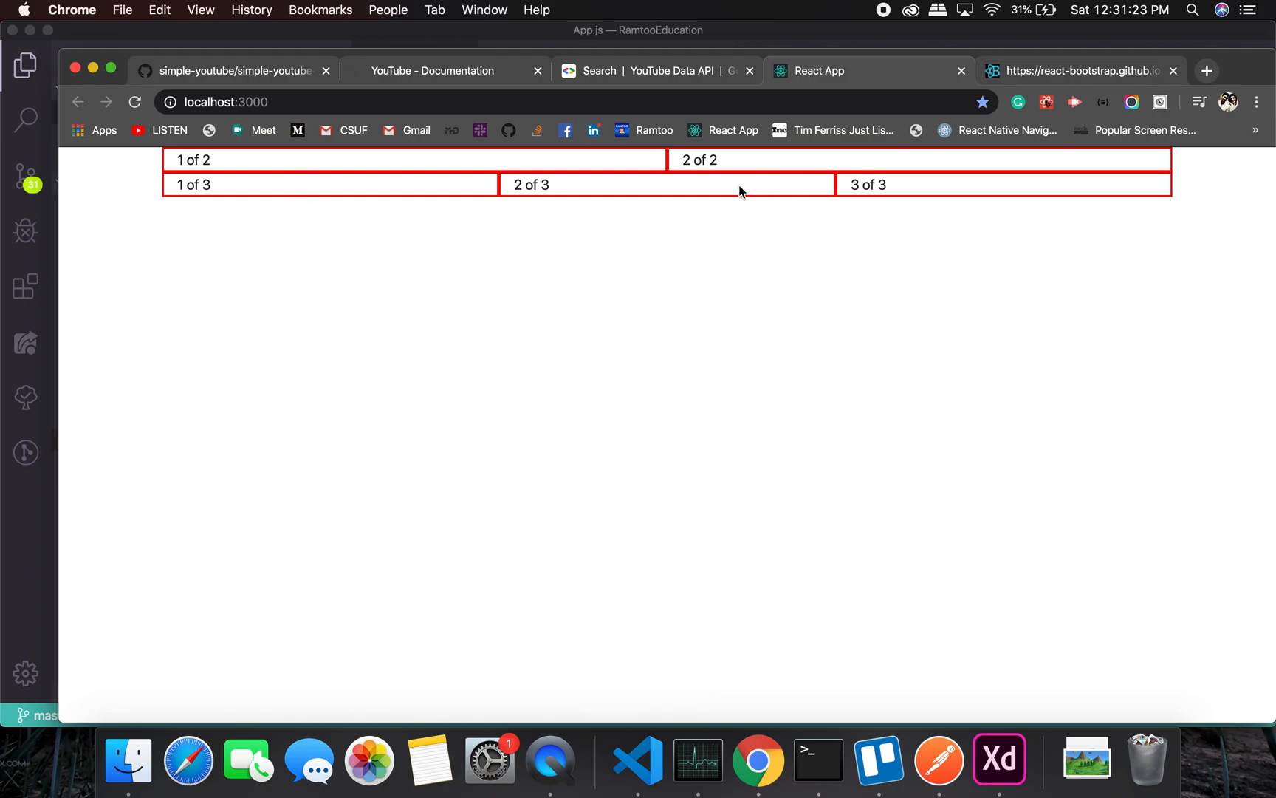
mouse_move(637, 759)
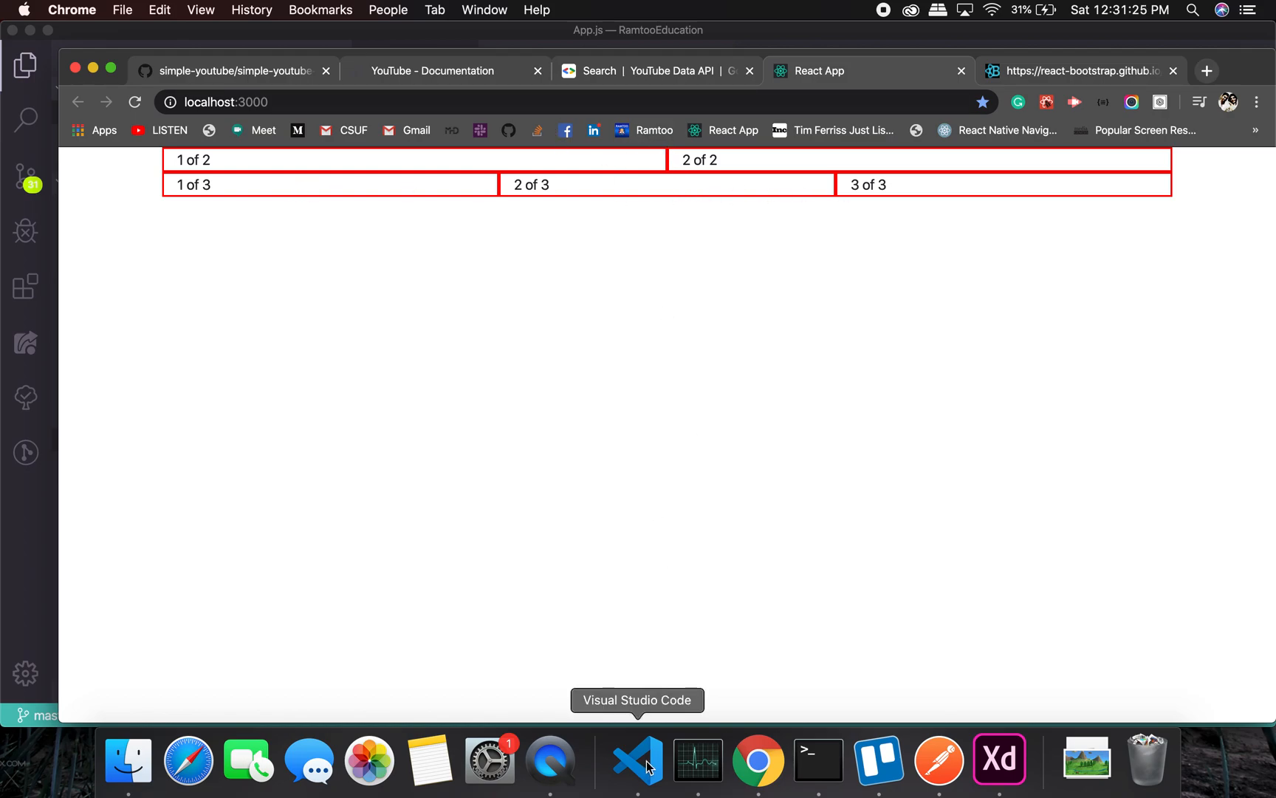
After viewing the red column outlines in Chrome, return to the App.js editor.
left_click(638, 759)
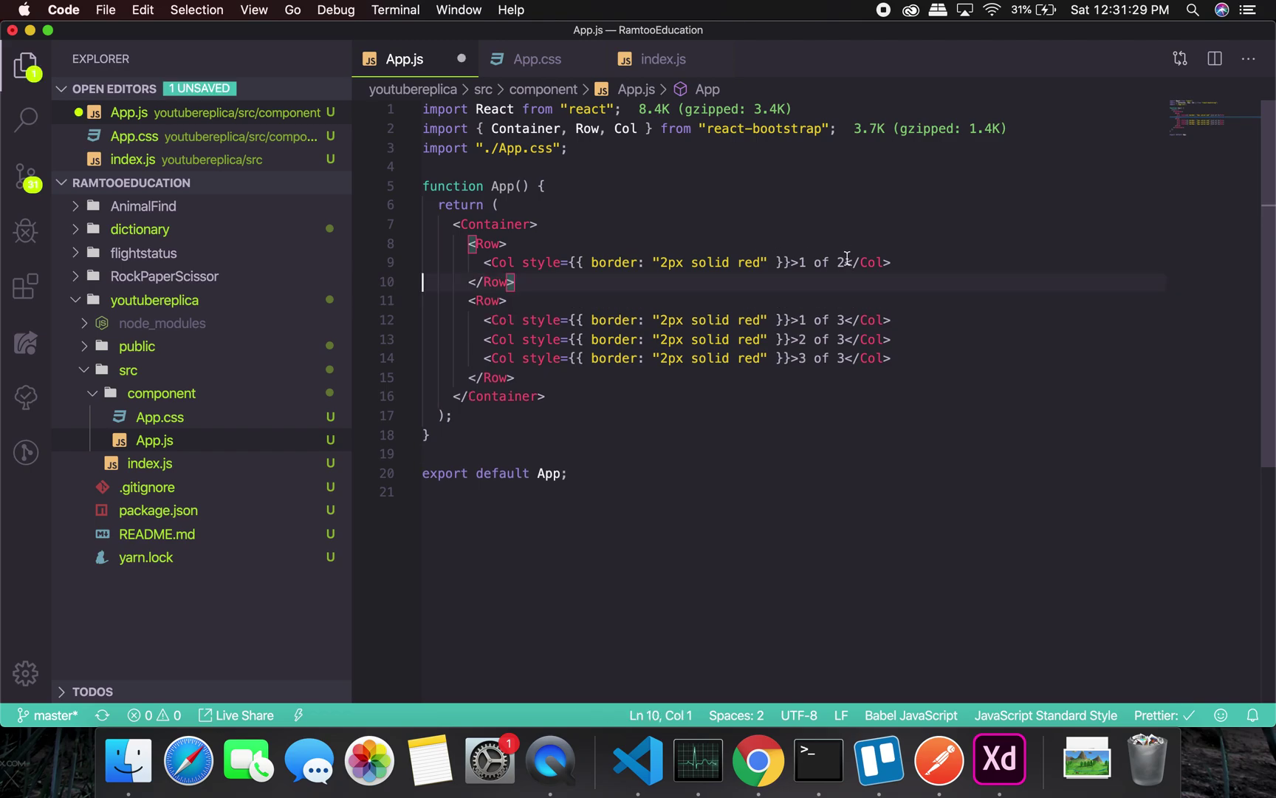
Label the three columns Search, Single Video and Suggestions, then view the page in Chrome.
type("Sea")
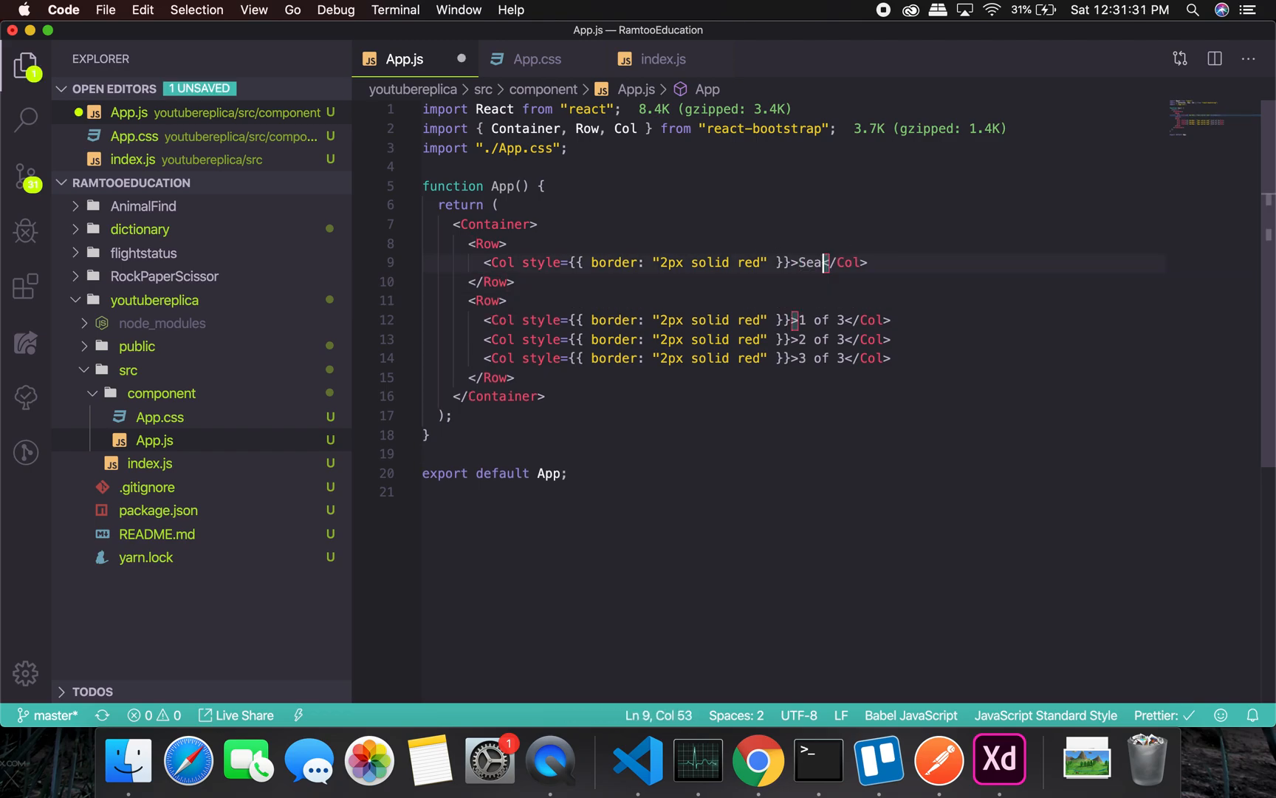
type("rch")
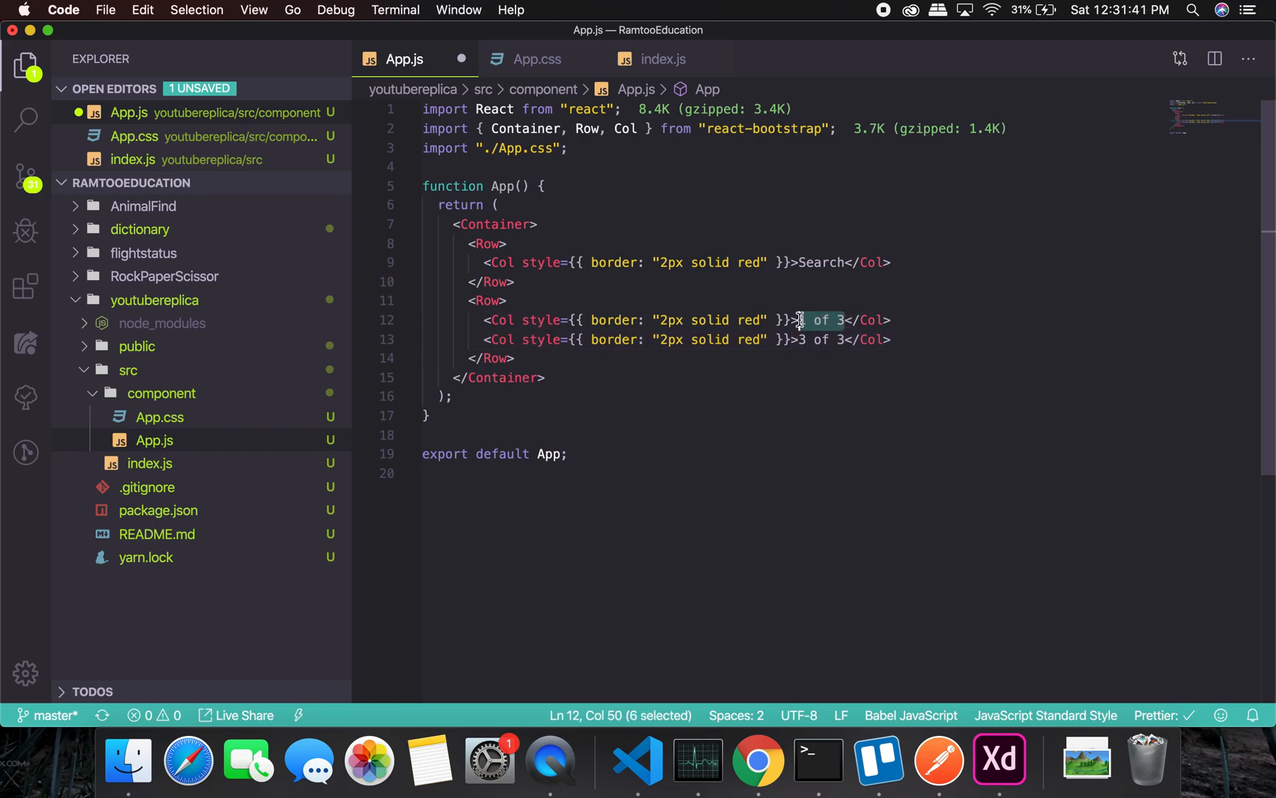
type("Single Vi")
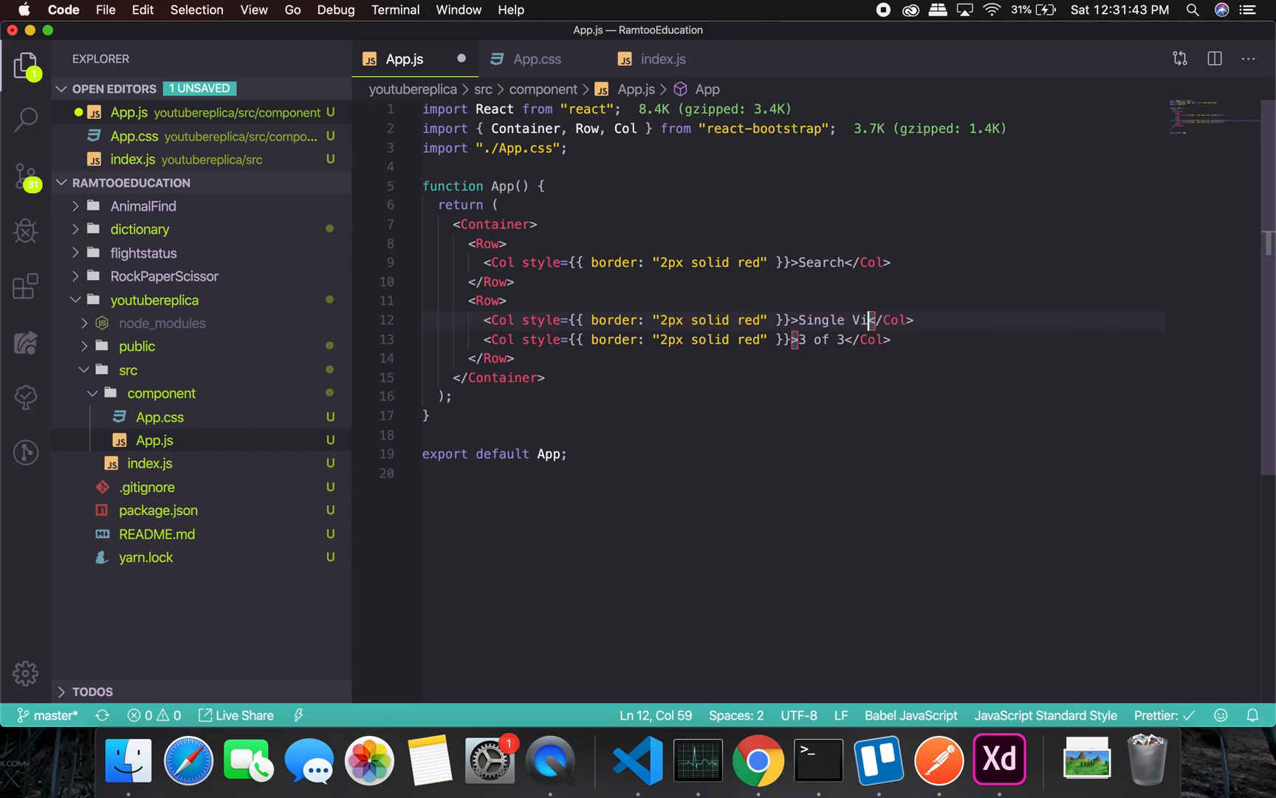
type("deo")
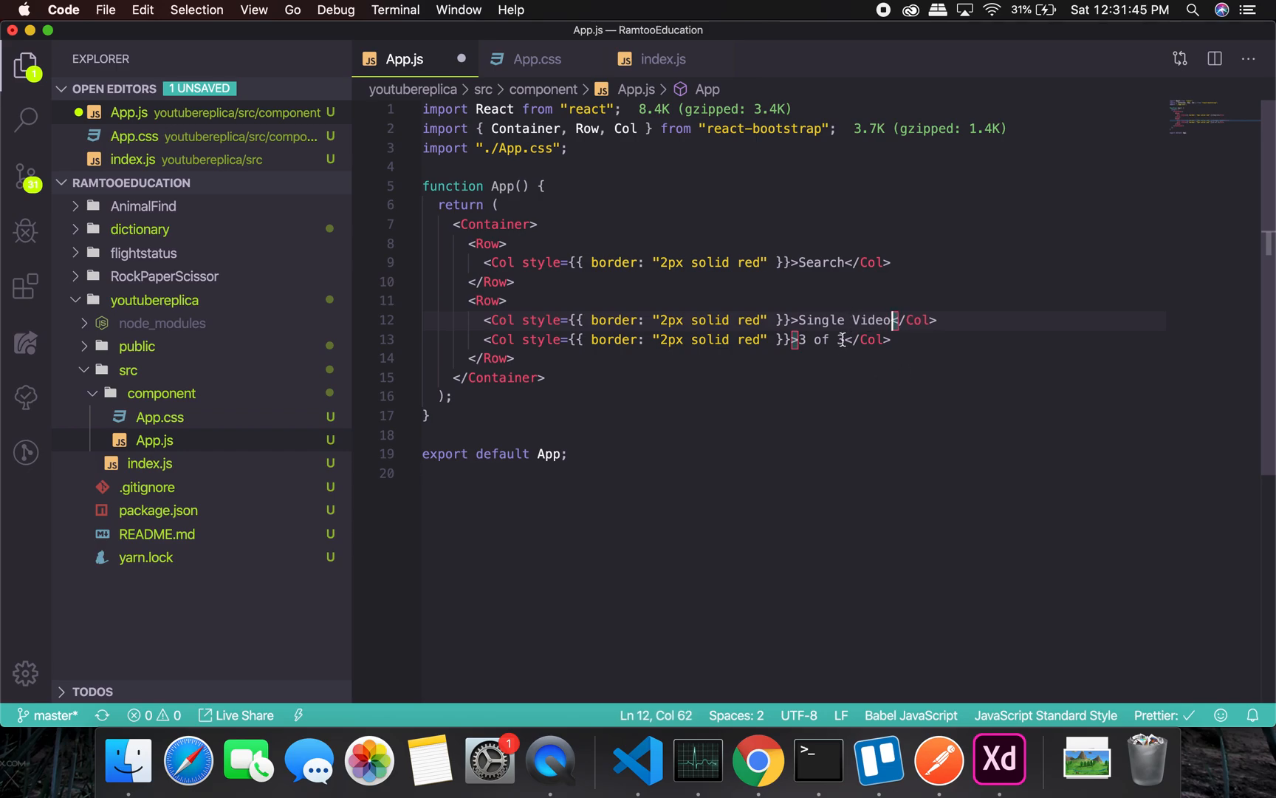
type("Sug")
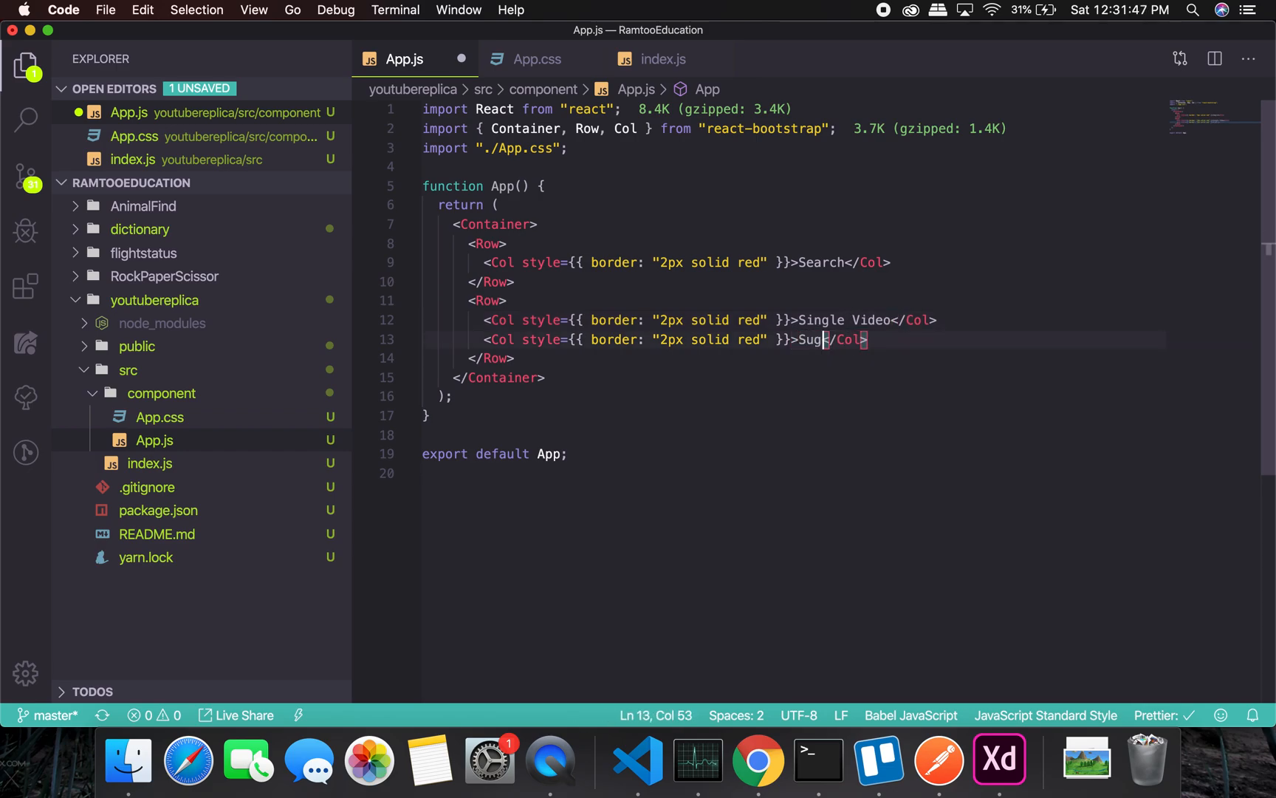
type("gestions")
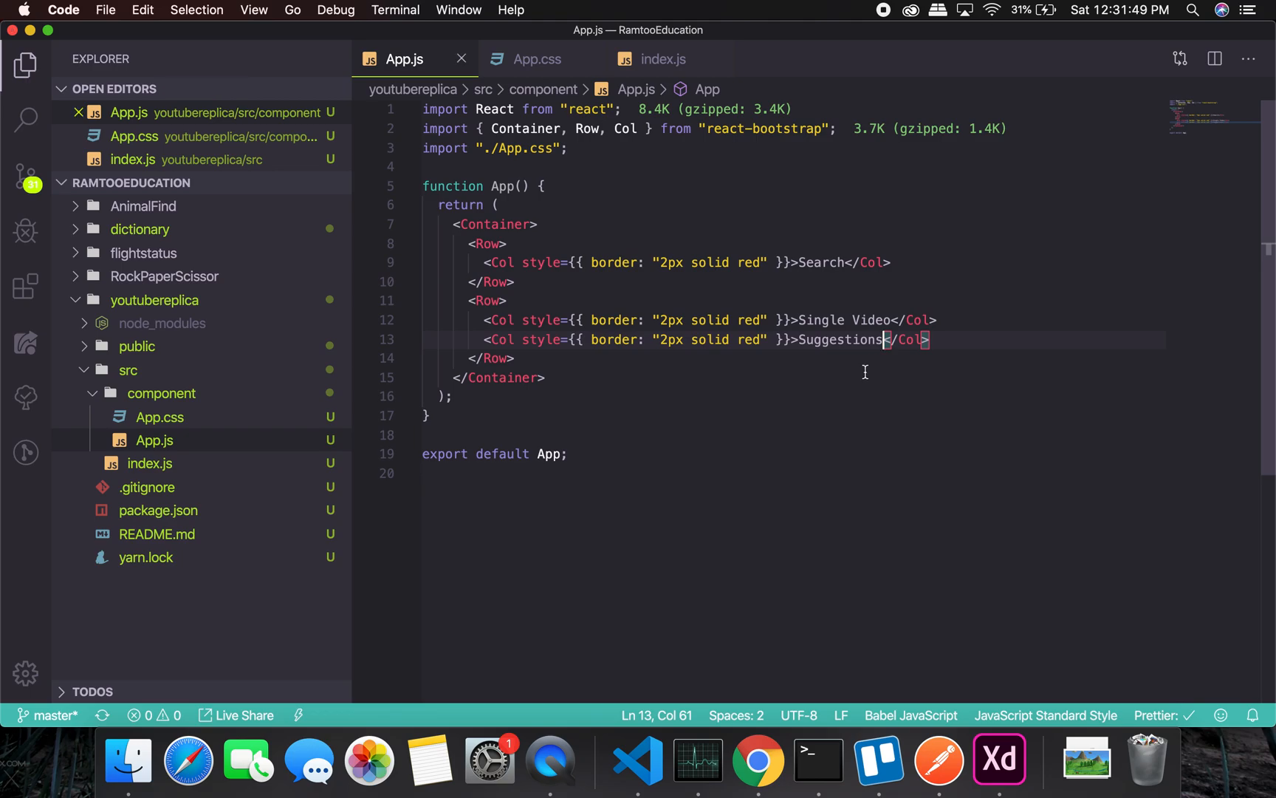
mouse_move(567, 324)
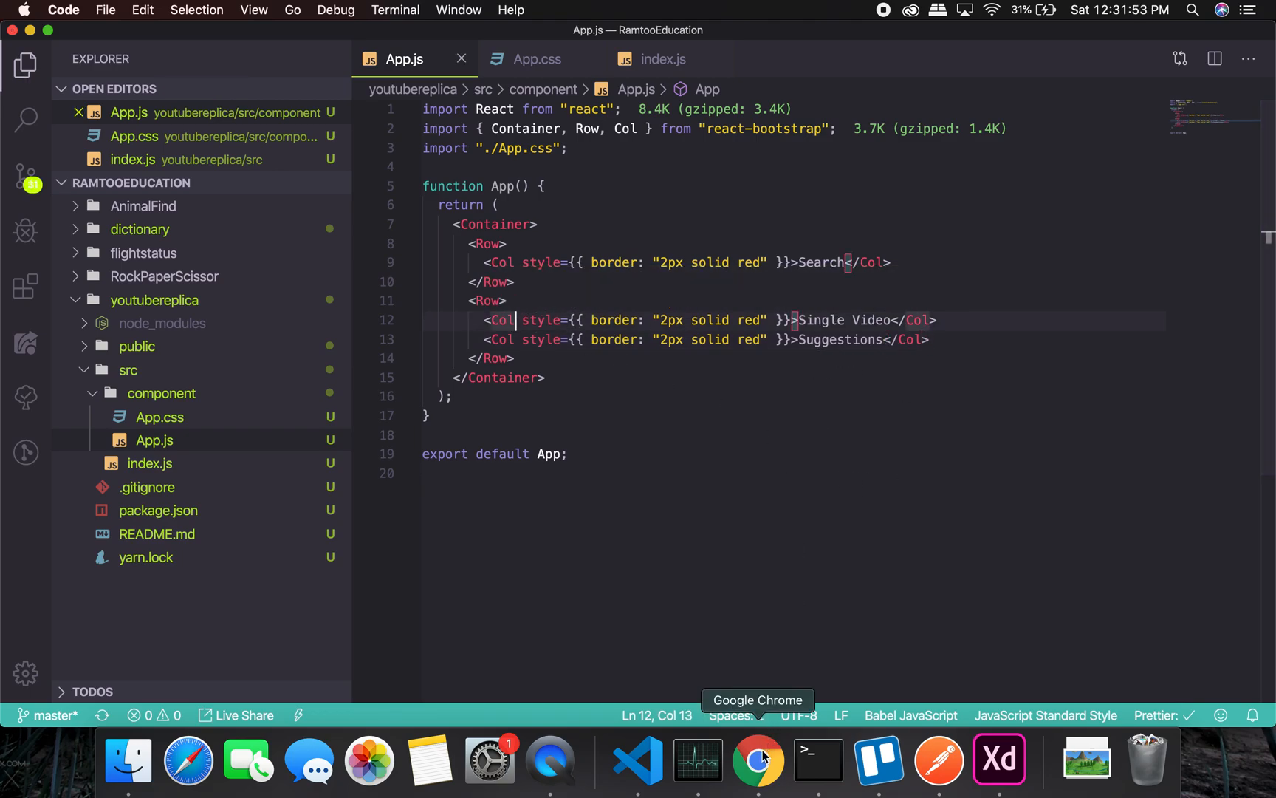
left_click(758, 760)
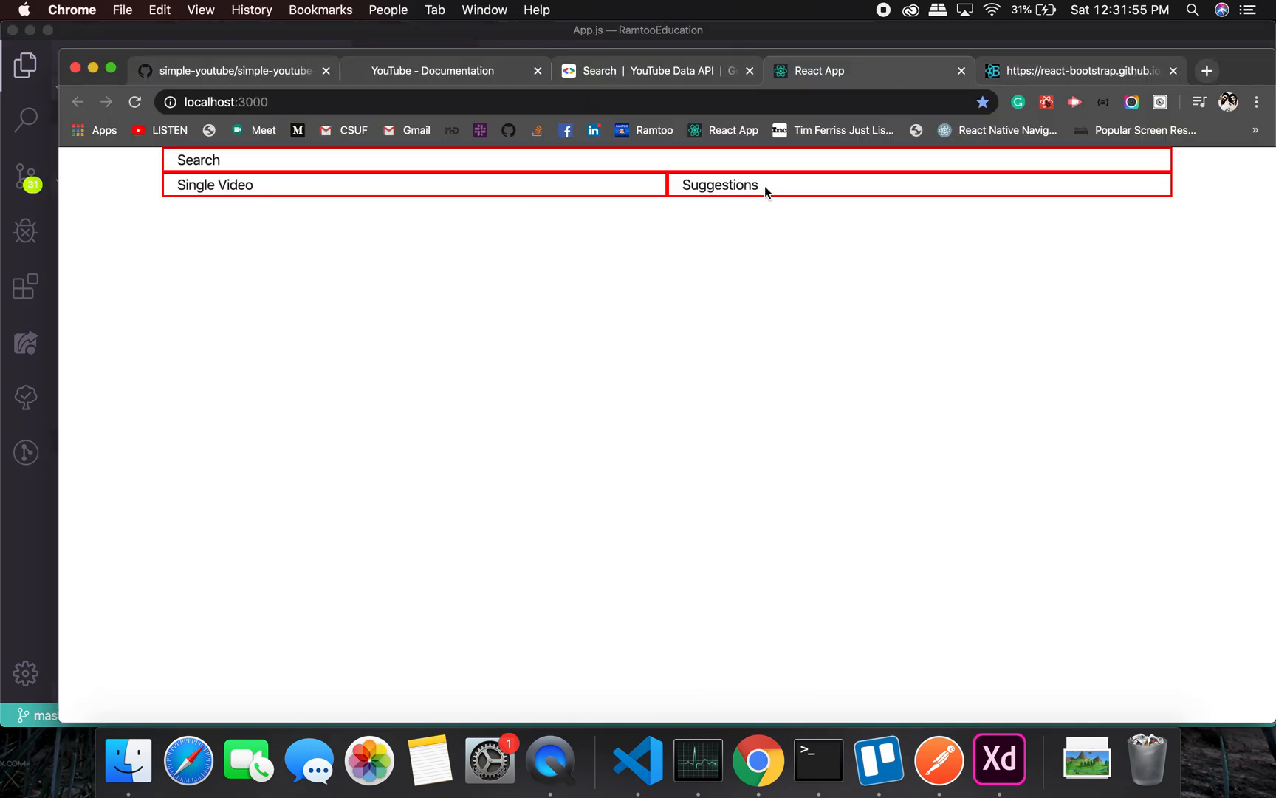
mouse_move(822, 182)
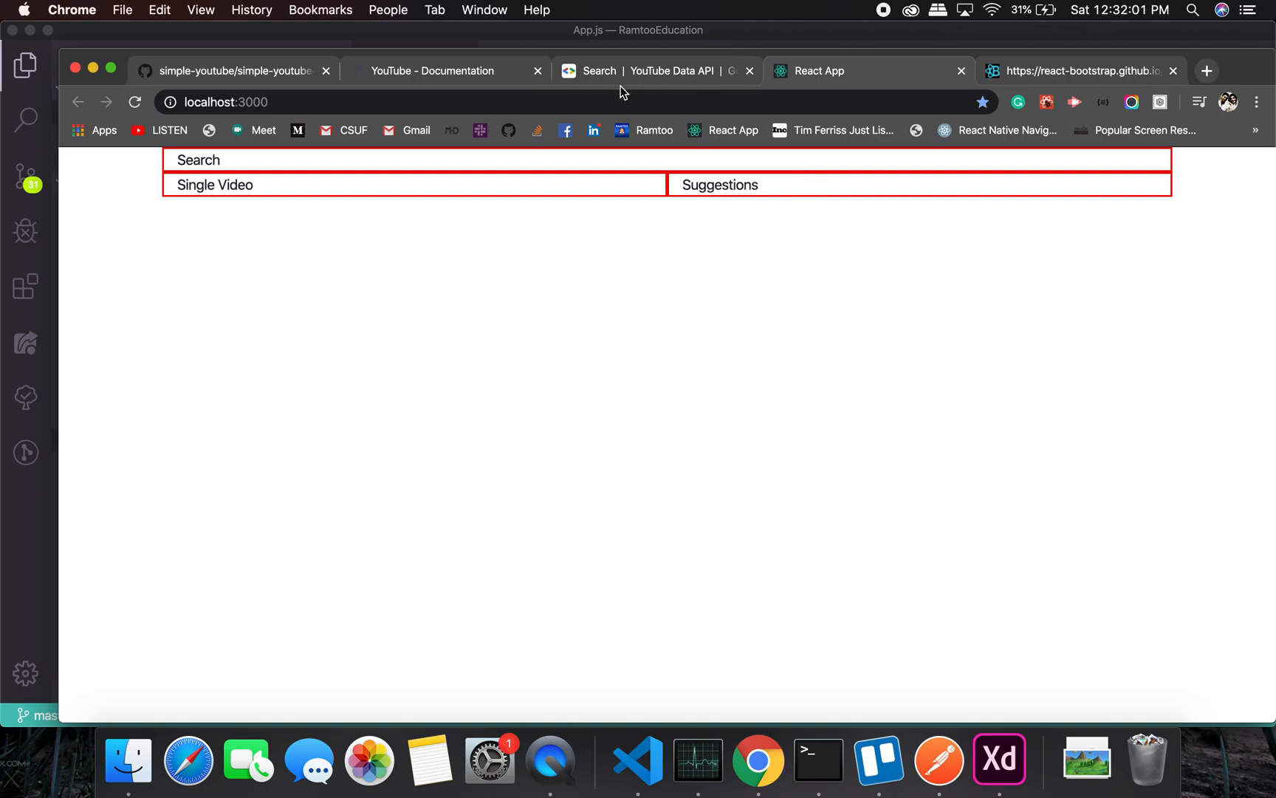
mouse_move(647, 71)
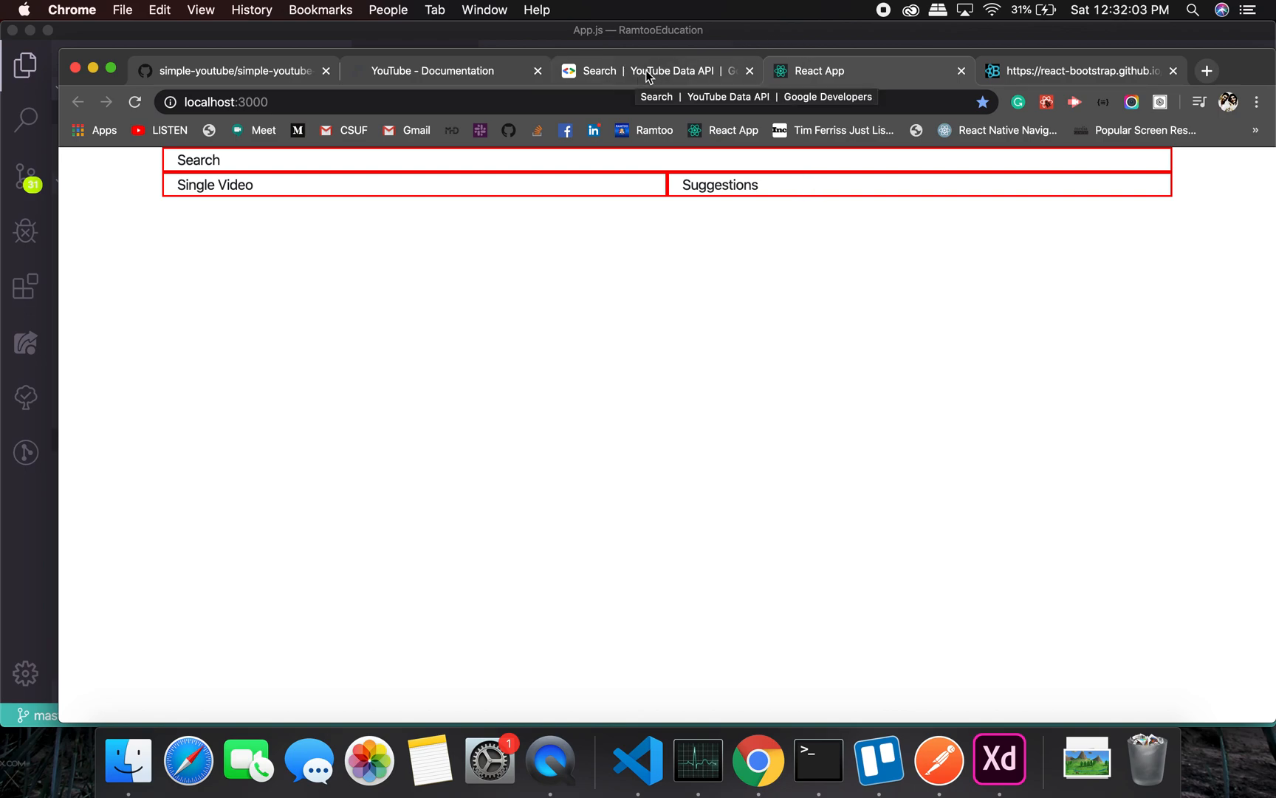
Read the React-Bootstrap Grid docs through auto-layout, column width and responsive xs/md examples.
left_click(1081, 71)
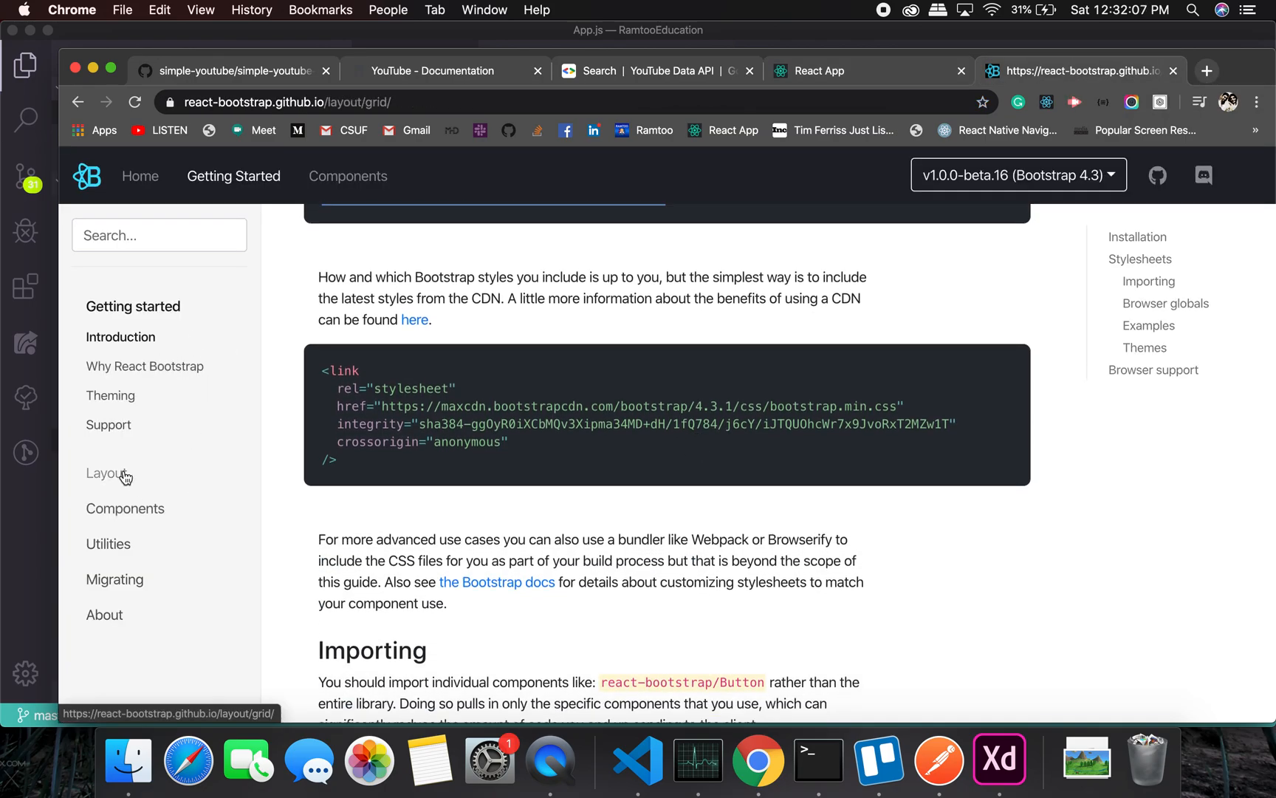
left_click(105, 474)
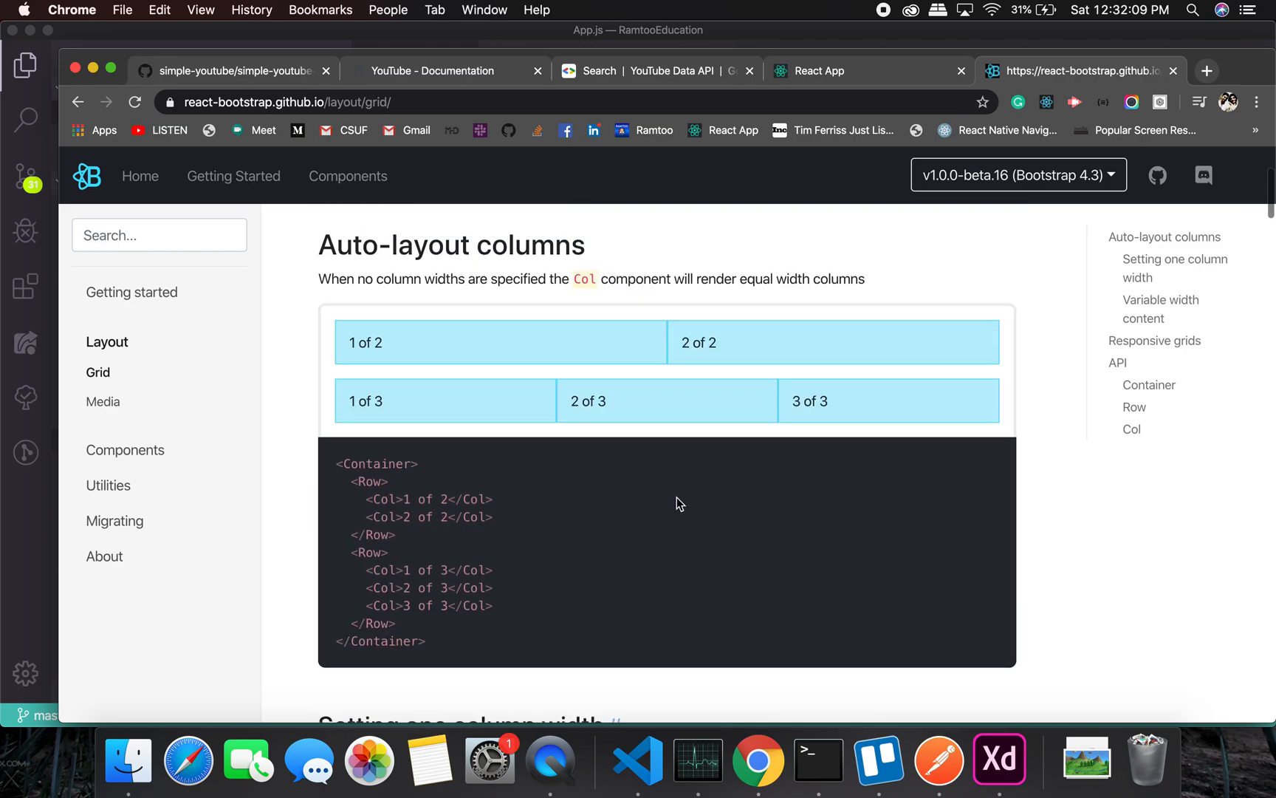
scroll("down", 3)
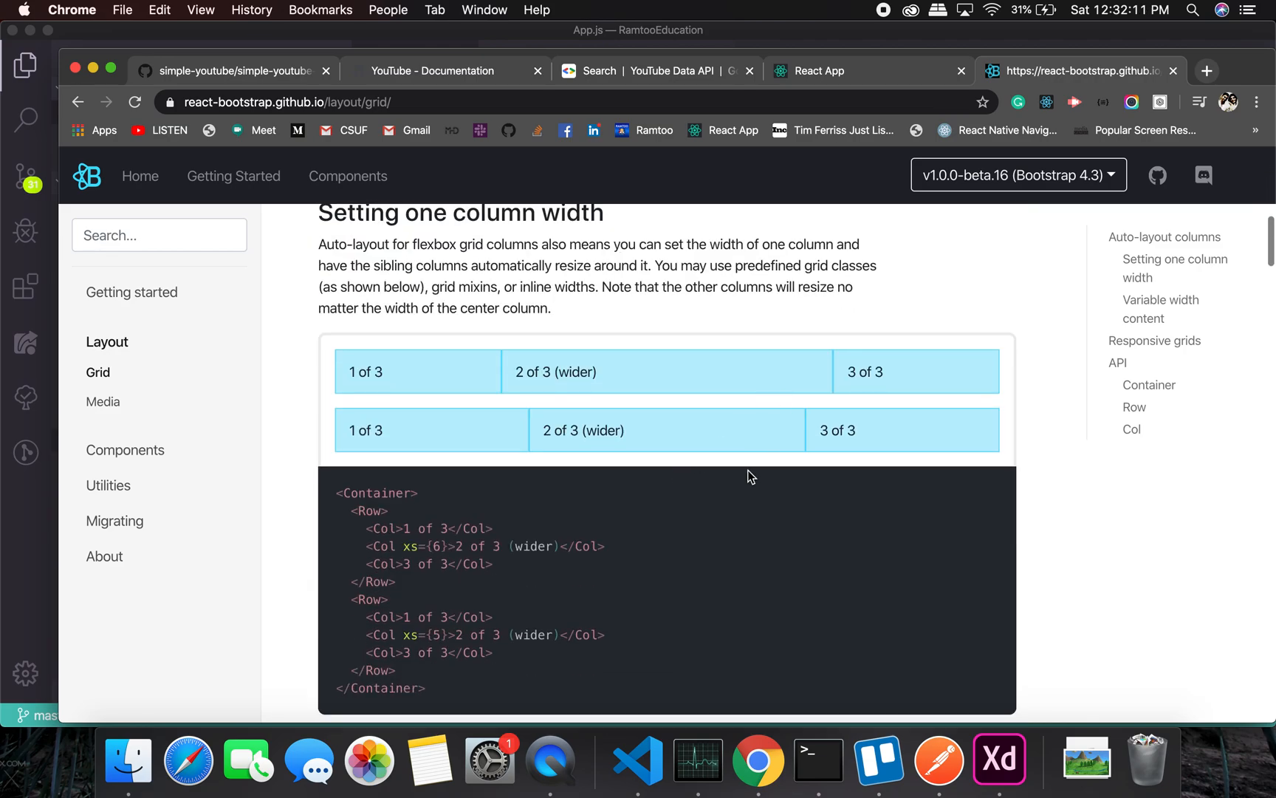
scroll("down", 3)
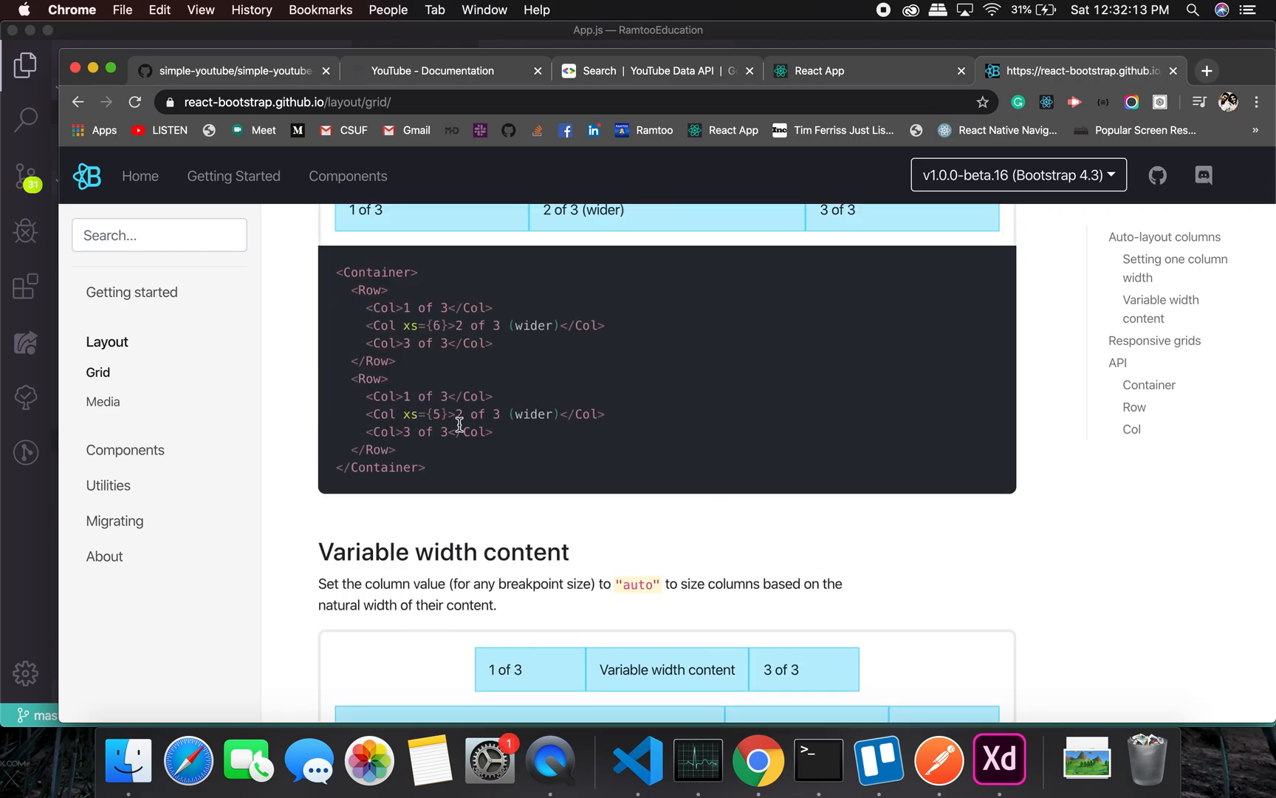
scroll("down", 3)
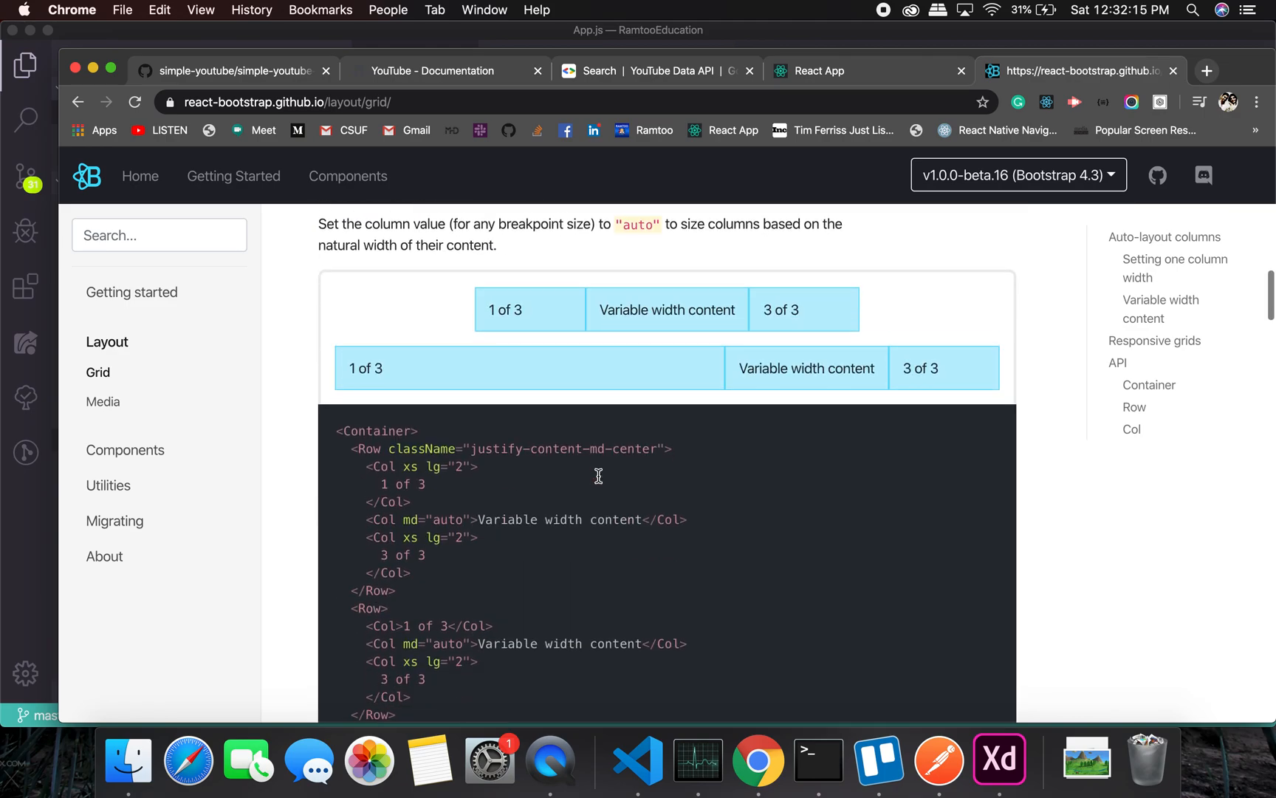
scroll("down", 3)
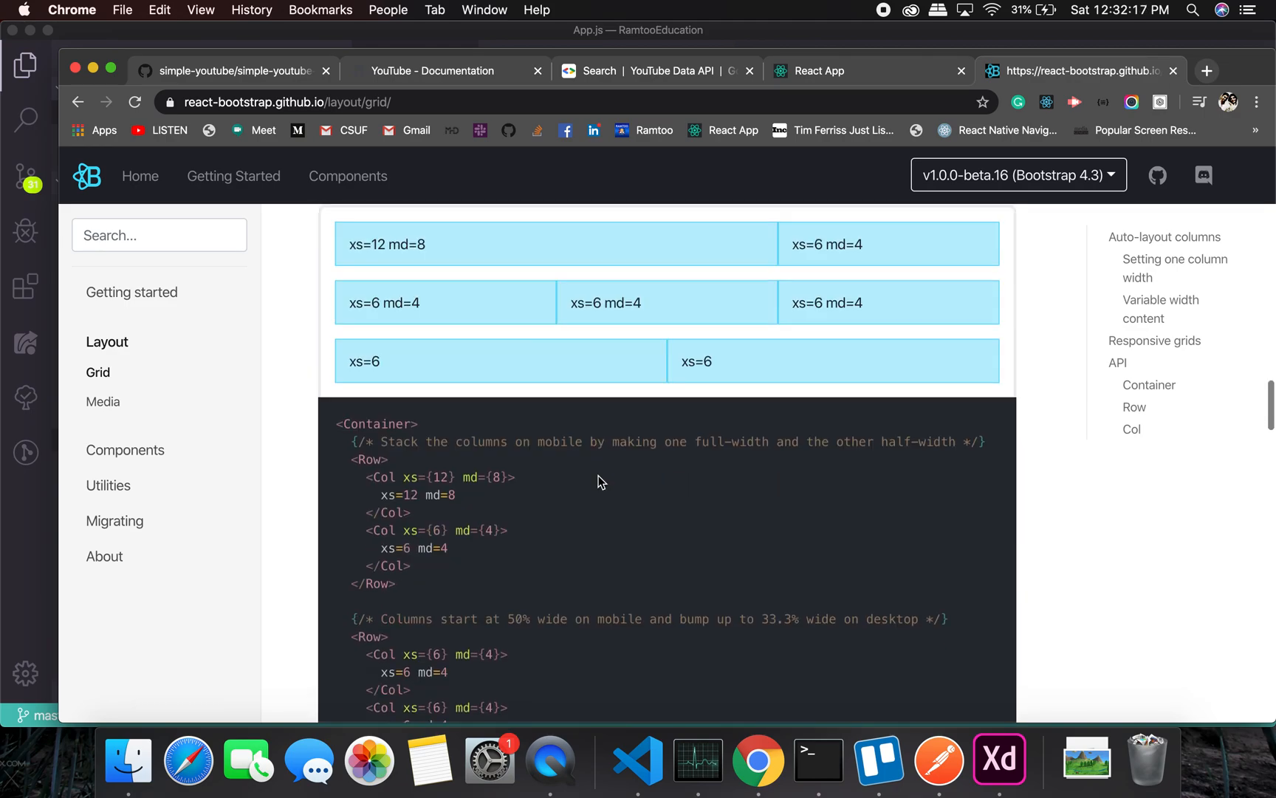
scroll("down", 3)
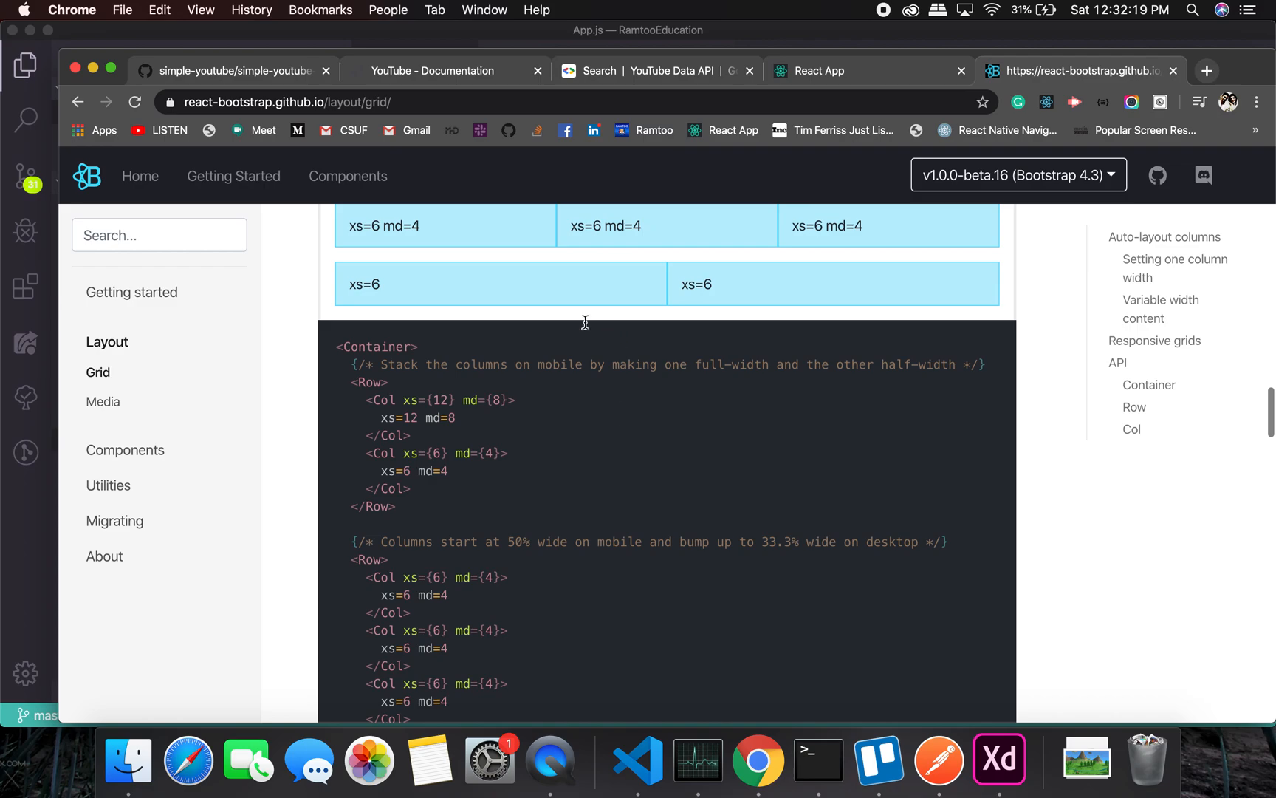
scroll("down", 3)
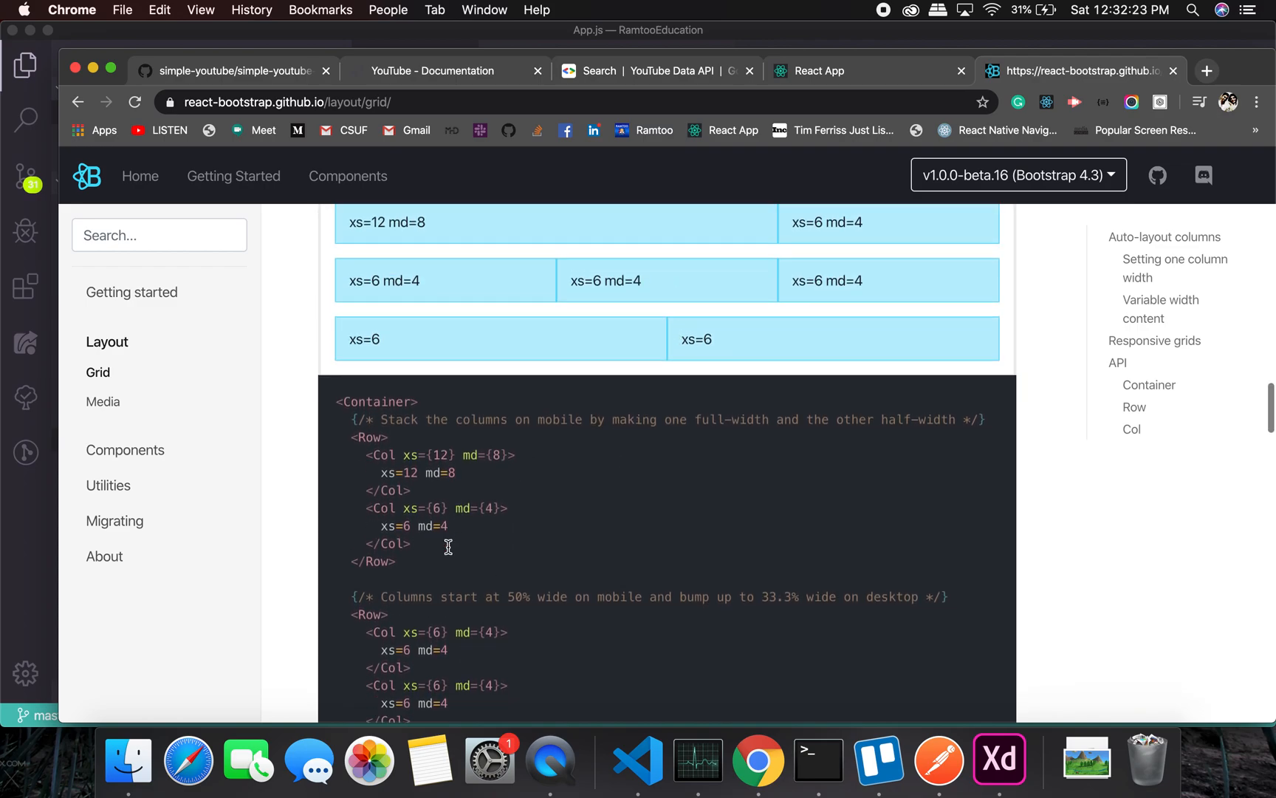
scroll("down", 3)
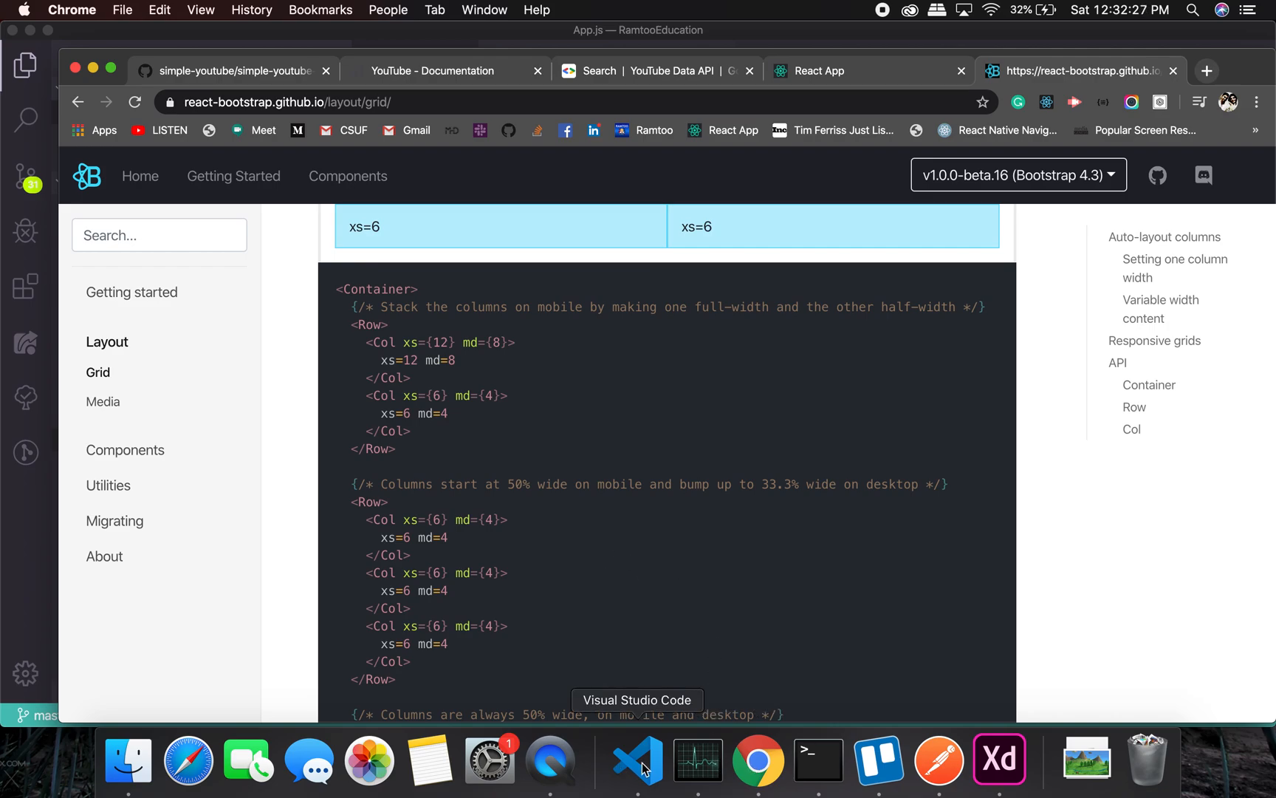
left_click(638, 760)
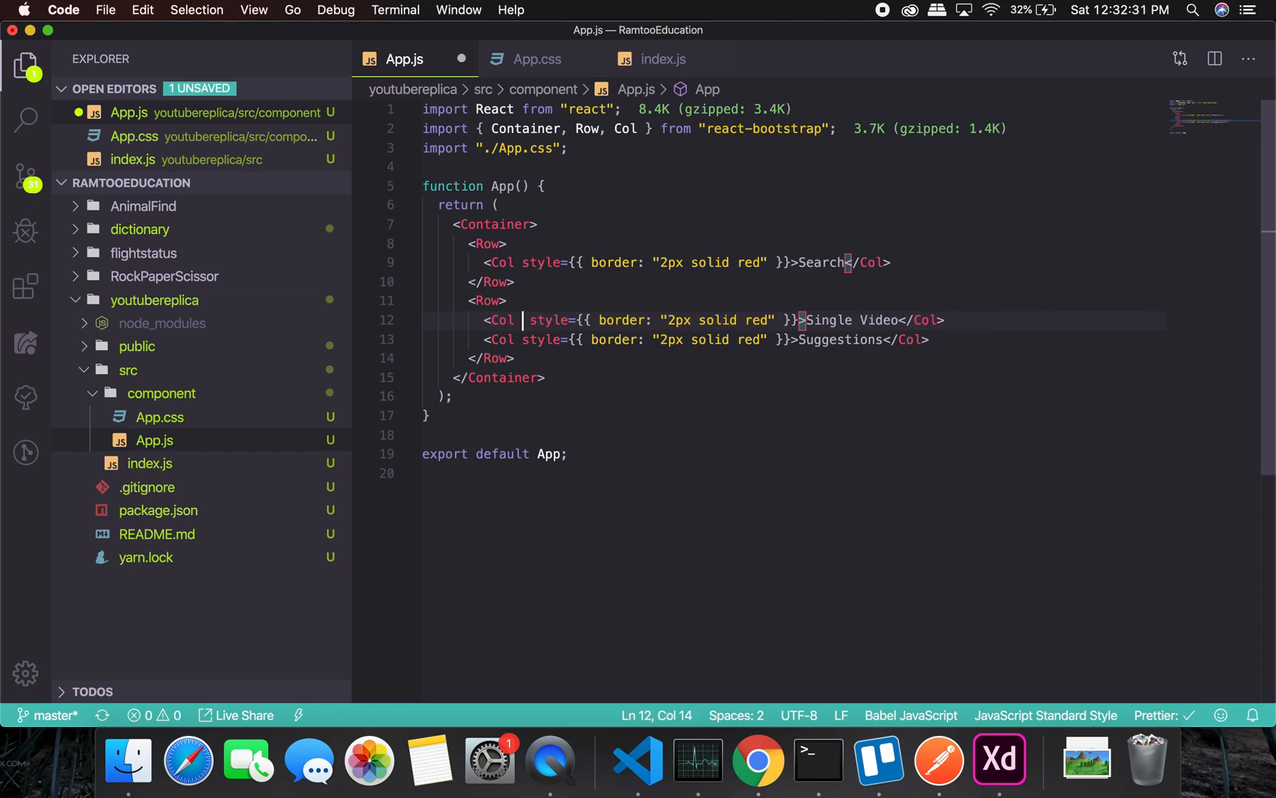
Give Single Video xs={12} lg={8} and Suggestions xs={12} lg={4}, then check localhost:3000.
type("xs={")
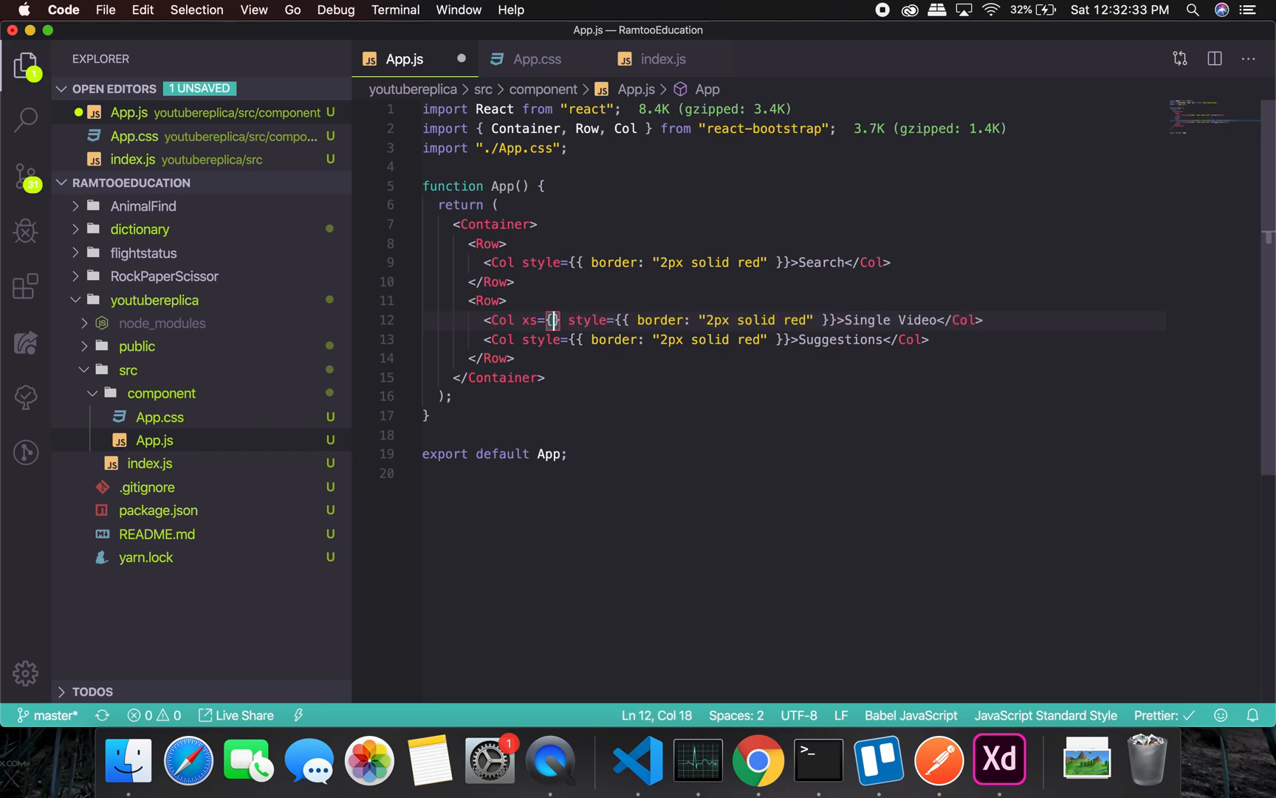
type("12")
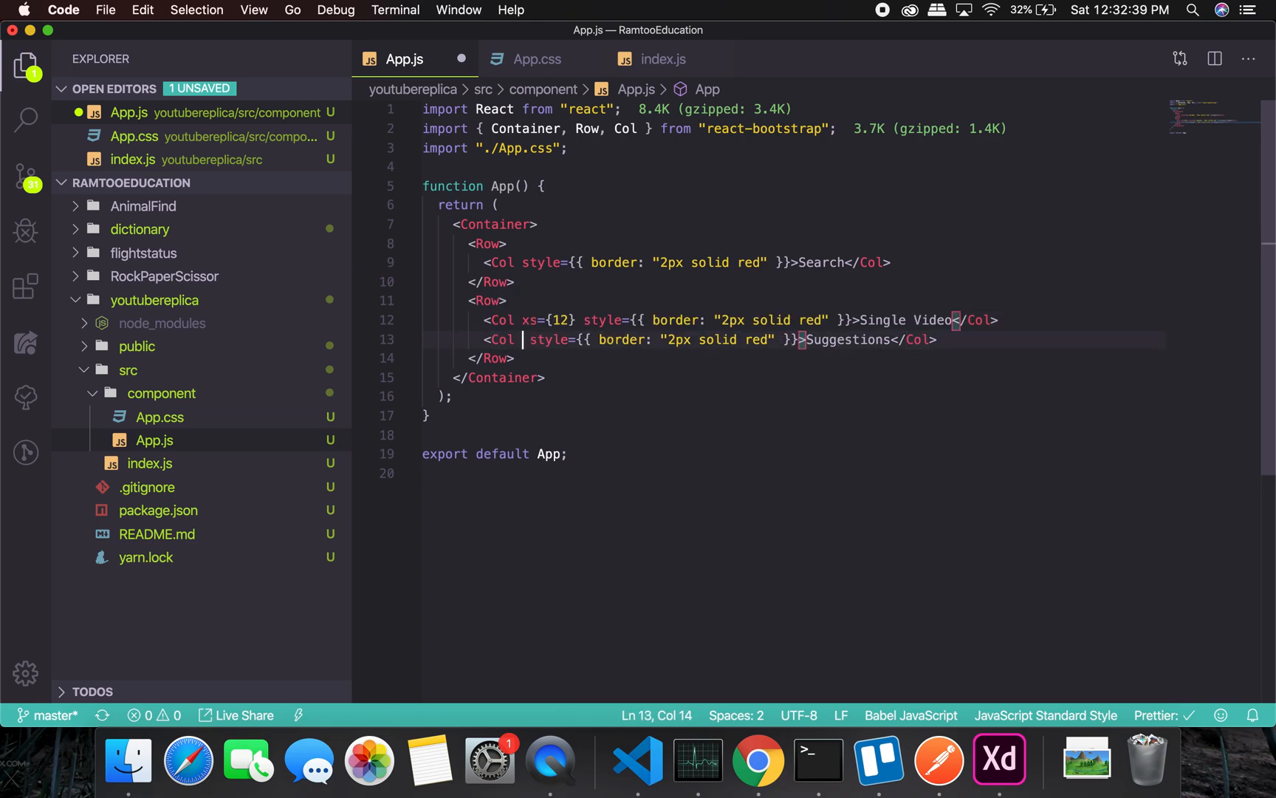
type("xs={12}")
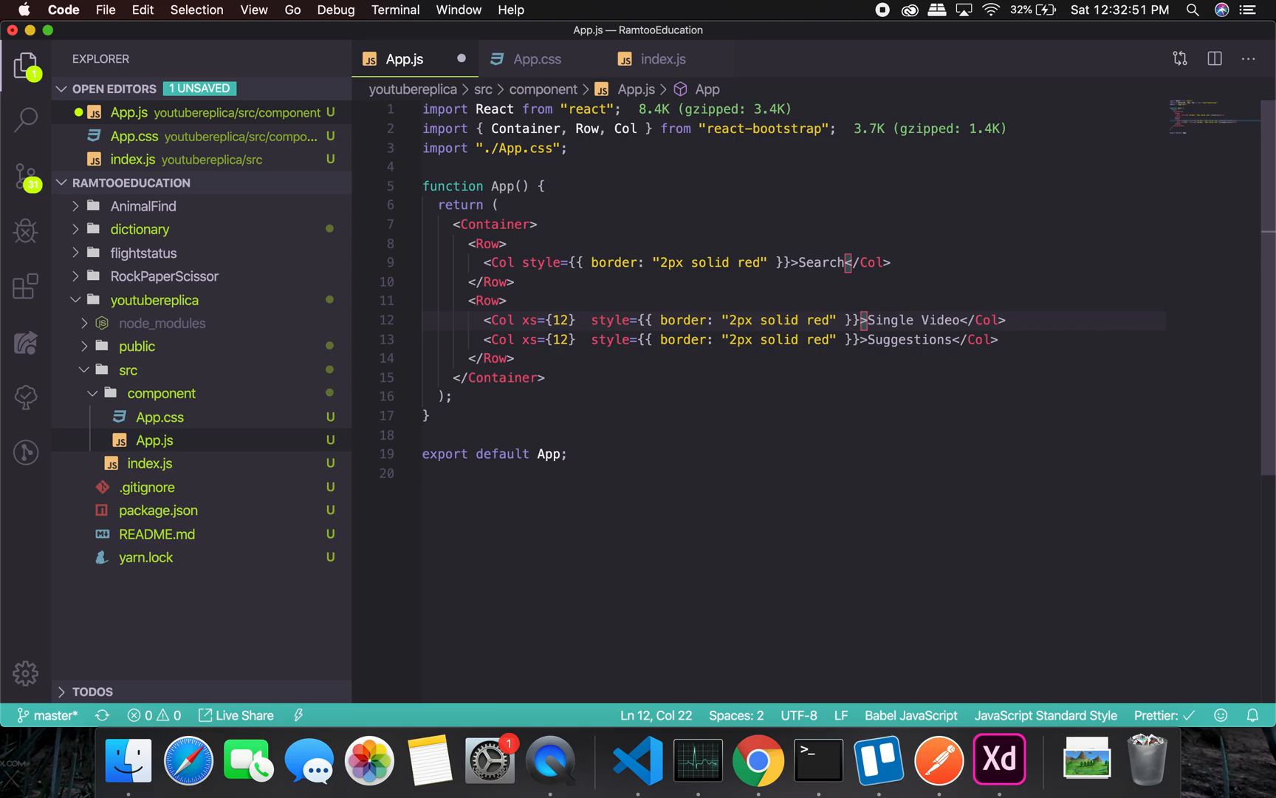
type("lg={")
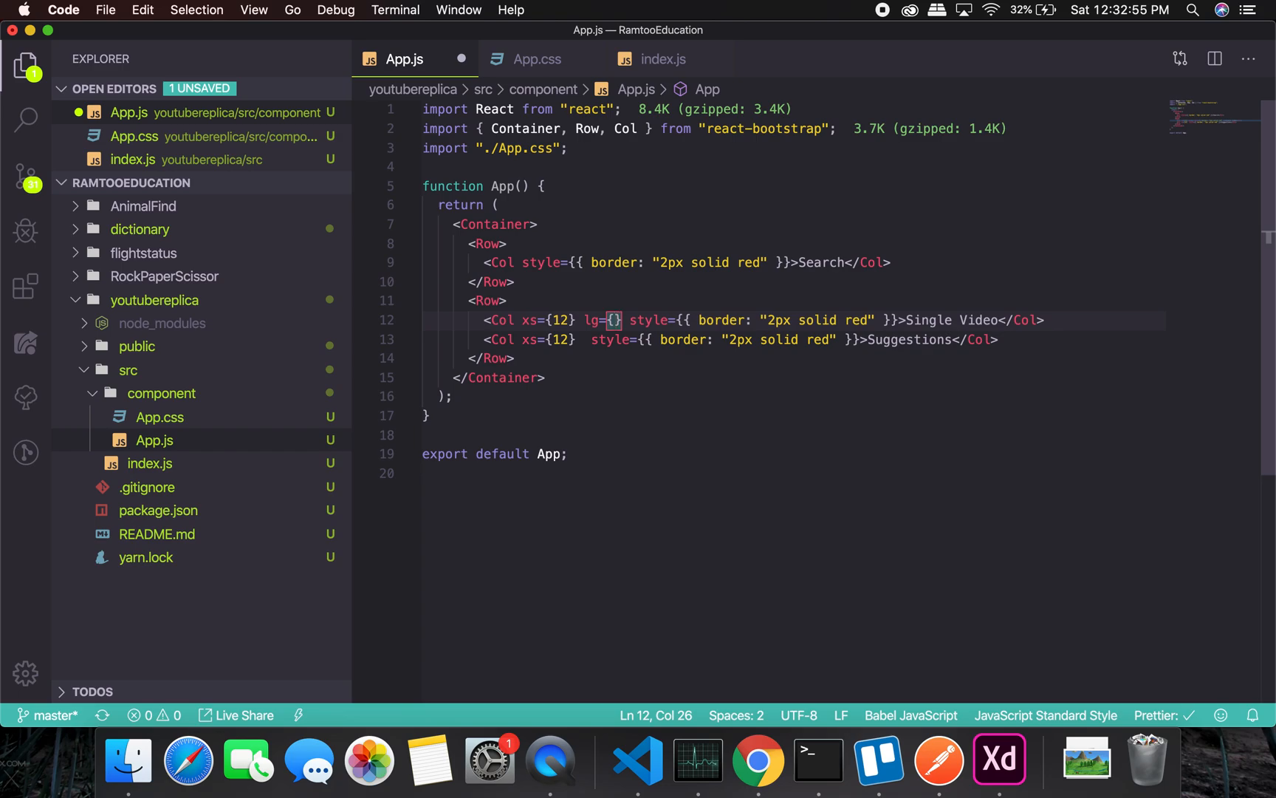
type("8")
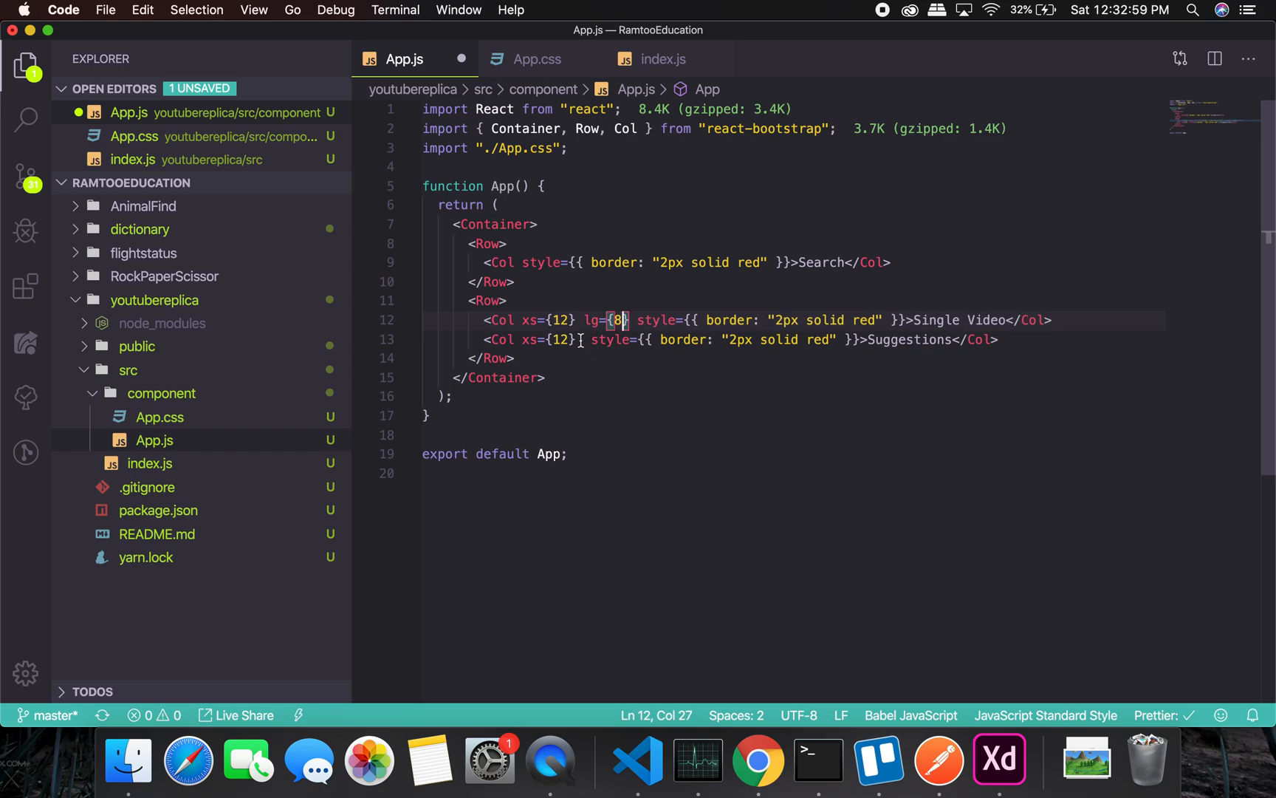
type("lg=")
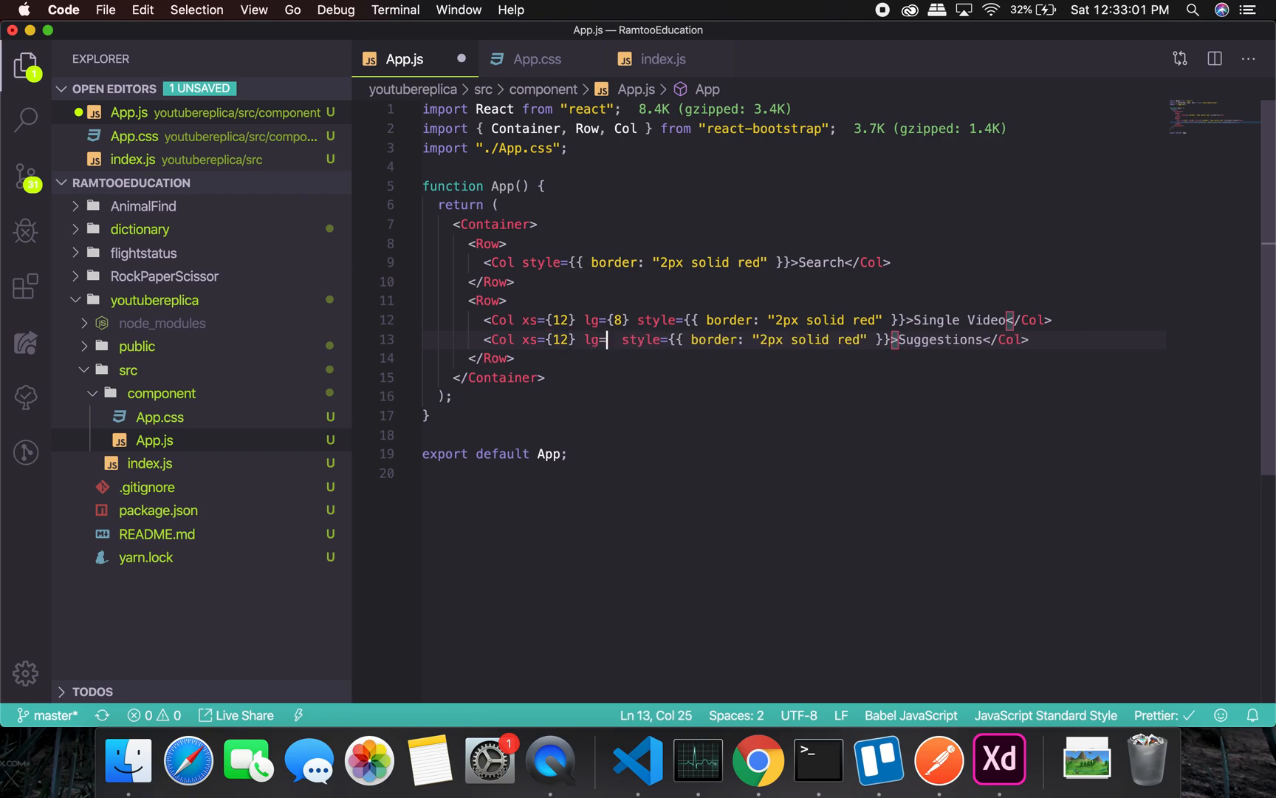
type("{4}")
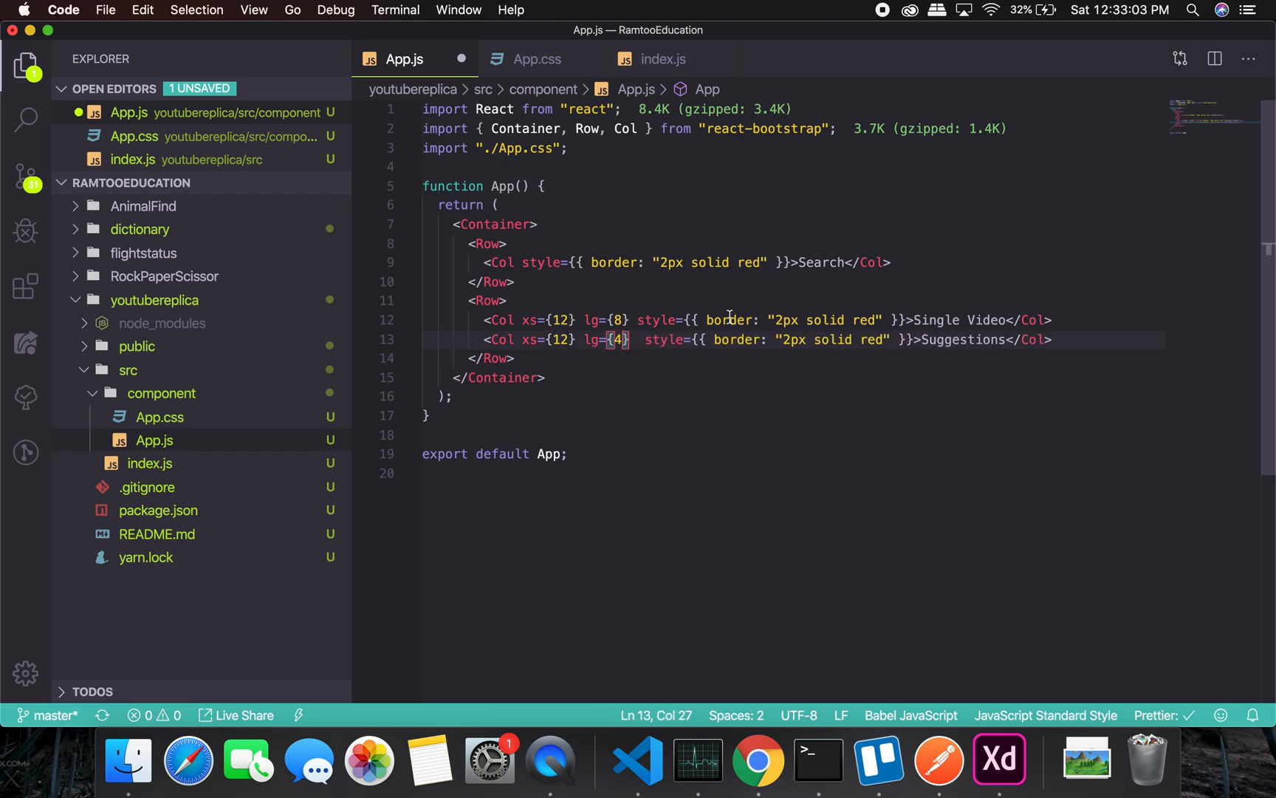
left_click(758, 761)
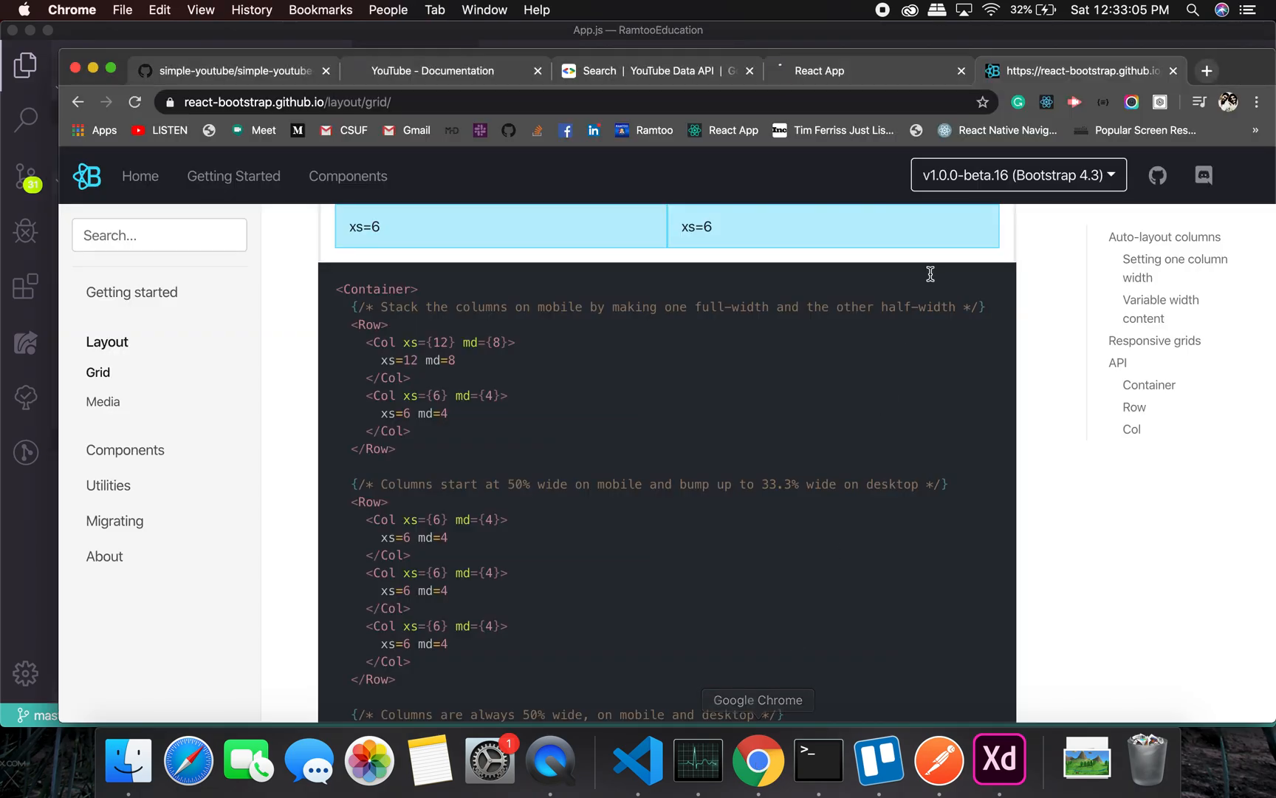
left_click(820, 71)
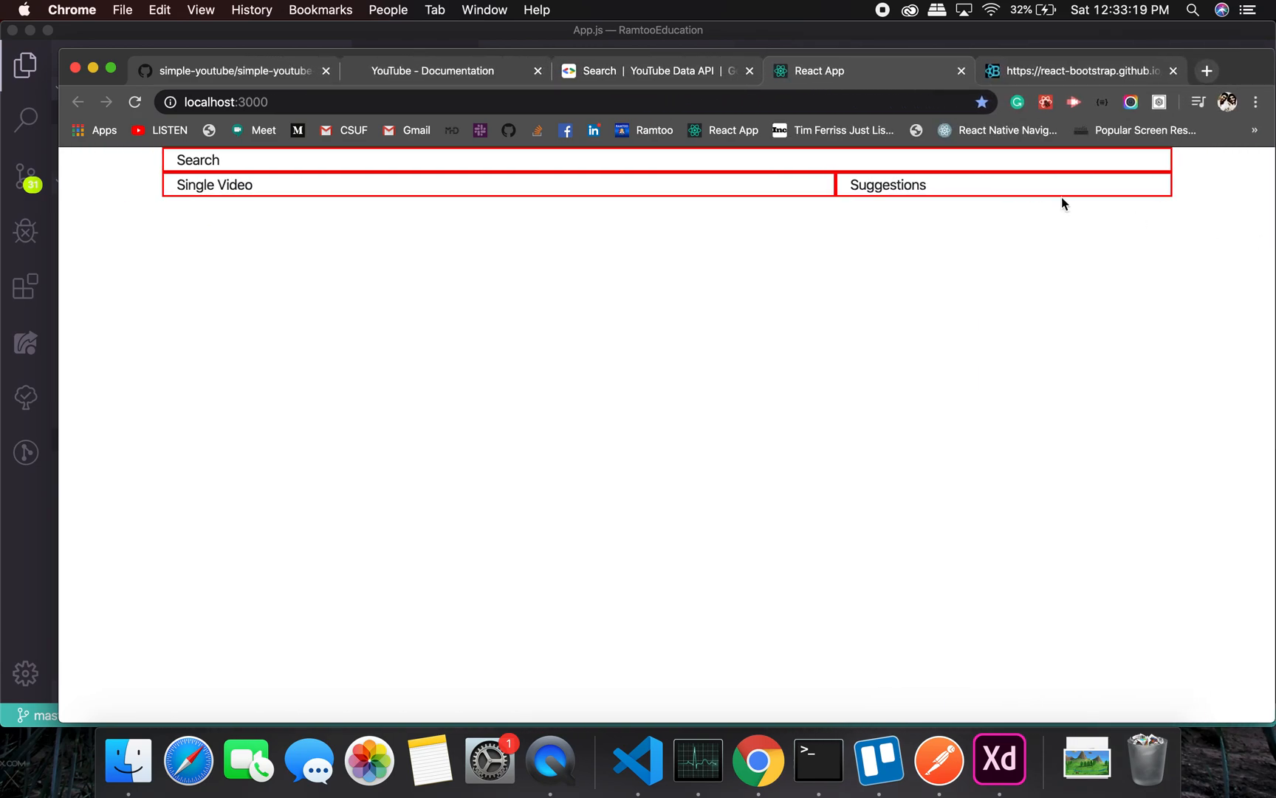
mouse_move(758, 761)
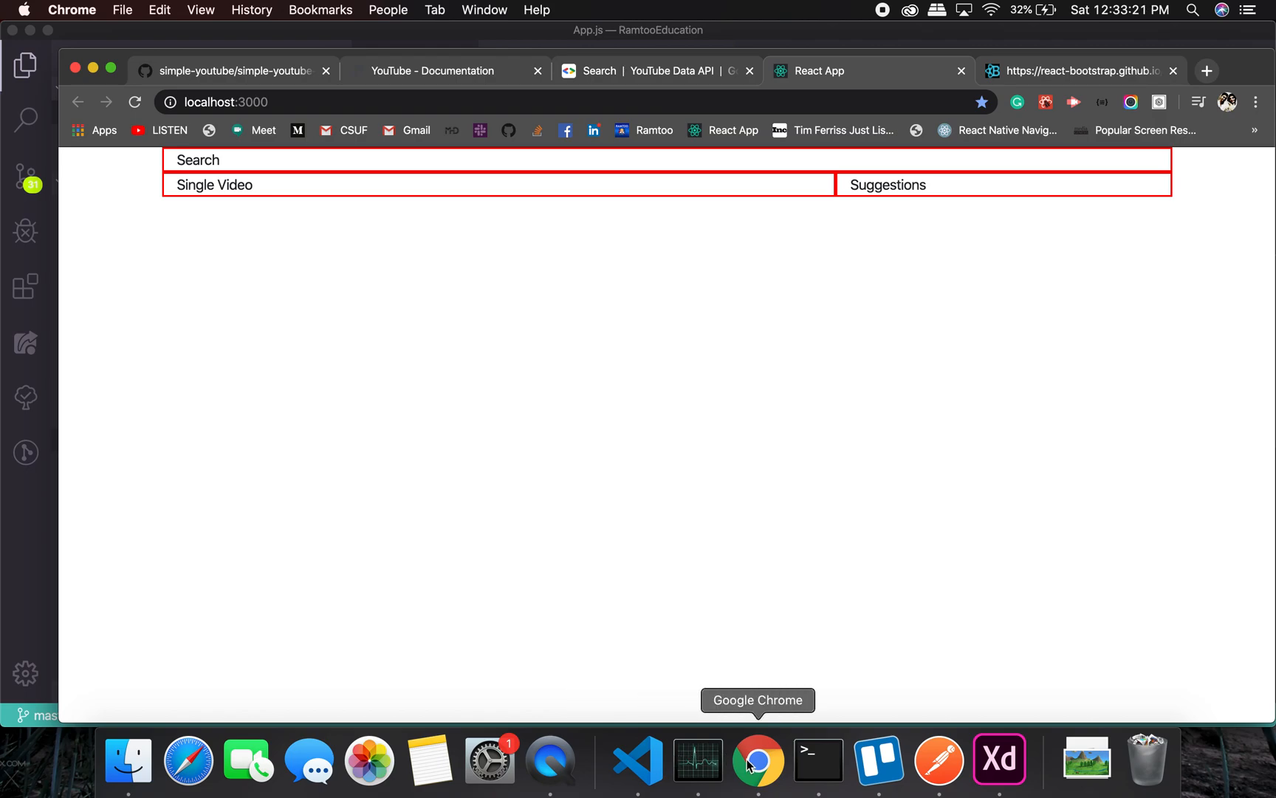
Browse the React-Bootstrap Forms docs to the Sizing section's large Form.Control example.
left_click(1078, 71)
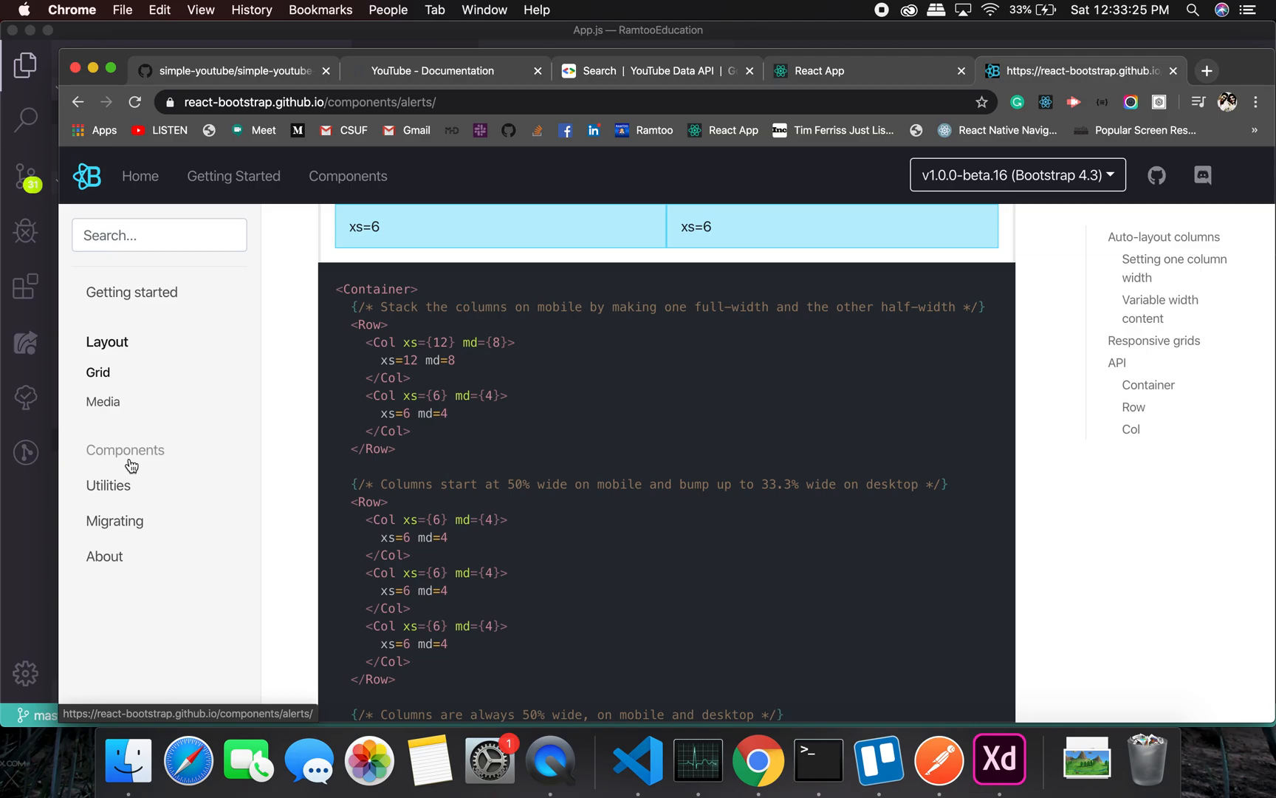
left_click(125, 449)
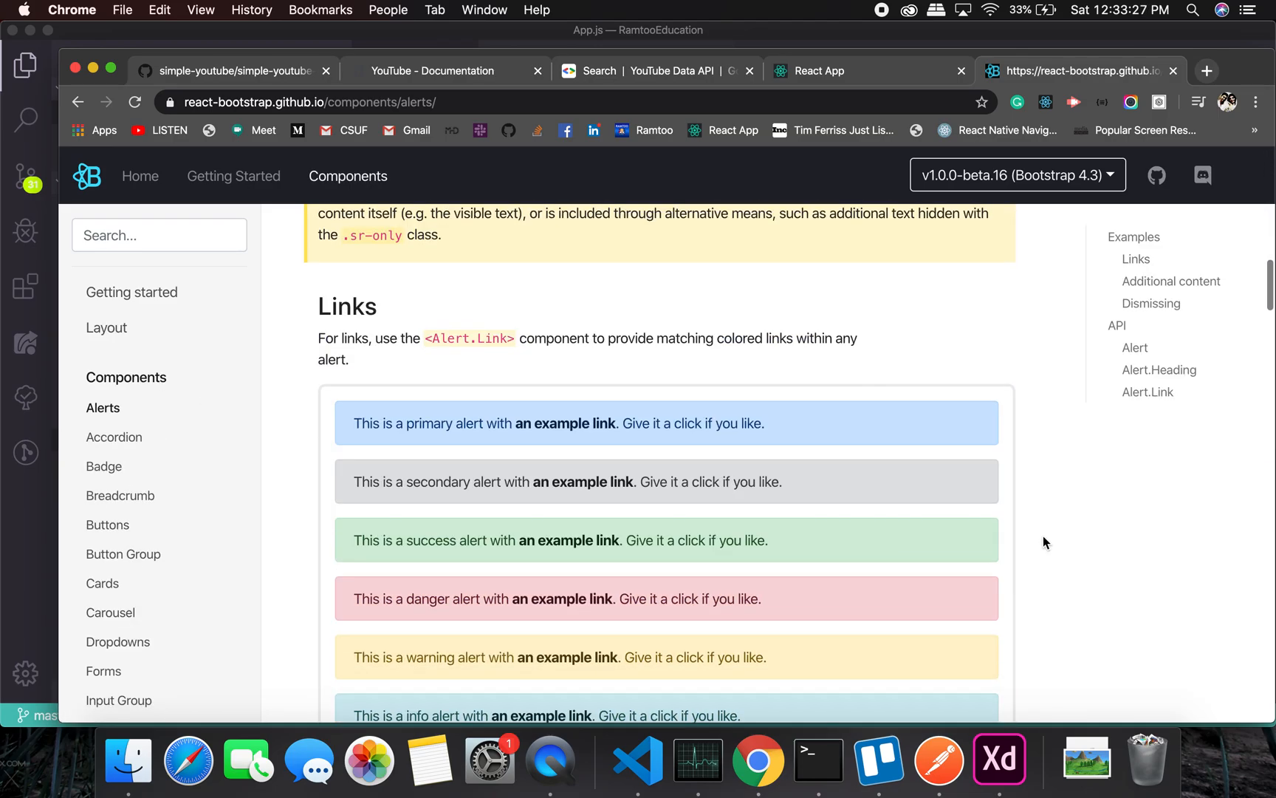
scroll("down", 3)
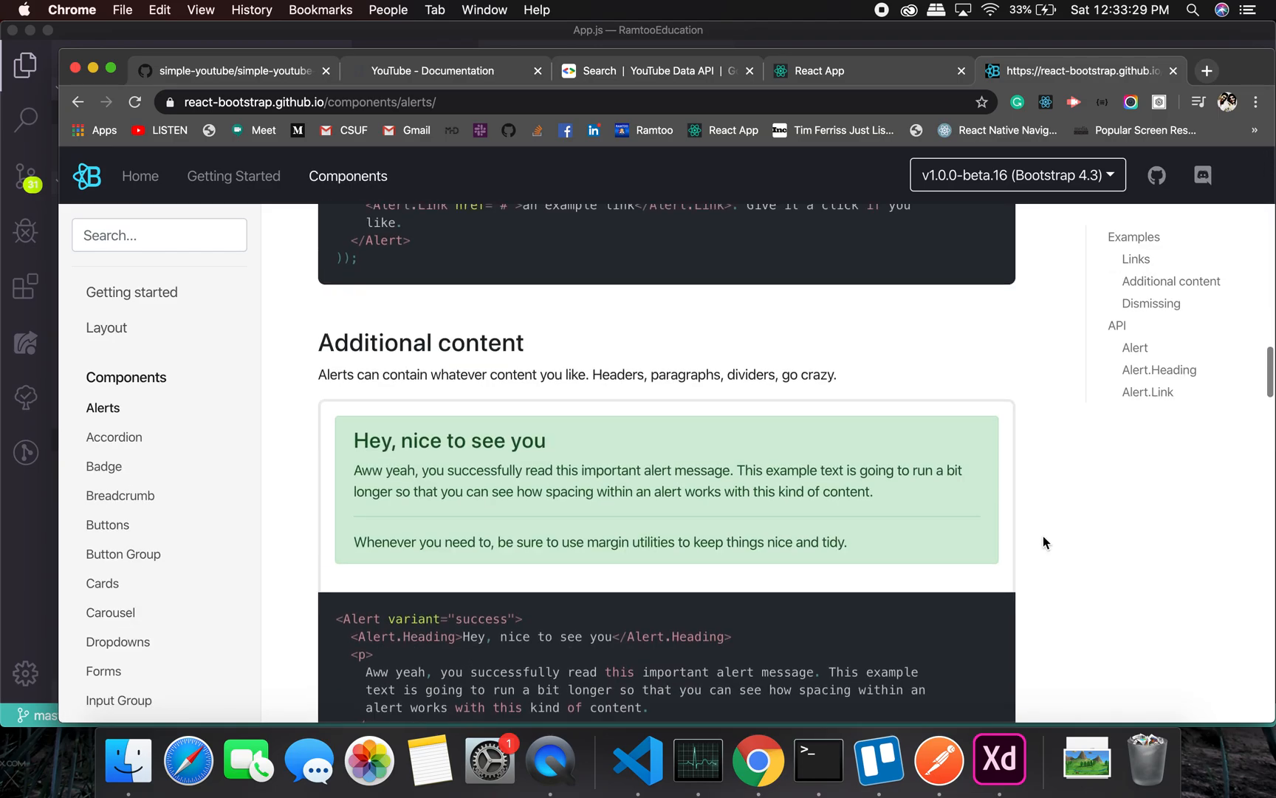
scroll("down", 3)
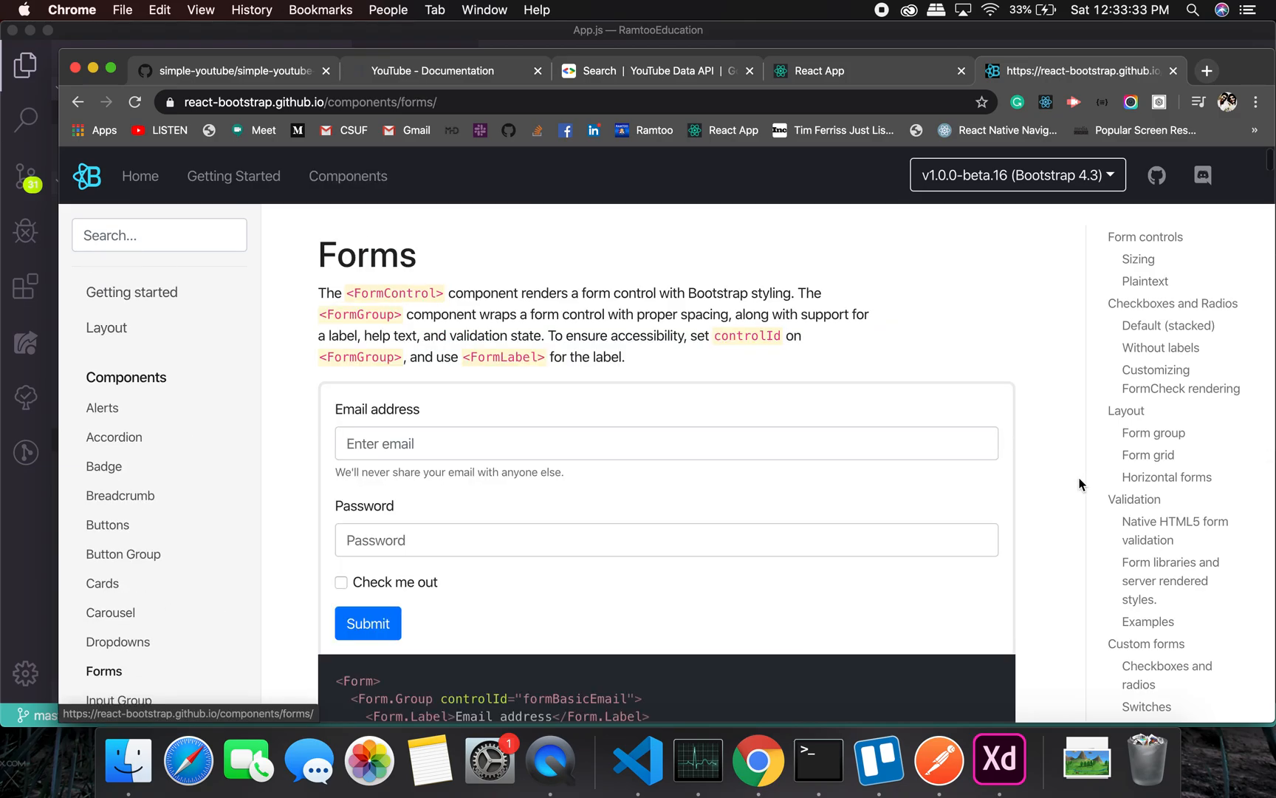
scroll("down", 3)
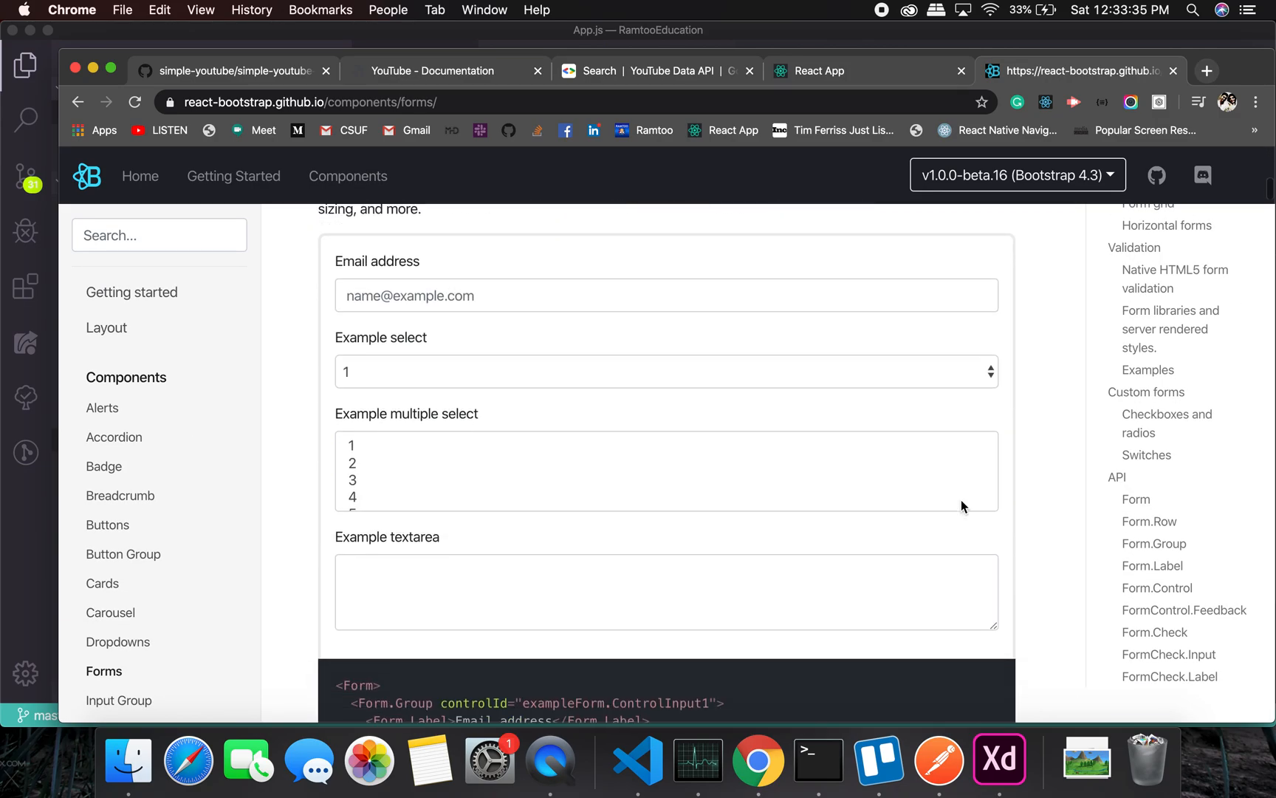
scroll("down", 3)
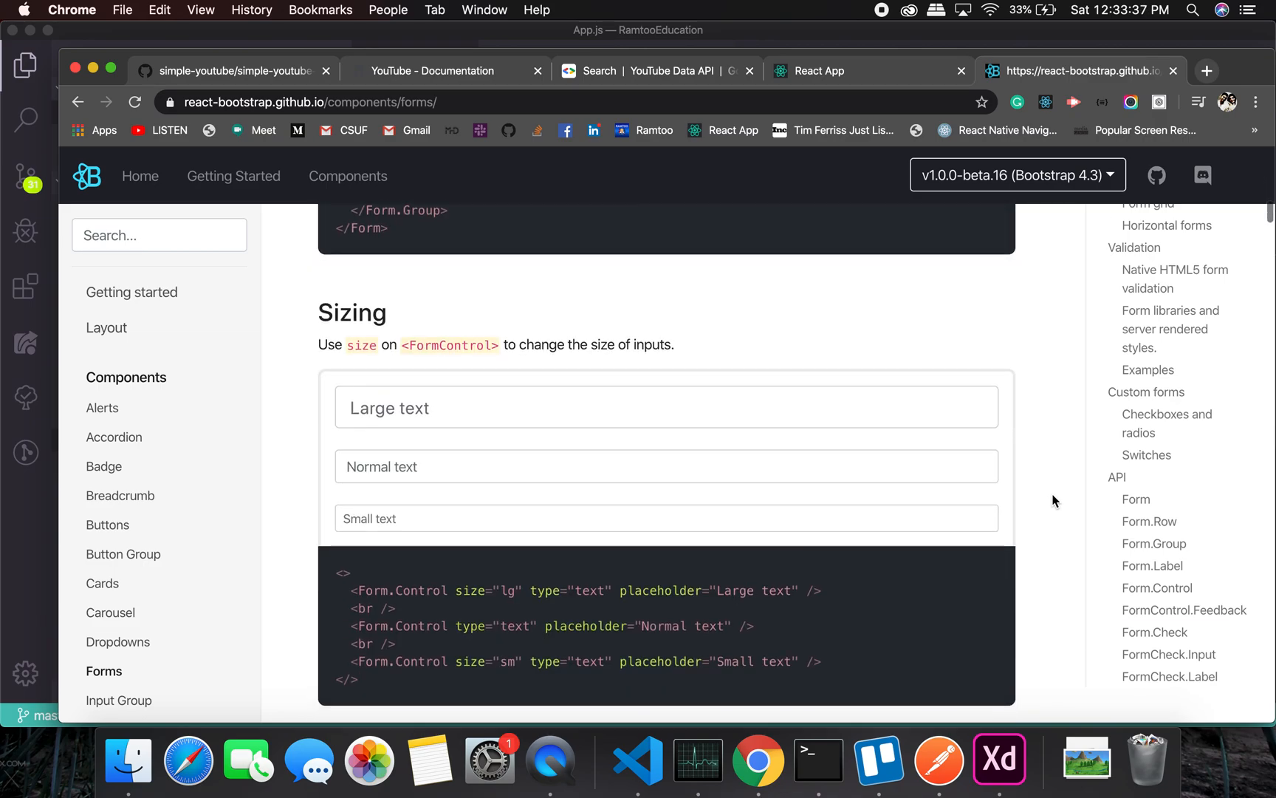
scroll("up", 3)
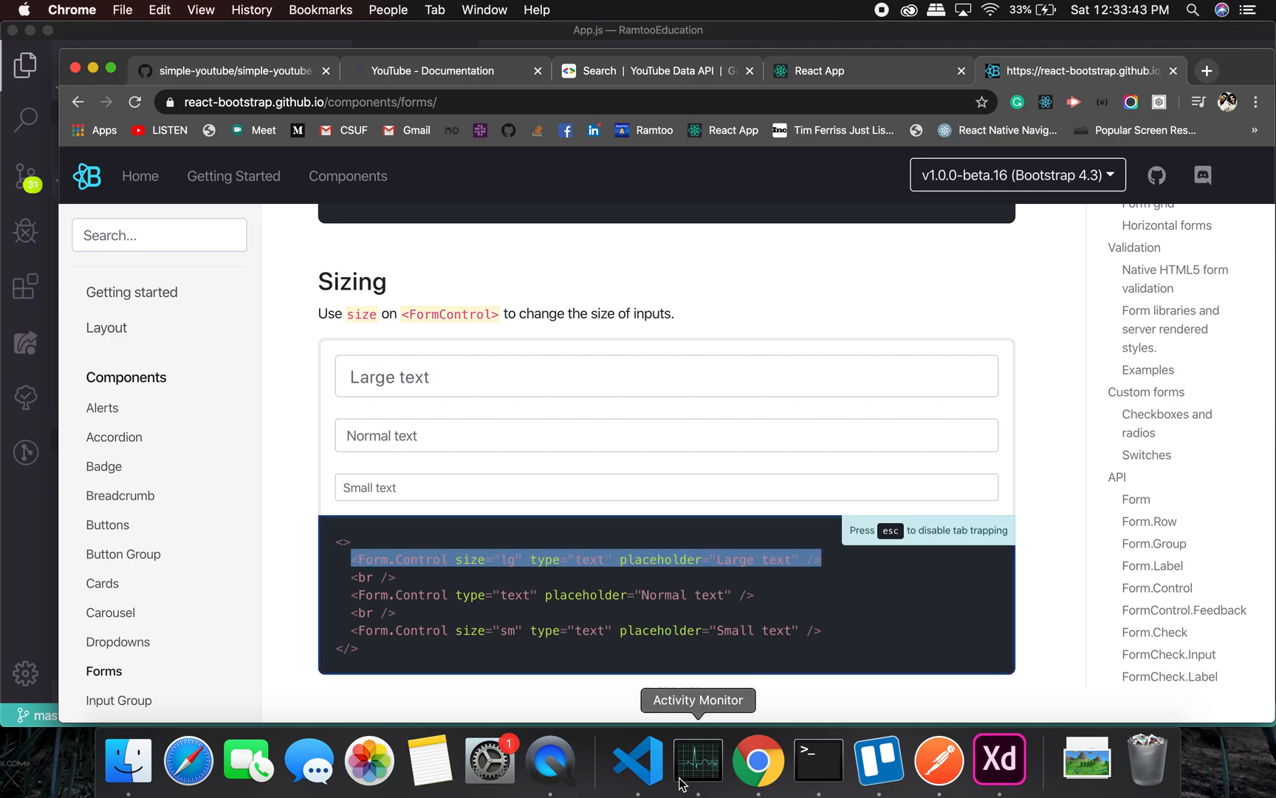
left_click(638, 760)
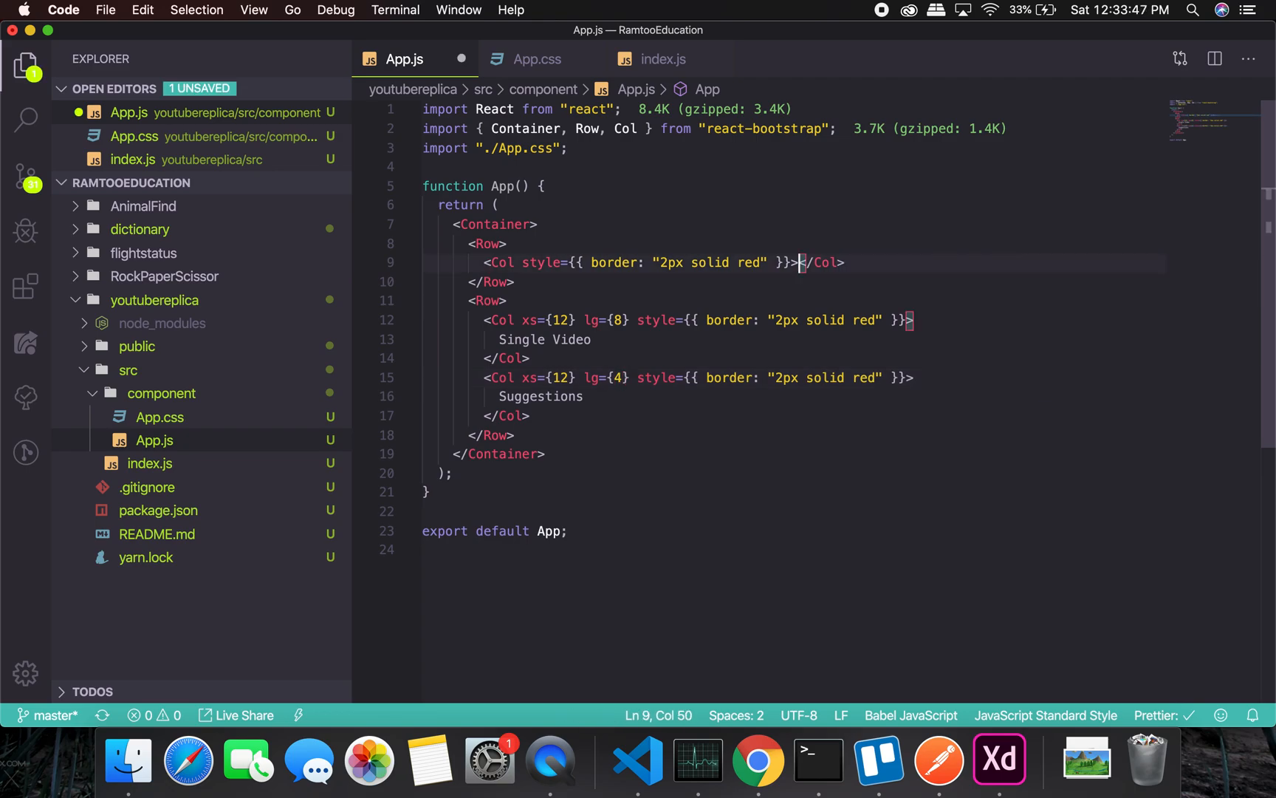
Put a large Form.Control text input in the Search column and add Form to the react-bootstrap import.
type("<FormControl size=\"lg\" type=\"text\" placeholder=\"Large text\" />")
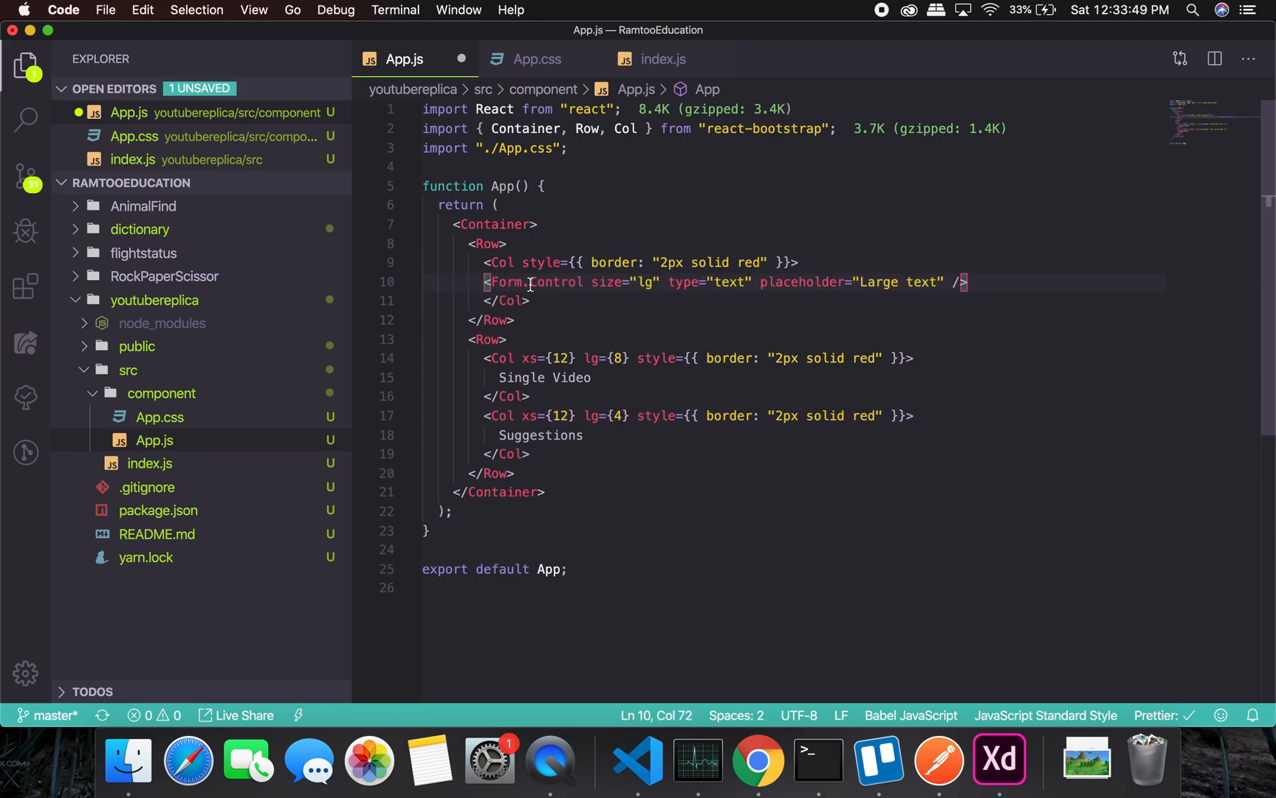
left_click(636, 128)
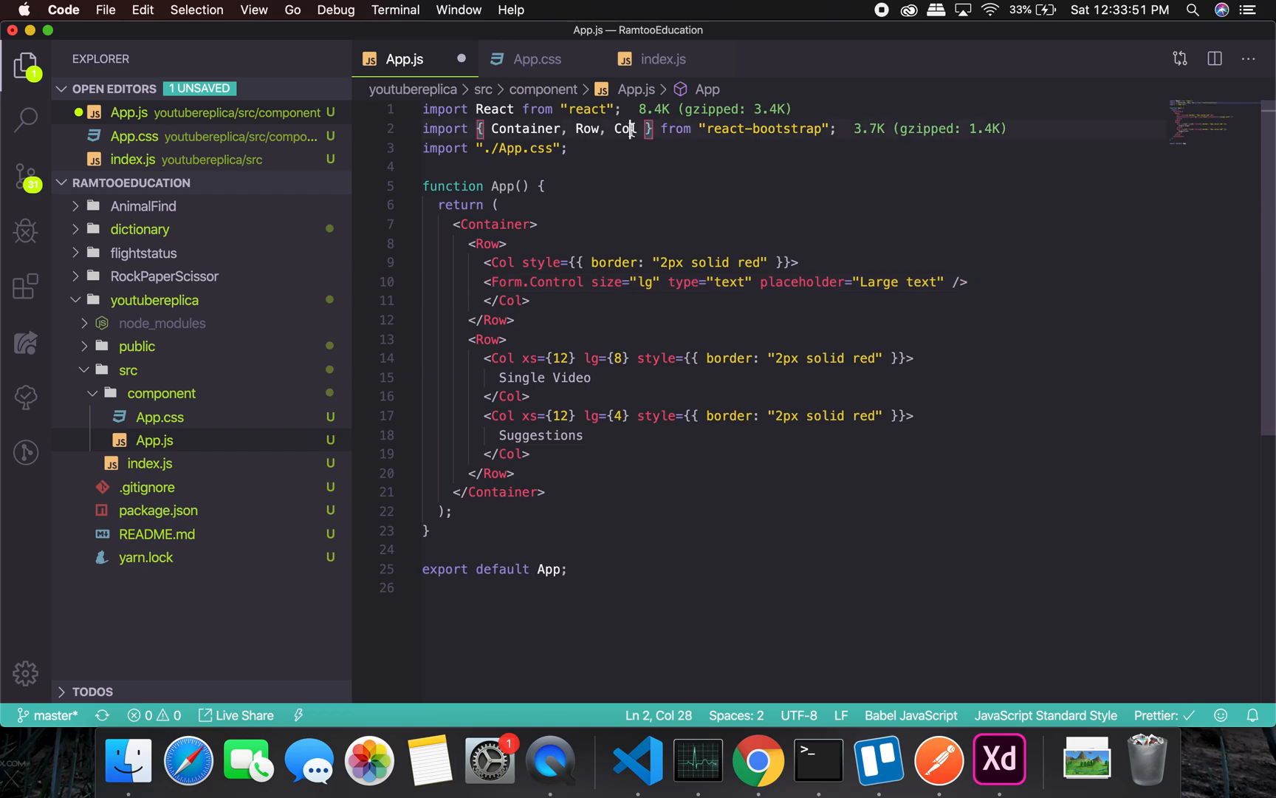
type(", Form")
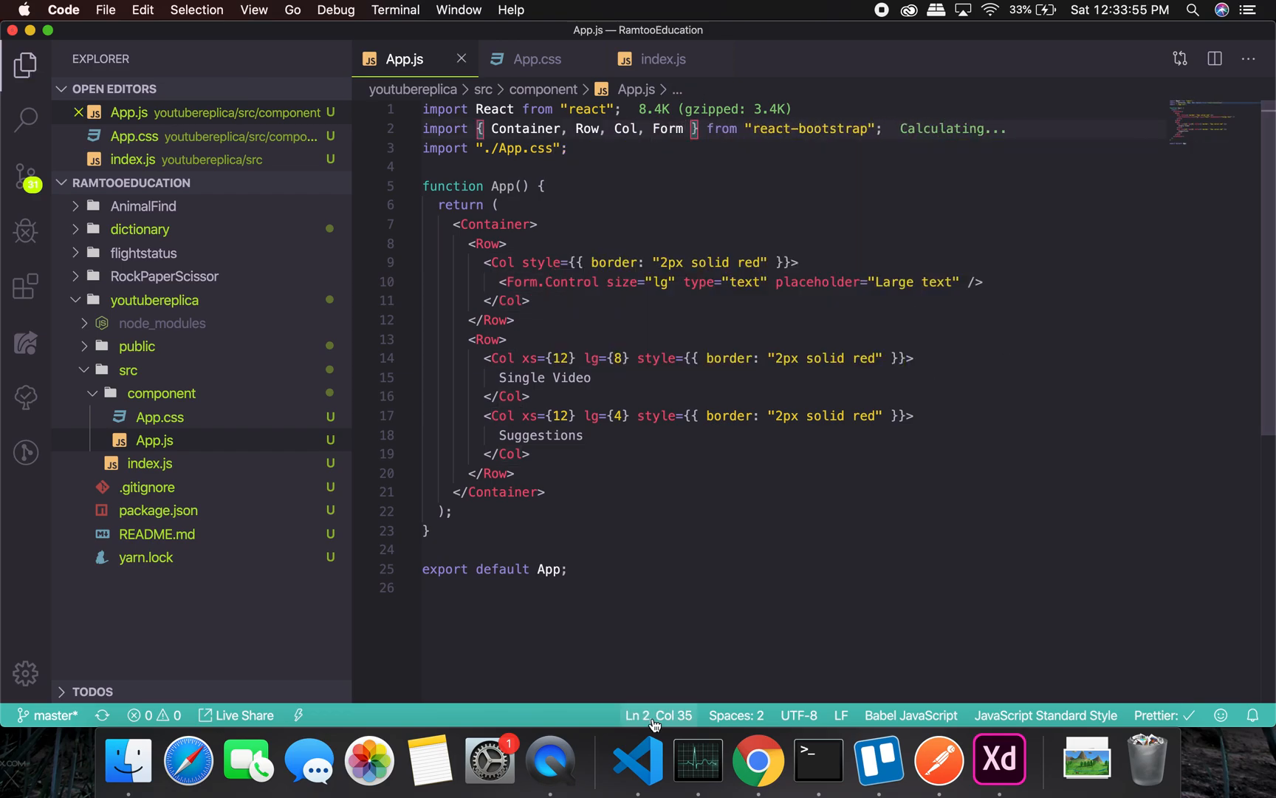
left_click(758, 761)
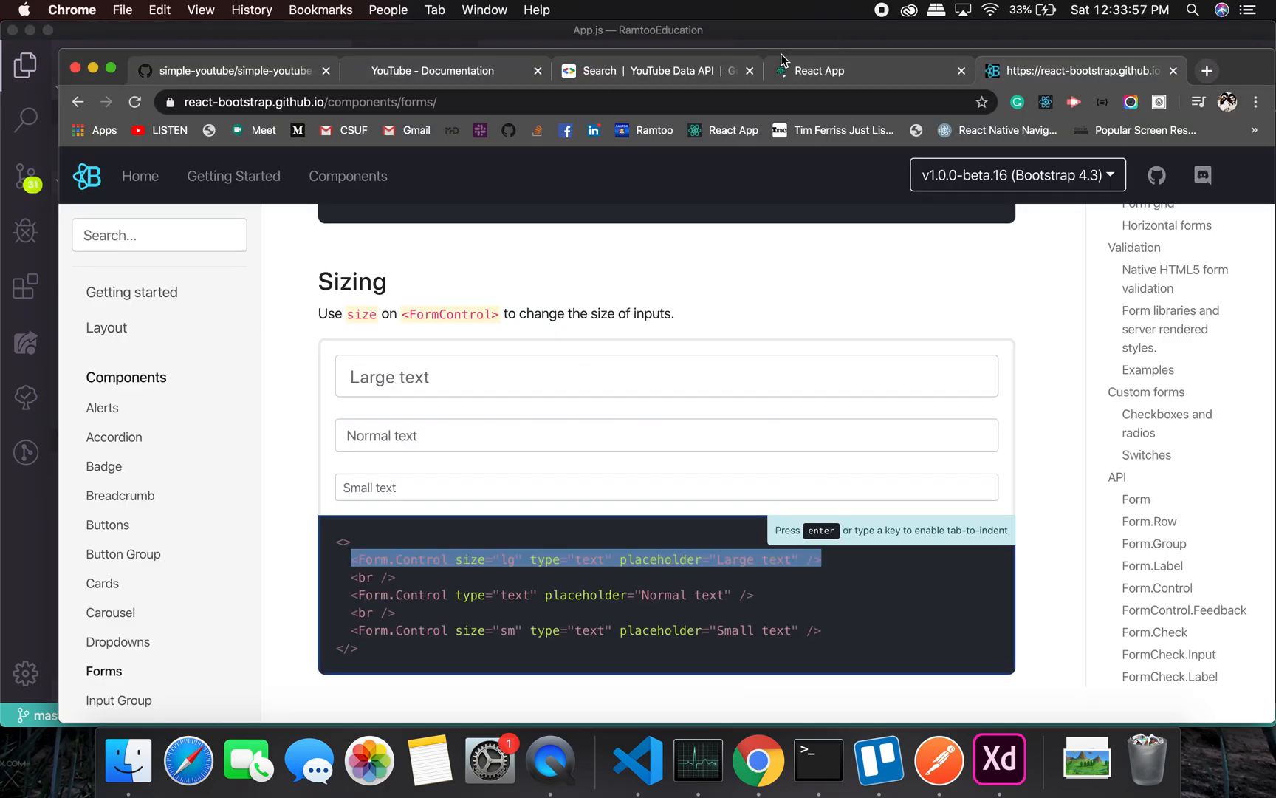
Select the primary size="lg" Button snippet from the Buttons docs' Sizes example.
left_click(107, 525)
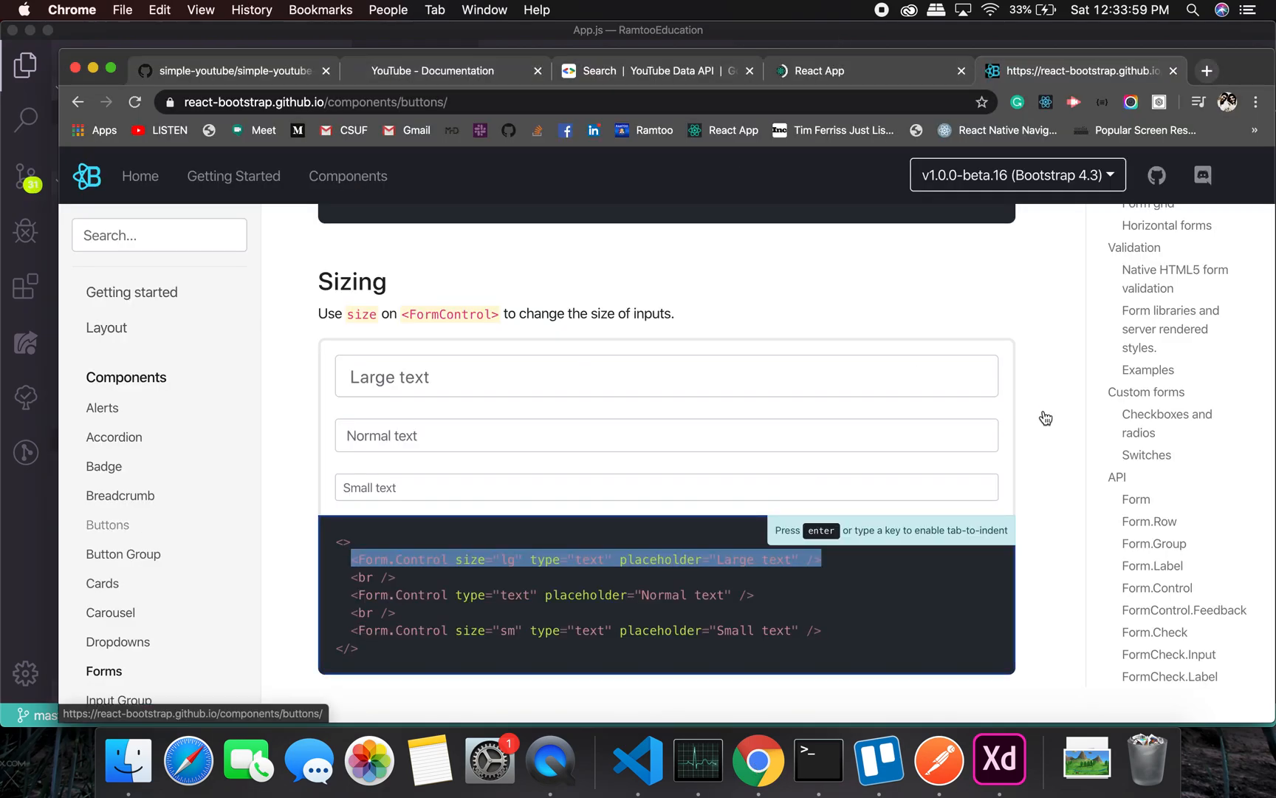
left_click(108, 524)
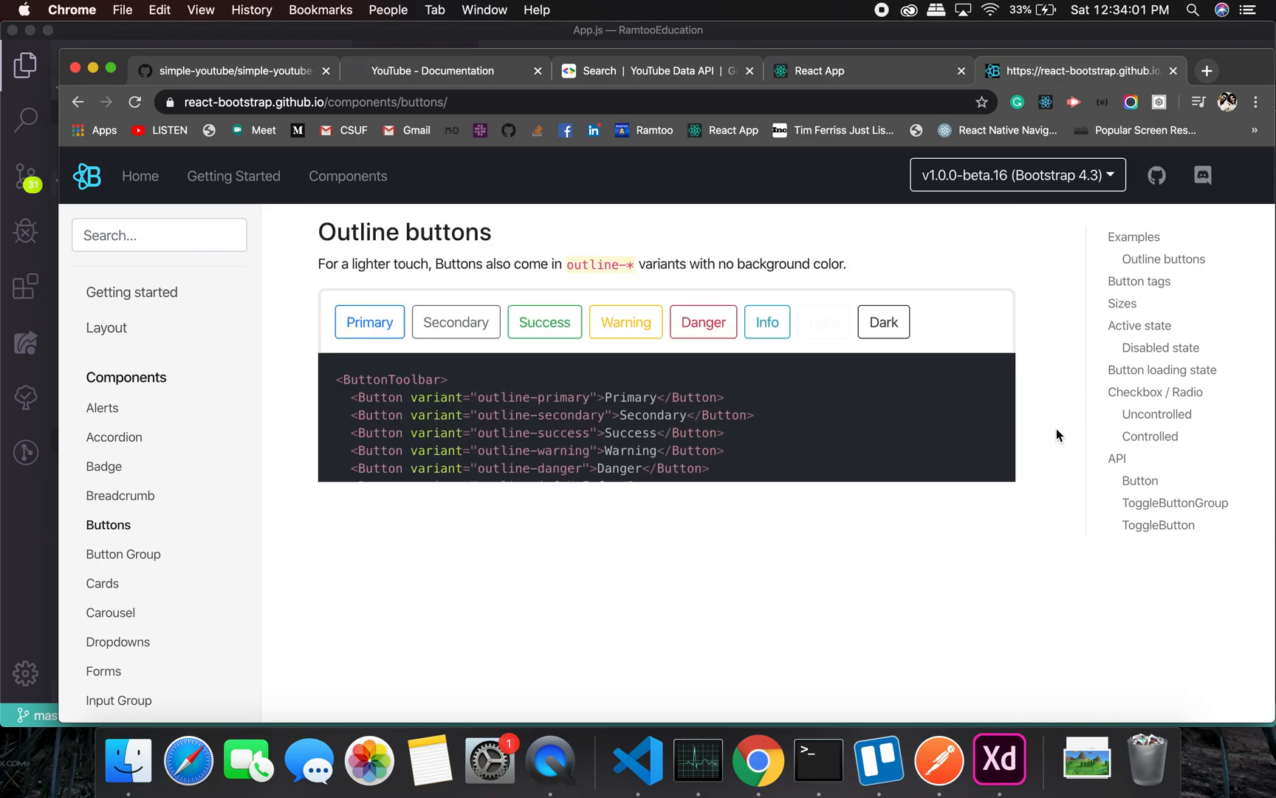
scroll("down", 3)
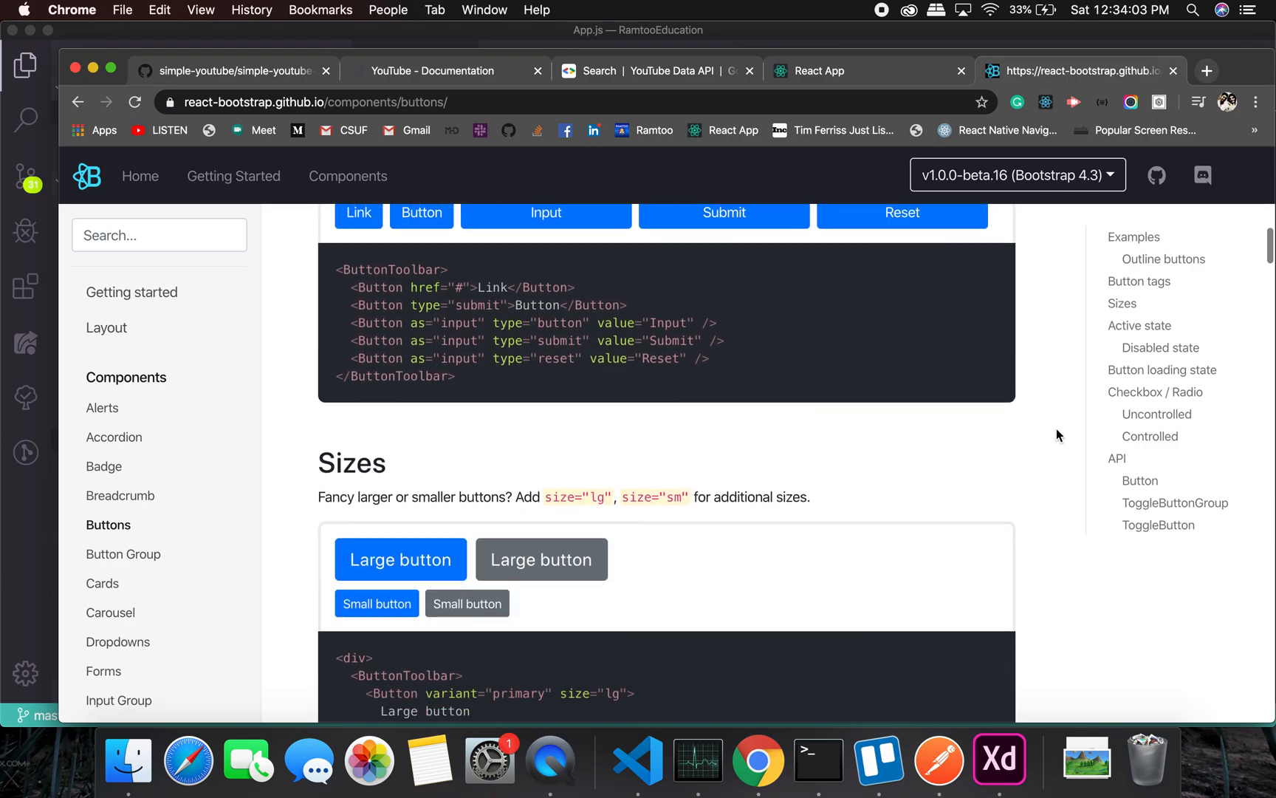
scroll("down", 3)
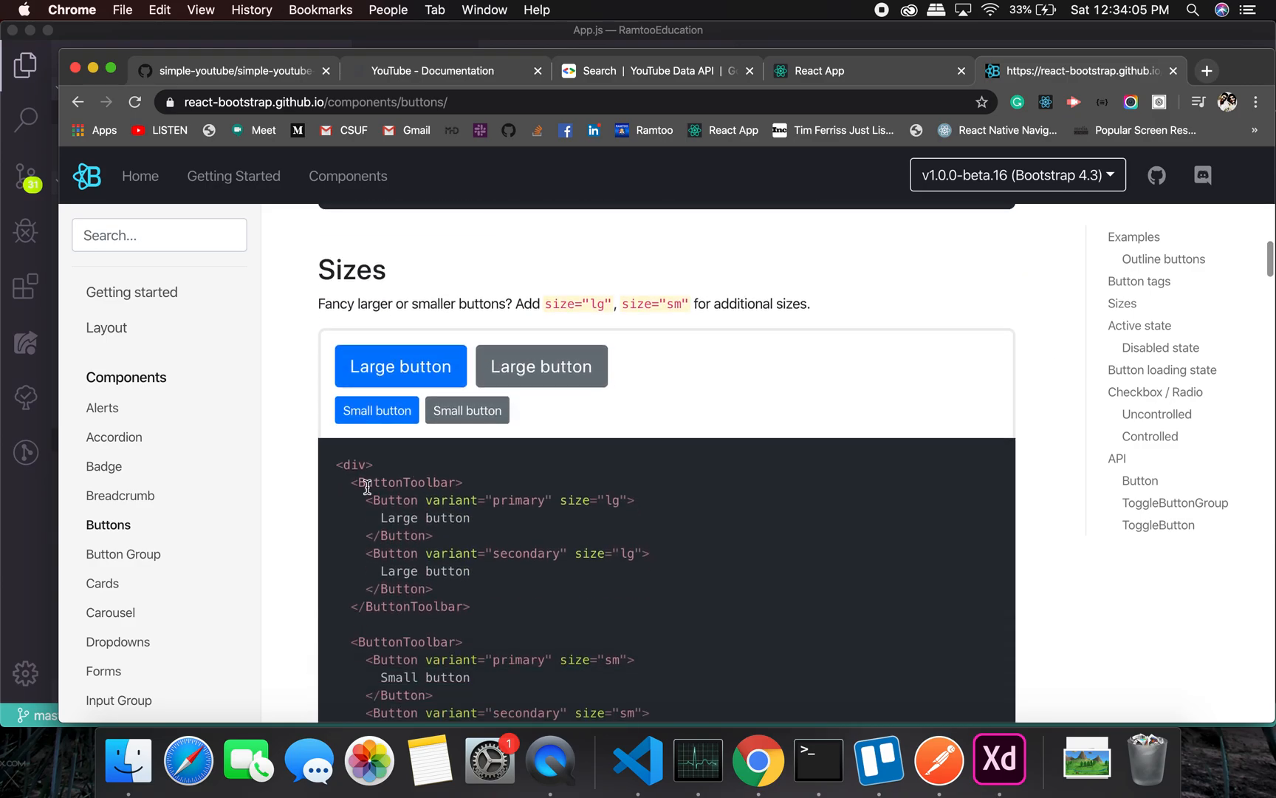
mouse_move(366, 499)
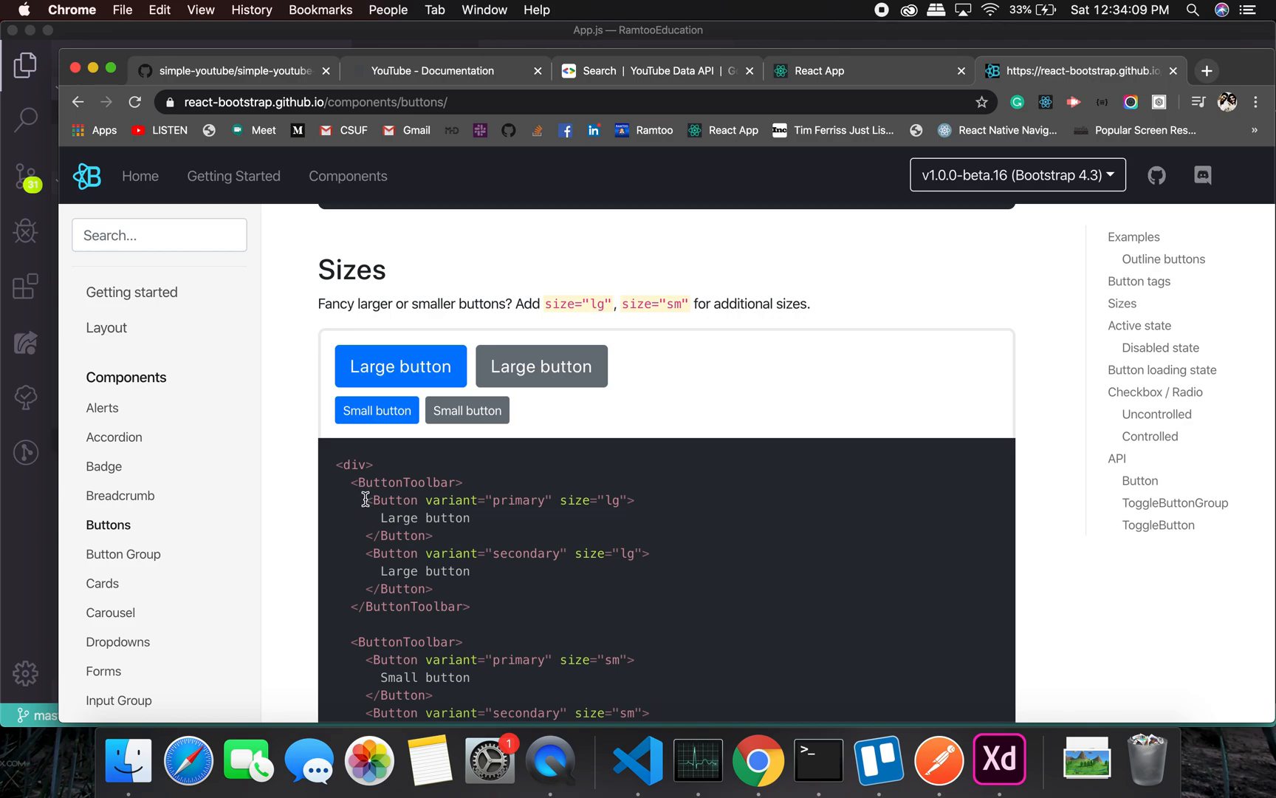
scroll("down", 3)
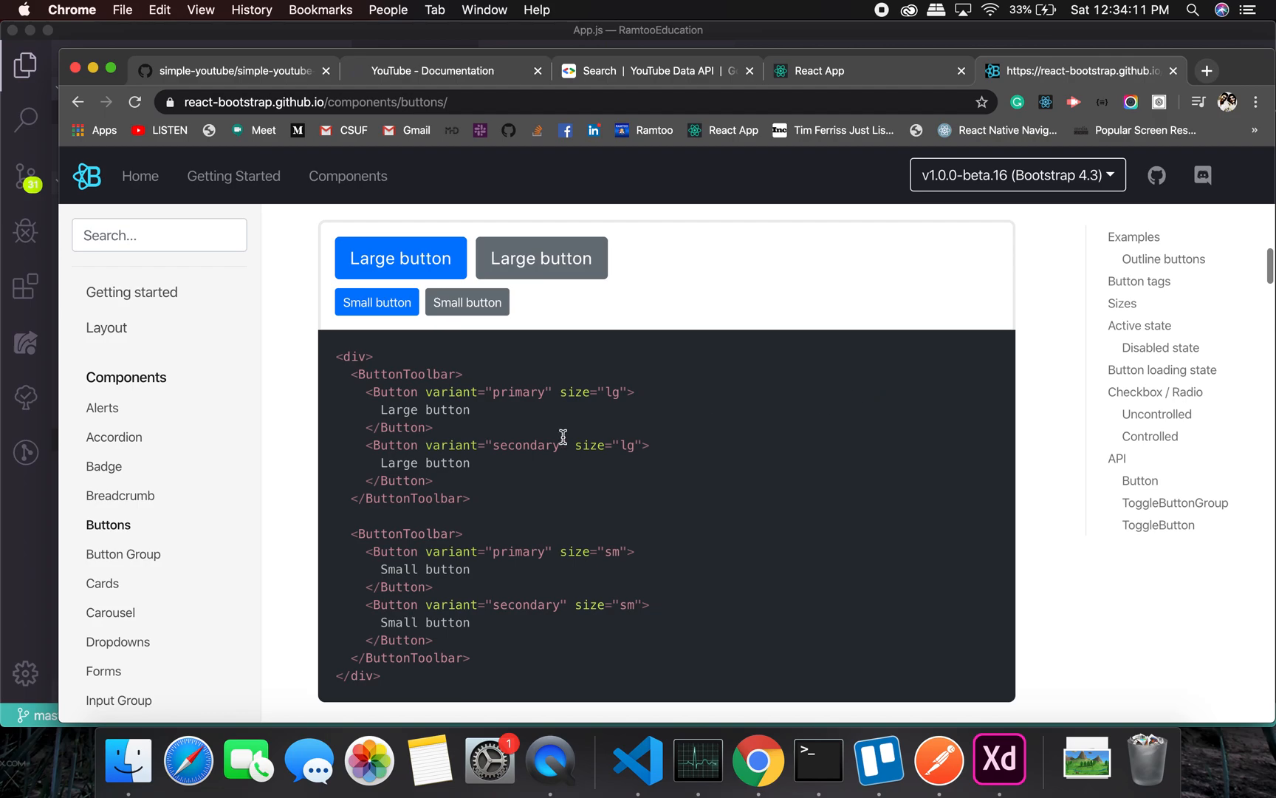
left_click(389, 403)
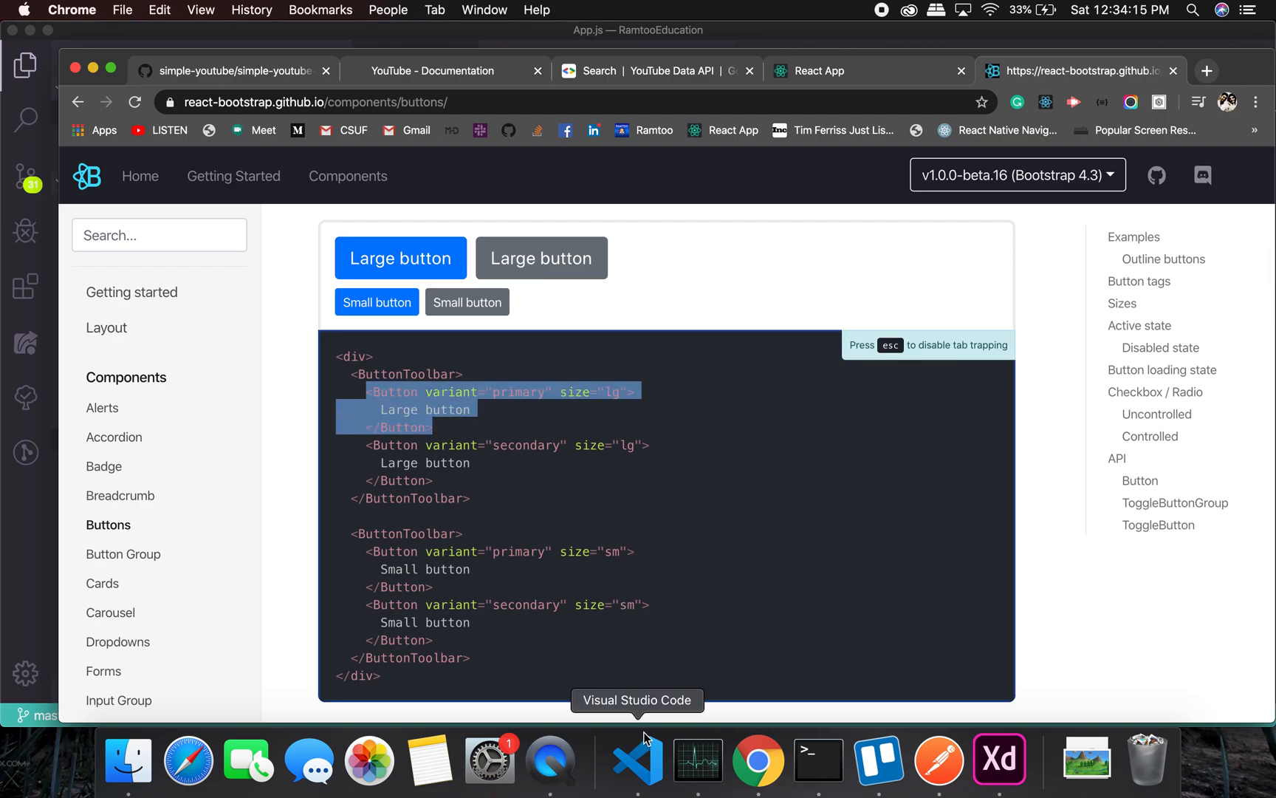
left_click(638, 760)
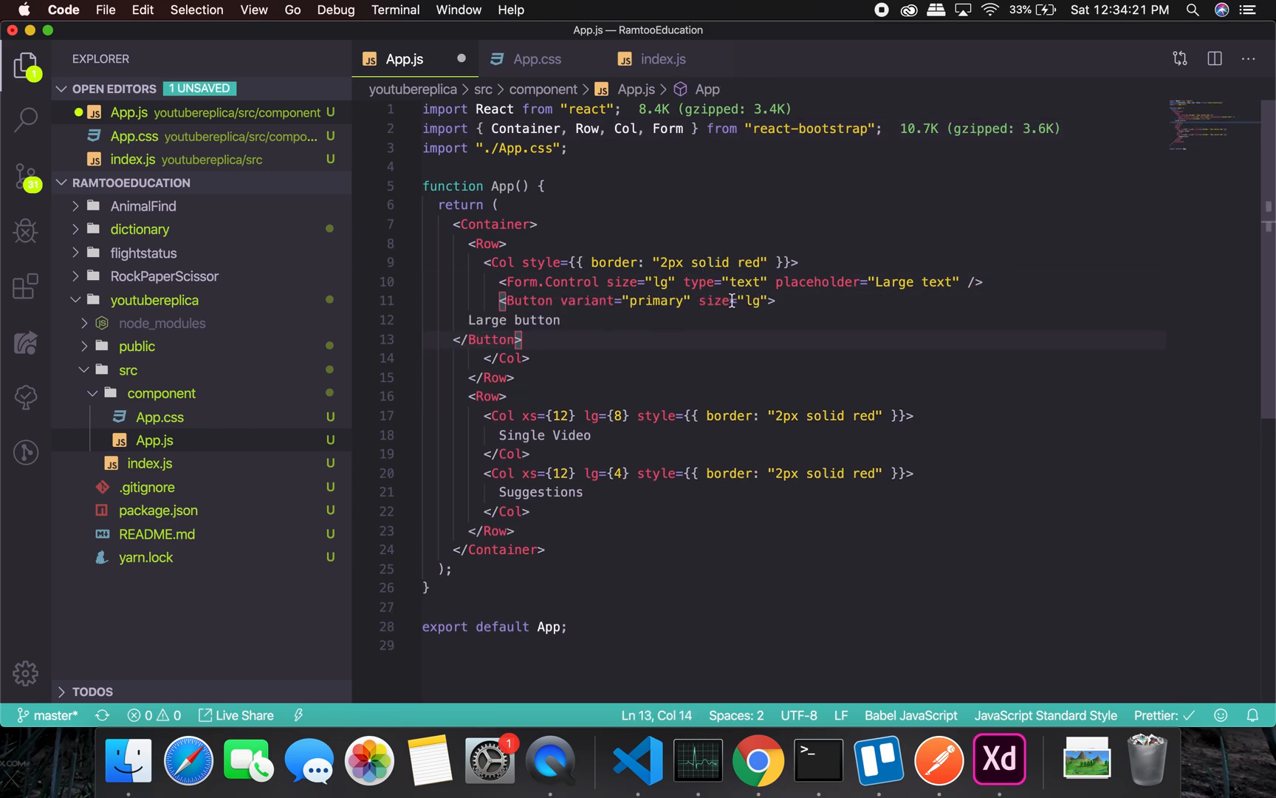
View the React App tab, which shows a 'Button' is not defined compile error.
left_click(758, 760)
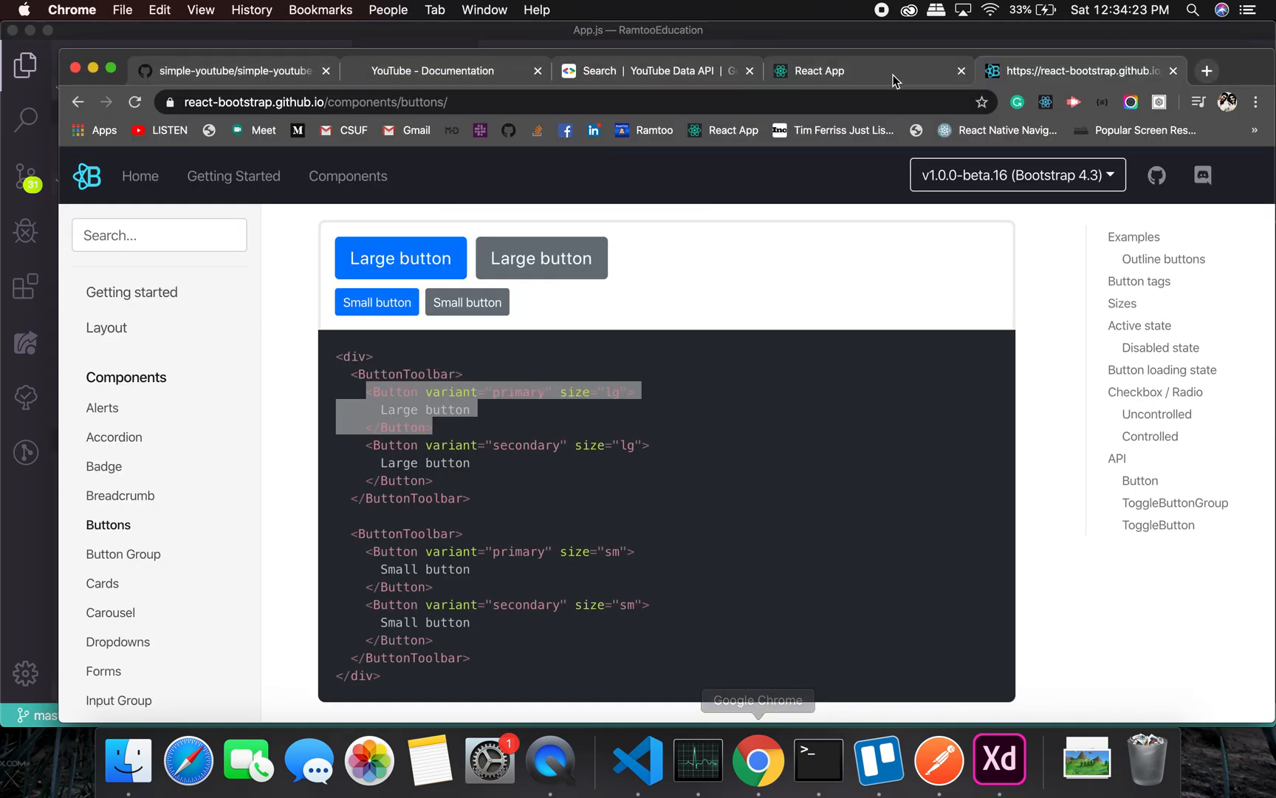
left_click(819, 71)
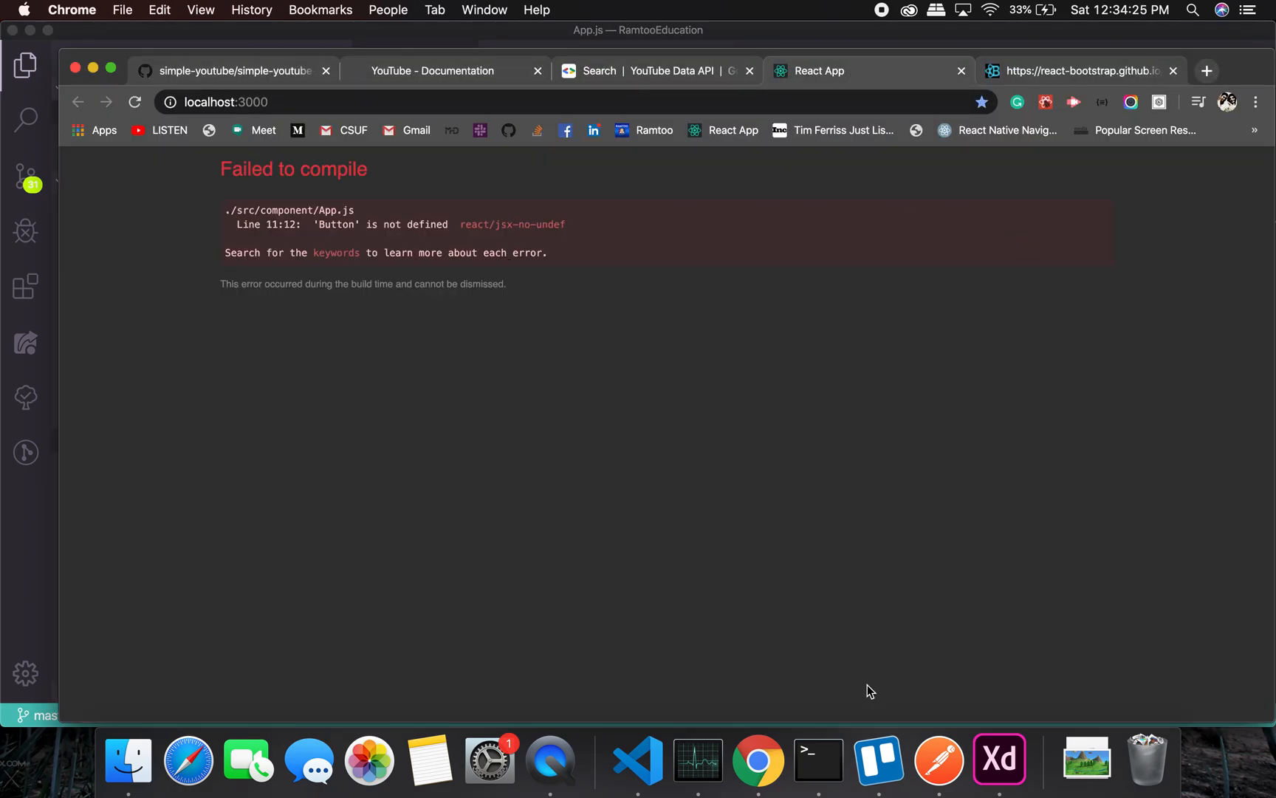
Import Button from react-bootstrap and reload the React App to confirm it compiles.
left_click(638, 760)
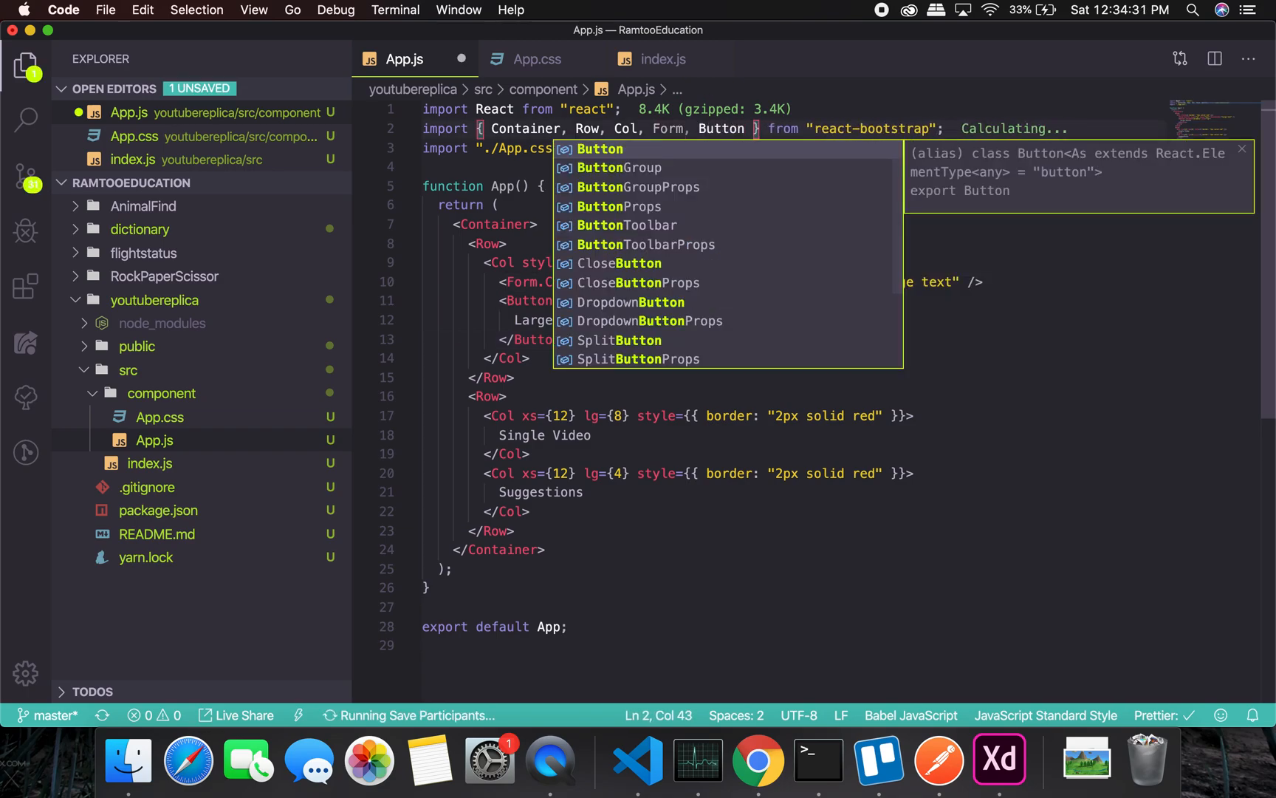
left_click(758, 760)
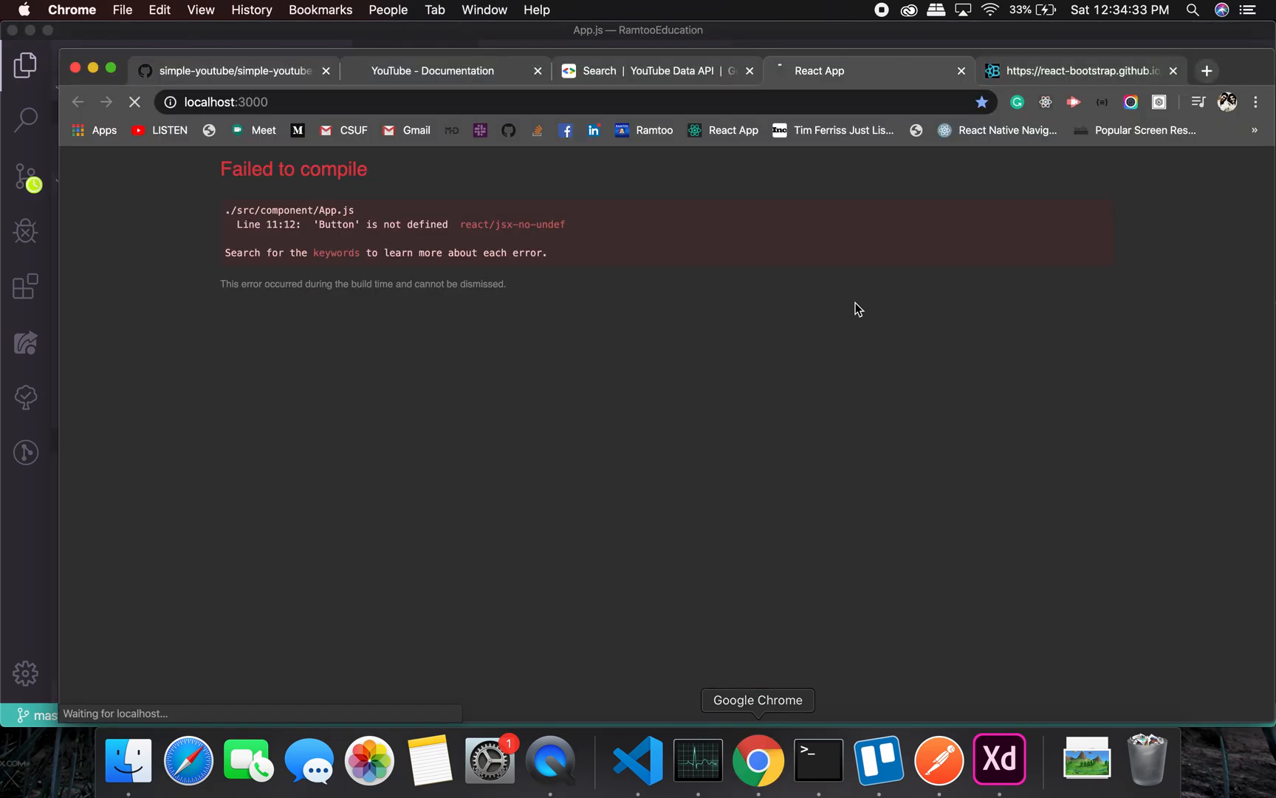
left_click(1080, 71)
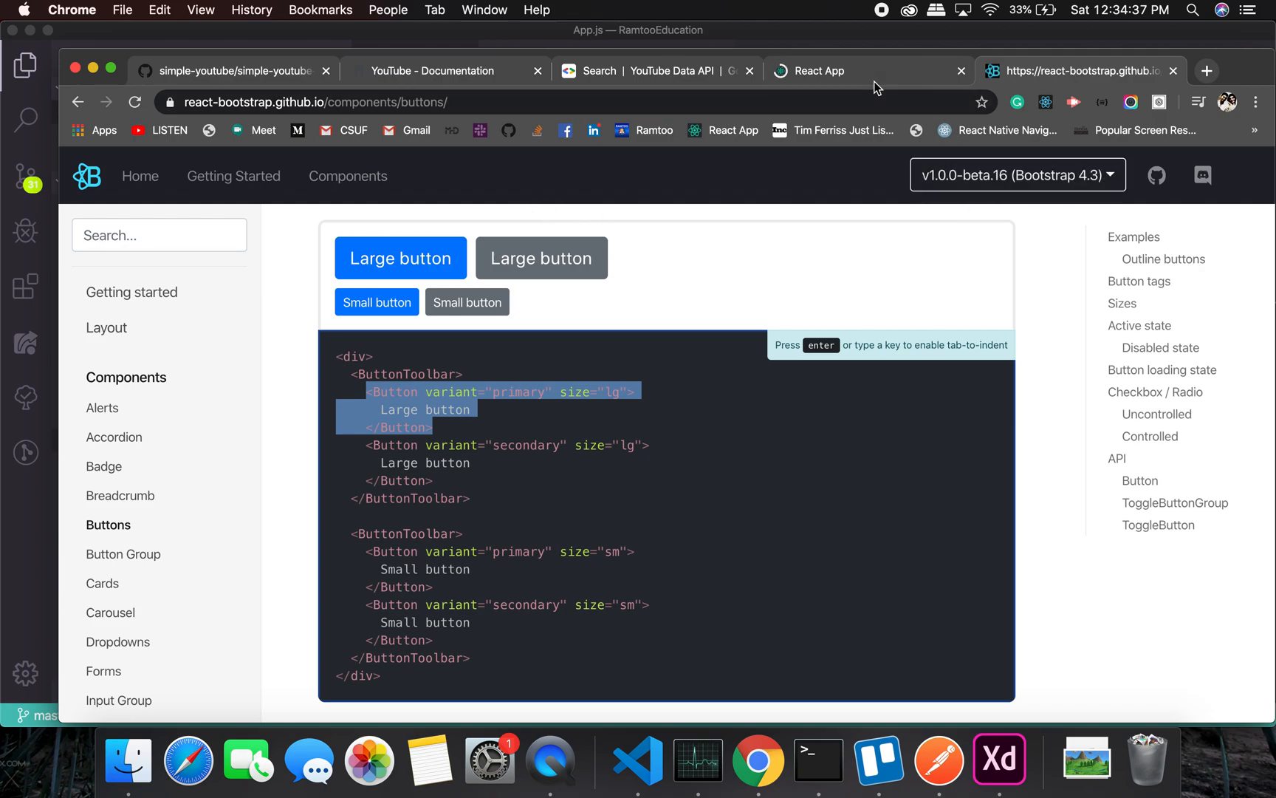
left_click(820, 70)
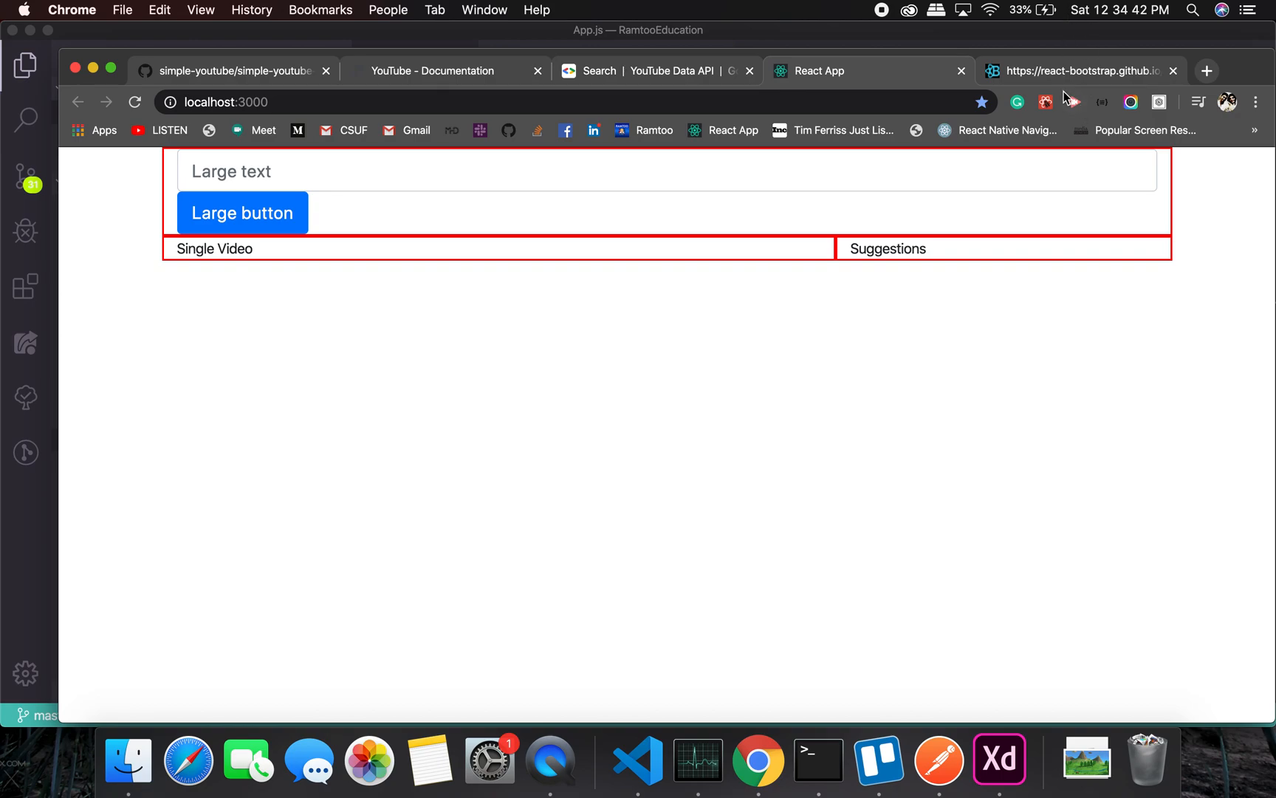
Return to the React-Bootstrap Buttons documentation after confirming the input and button render.
left_click(637, 760)
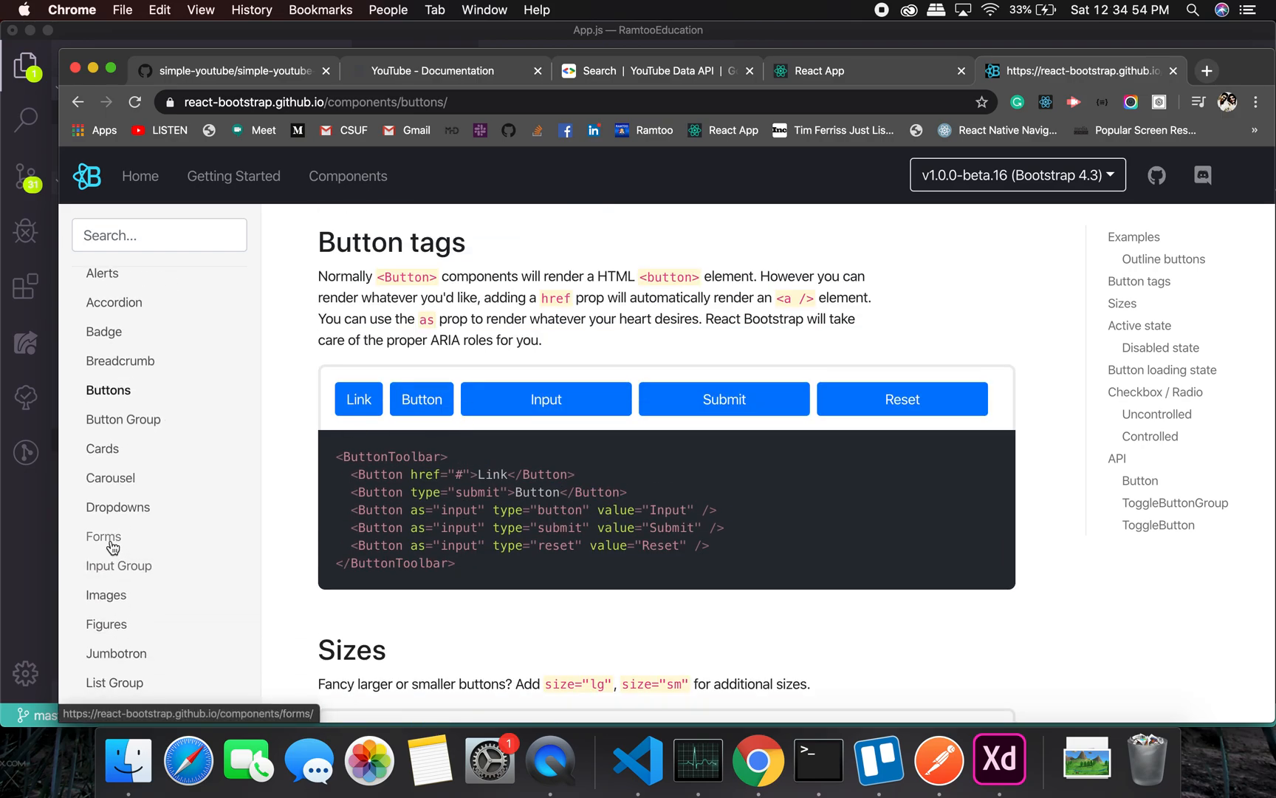
Find the Forms docs' Form row example with First name and Last name inputs.
left_click(103, 536)
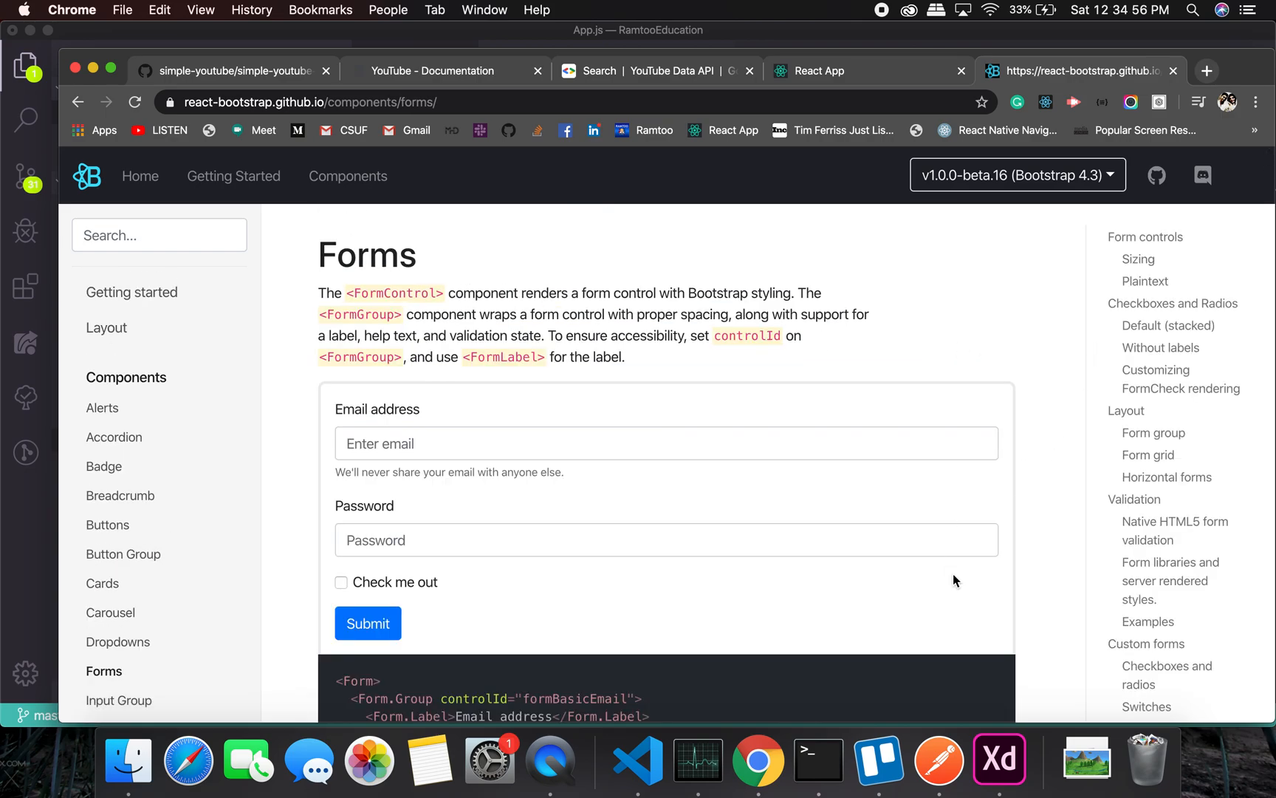
scroll("down", 3)
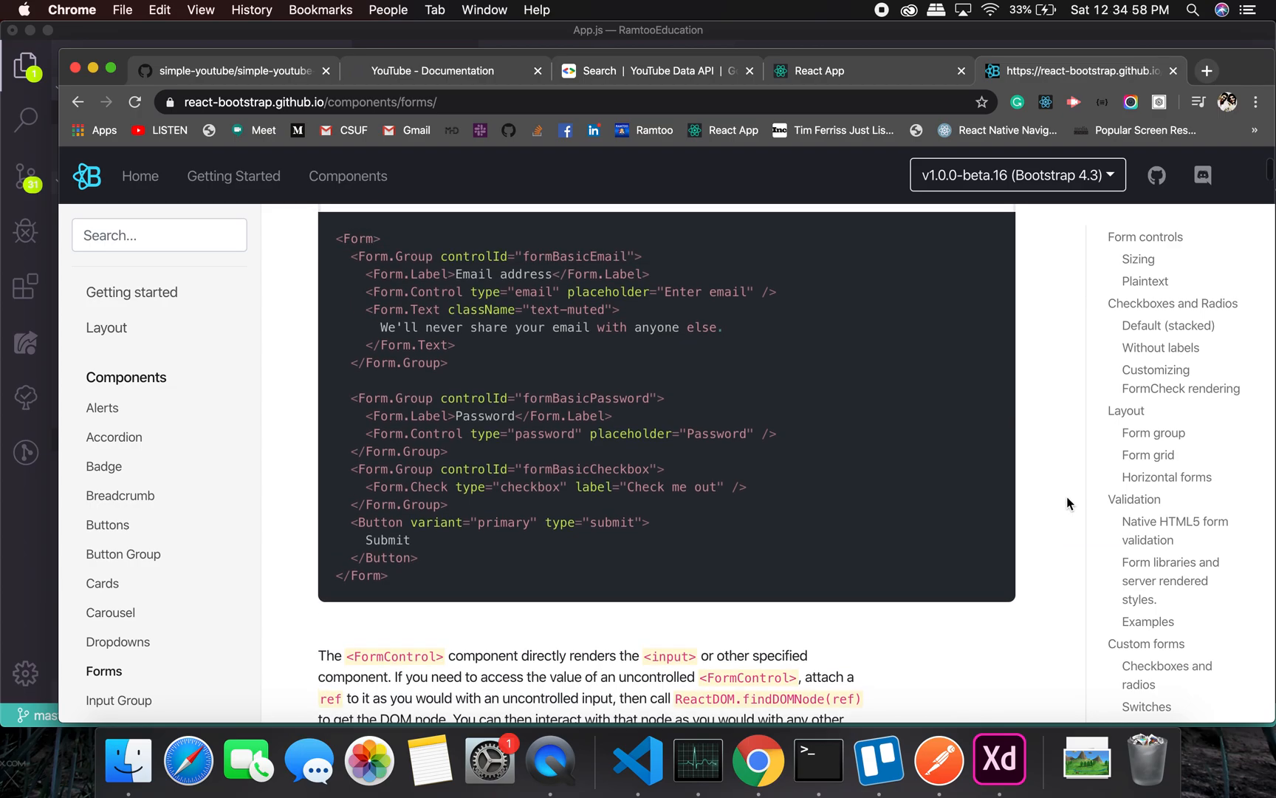
scroll("down", 3)
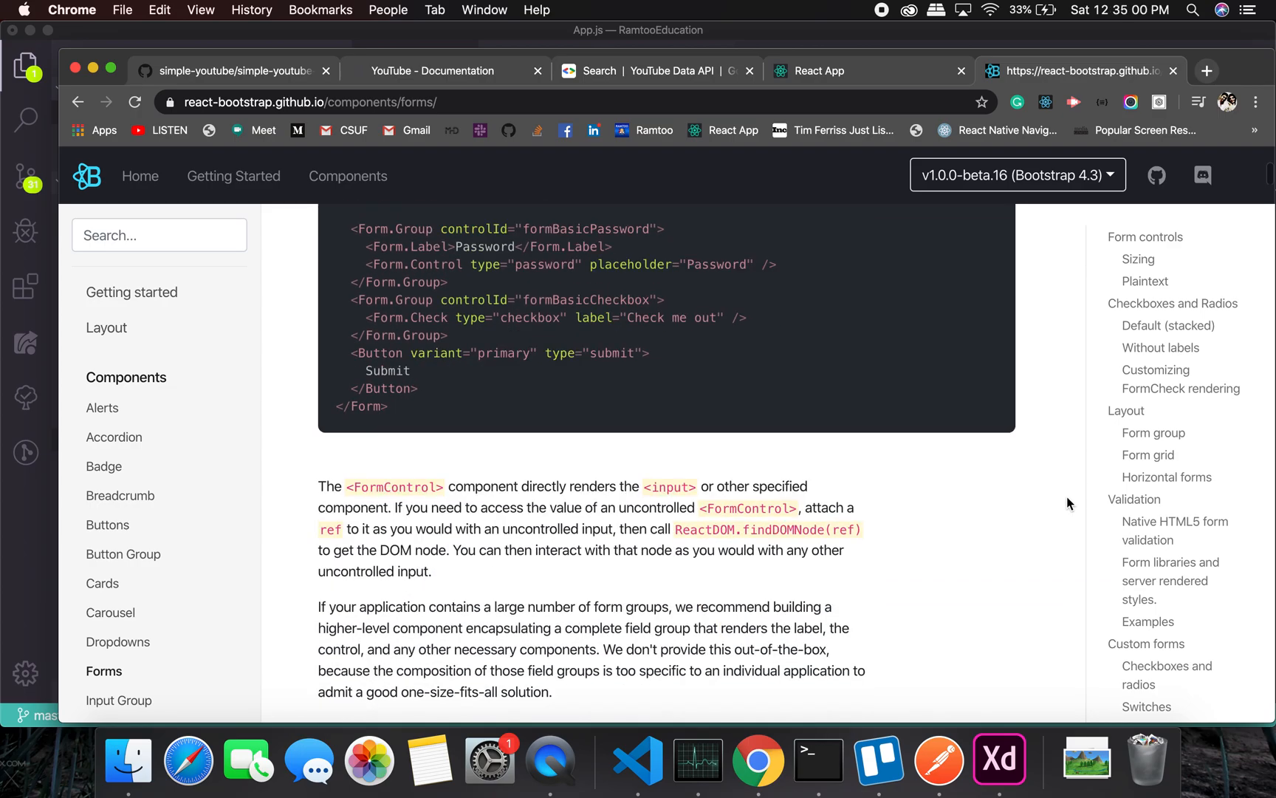
scroll("down", 3)
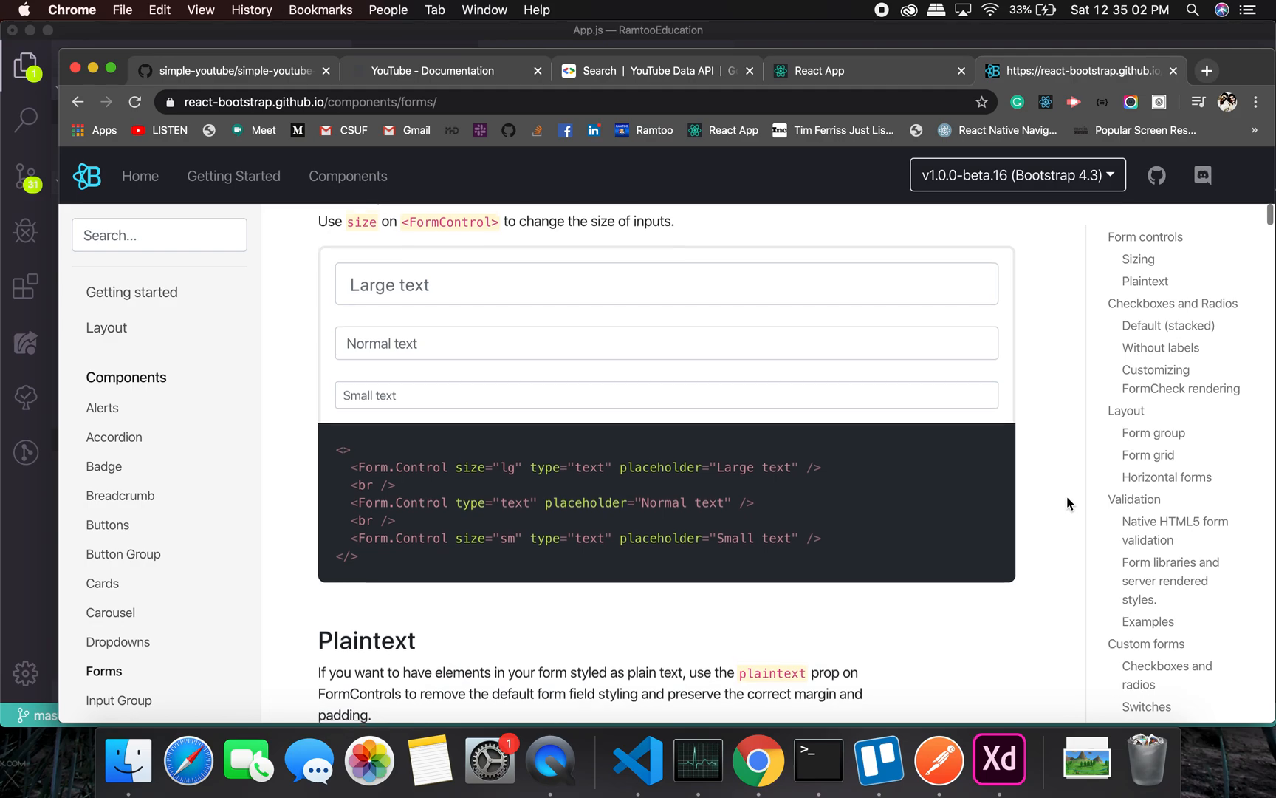
scroll("up", 3)
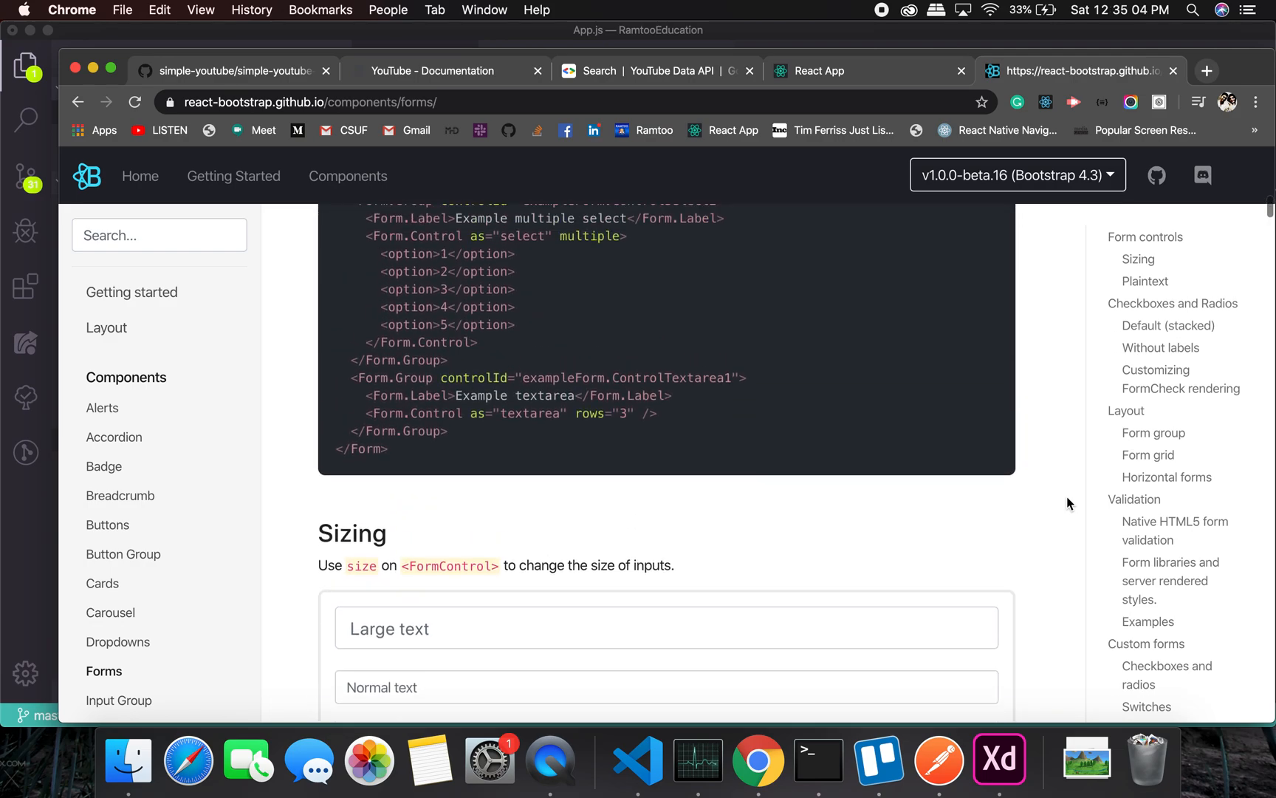
scroll("up", 3)
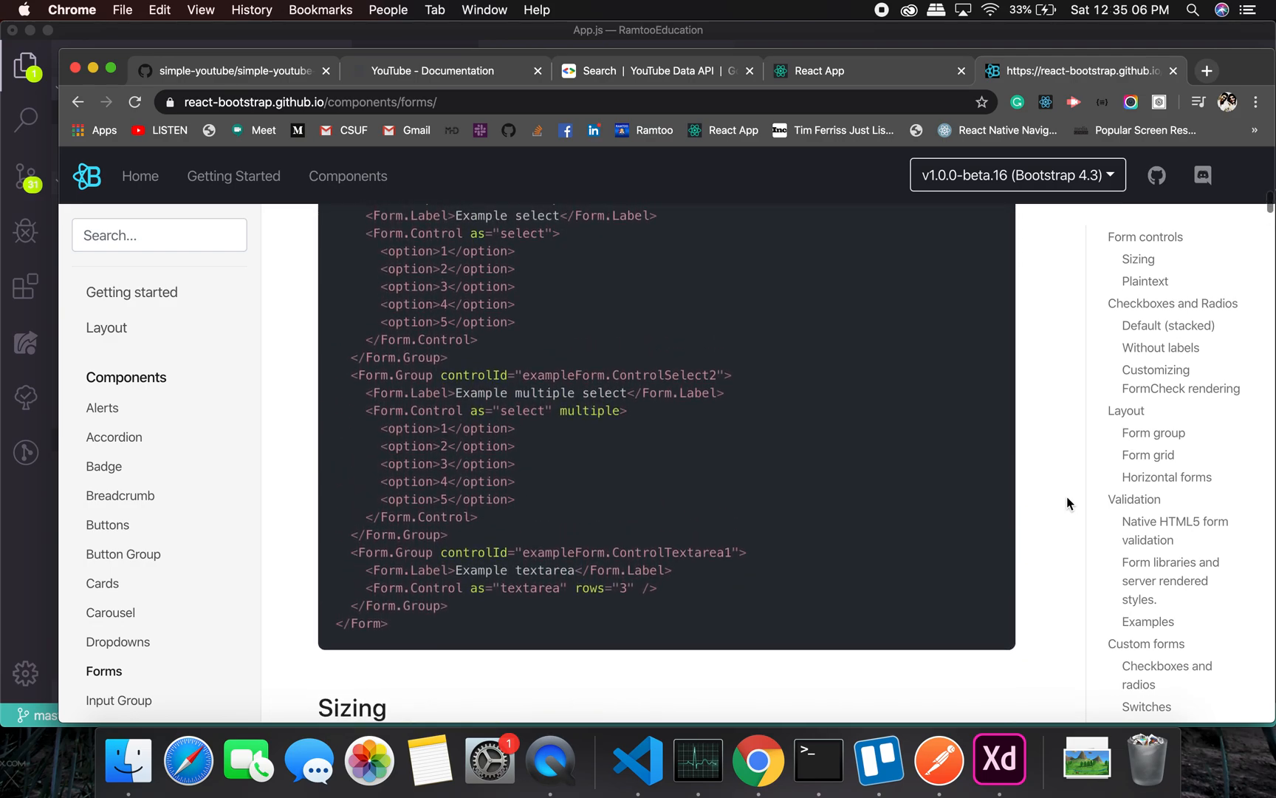
scroll("down", 3)
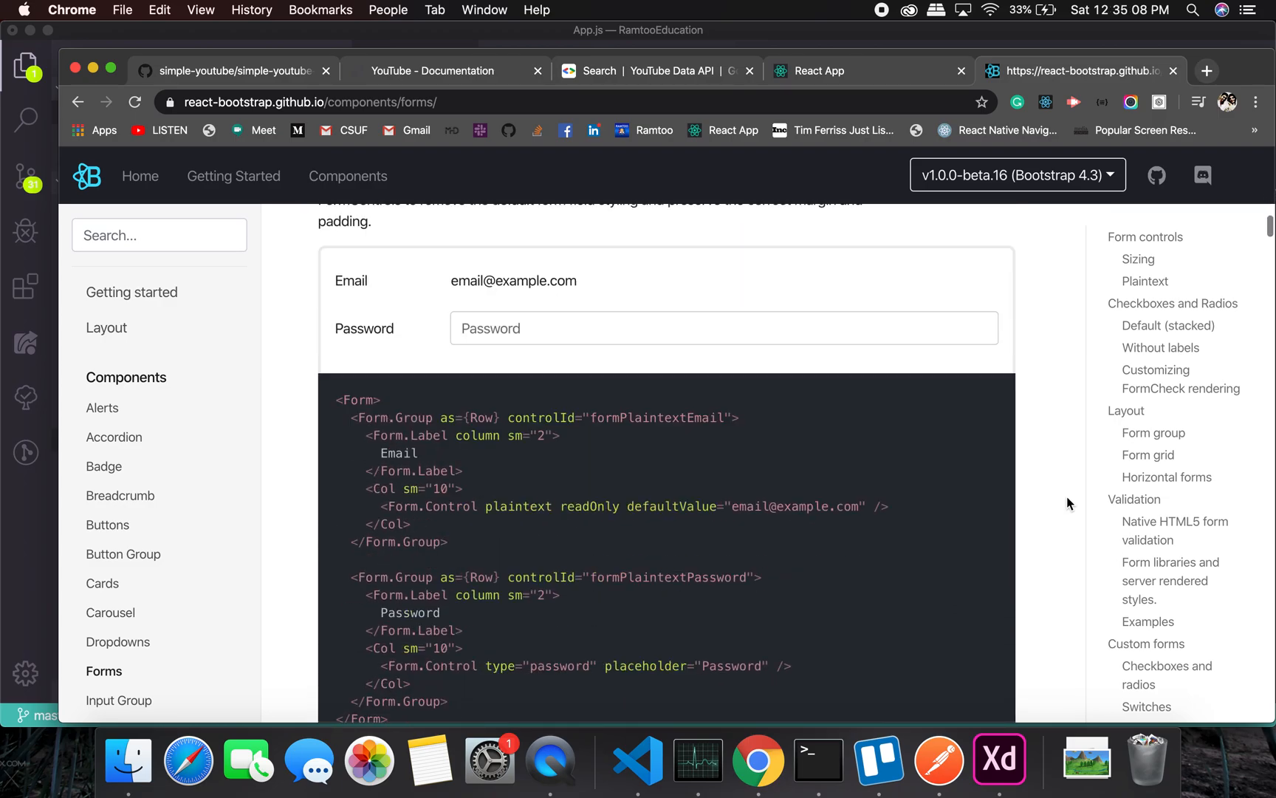
scroll("down", 3)
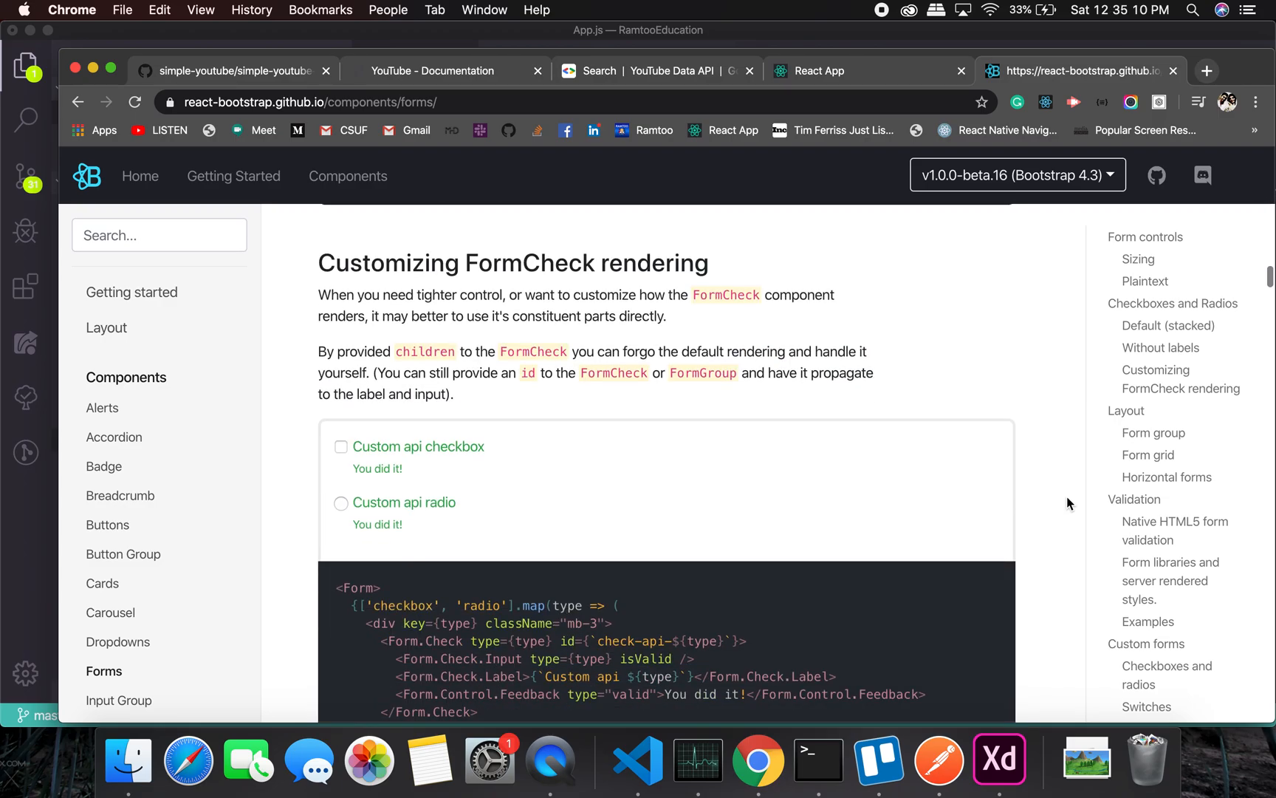
scroll("down", 3)
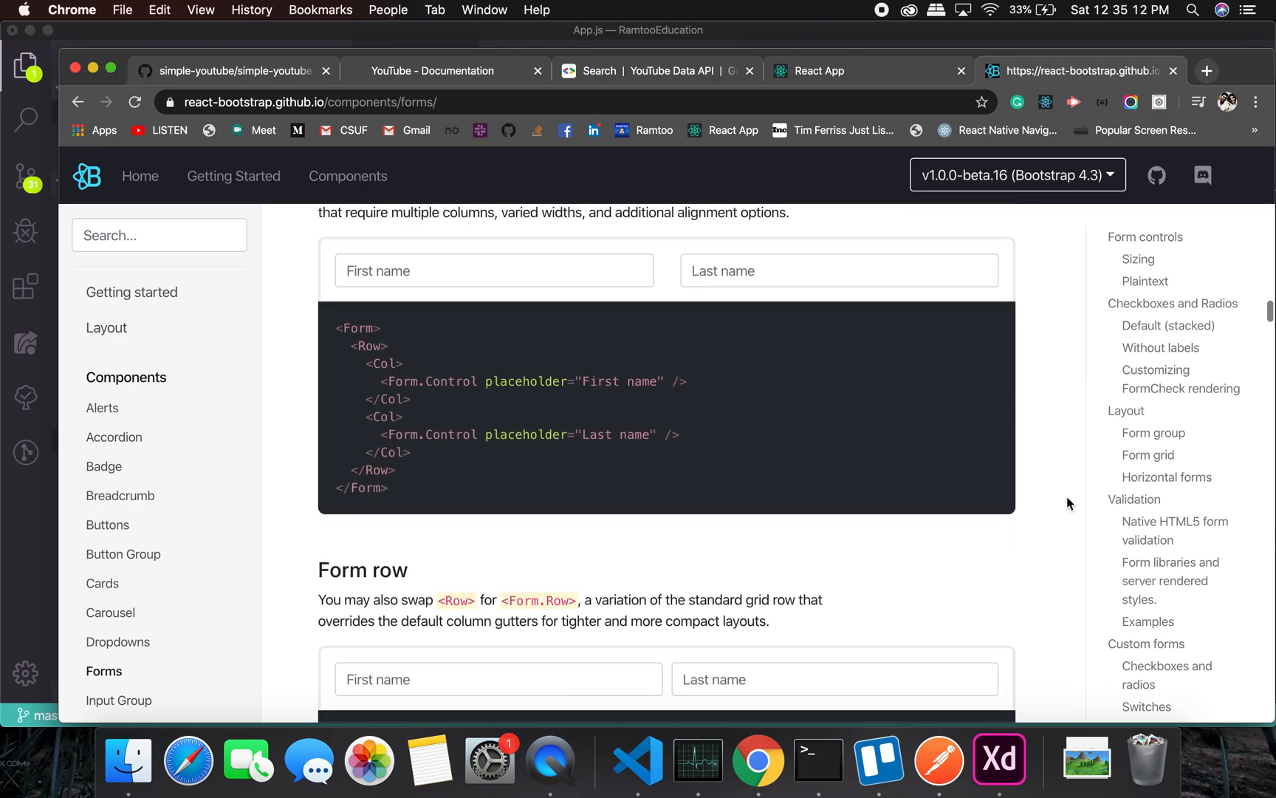
scroll("down", 3)
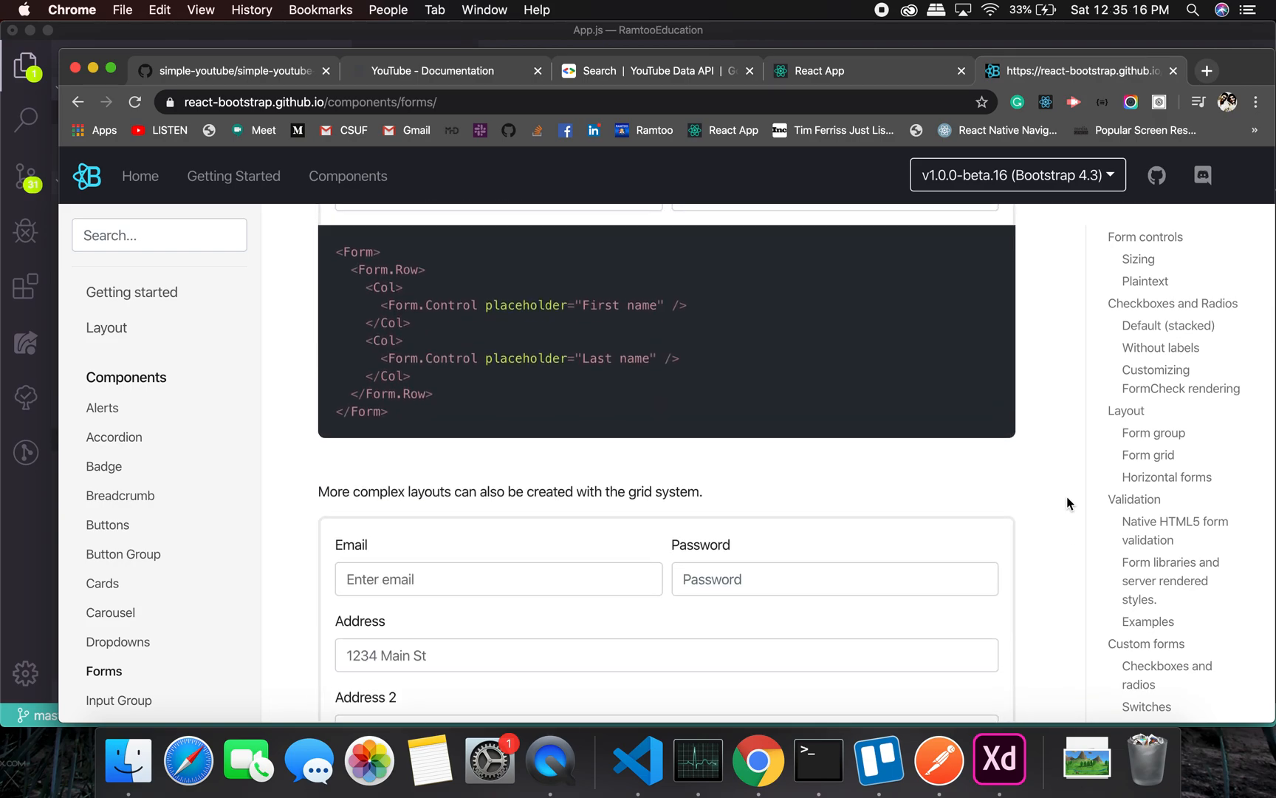
mouse_move(909, 367)
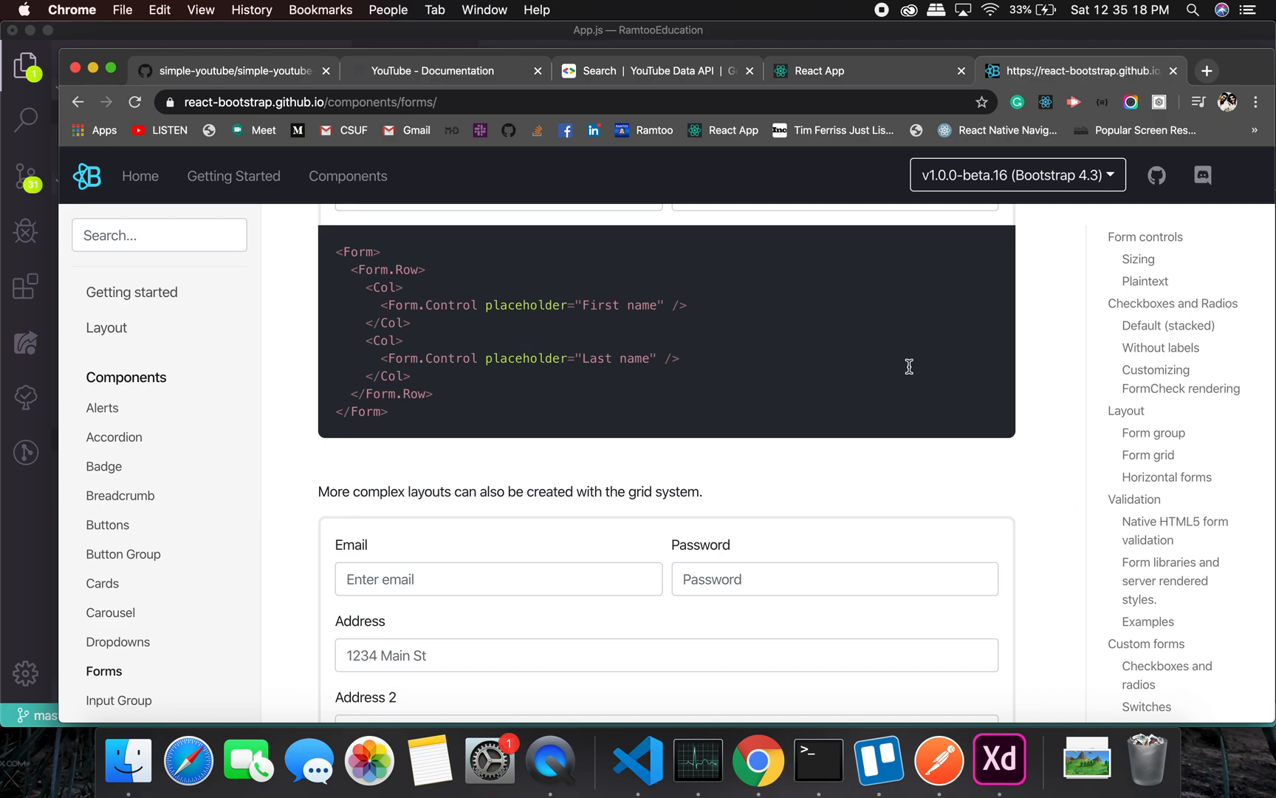
scroll("down", 3)
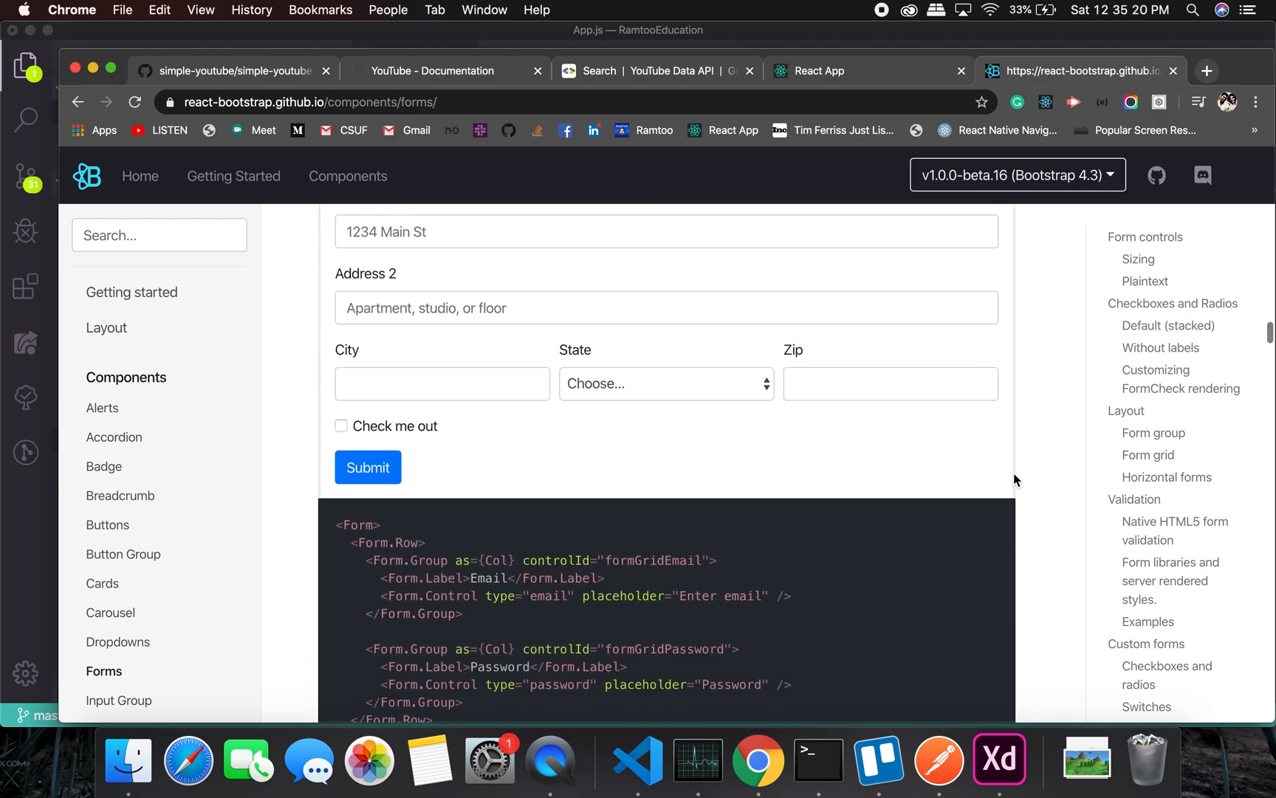
scroll("down", 3)
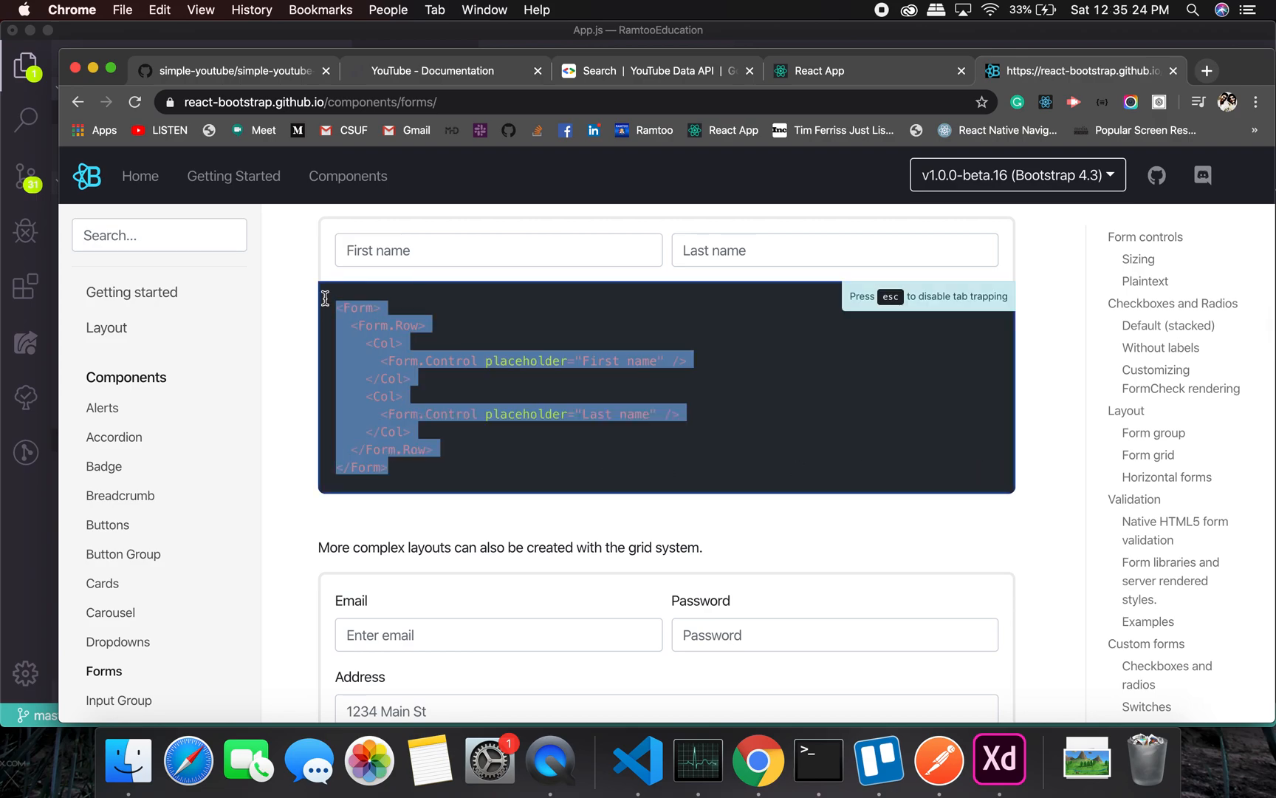
left_click(638, 761)
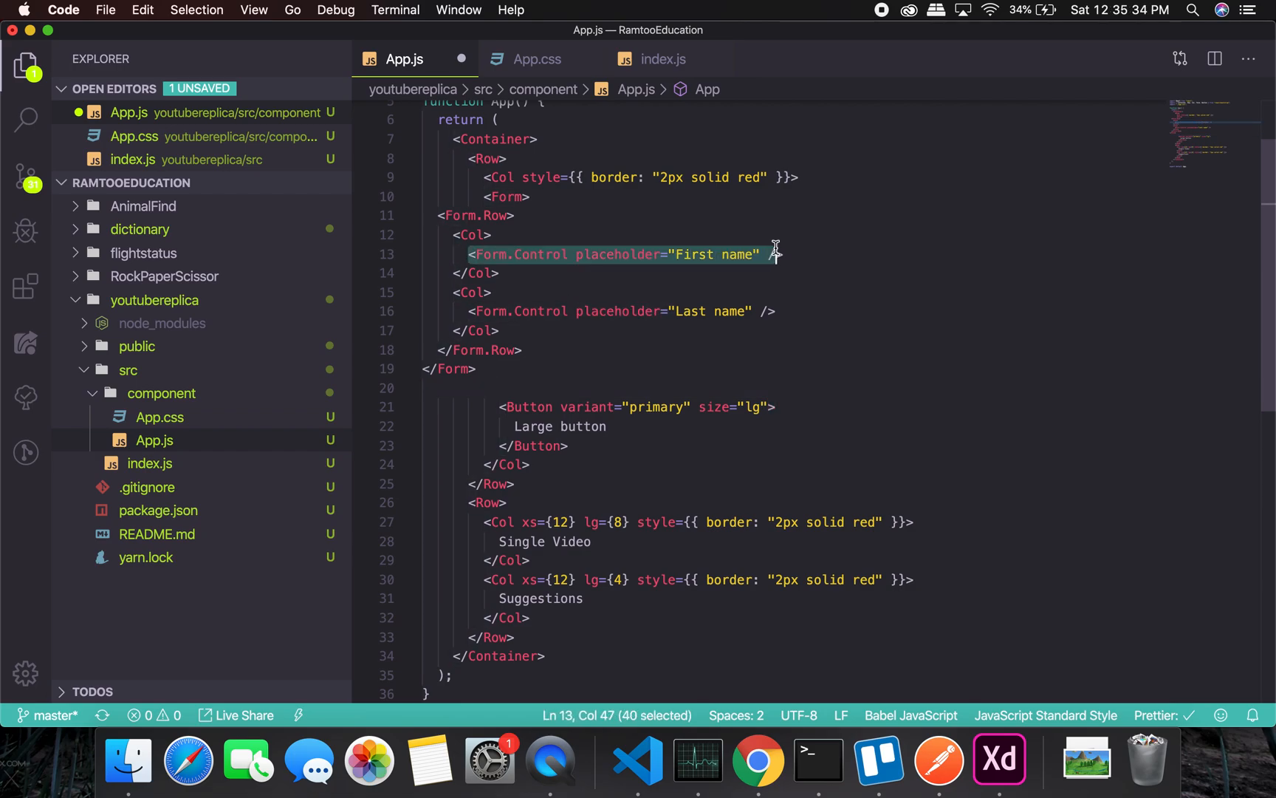
Give the large text input the placeholder "Search video here...".
type("size=\"lg\" type=\"text\" placeholder=\"Large text\"")
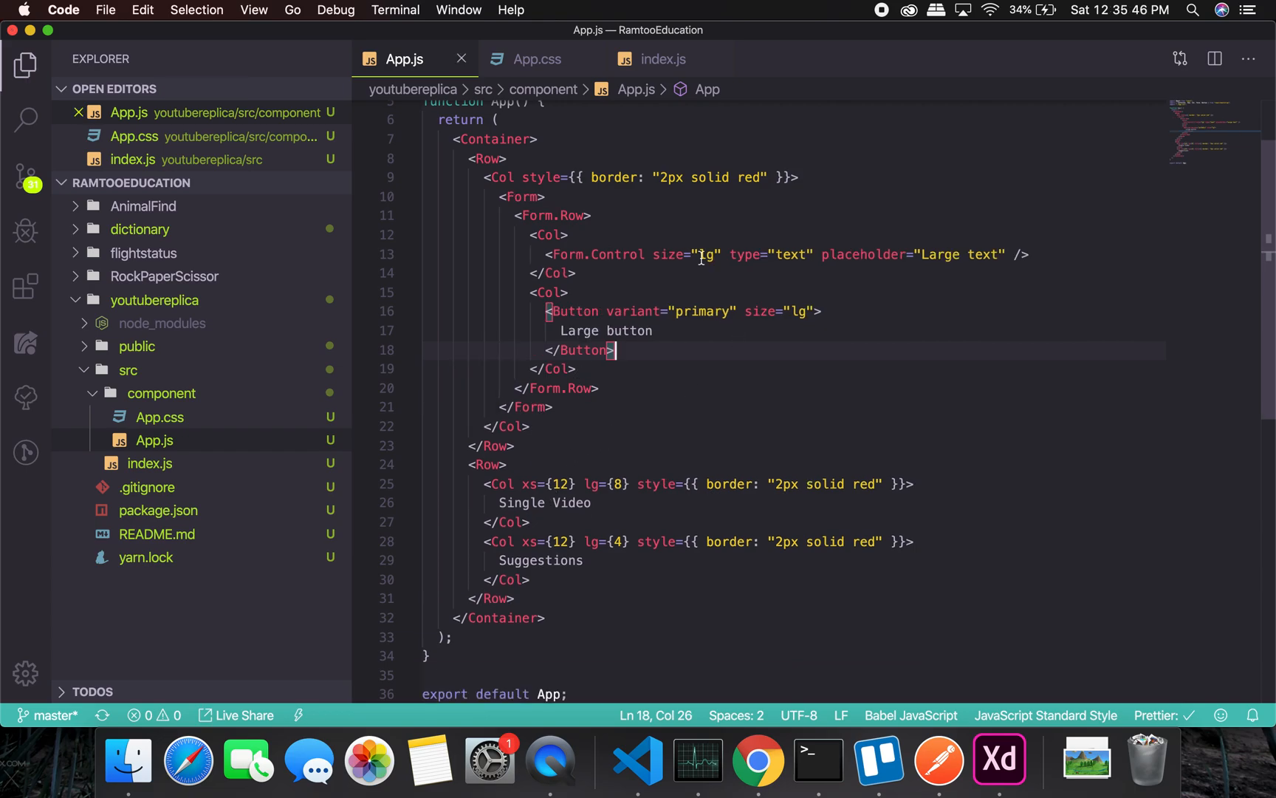
mouse_move(599, 417)
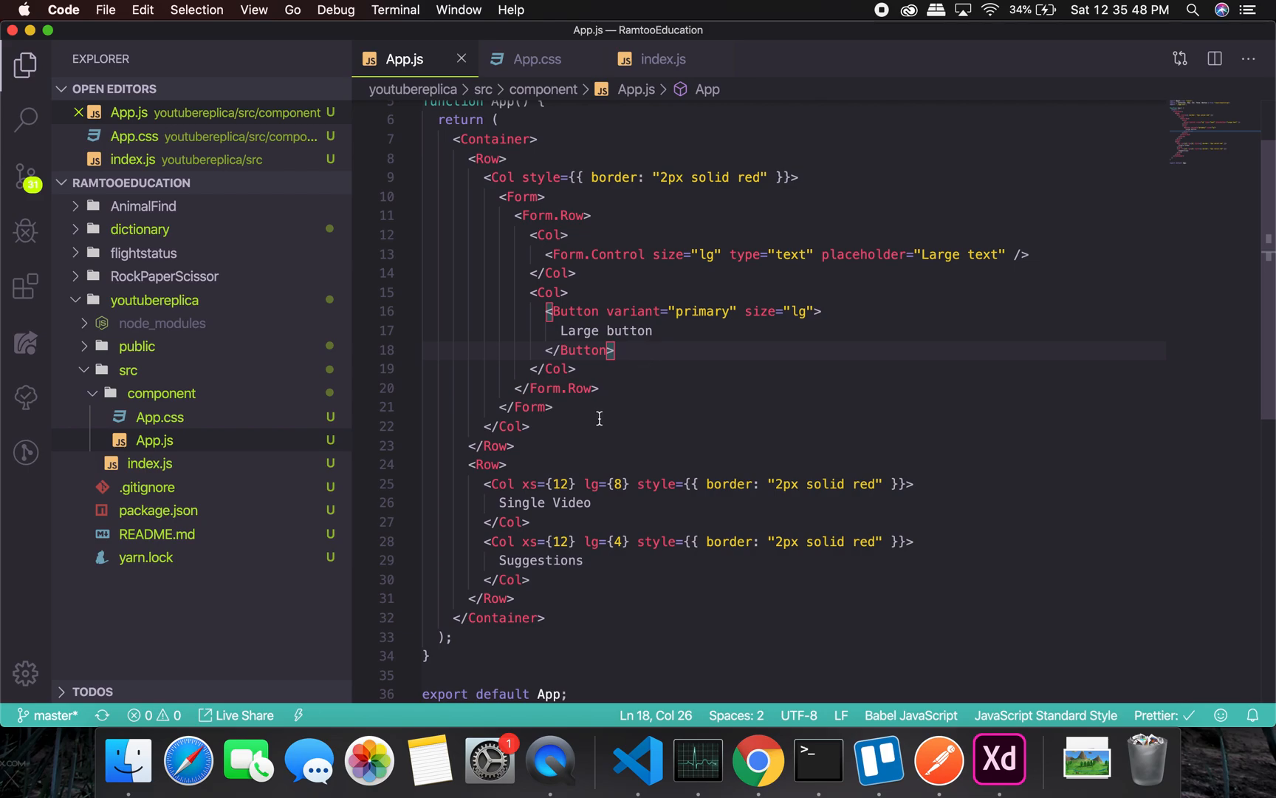
mouse_move(543, 426)
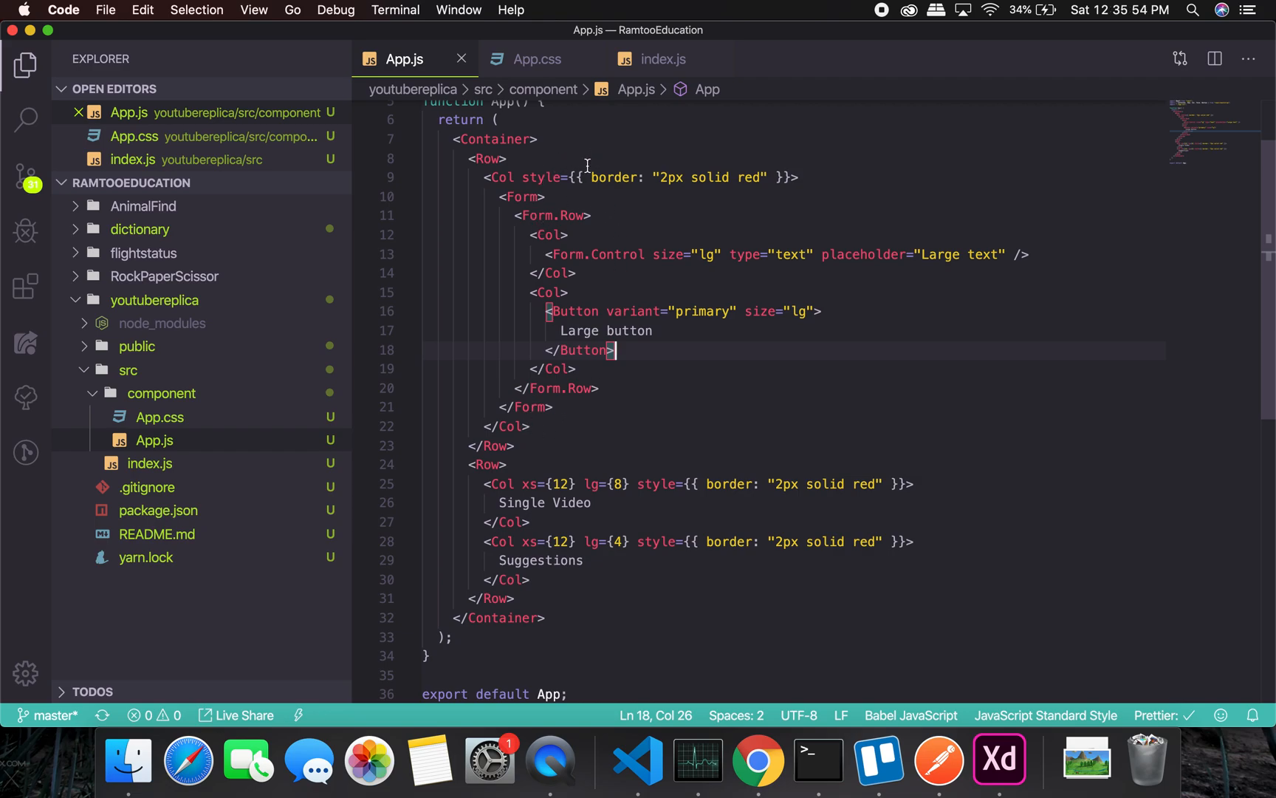
mouse_move(1026, 257)
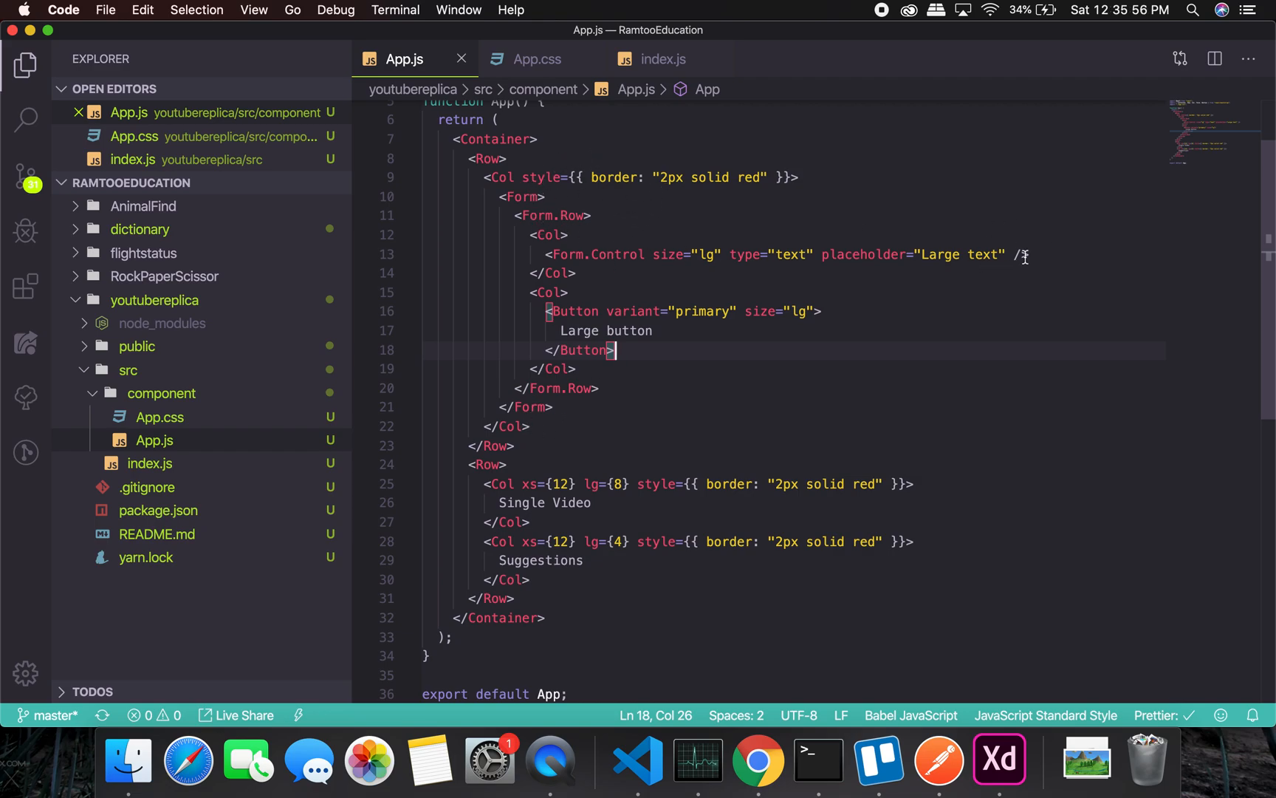
left_click(981, 255)
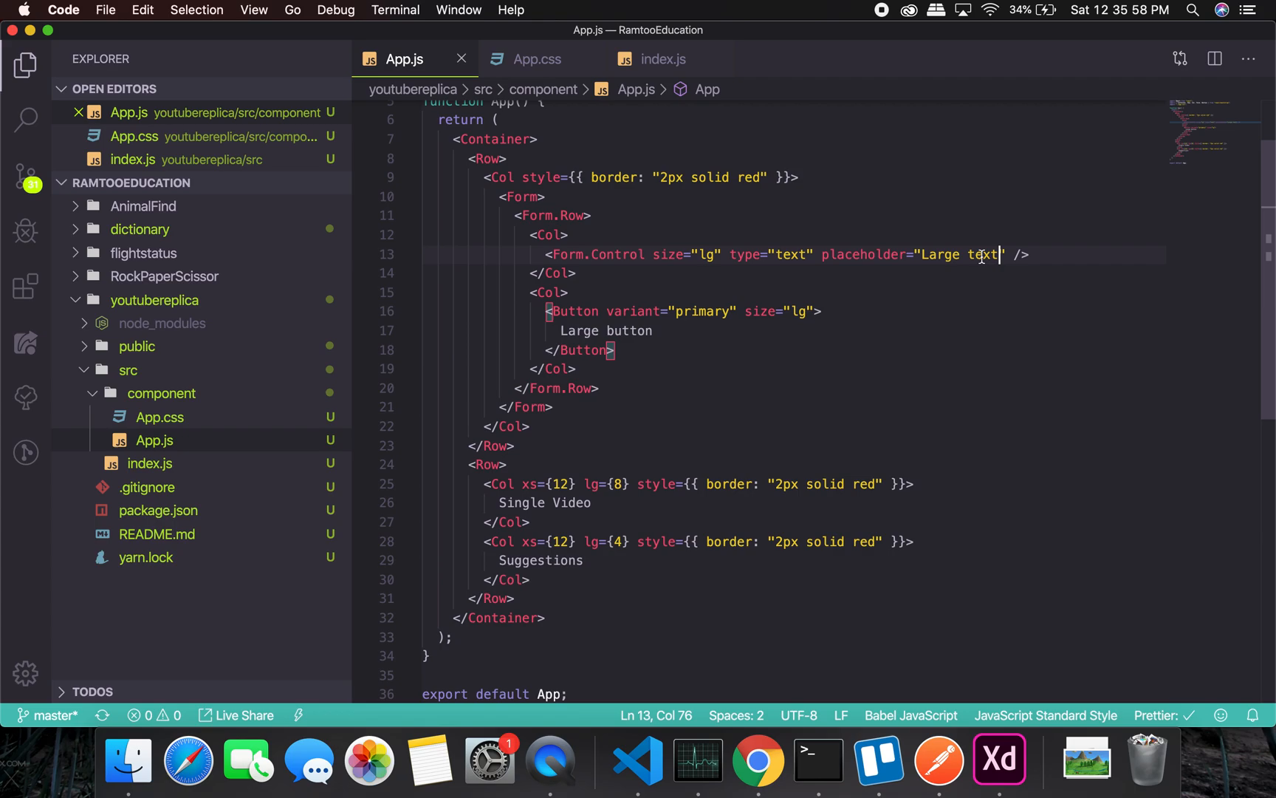
type("Search")
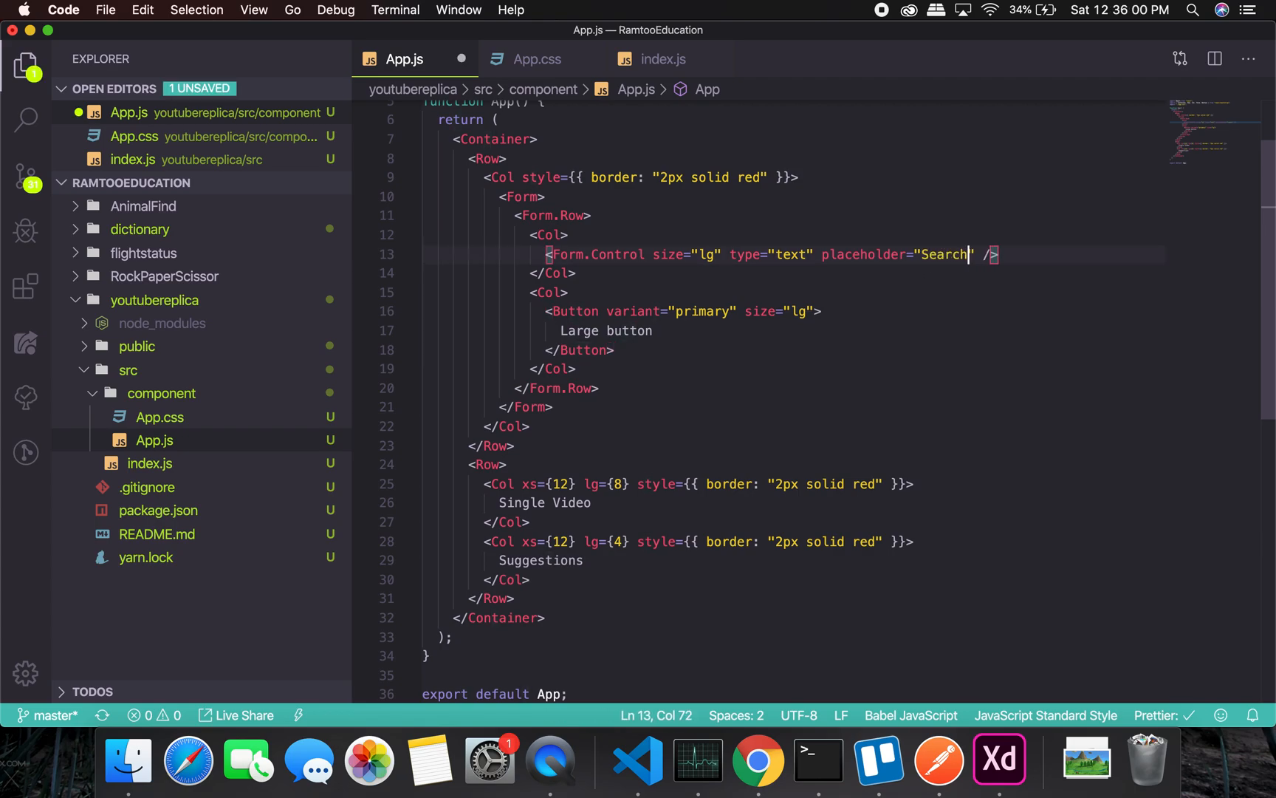
type("v")
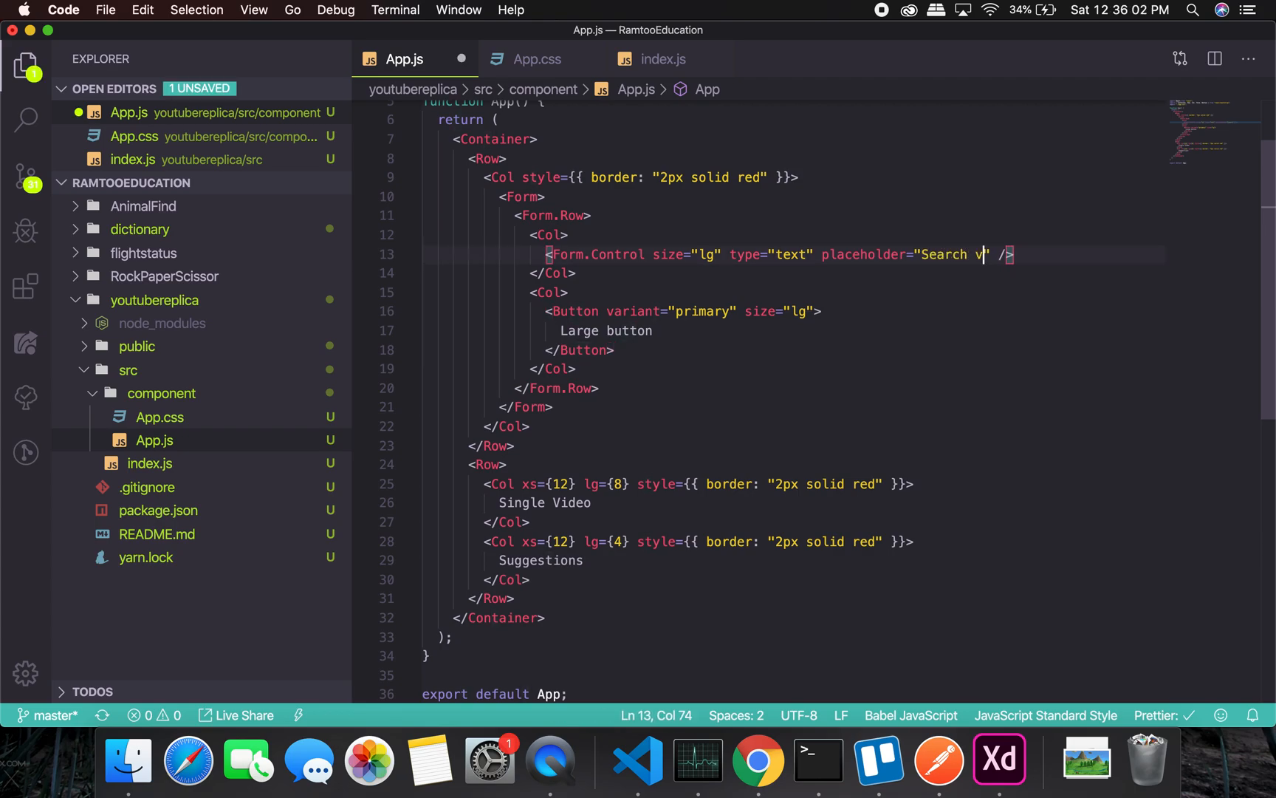
type("ideo here...")
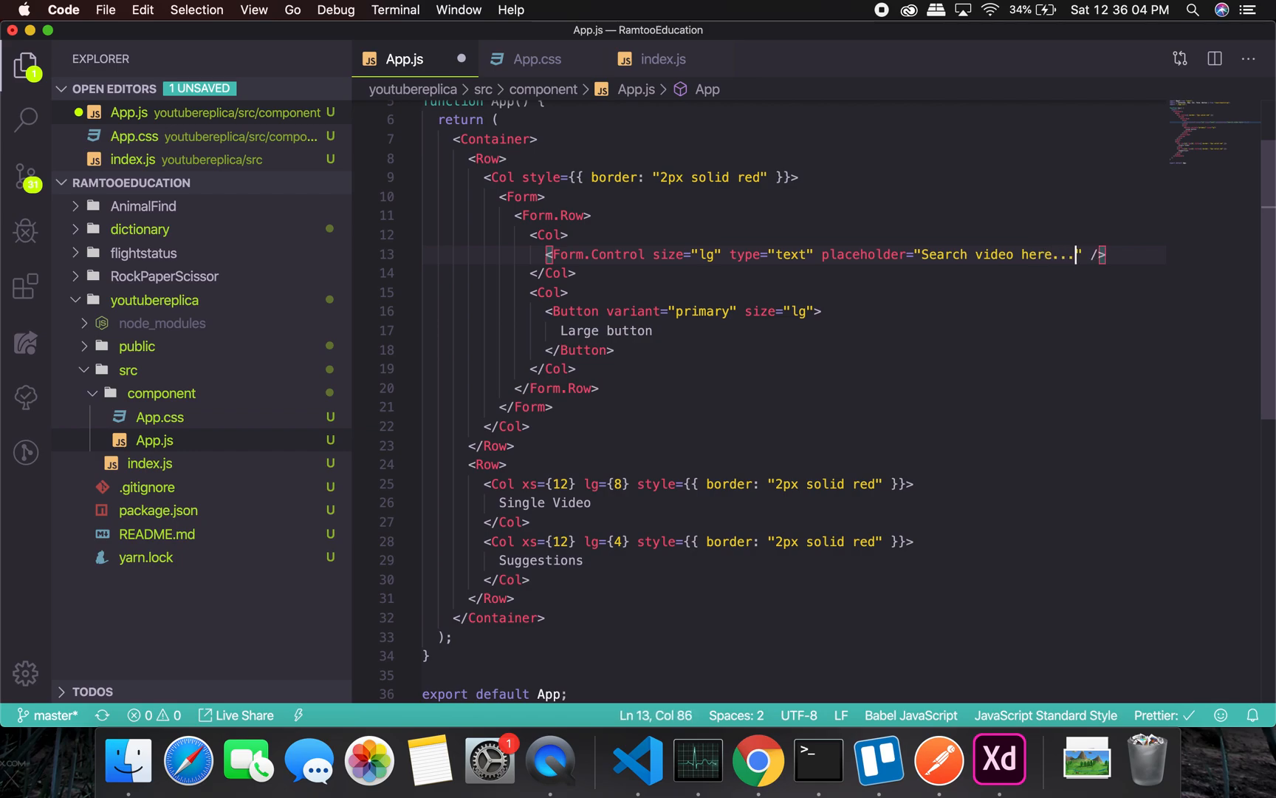
Change the "Large button" label to "Search".
double_click(701, 311)
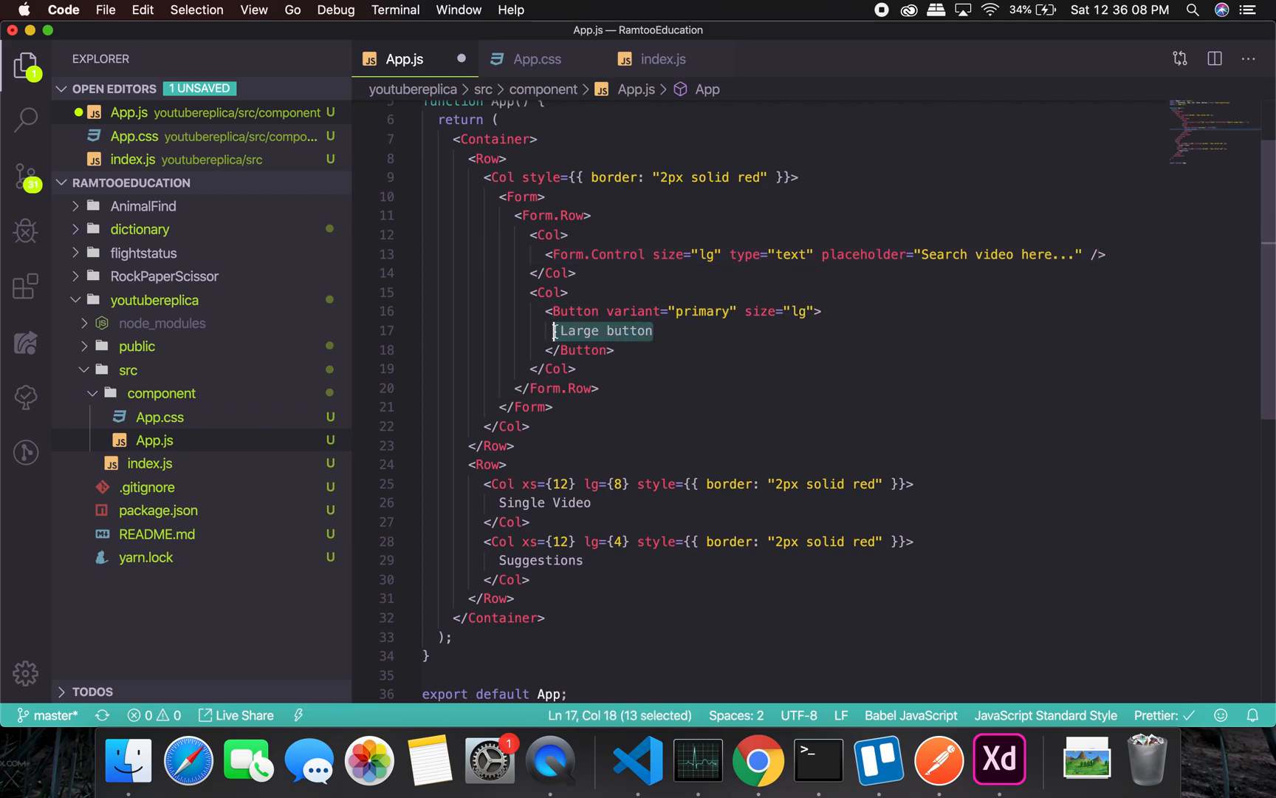
type("Search")
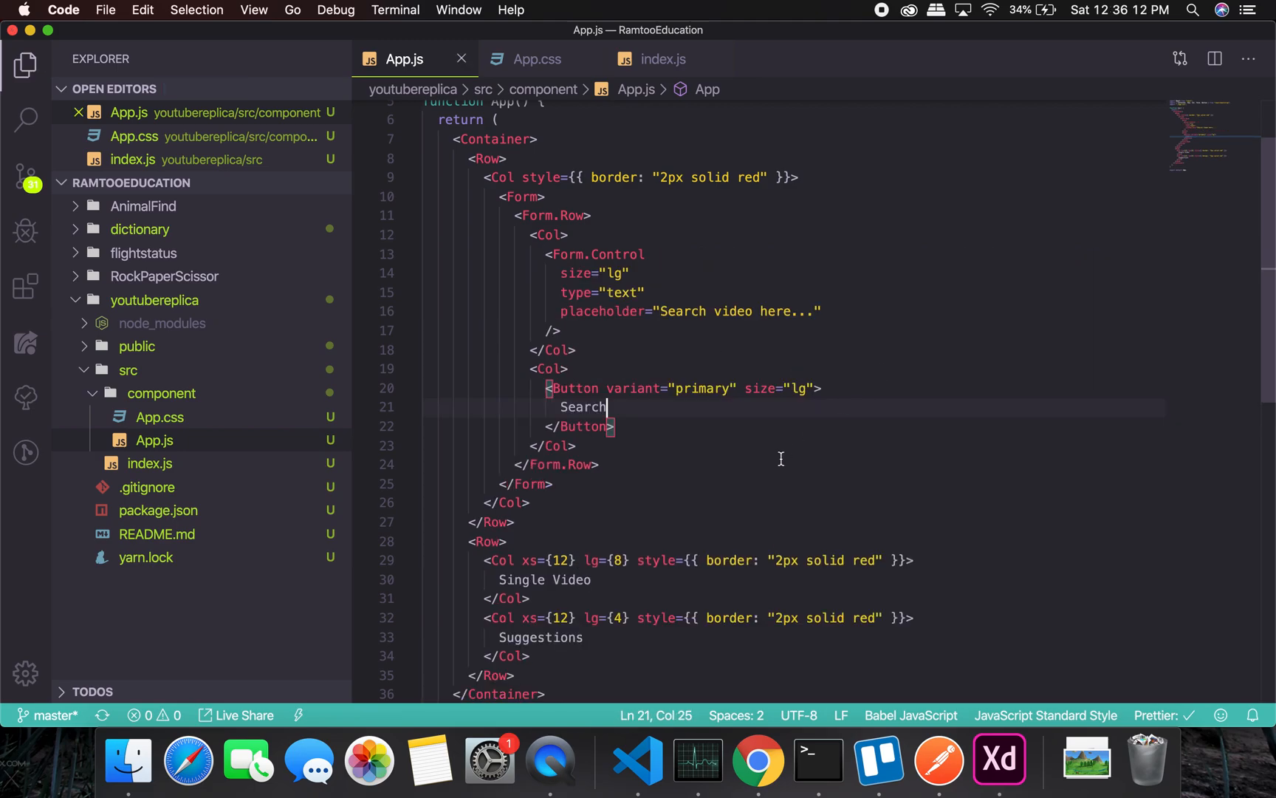
mouse_move(639, 760)
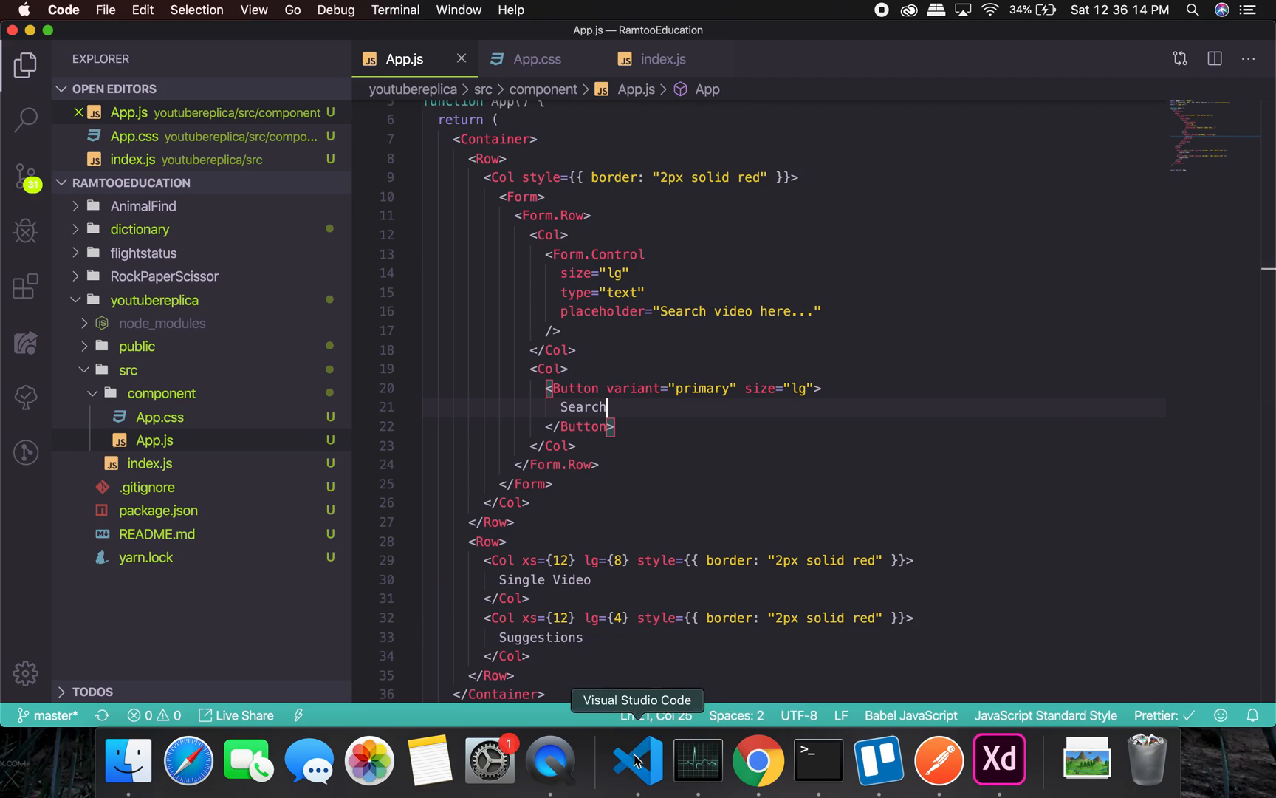
left_click(757, 760)
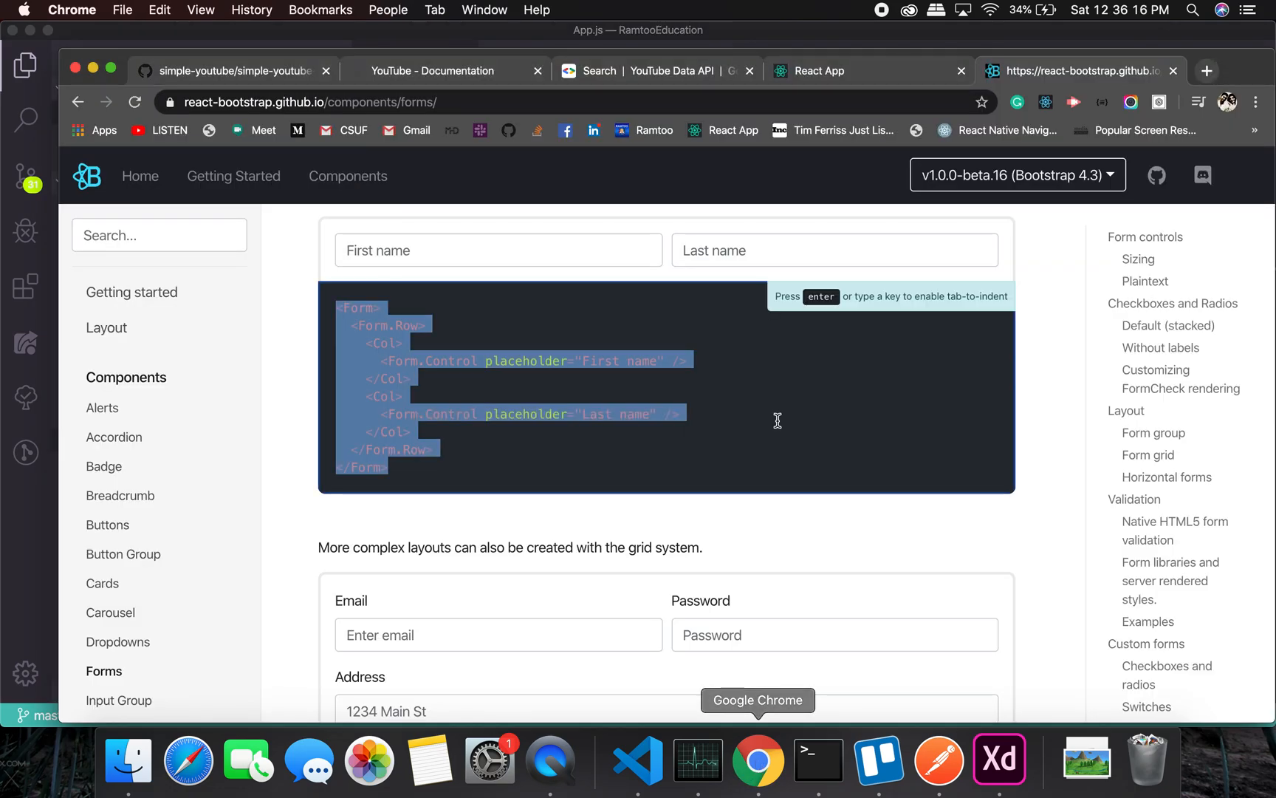
Open the React App tab at localhost:3000 to check the search input and button row.
left_click(822, 71)
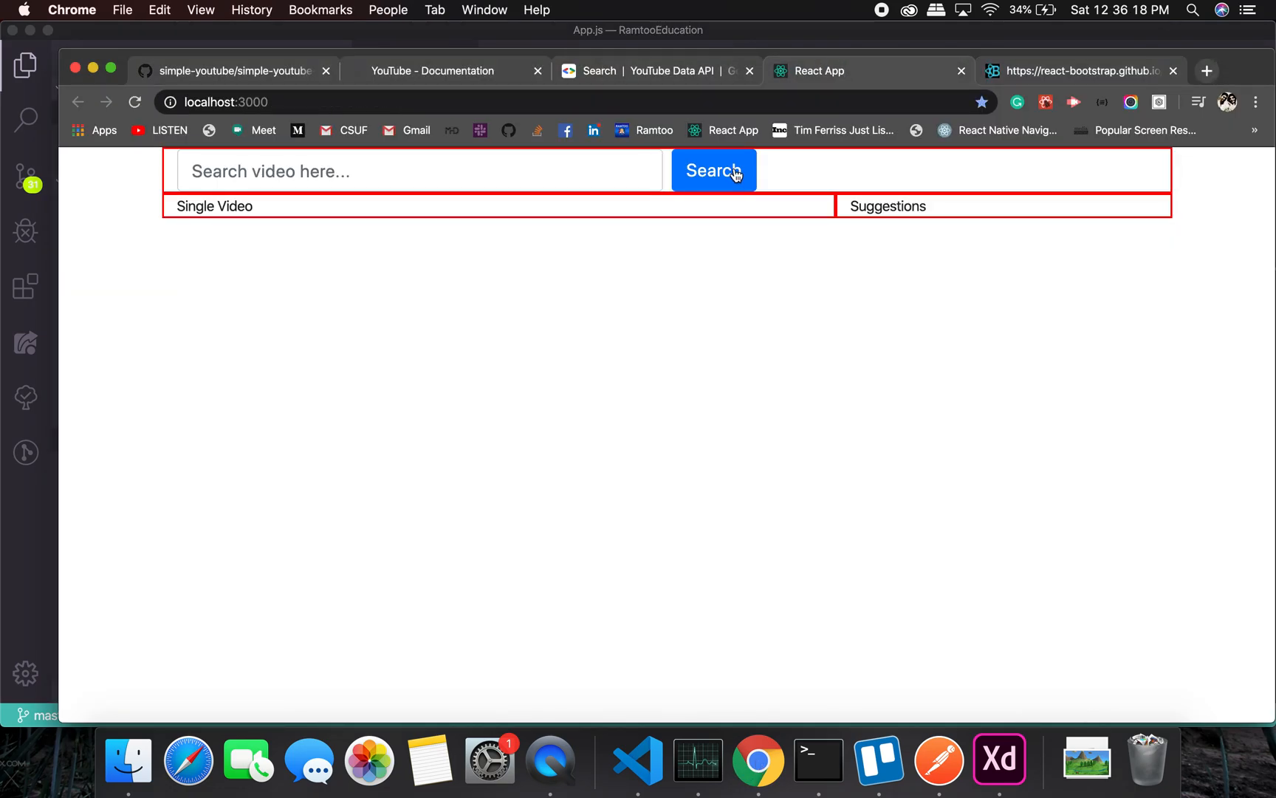
type("da")
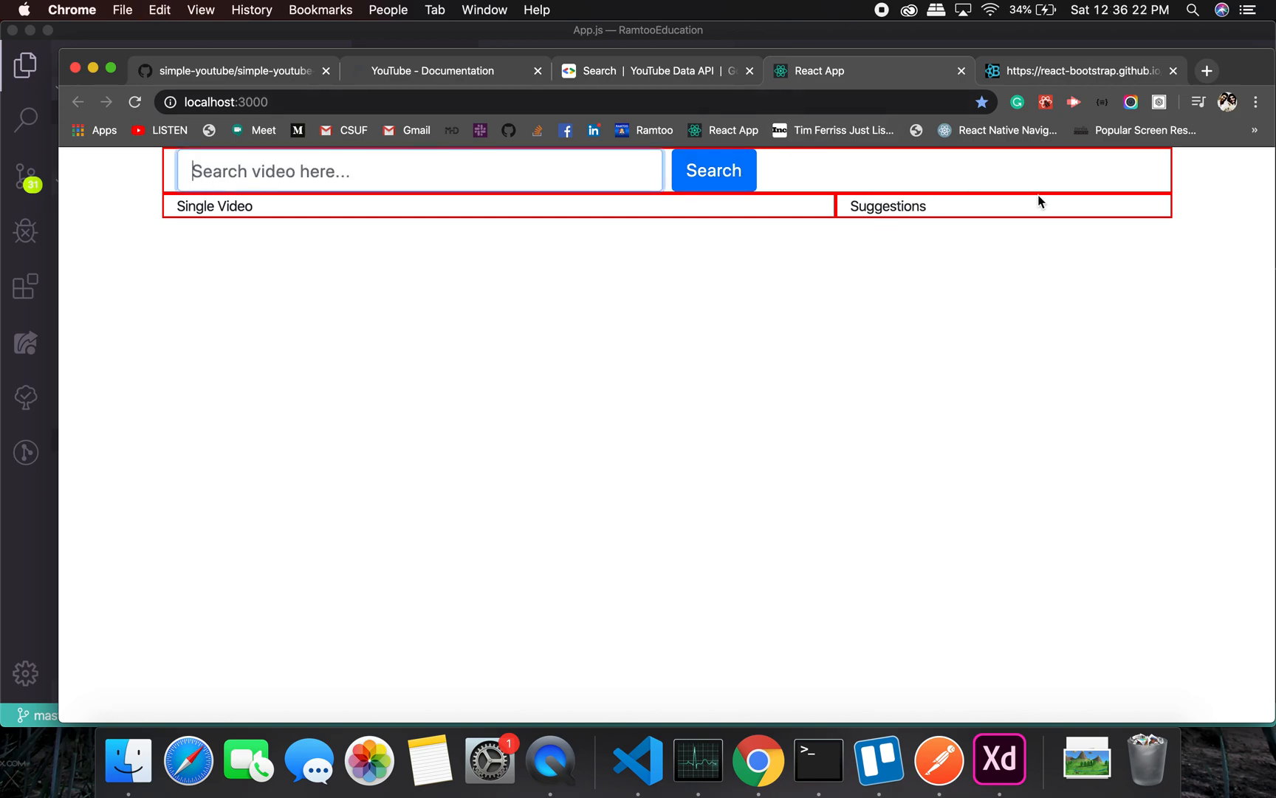
mouse_move(696, 761)
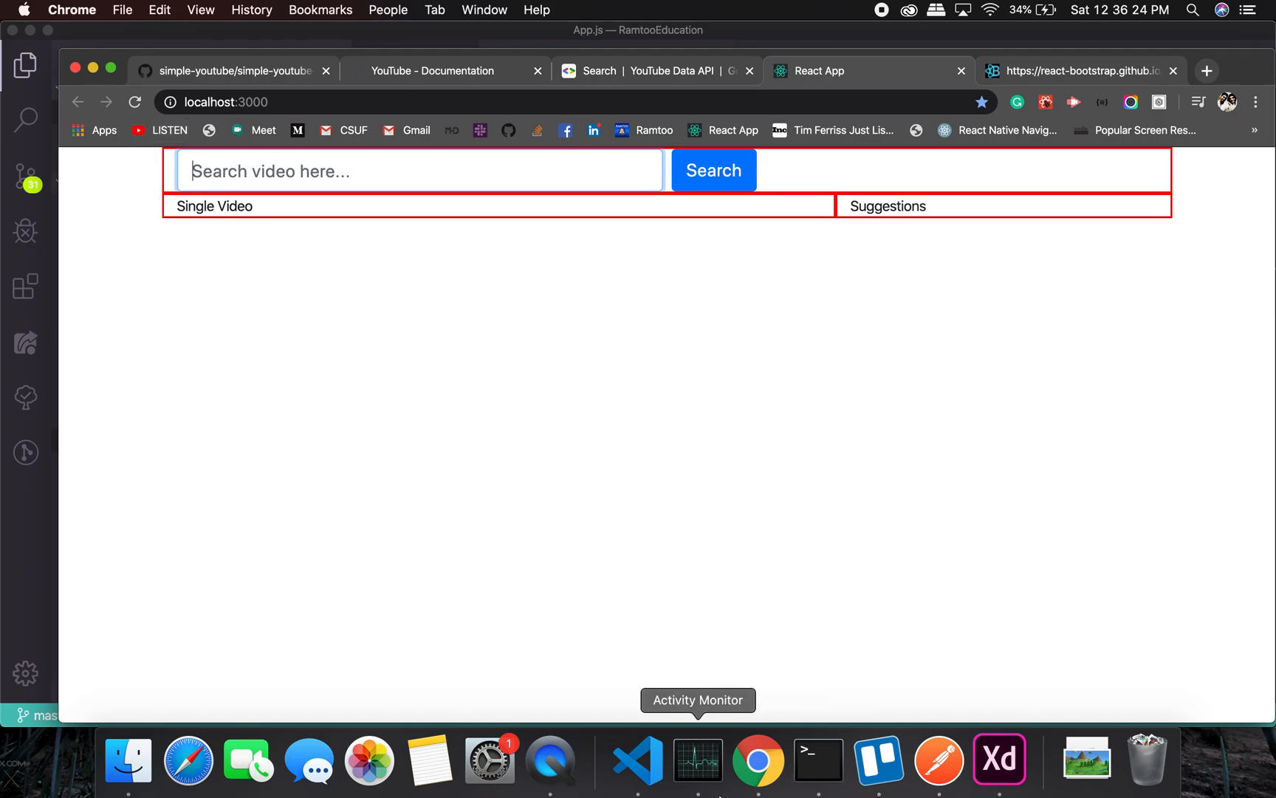
mouse_move(638, 757)
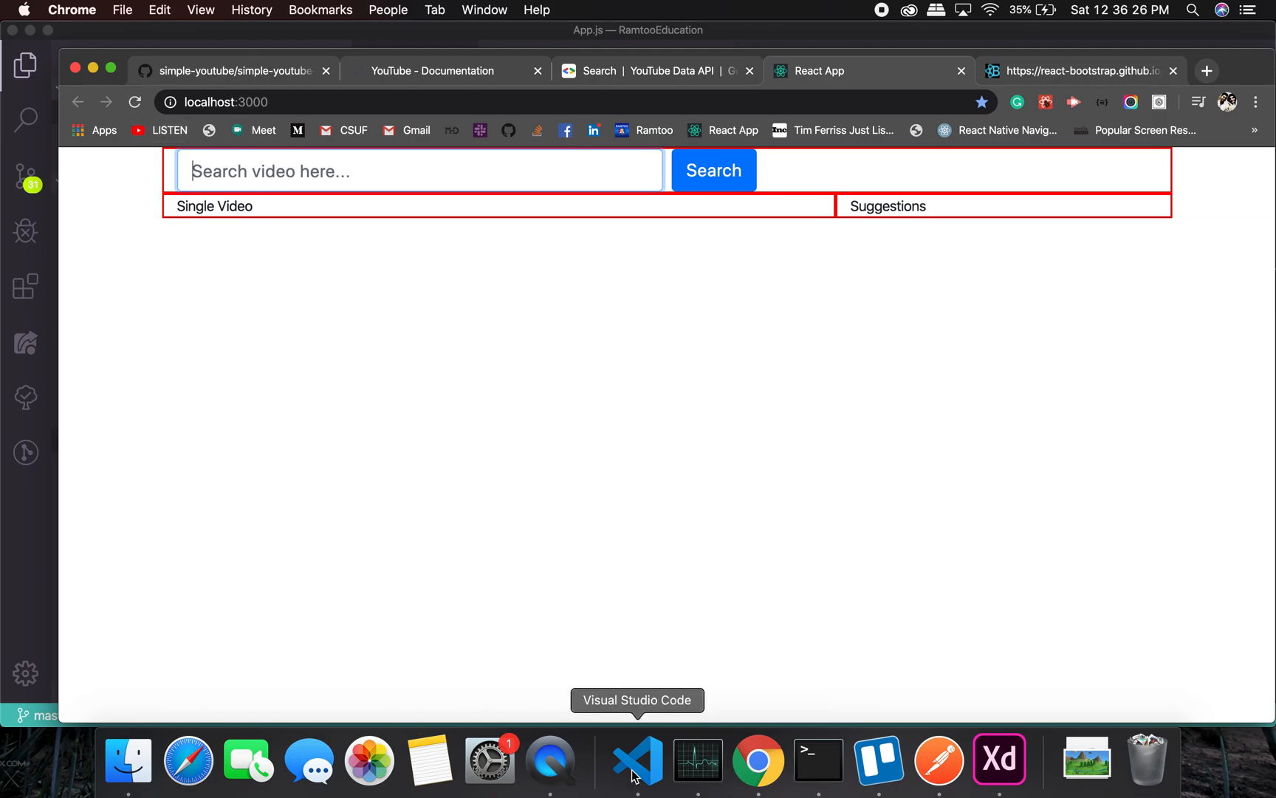
left_click(637, 760)
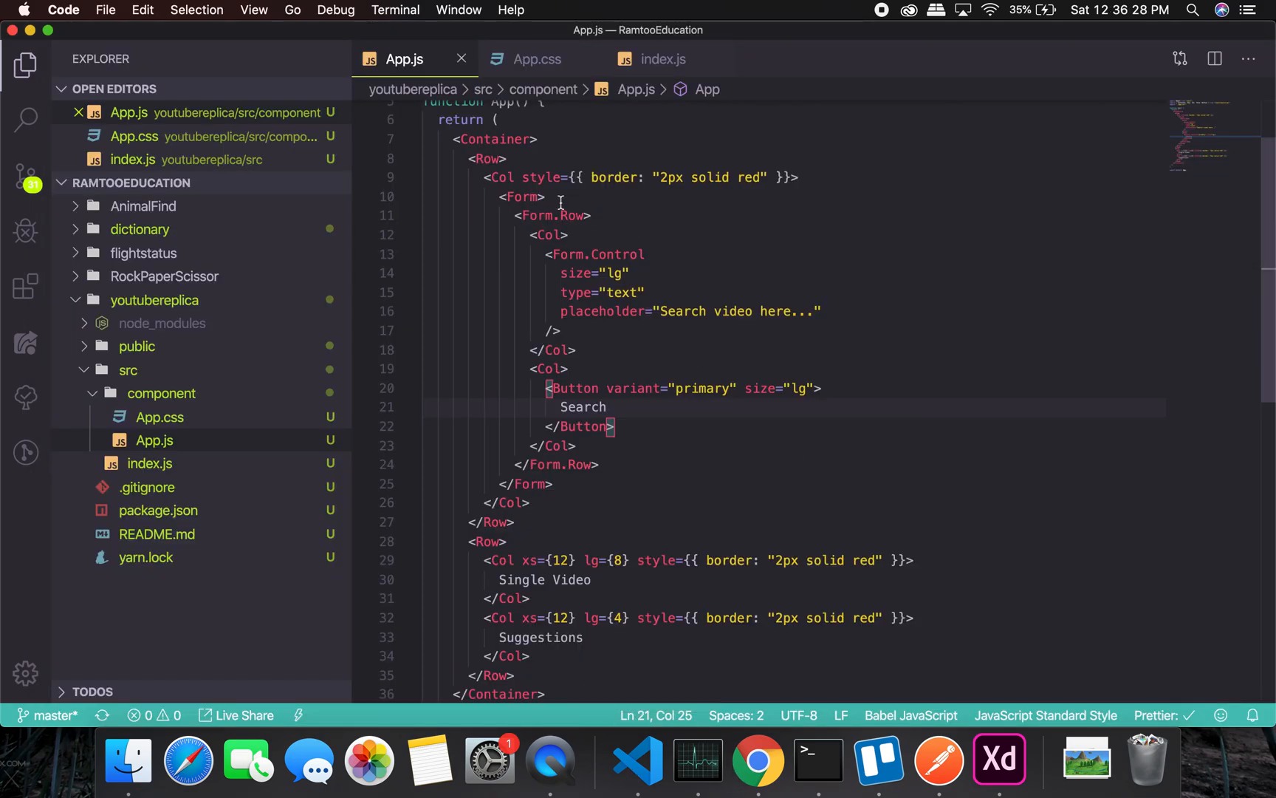
left_click(537, 198)
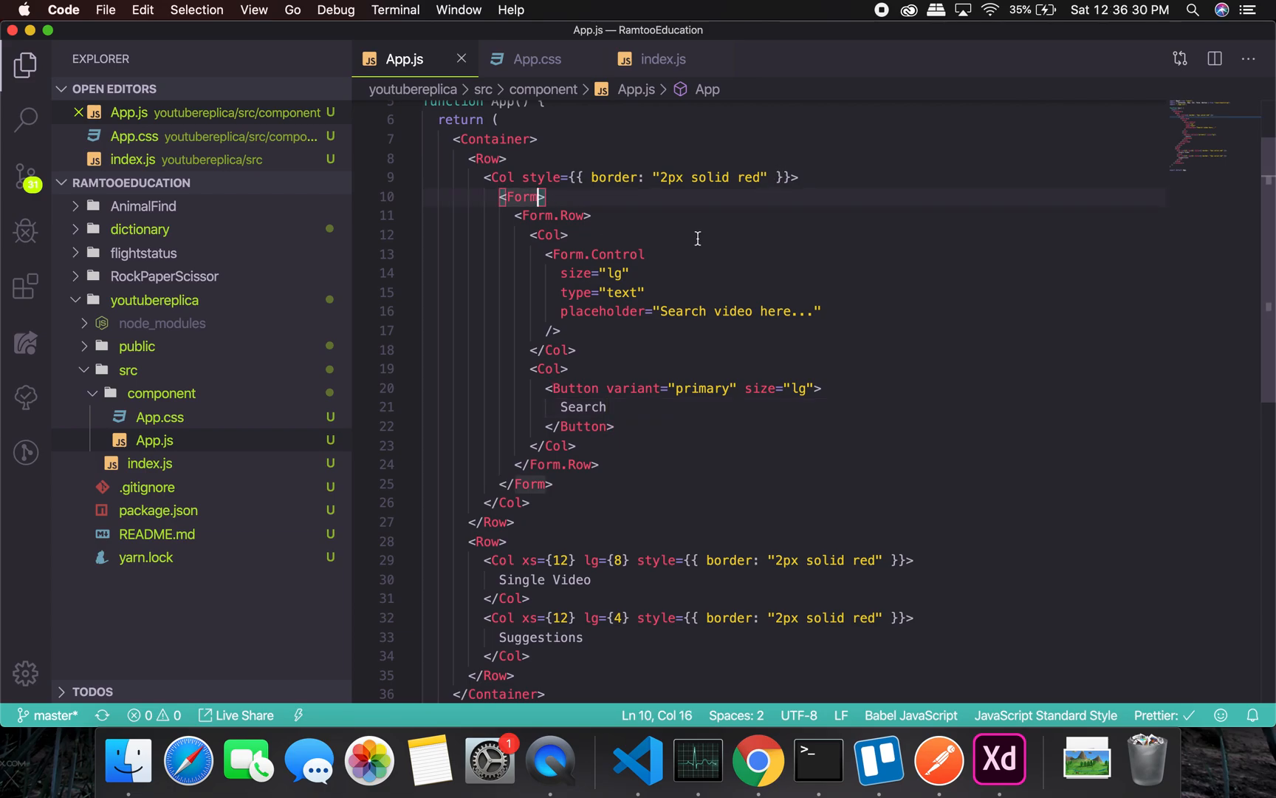
mouse_move(750, 396)
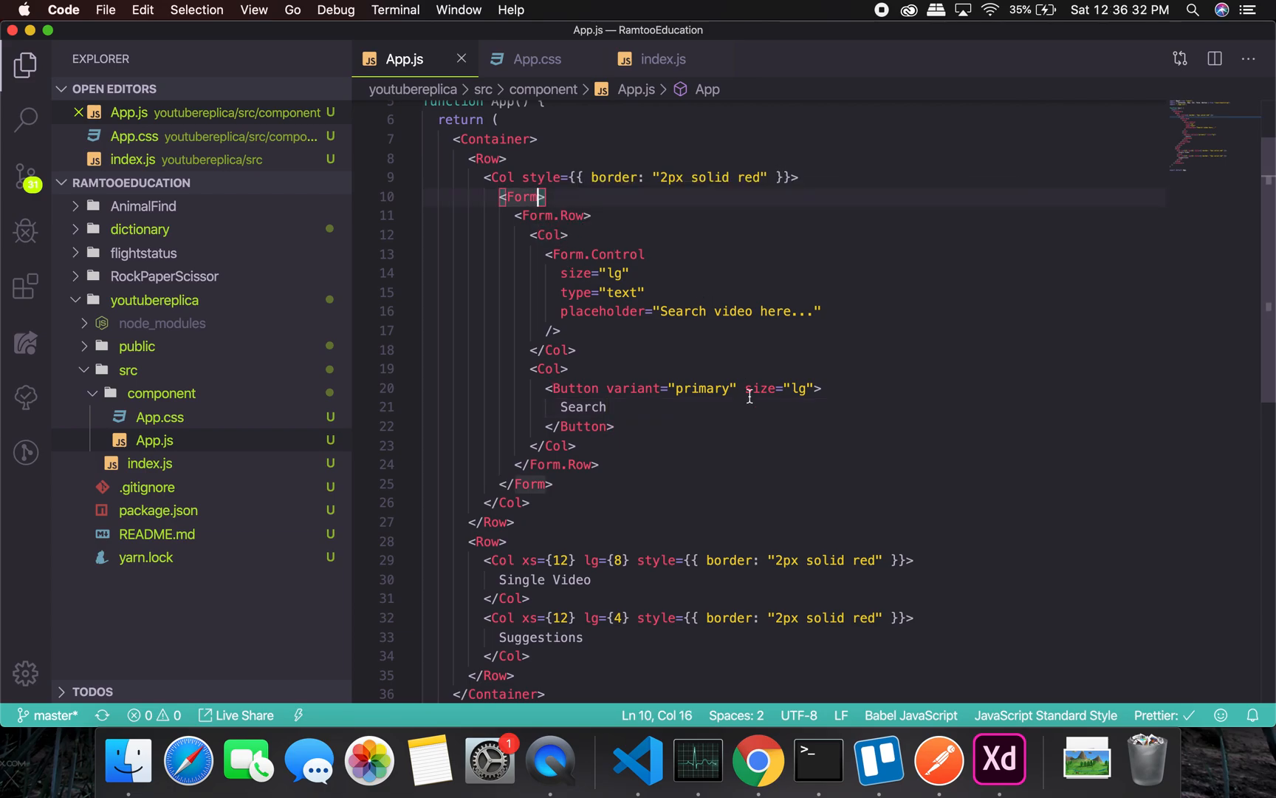
scroll("down", 3)
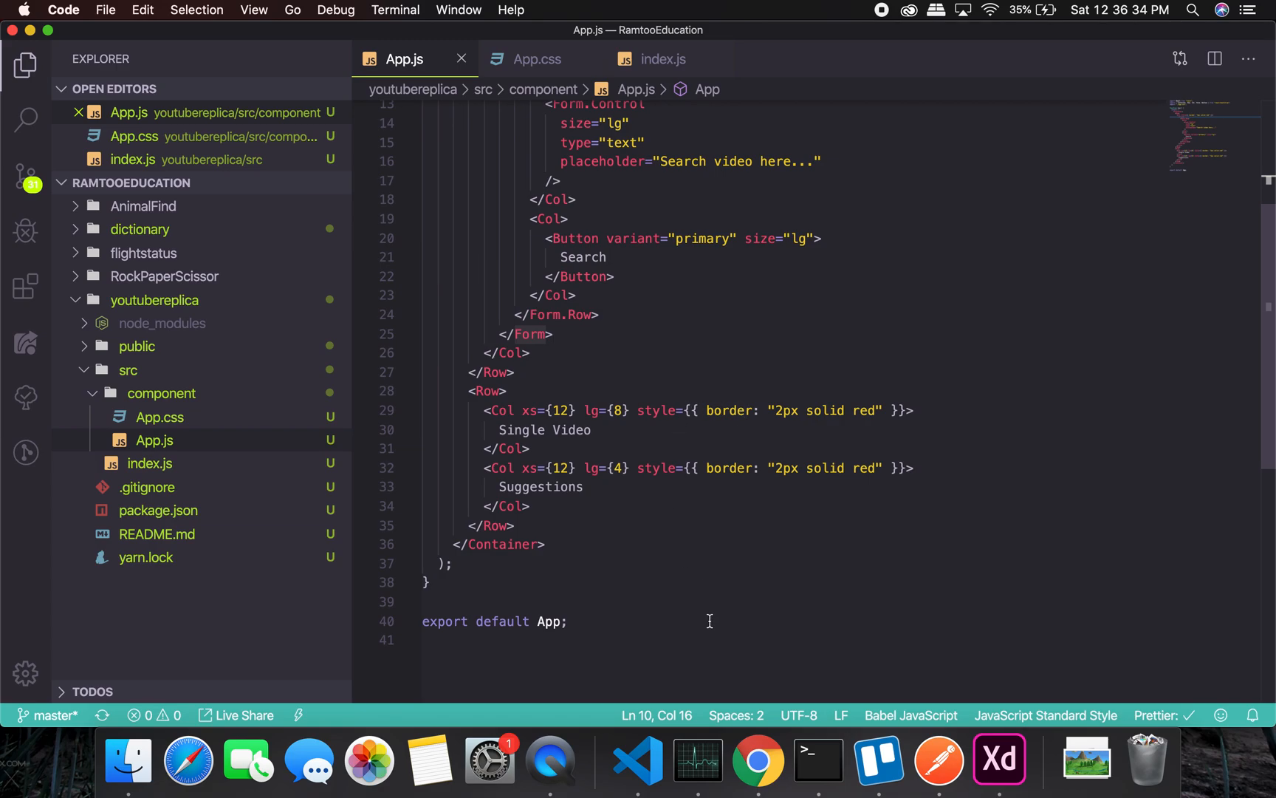
left_click(758, 761)
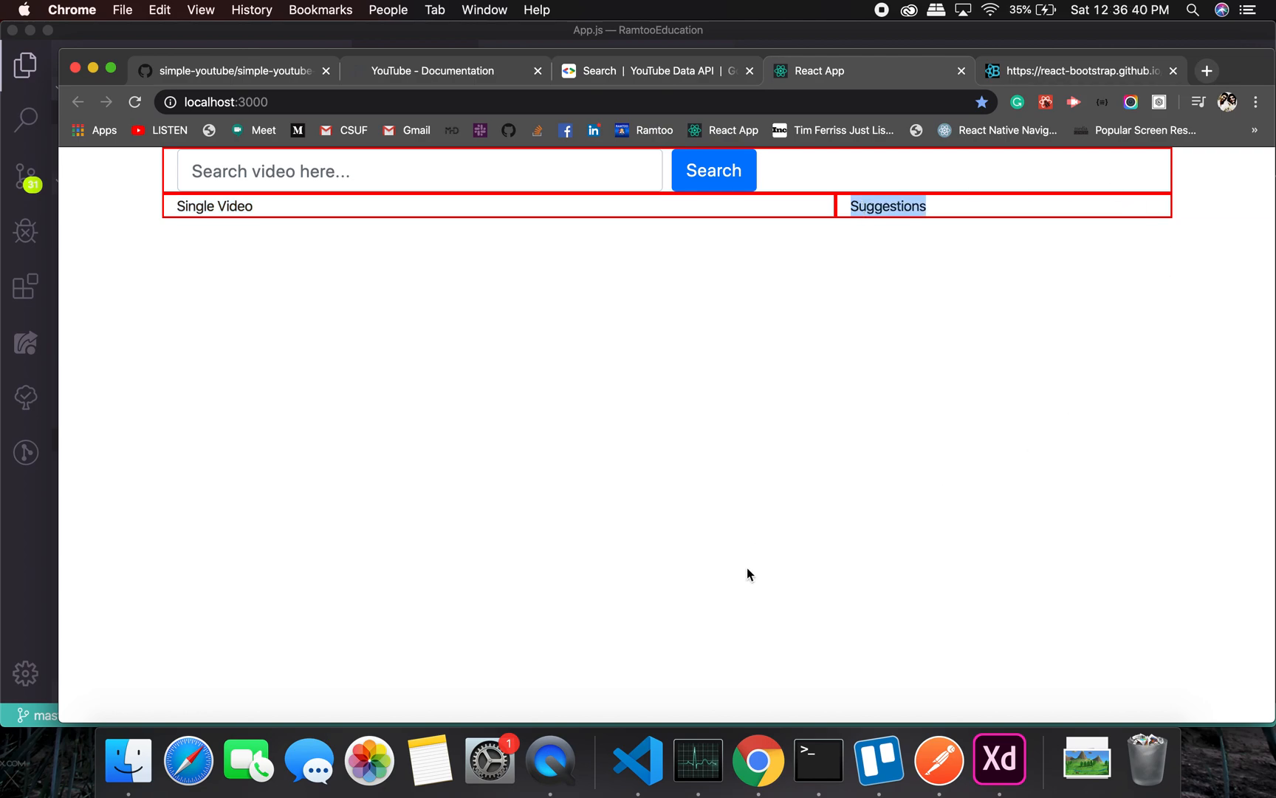
mouse_move(1033, 87)
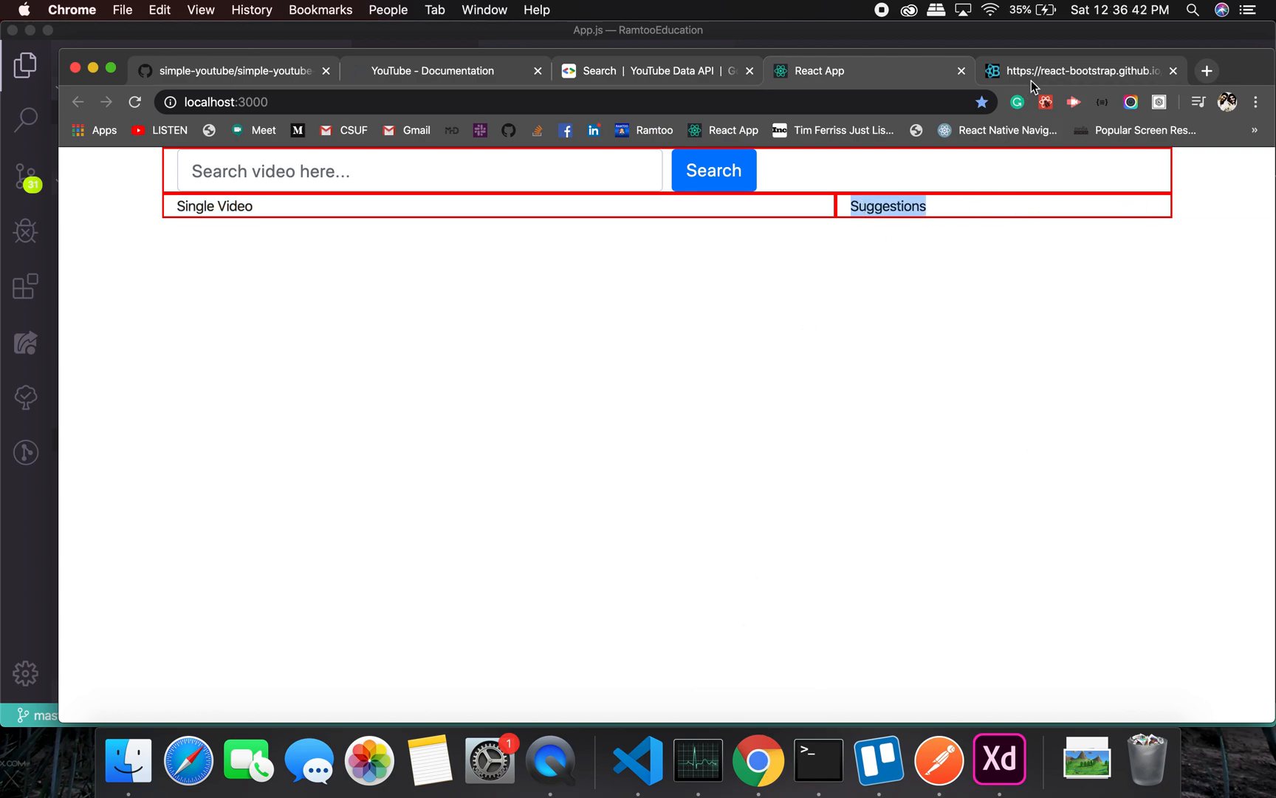
mouse_move(1042, 71)
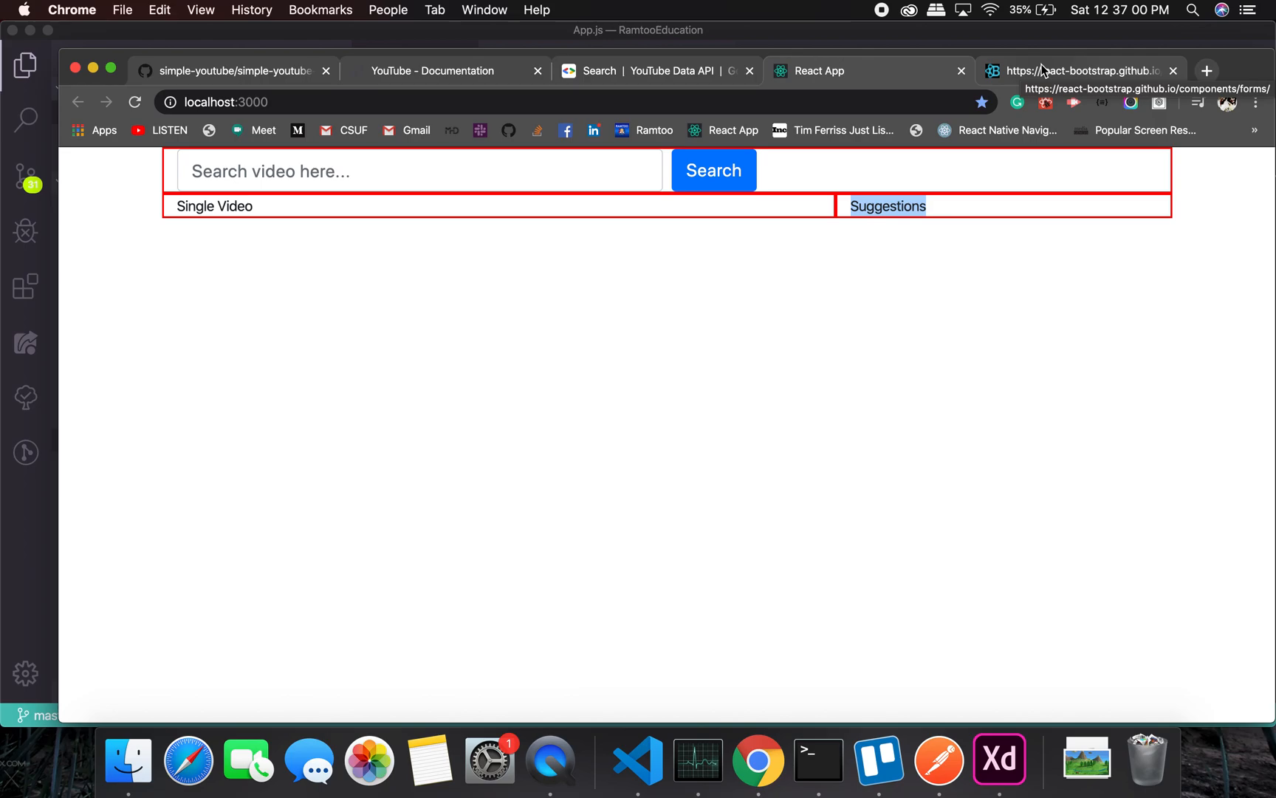
mouse_move(880, 14)
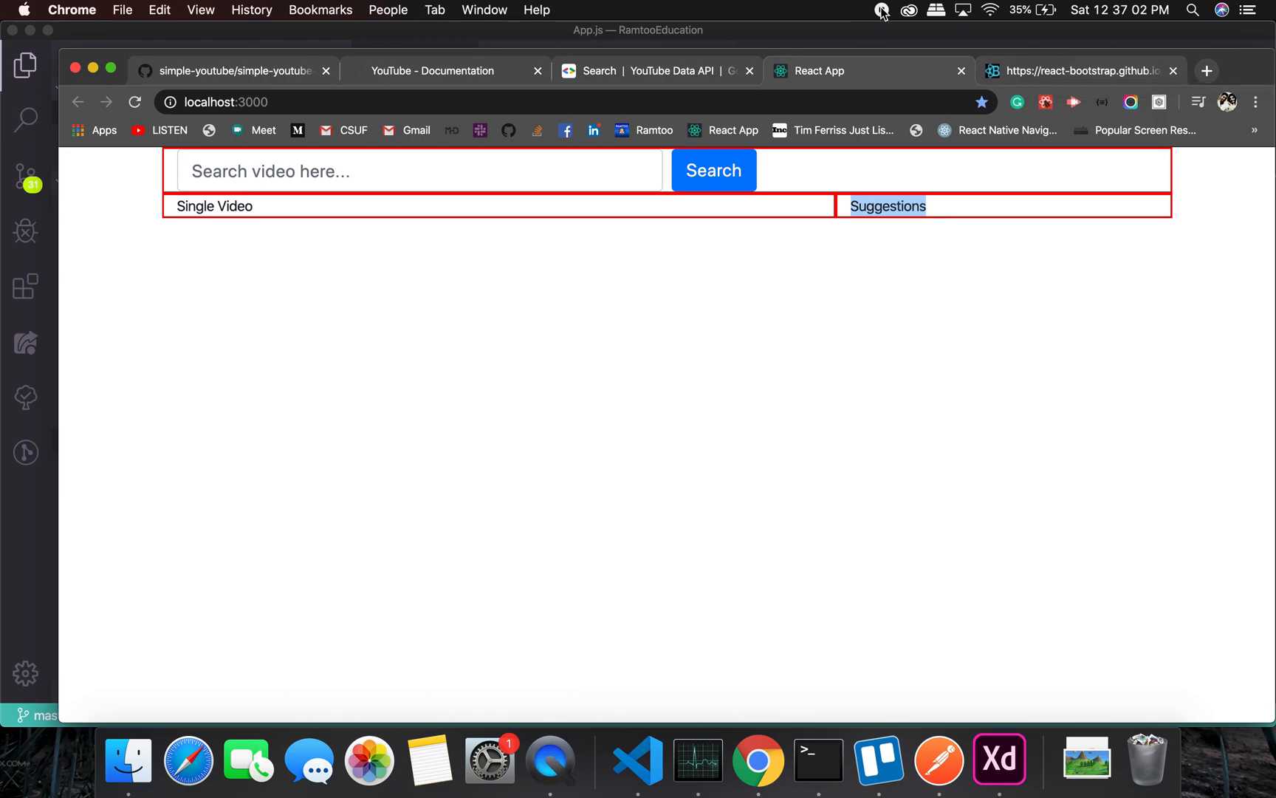